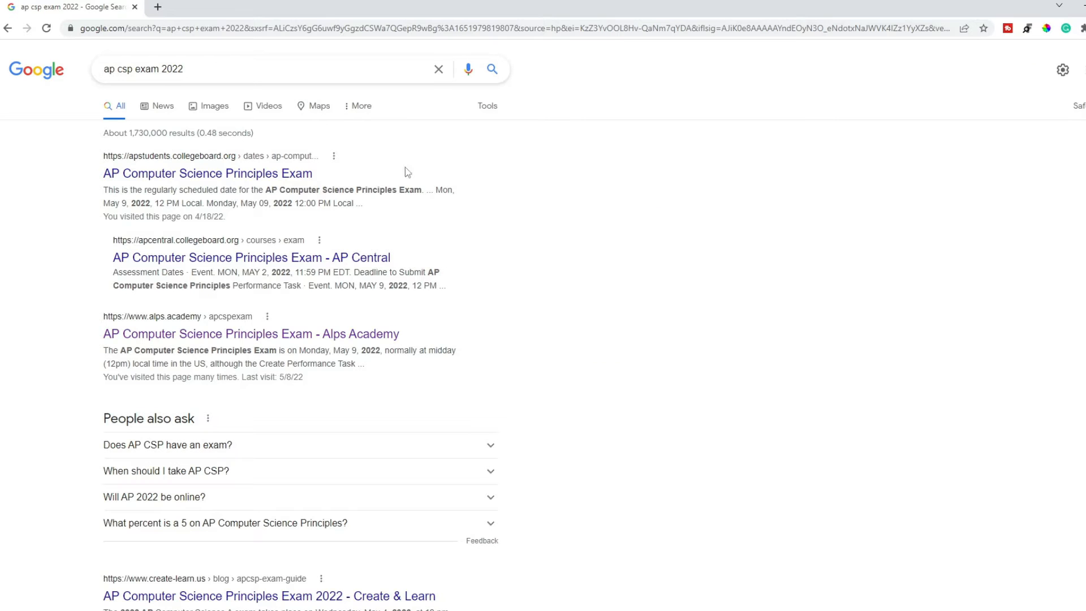
# Follow the 'AP Computer Science Principles Exam - Alps Academy' search result
pyautogui.click(251, 333)
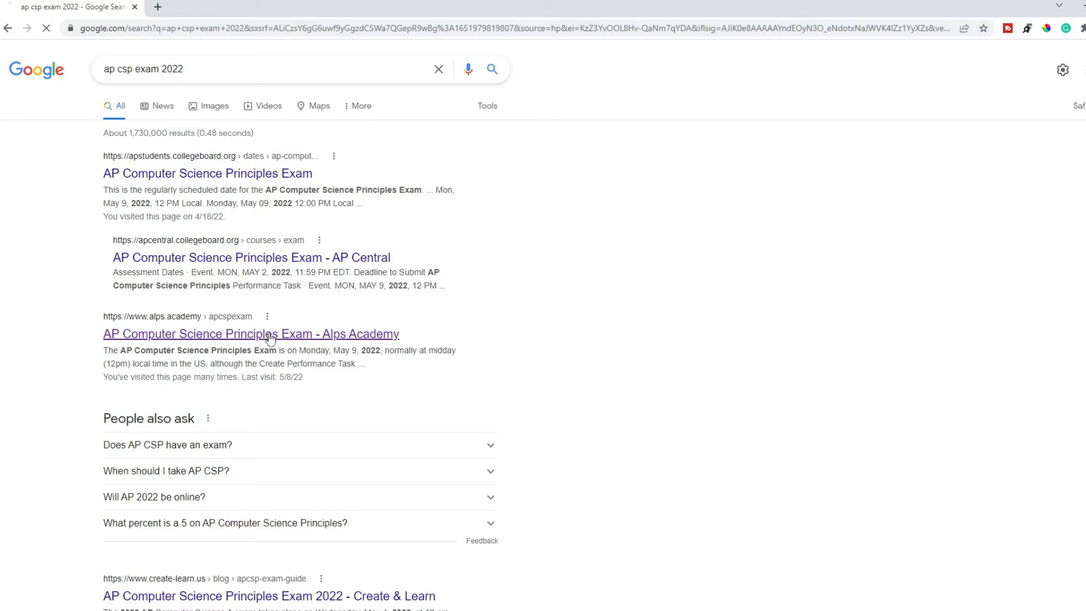
# Read down the exam homepage through its news, downloads and courses sections
pyautogui.click(252, 333)
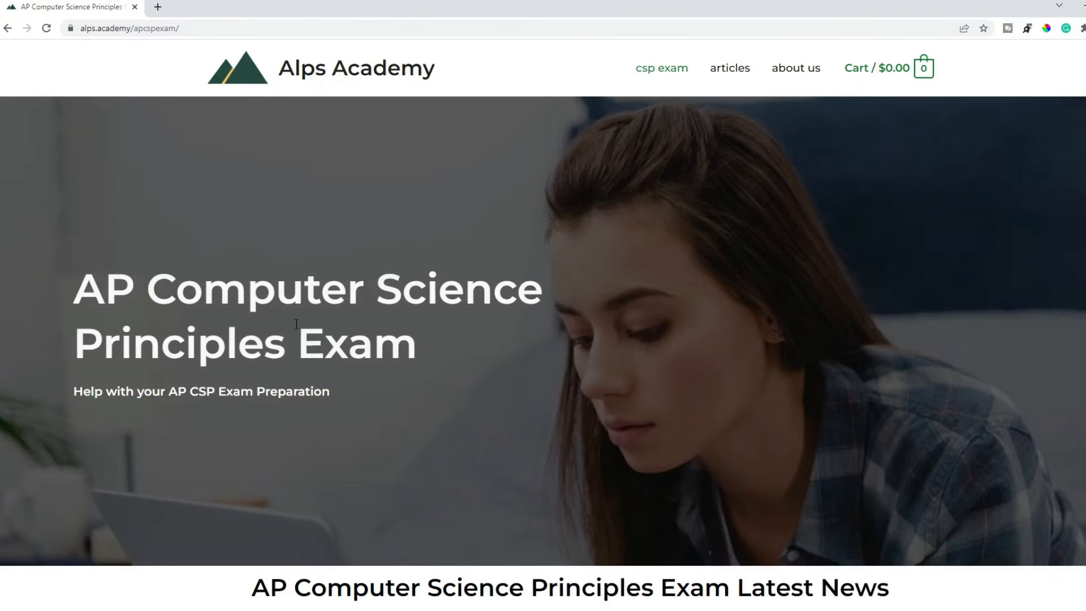
pyautogui.scroll(-3)
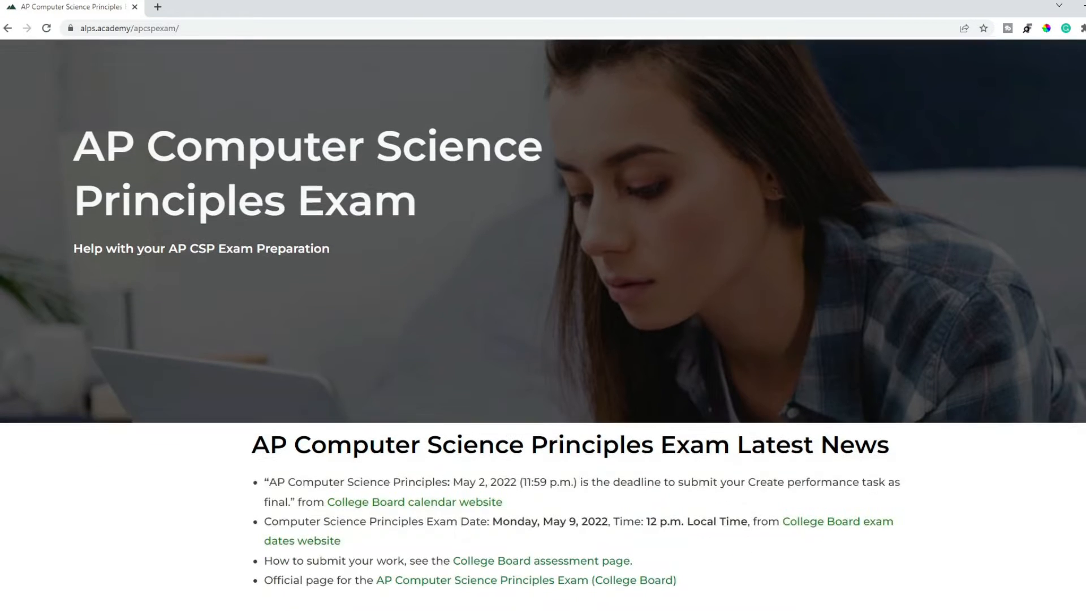
pyautogui.scroll(-3)
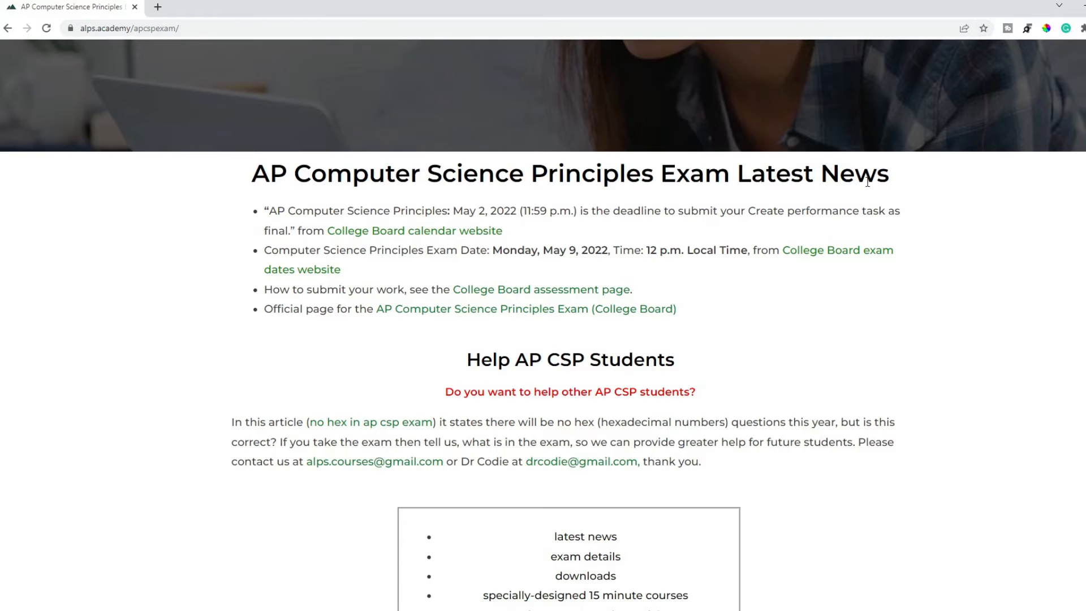
pyautogui.scroll(-3)
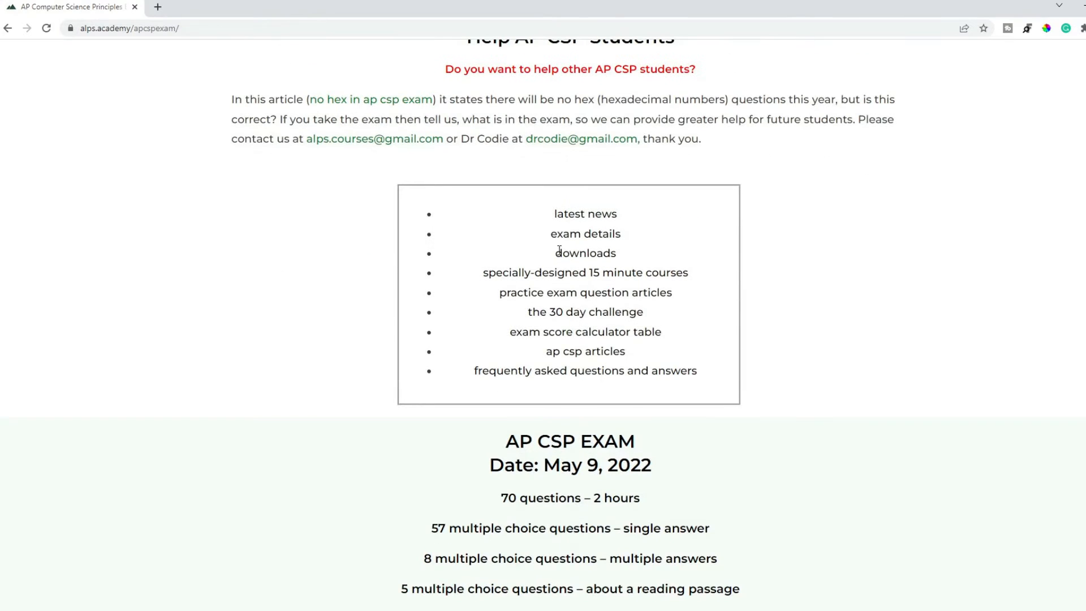
pyautogui.moveTo(584, 252)
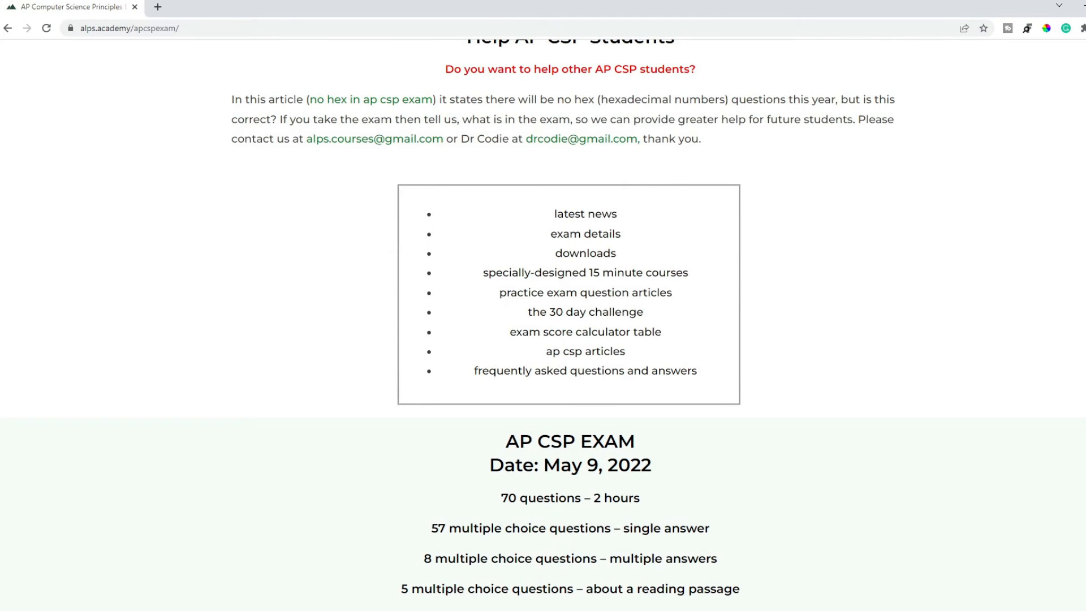
pyautogui.scroll(-3)
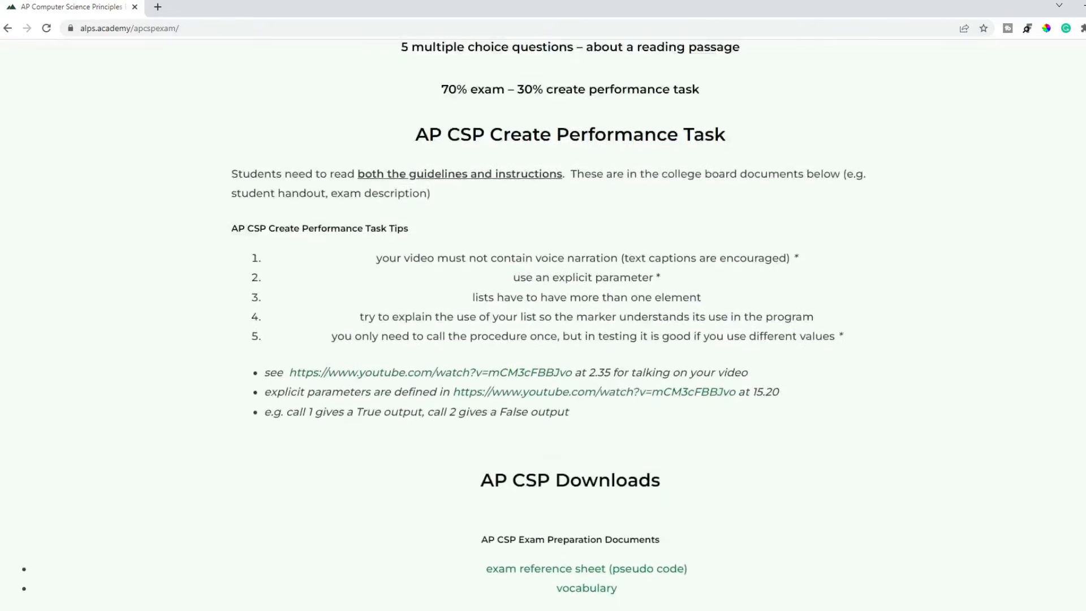
pyautogui.scroll(-3)
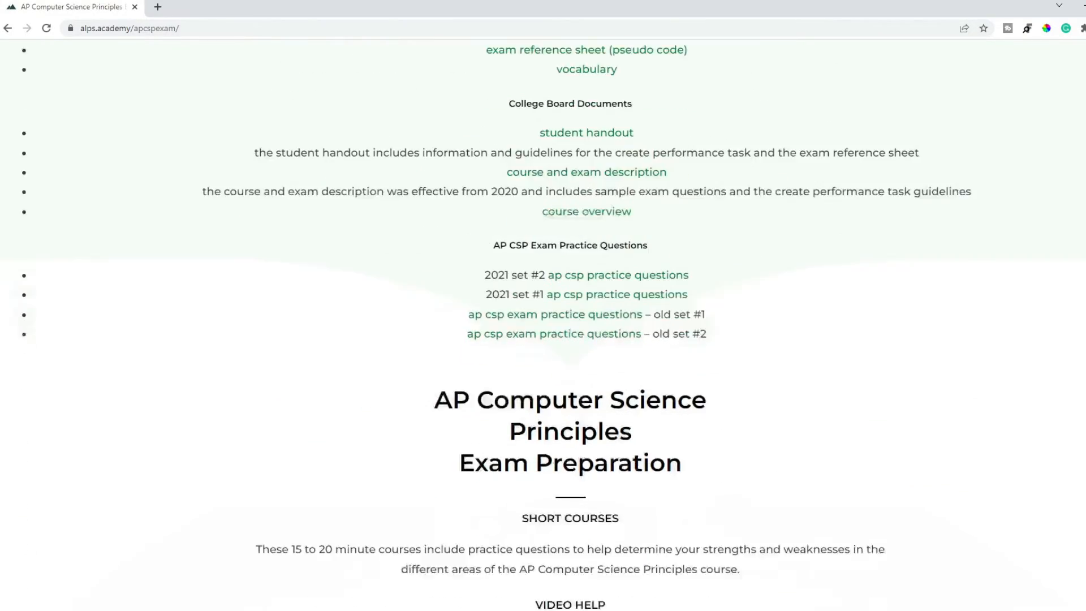
# Continue past the score table to the second Featured Articles section
pyautogui.scroll(-3)
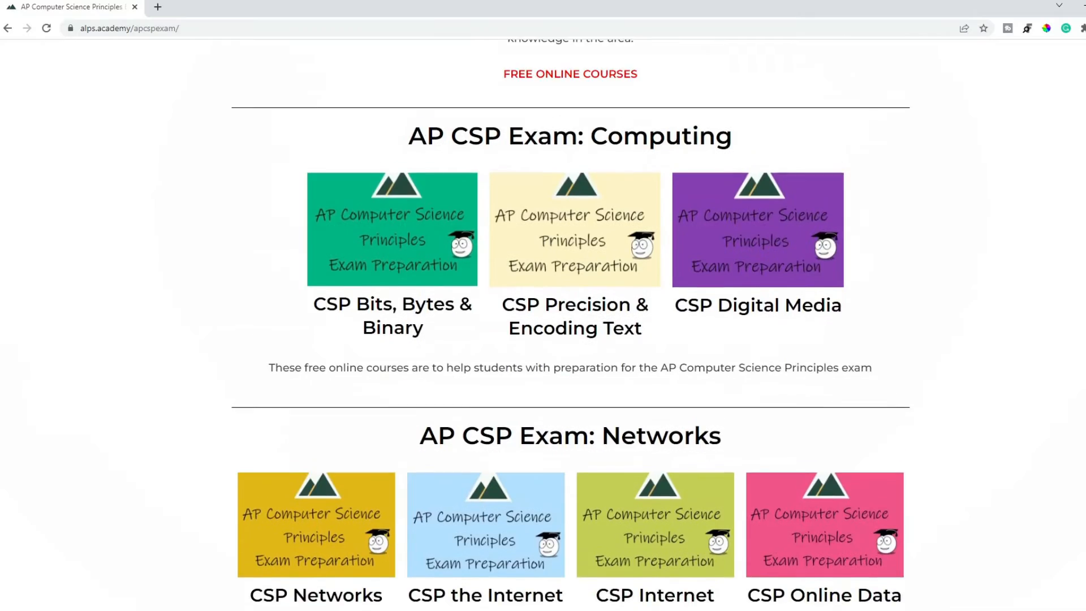
pyautogui.scroll(-3)
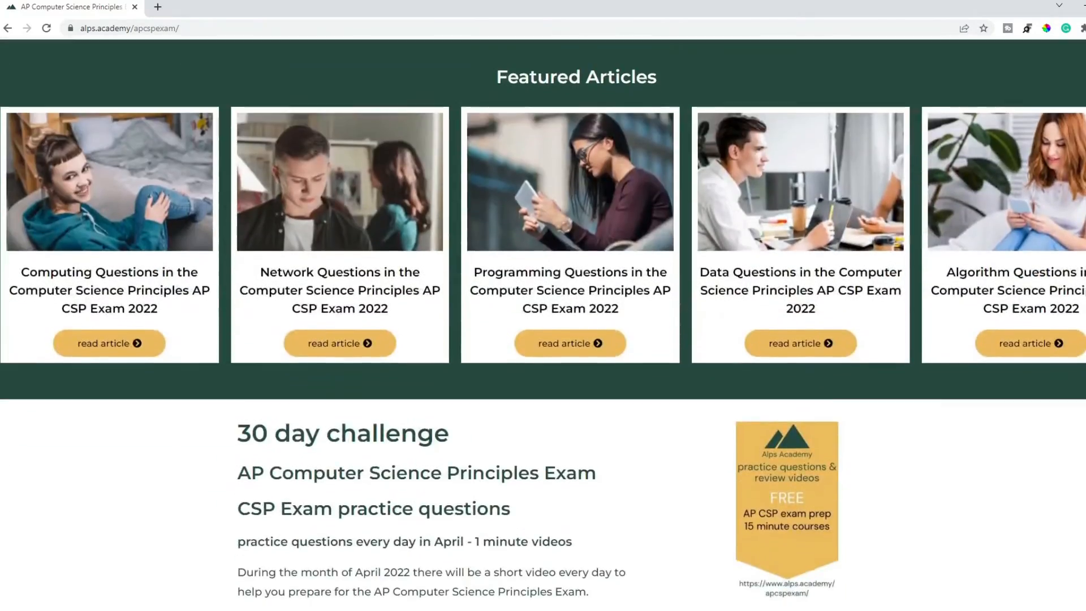
pyautogui.scroll(-3)
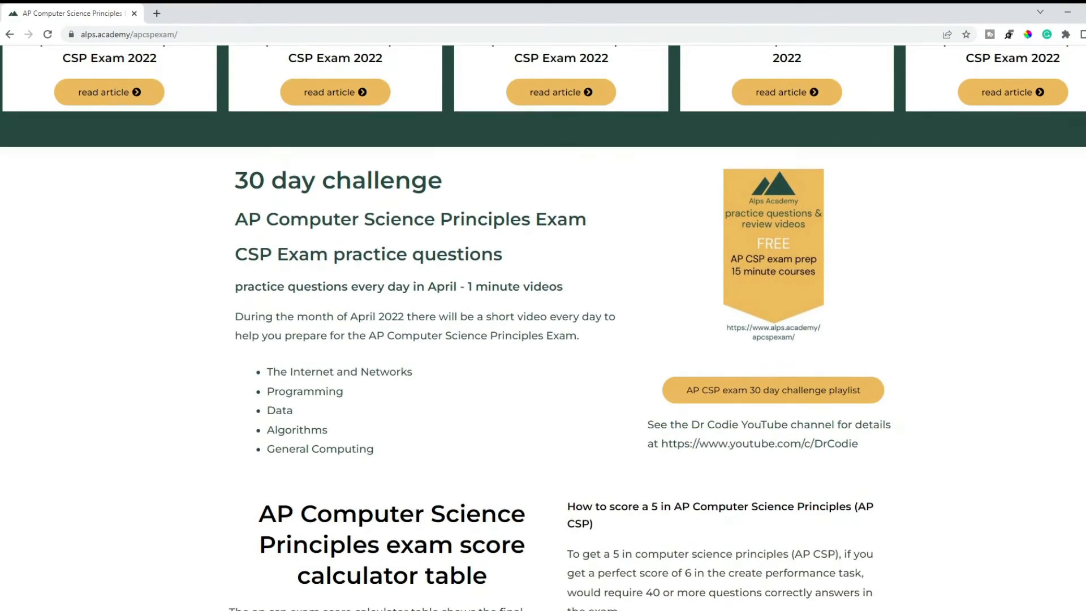
pyautogui.scroll(-3)
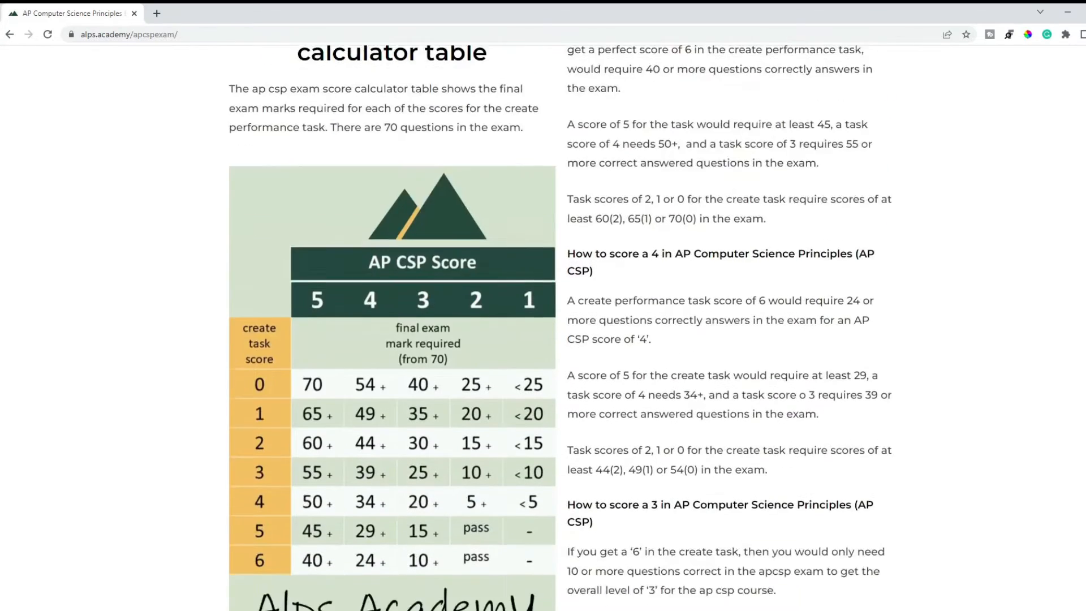
pyautogui.scroll(-3)
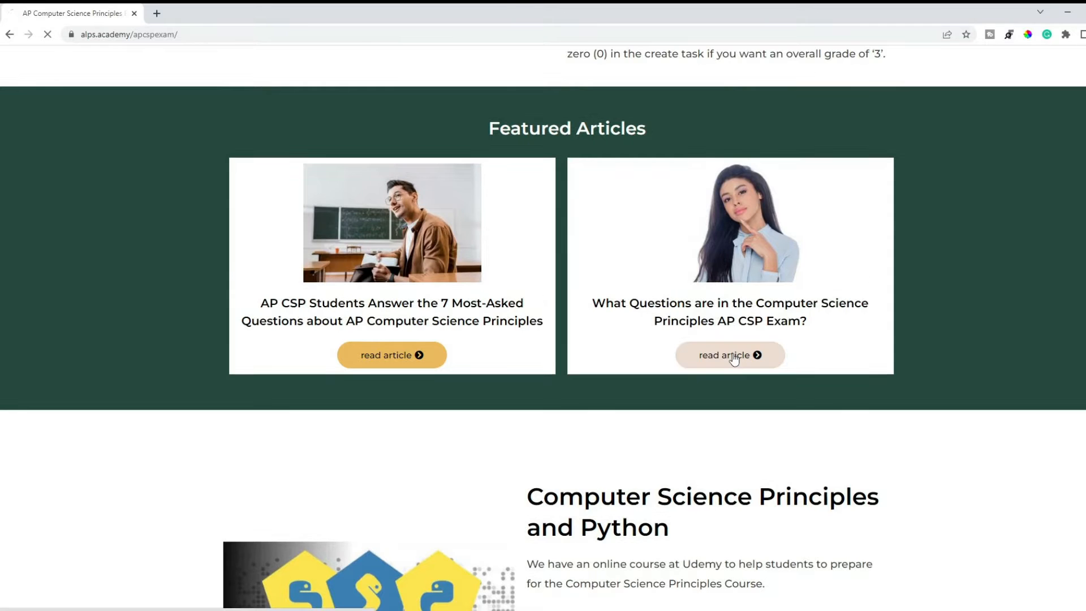
# Open the 'What Questions are in the AP CSP Exam?' article and read its computing and network sections
pyautogui.click(730, 354)
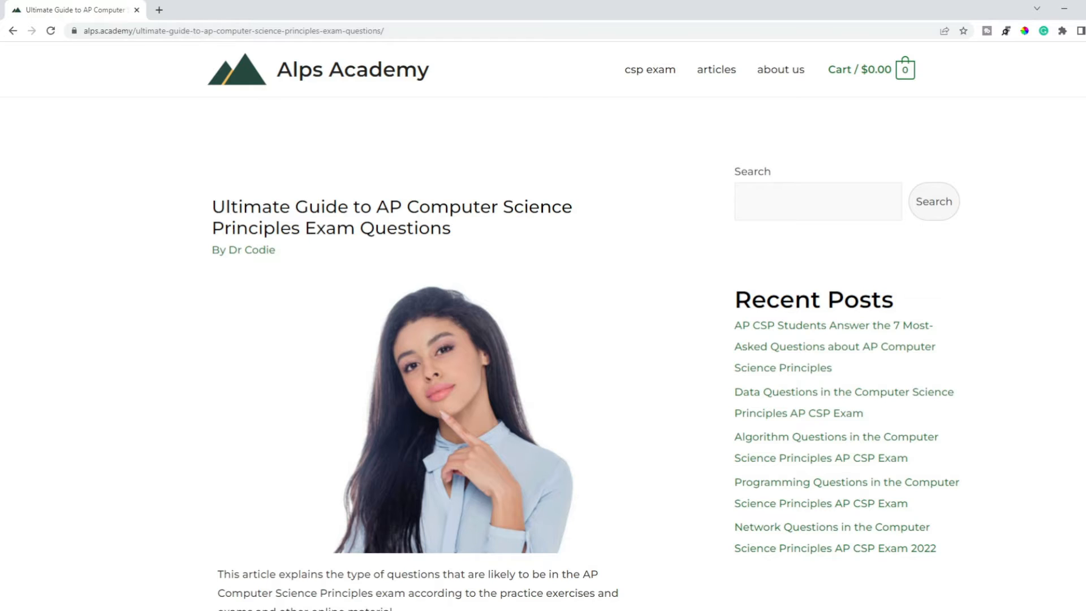
pyautogui.scroll(-3)
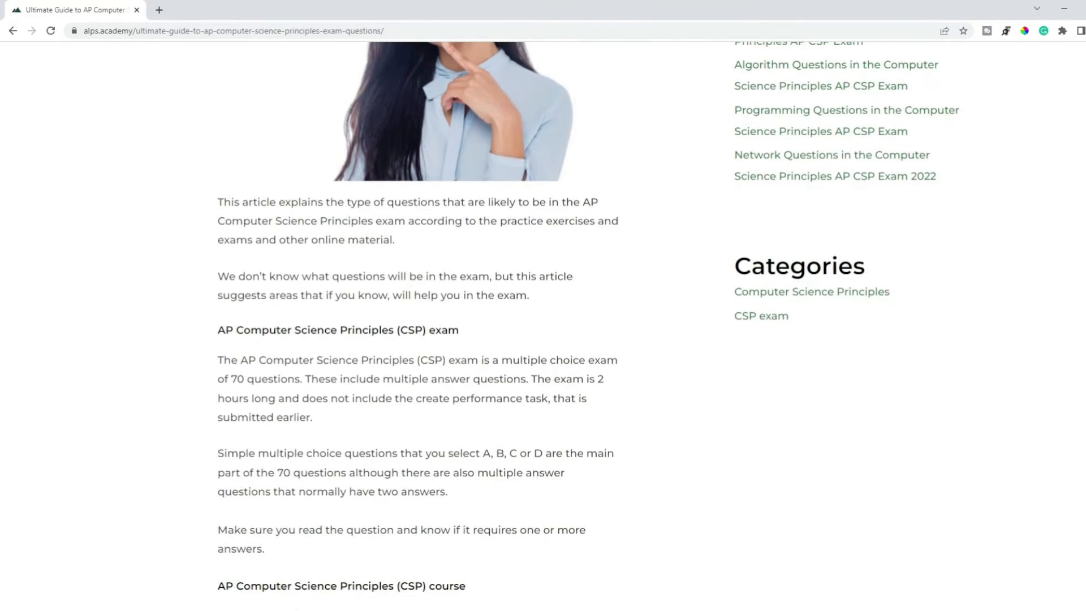
pyautogui.scroll(-3)
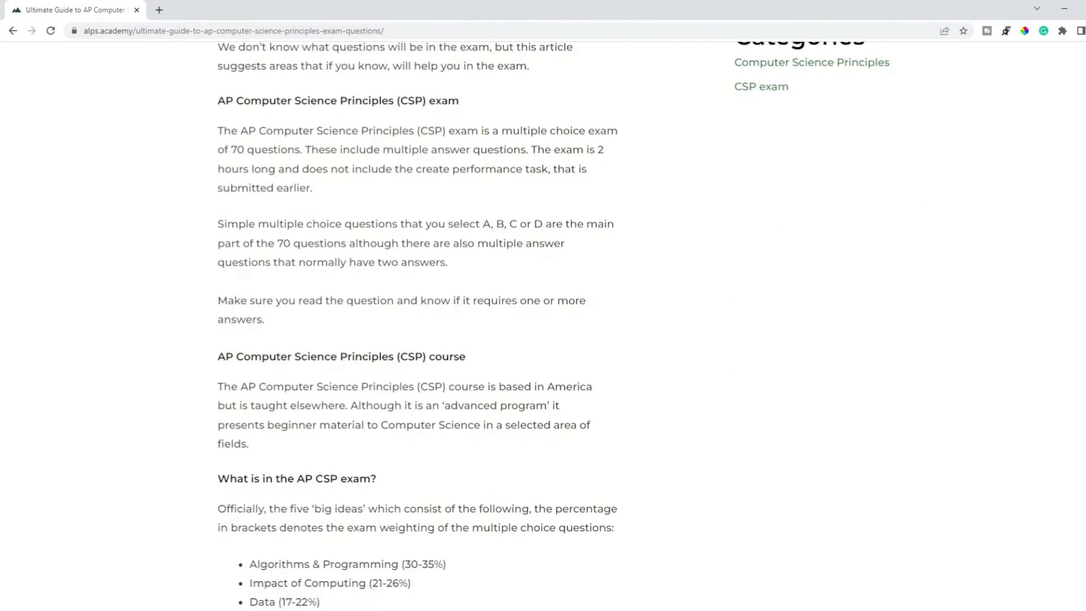
pyautogui.scroll(-3)
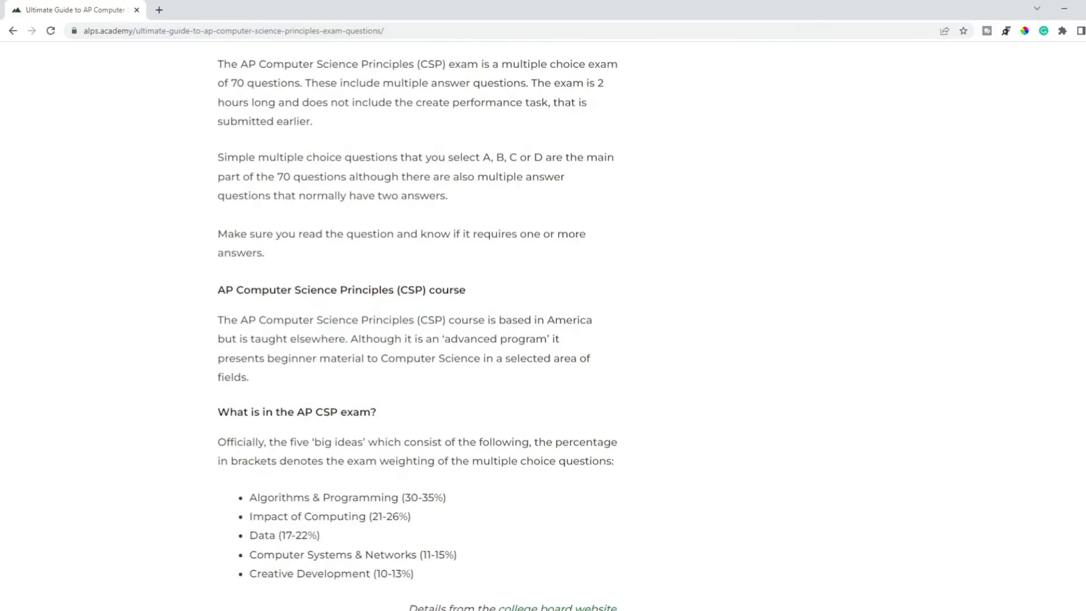
pyautogui.scroll(-3)
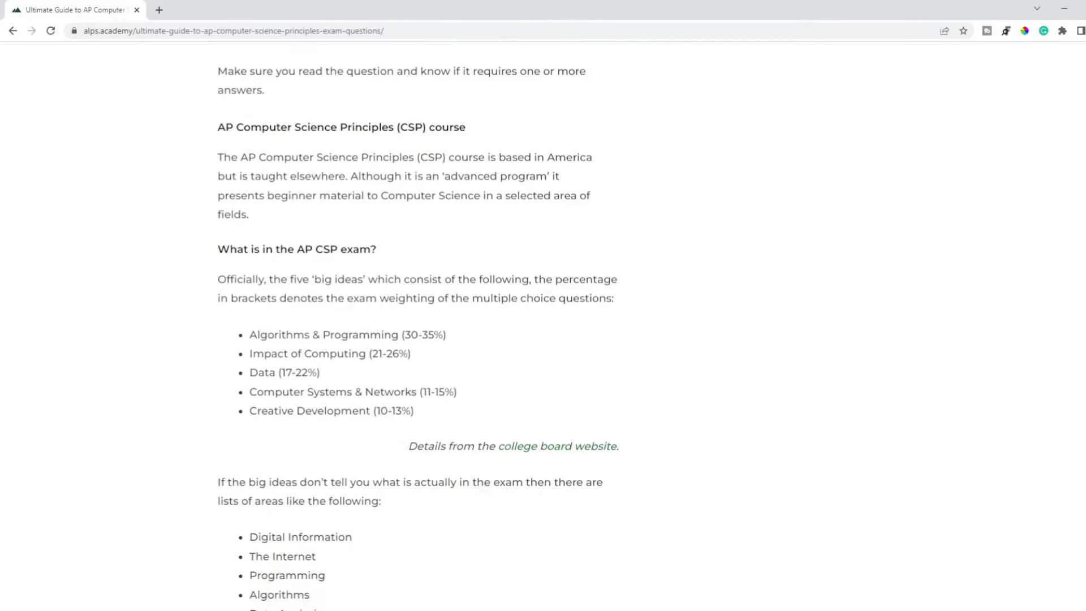
pyautogui.scroll(-3)
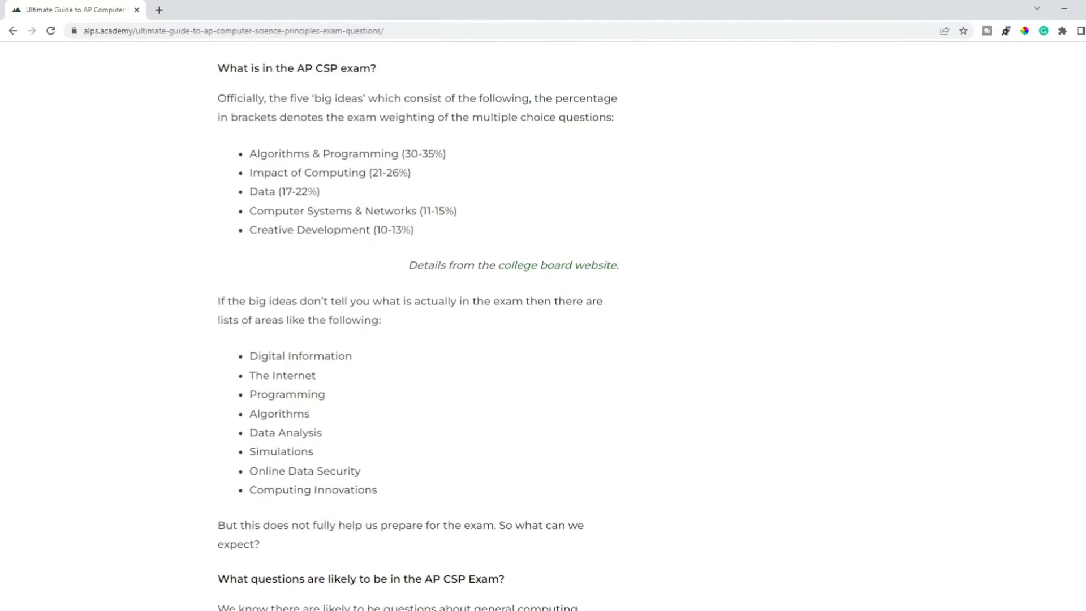
pyautogui.scroll(-3)
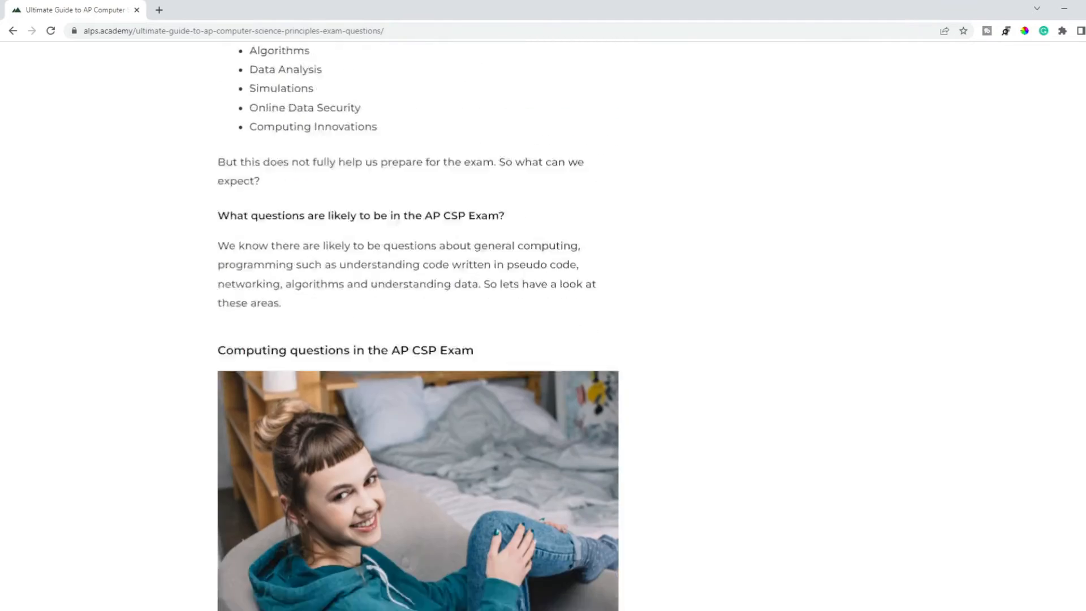
# Continue through the programming, data and algorithm question sections of the guide
pyautogui.scroll(-3)
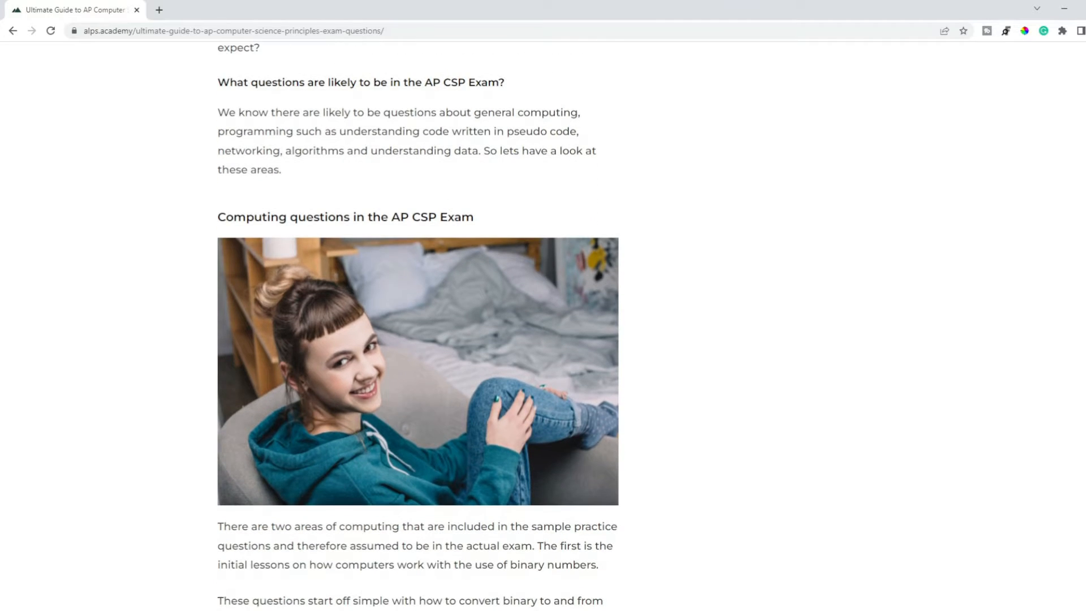
pyautogui.scroll(-3)
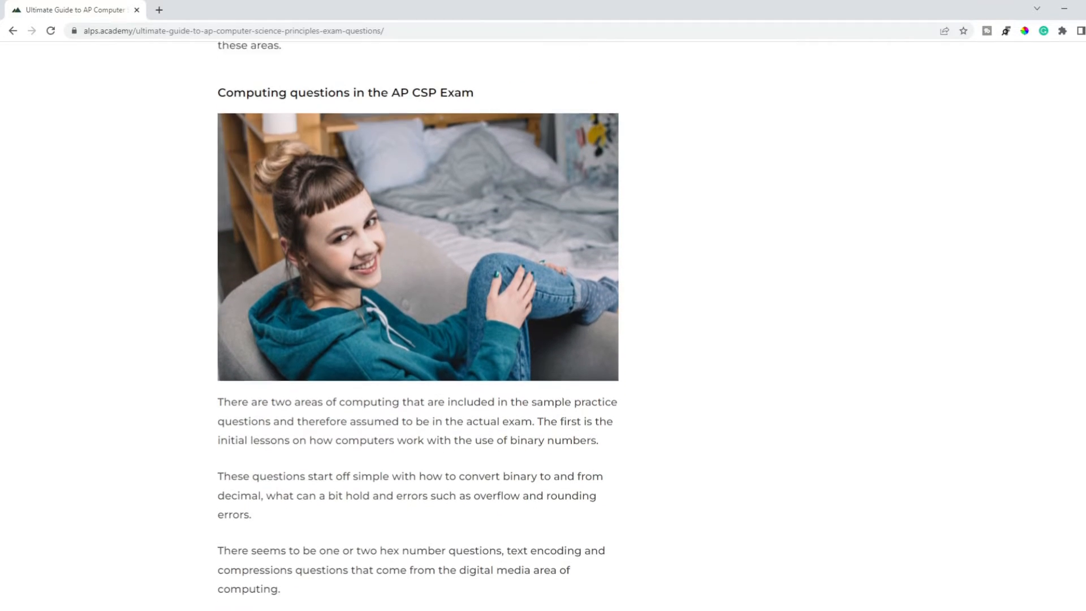
pyautogui.scroll(-3)
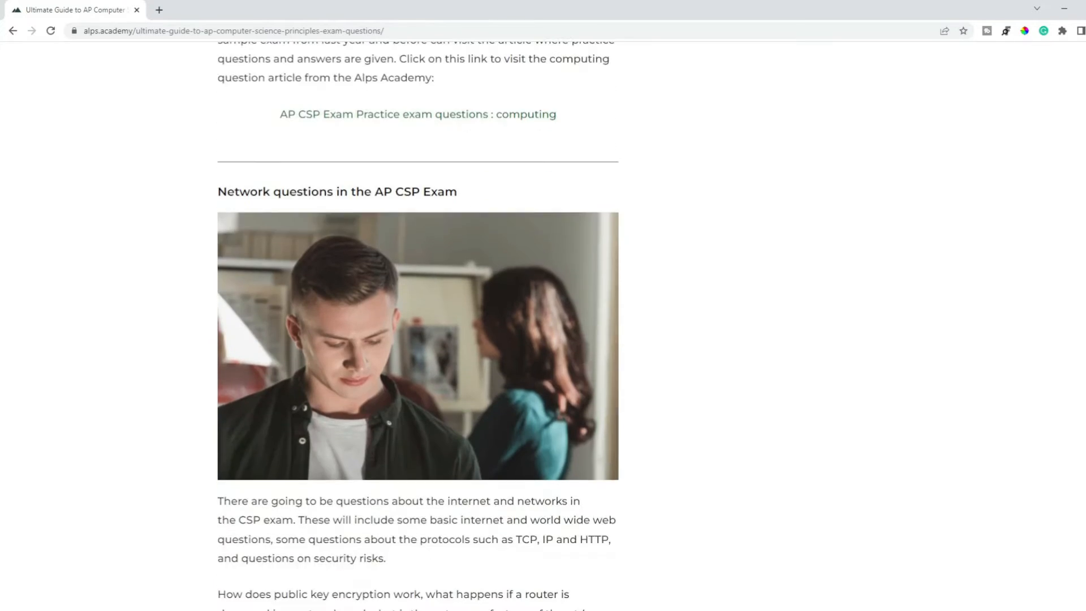
pyautogui.scroll(-3)
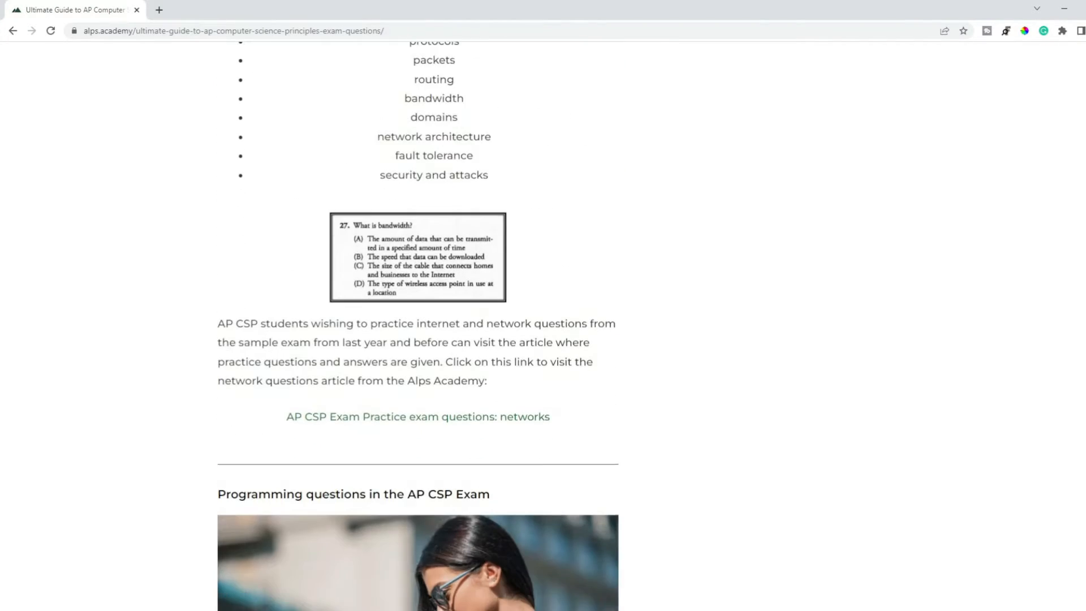
pyautogui.scroll(-3)
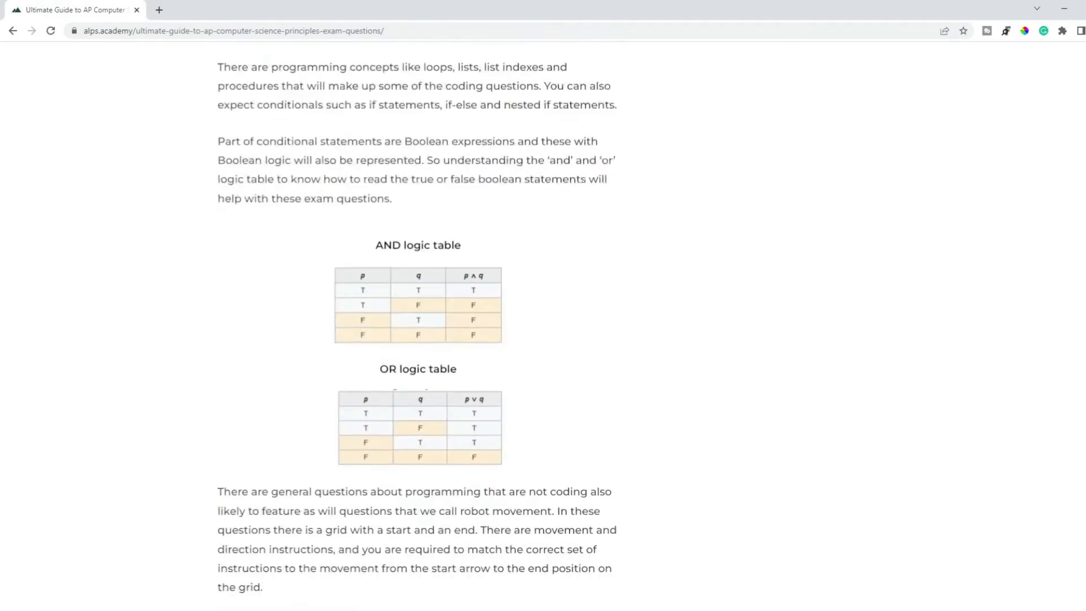
pyautogui.scroll(-3)
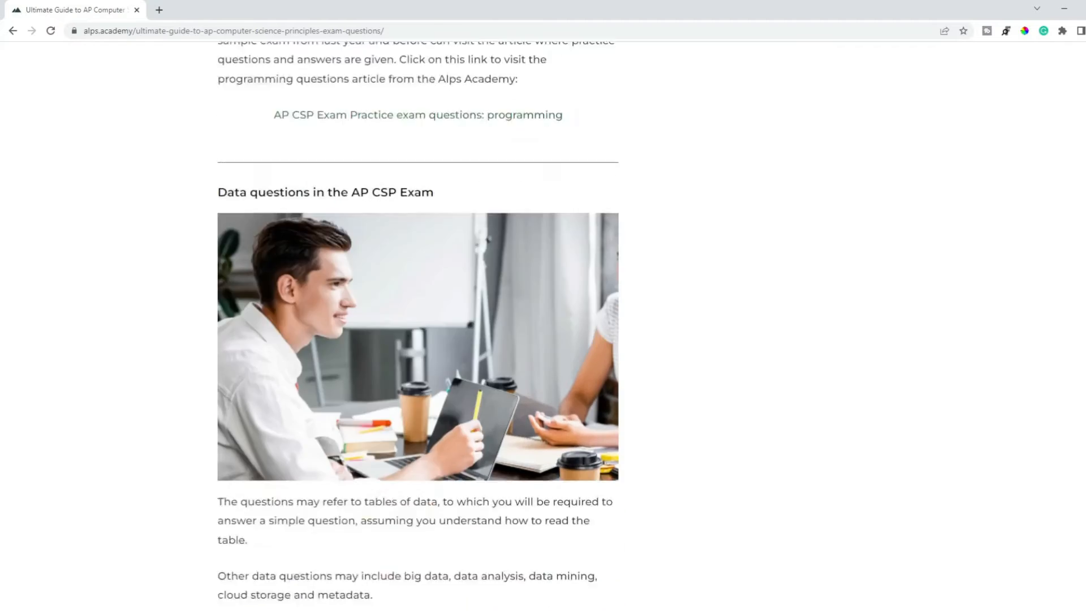
pyautogui.scroll(-3)
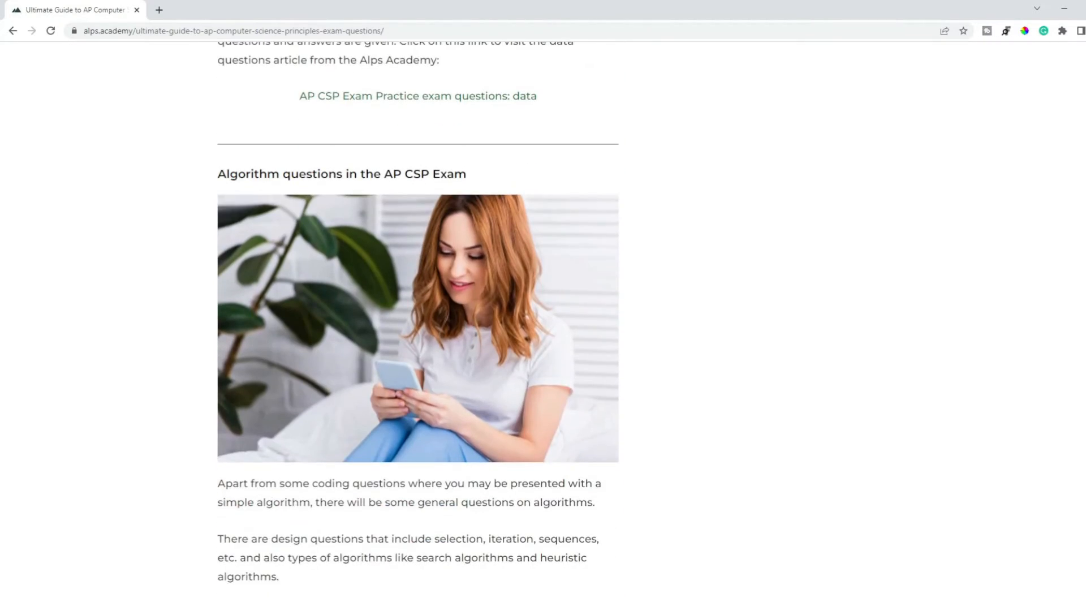
pyautogui.scroll(3)
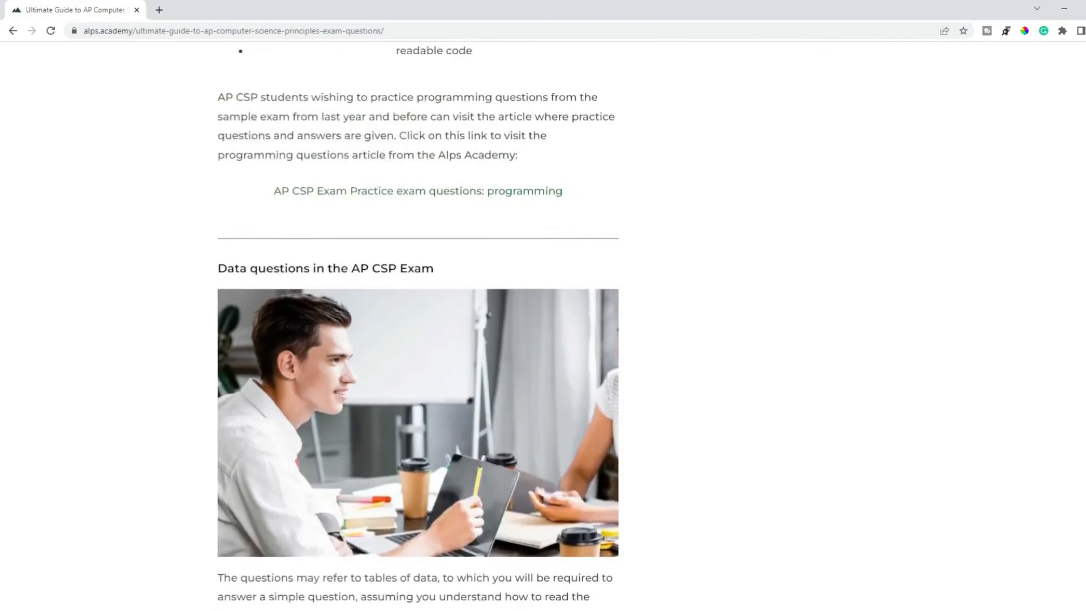
pyautogui.scroll(3)
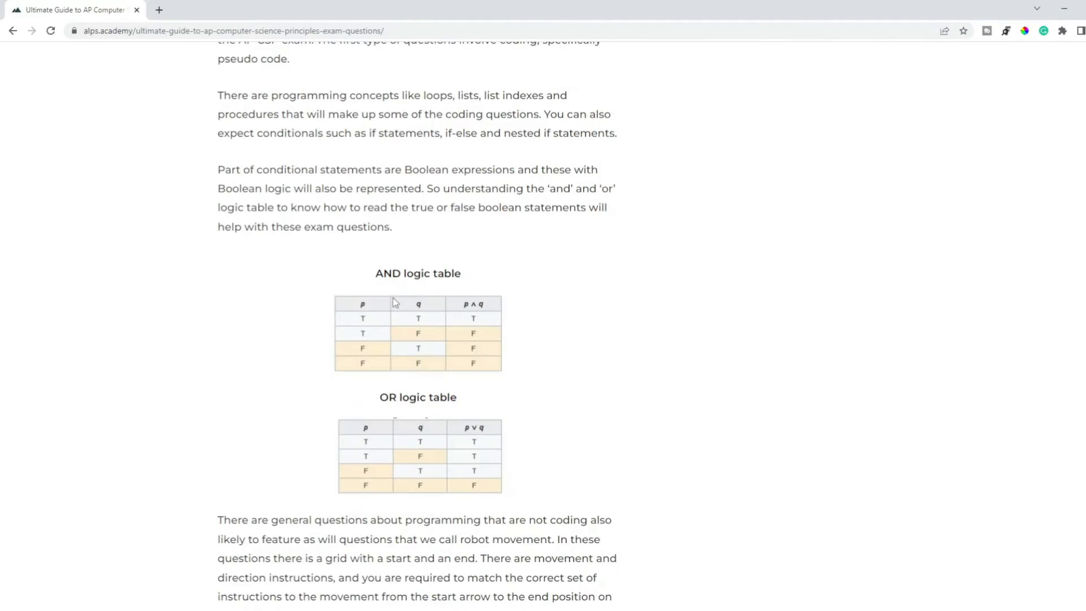
pyautogui.moveTo(387, 240)
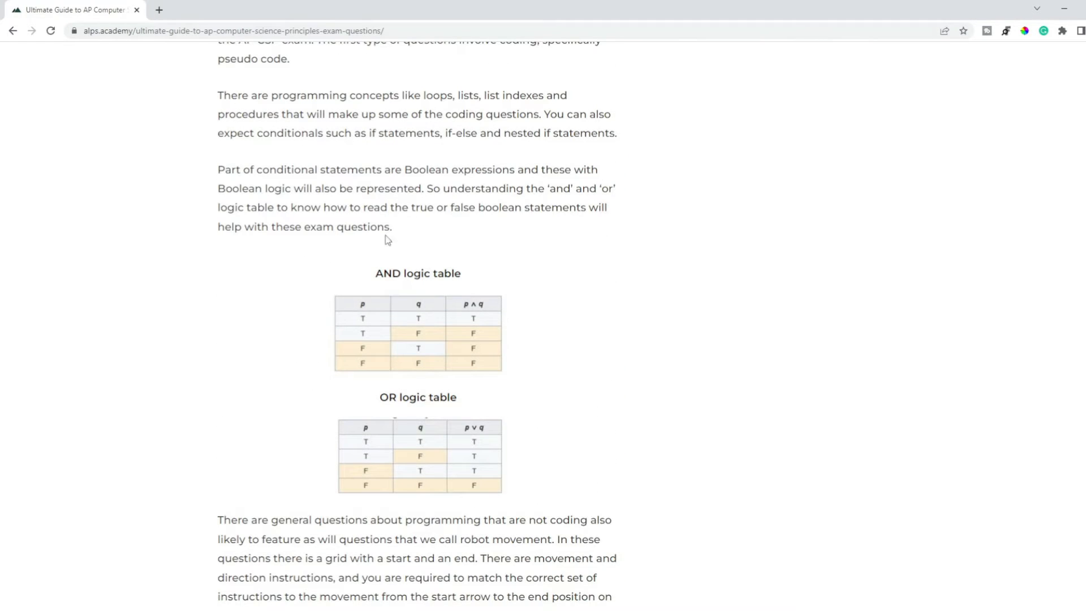
pyautogui.moveTo(362, 166)
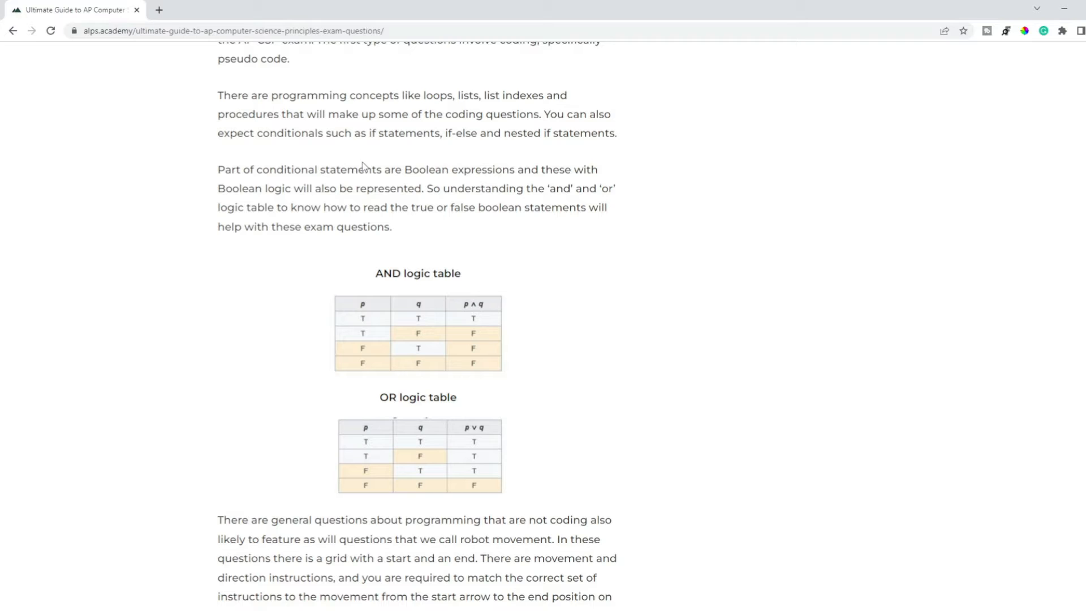
pyautogui.moveTo(438, 208)
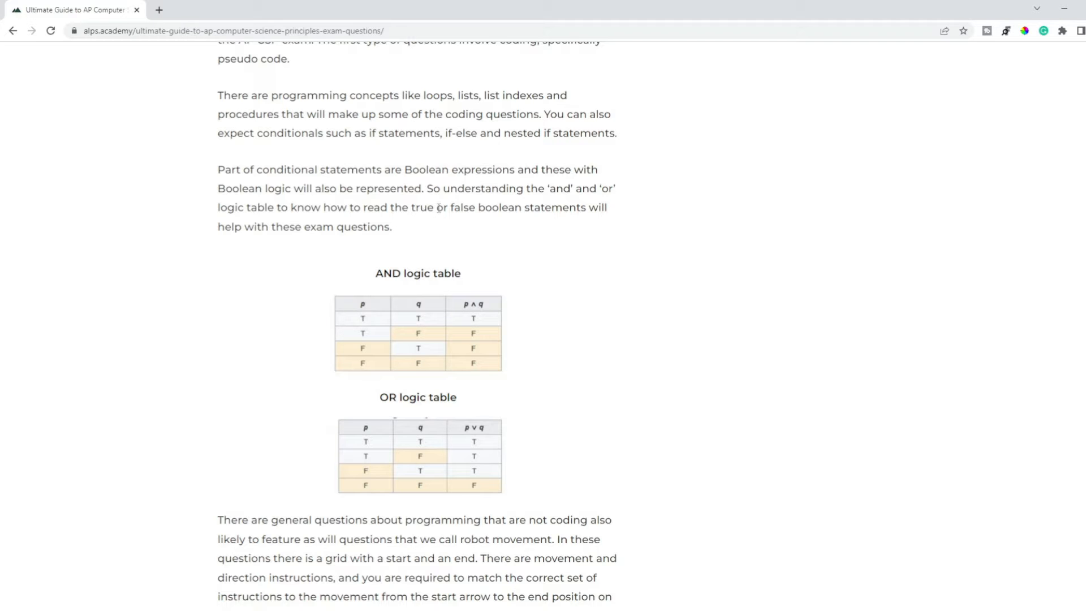
pyautogui.moveTo(683, 243)
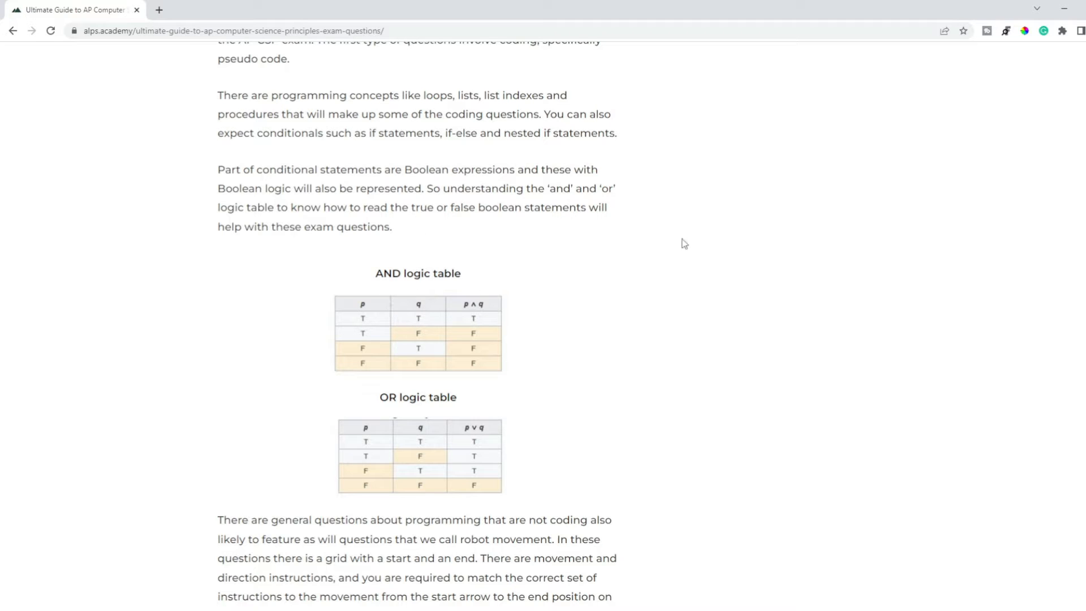
pyautogui.moveTo(411, 372)
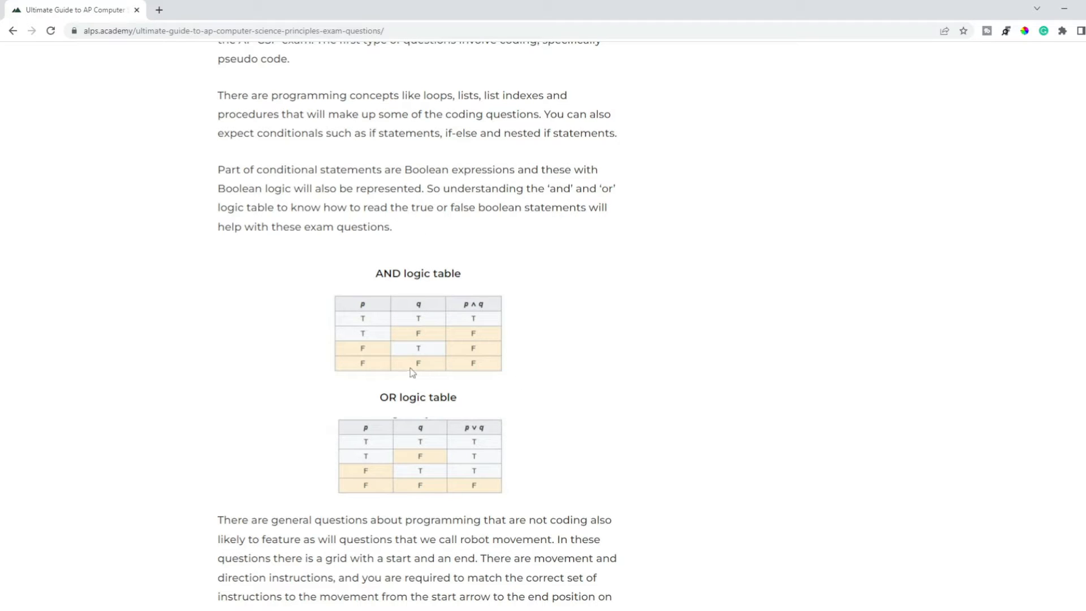
pyautogui.moveTo(395, 342)
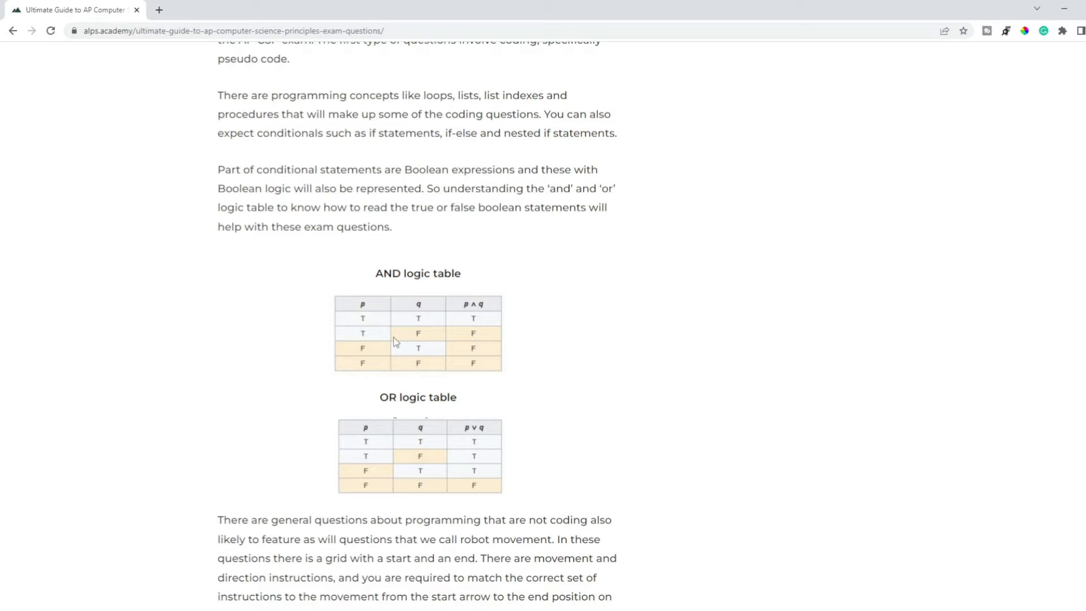
pyautogui.moveTo(421, 386)
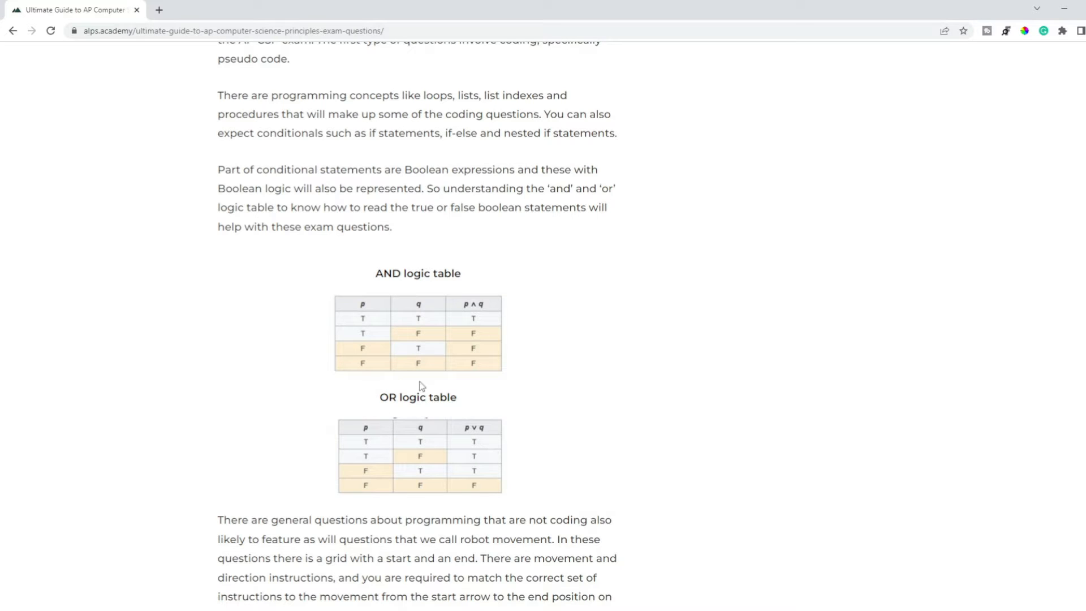
pyautogui.moveTo(374, 346)
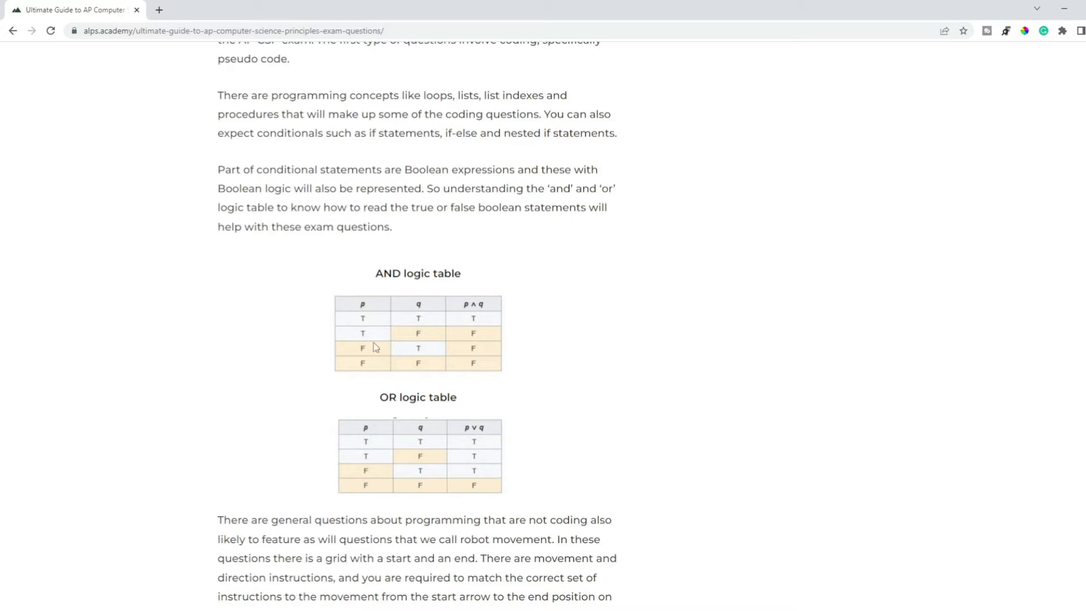
pyautogui.moveTo(405, 353)
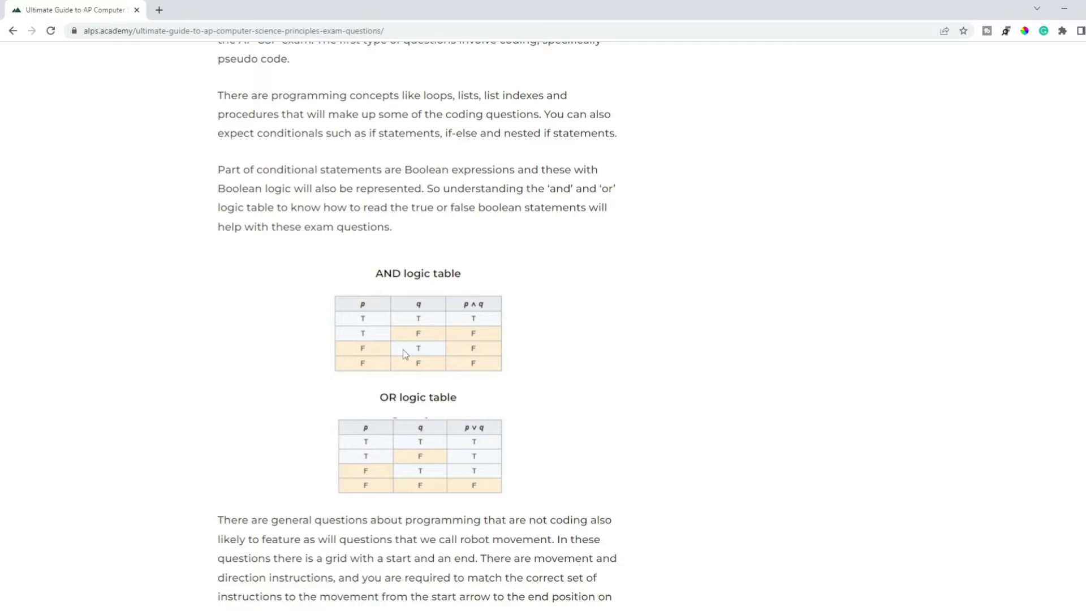
pyautogui.moveTo(510, 354)
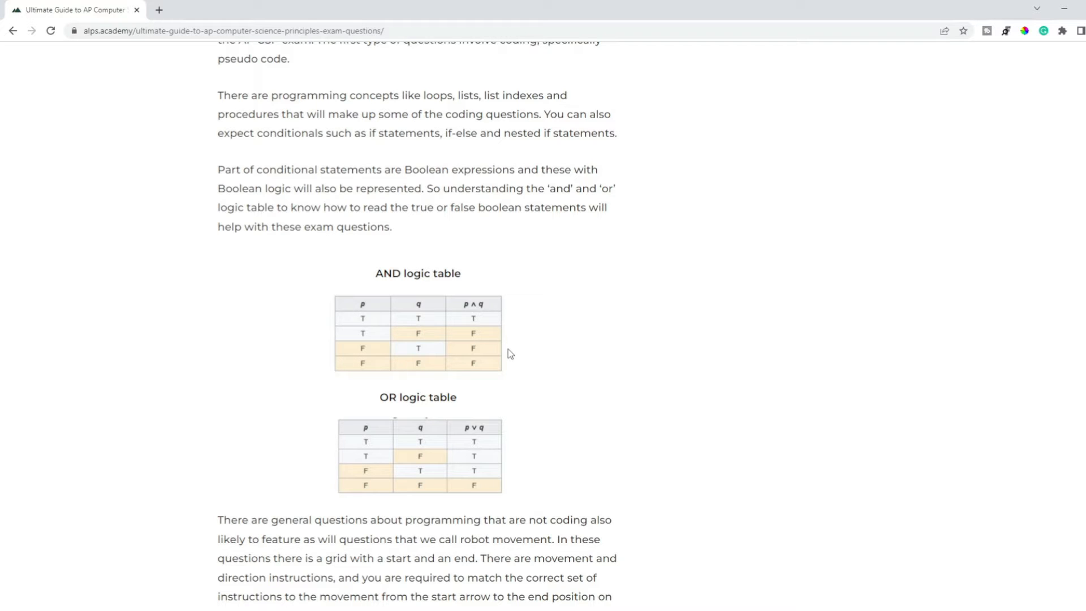
pyautogui.moveTo(492, 455)
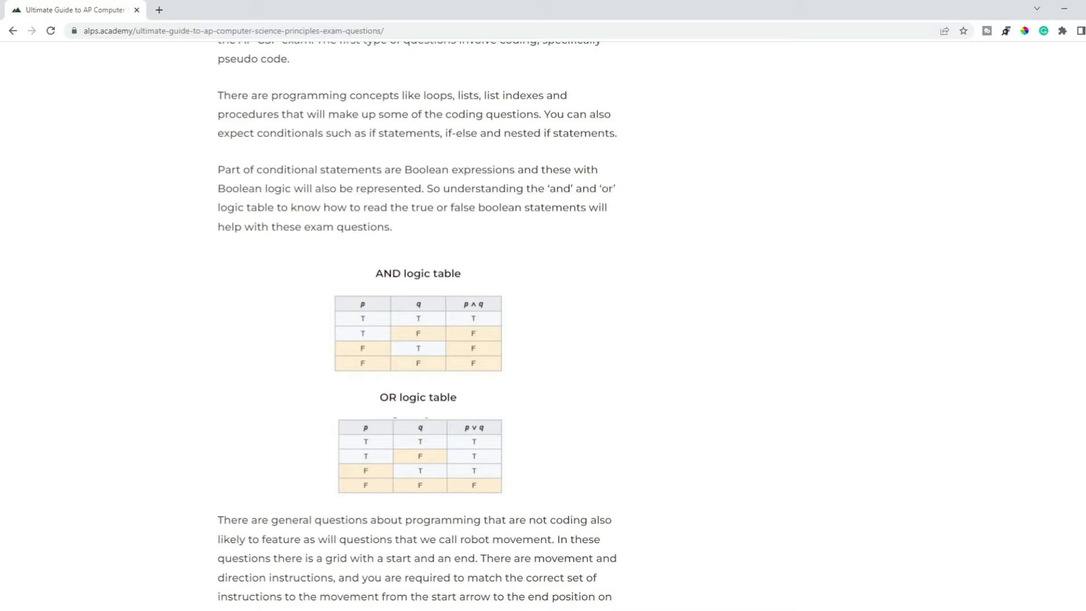
pyautogui.moveTo(476, 436)
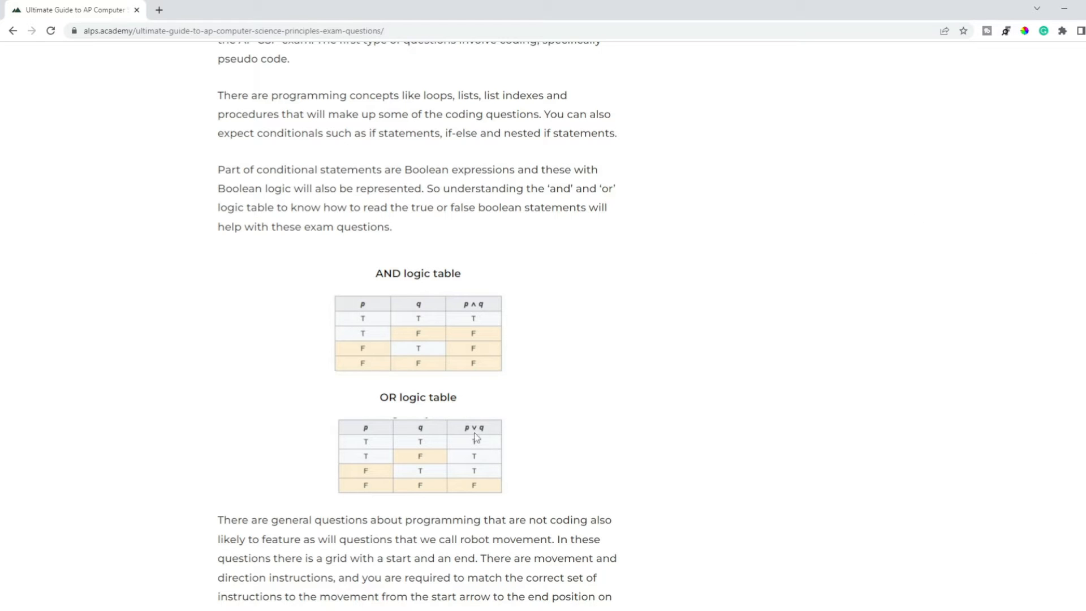
pyautogui.moveTo(477, 436)
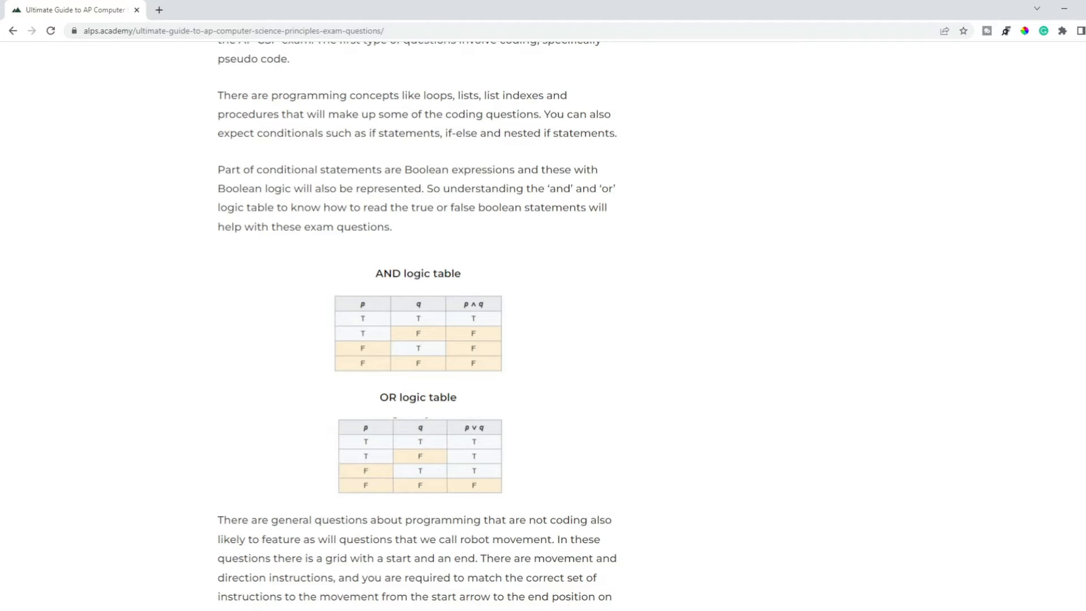
pyautogui.scroll(-3)
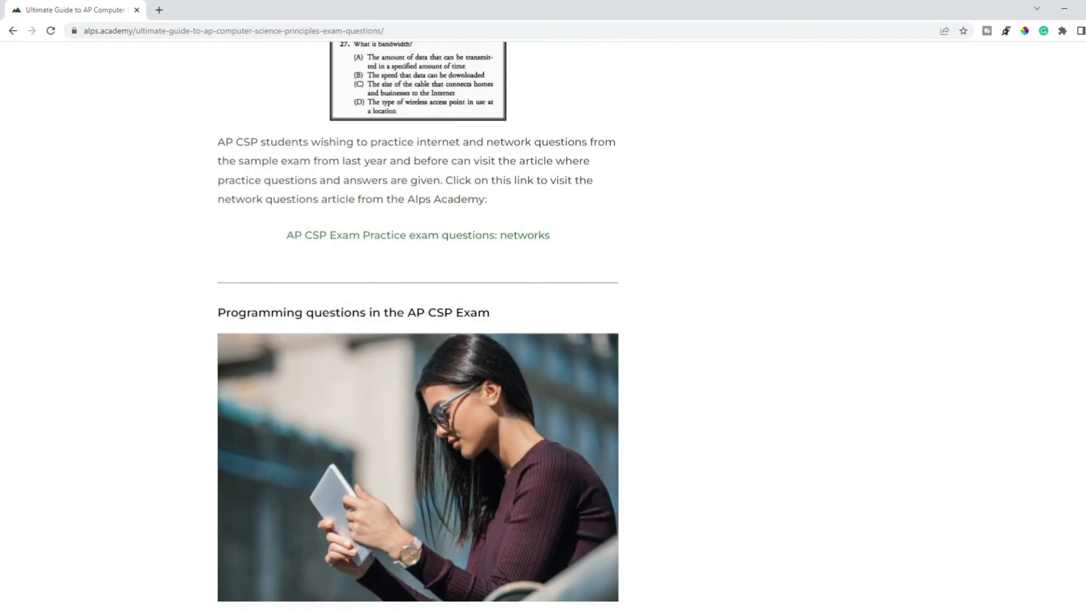
pyautogui.scroll(3)
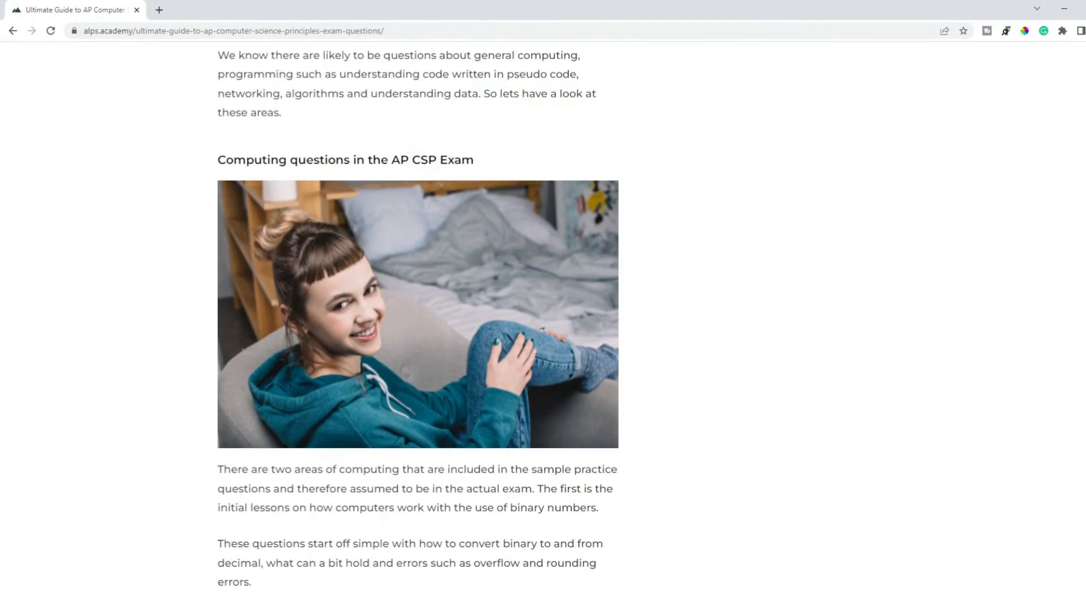
pyautogui.scroll(-3)
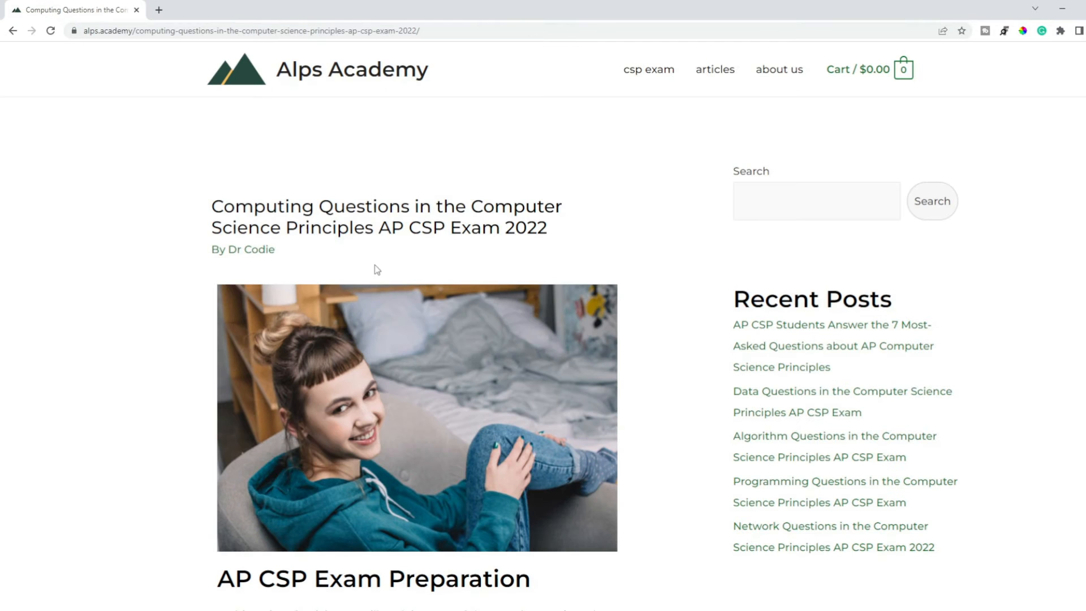
# Read down to question 72 on bits with its explanation and answer A and B
pyautogui.scroll(-3)
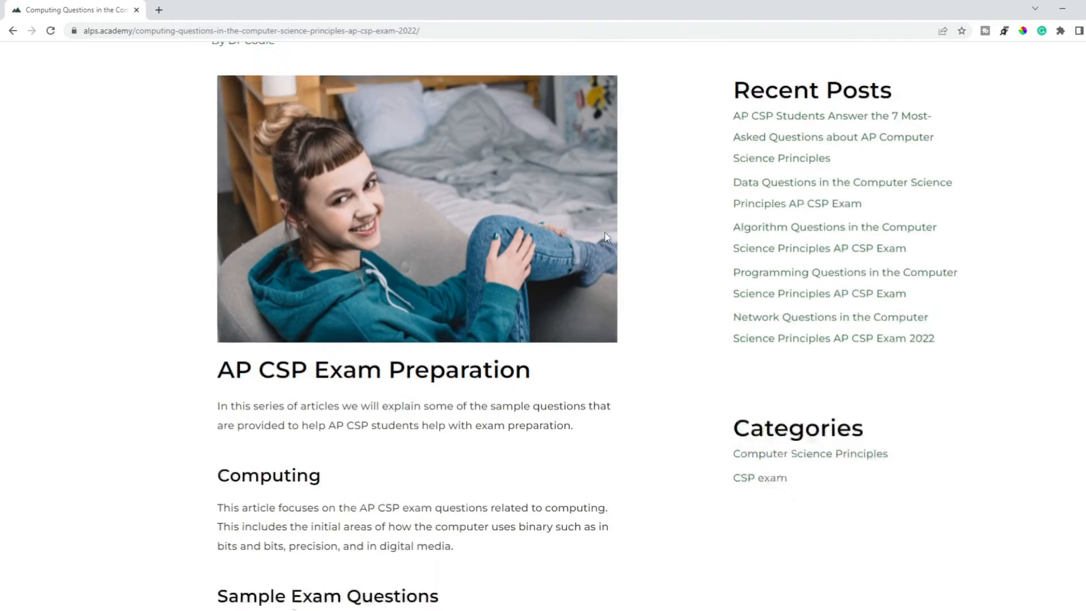
pyautogui.scroll(-3)
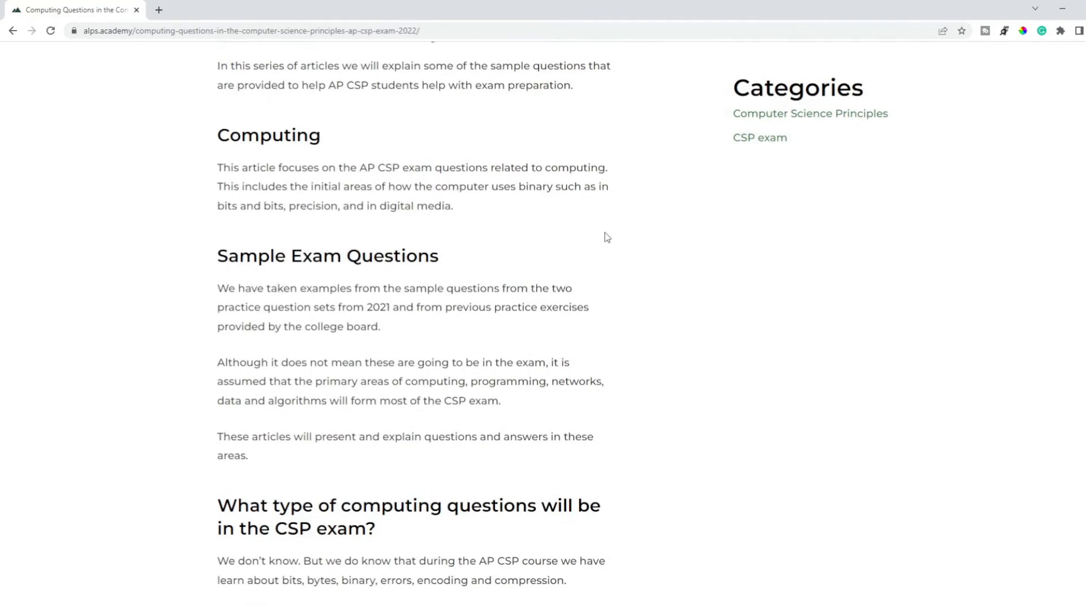
pyautogui.scroll(-3)
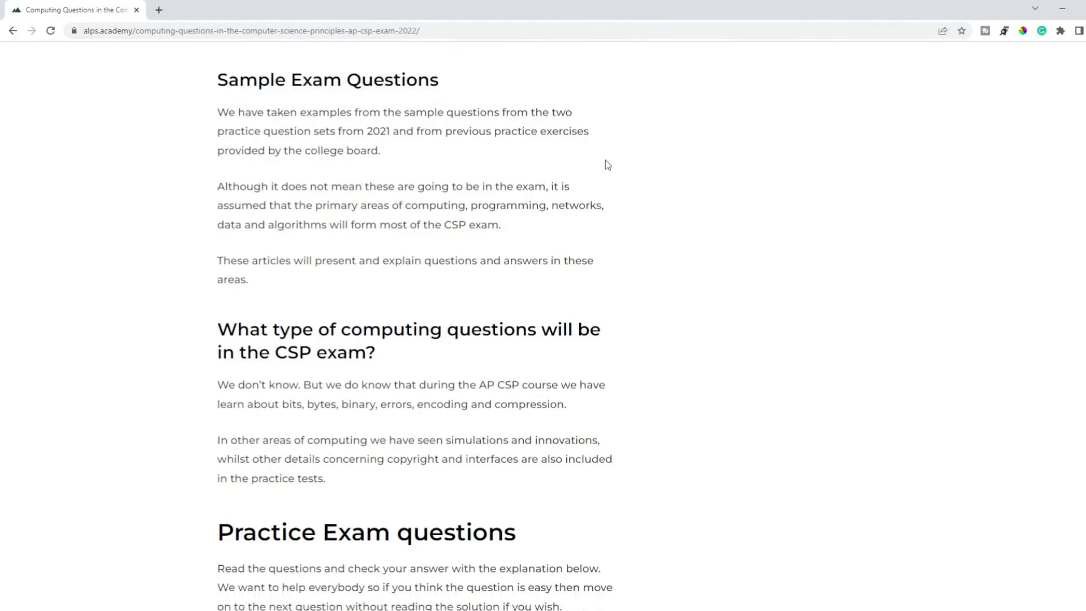
pyautogui.scroll(-3)
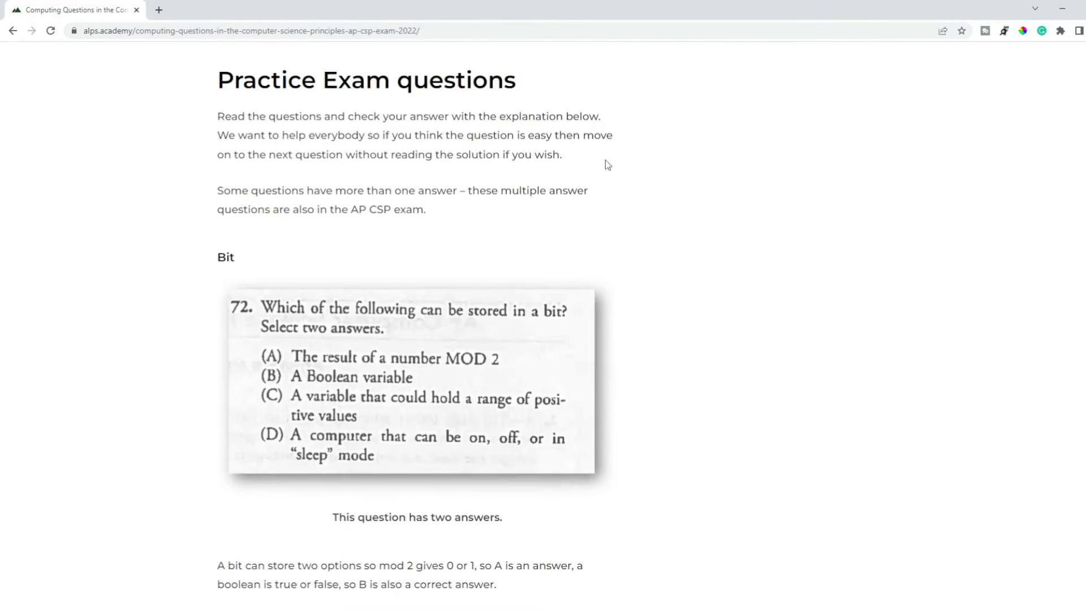
pyautogui.scroll(-3)
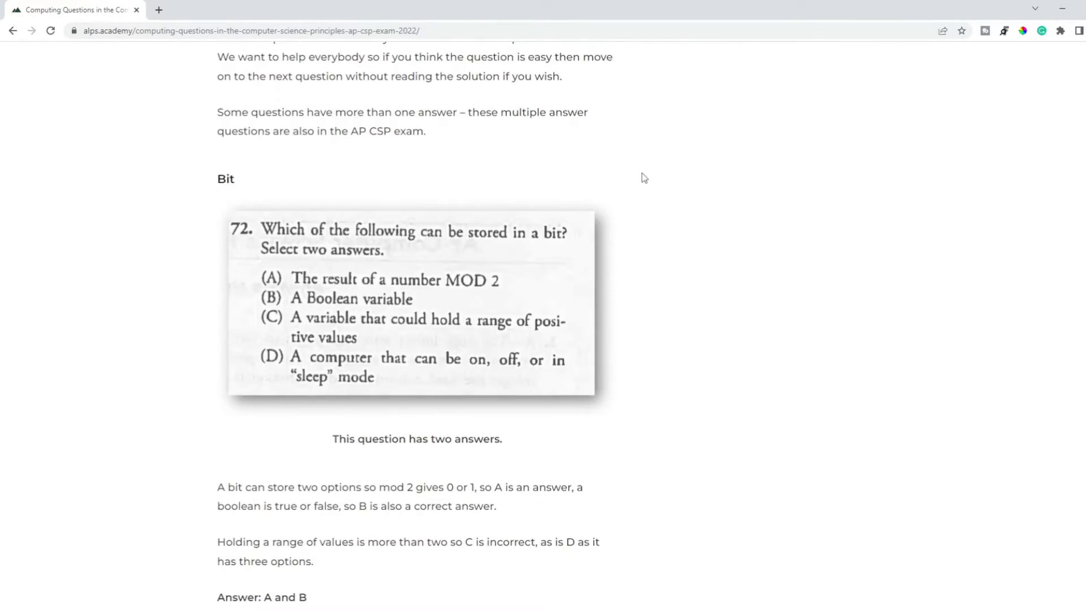
pyautogui.scroll(-3)
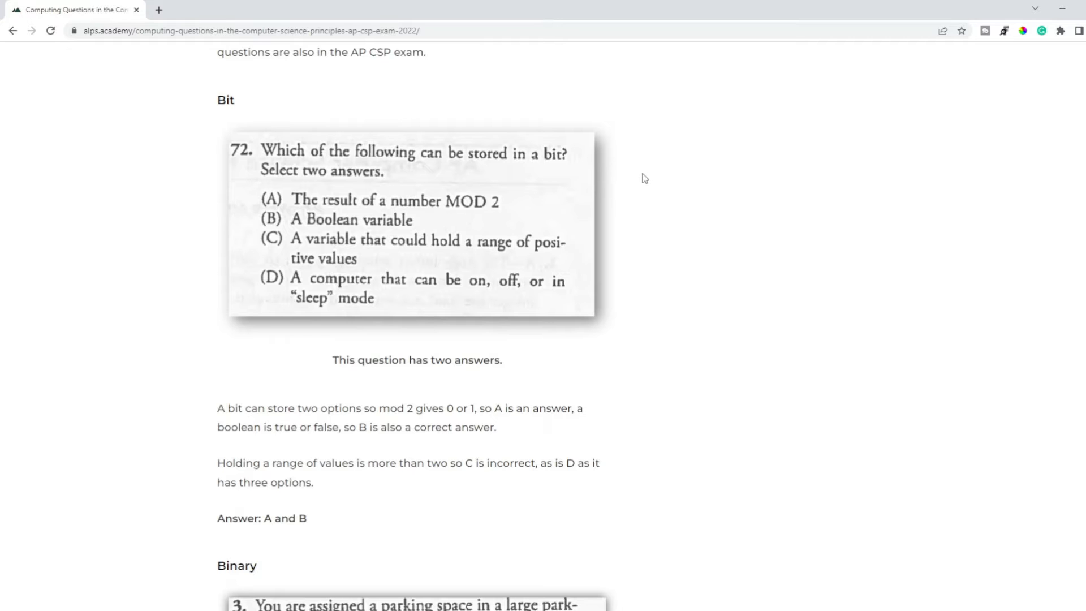
pyautogui.moveTo(649, 172)
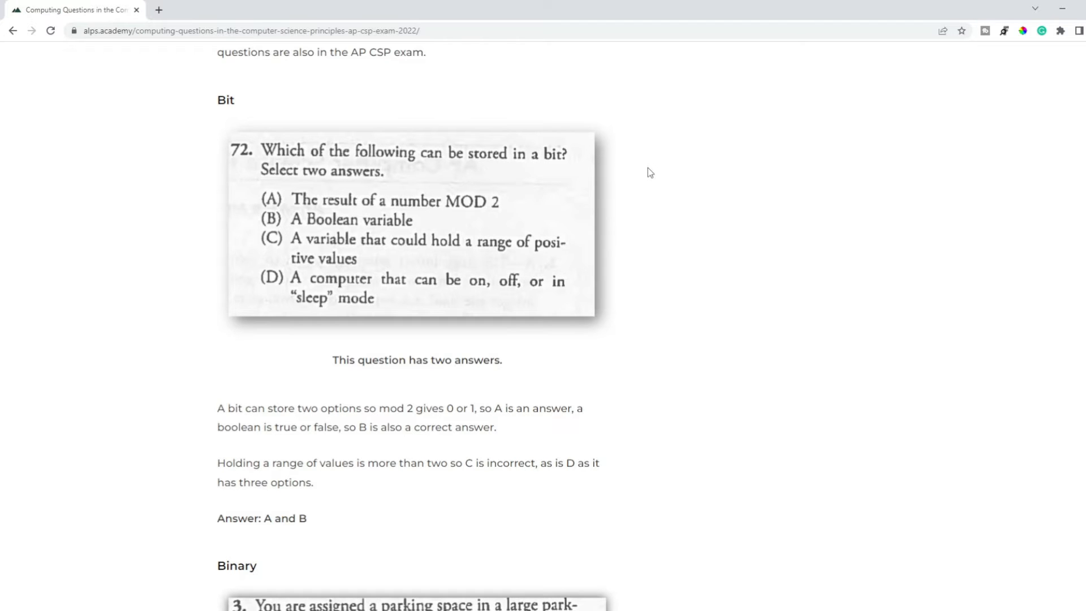
pyautogui.scroll(3)
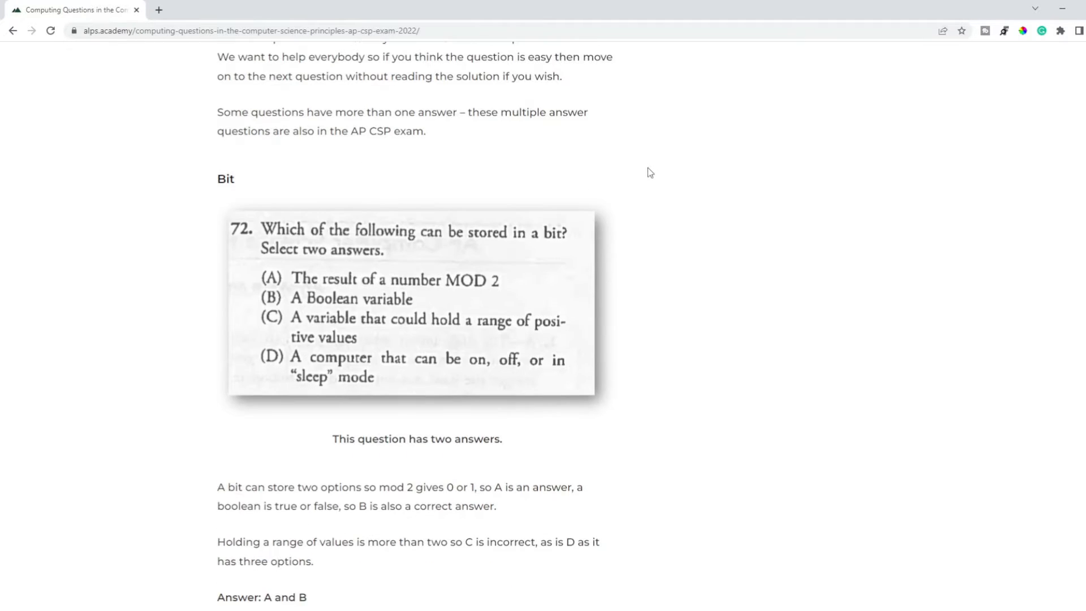
pyautogui.moveTo(547, 257)
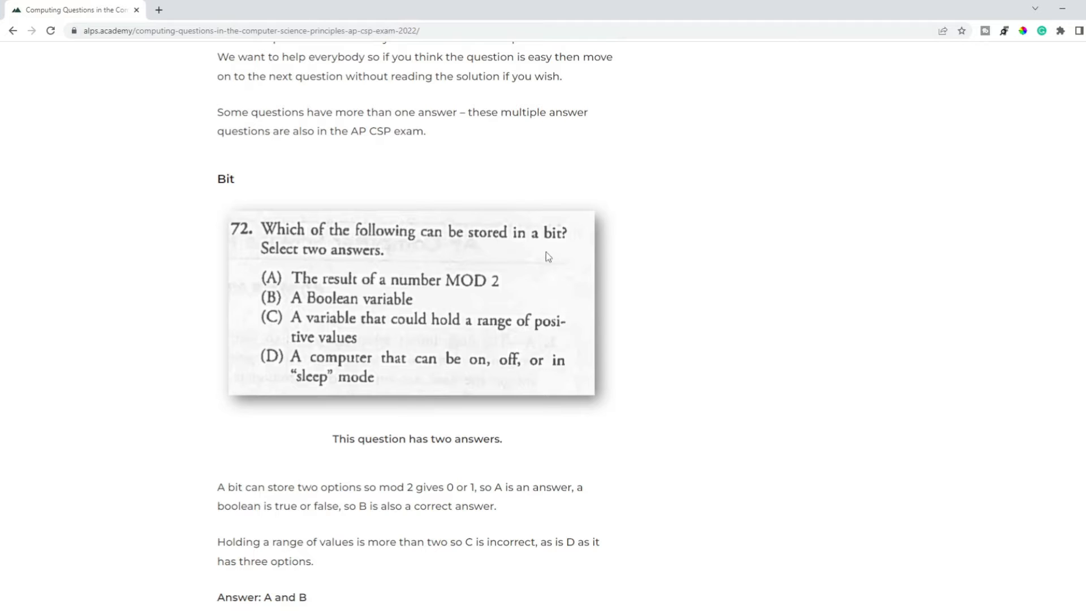
pyautogui.moveTo(308, 291)
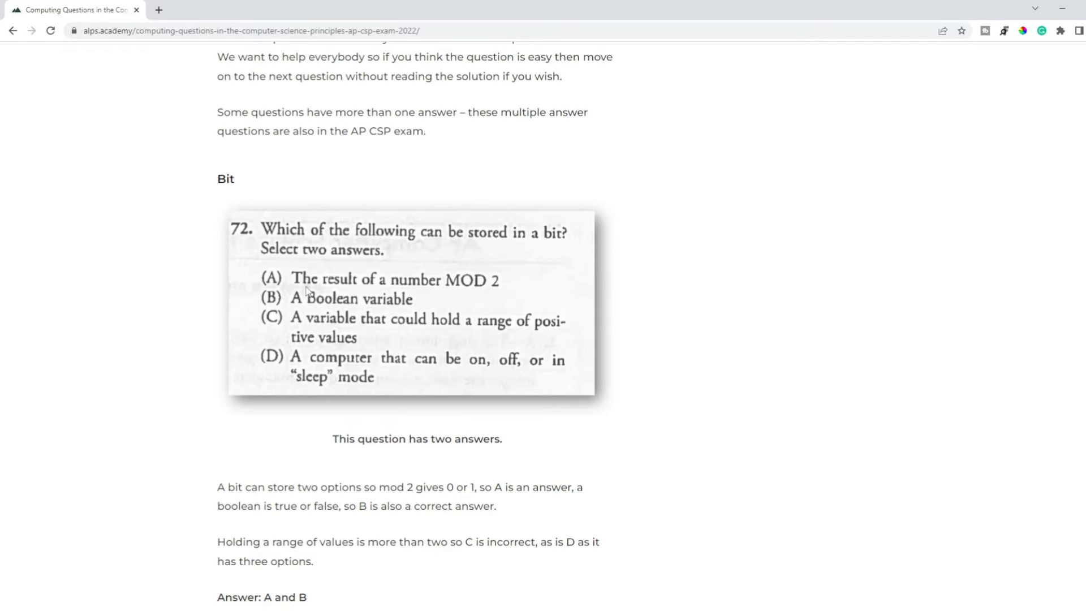
pyautogui.moveTo(659, 294)
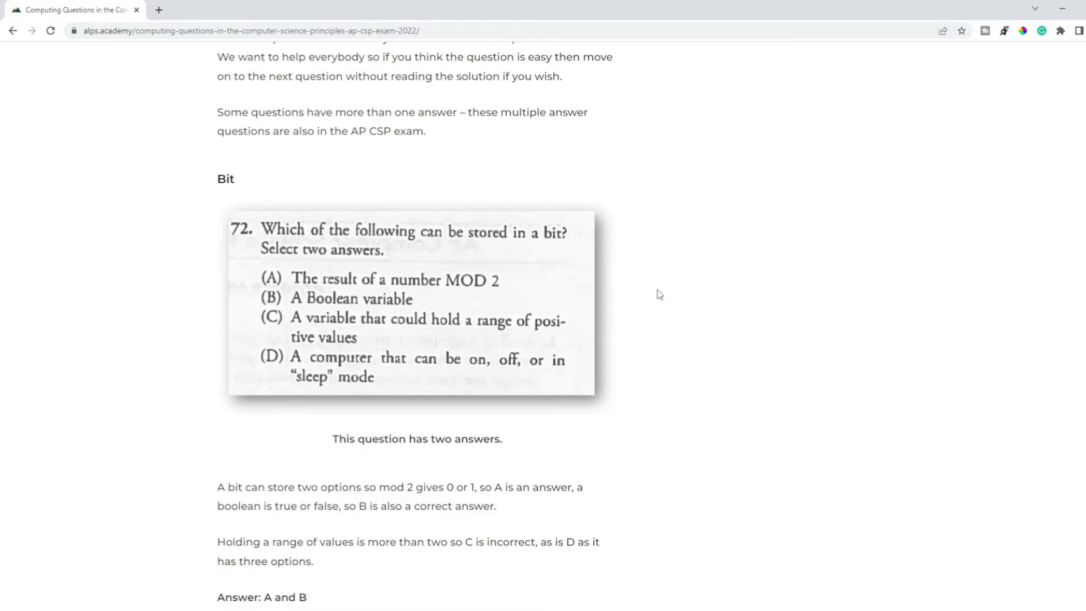
pyautogui.moveTo(634, 223)
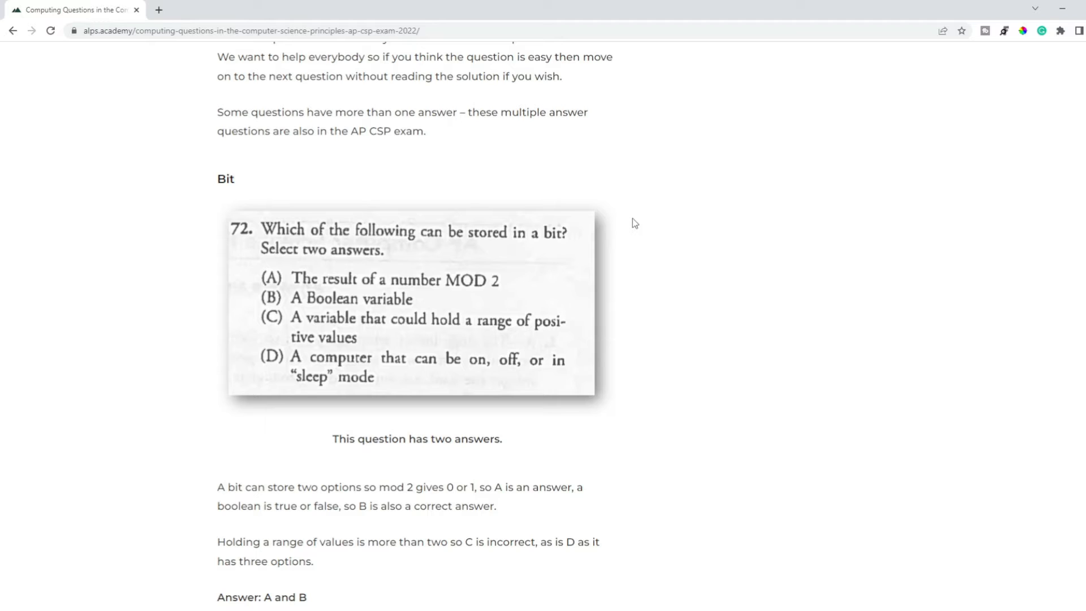
pyautogui.moveTo(819, 237)
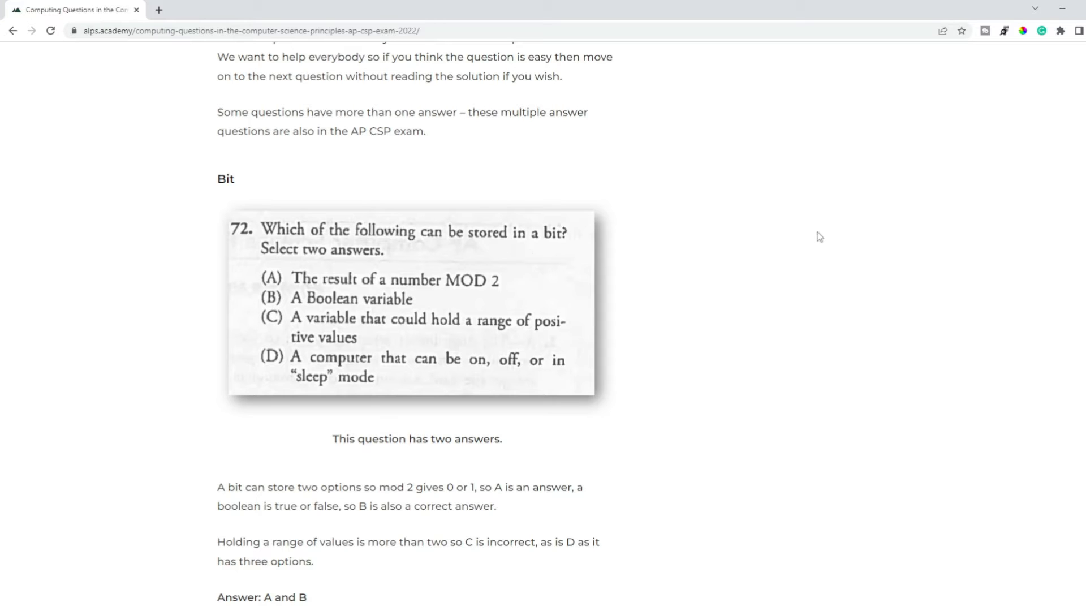
pyautogui.moveTo(817, 249)
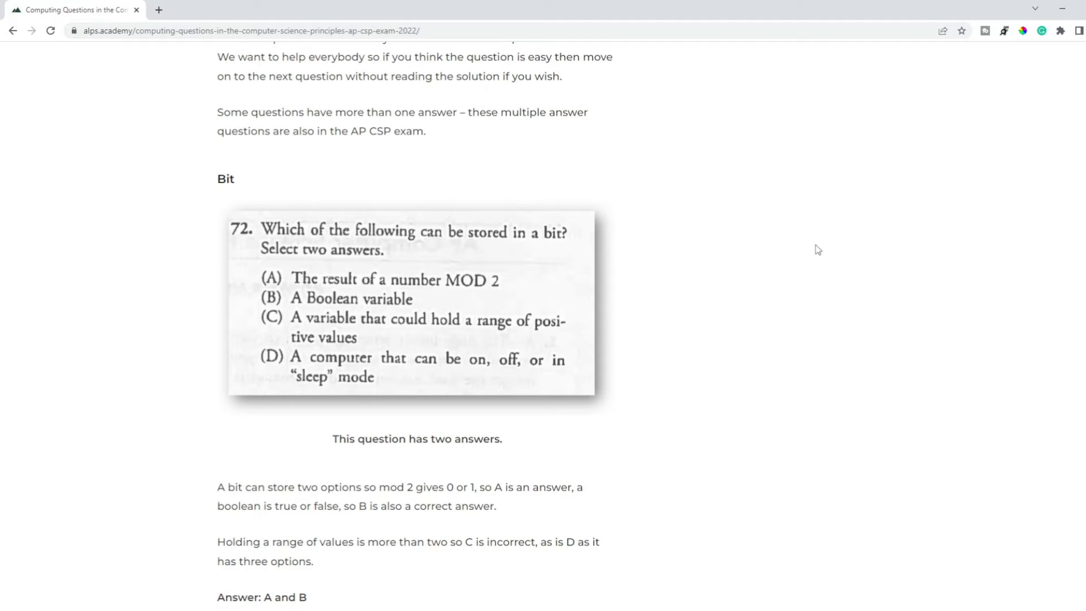
pyautogui.moveTo(445, 288)
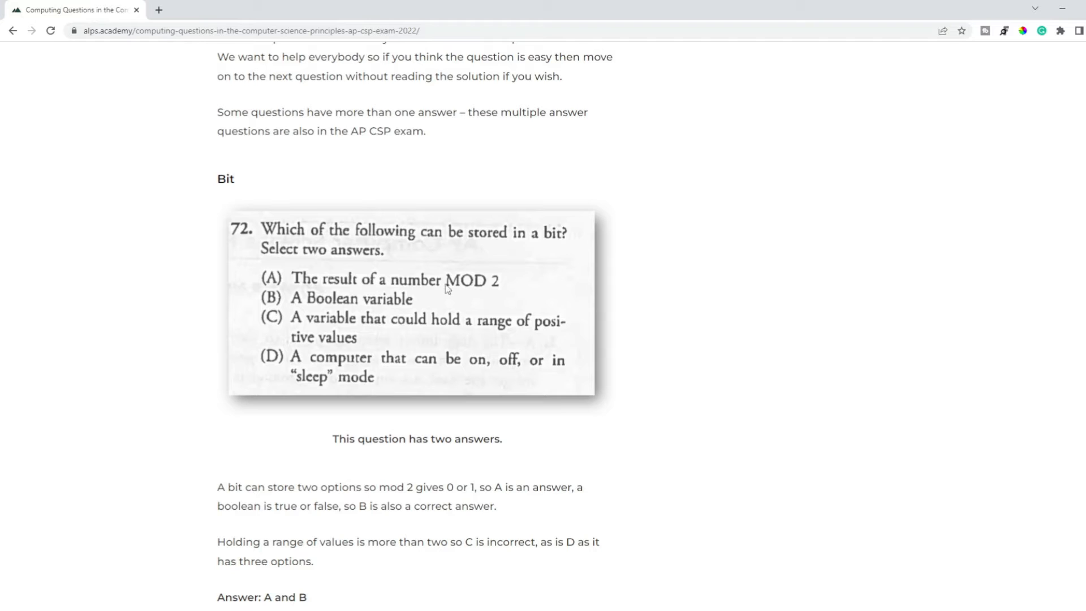
pyautogui.moveTo(670, 280)
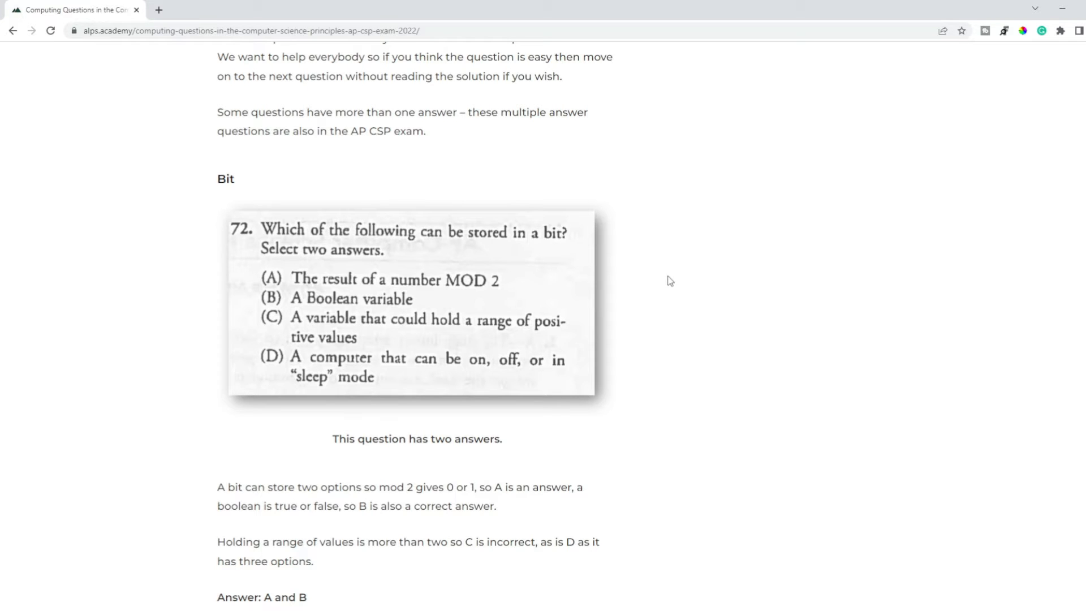
pyautogui.moveTo(449, 298)
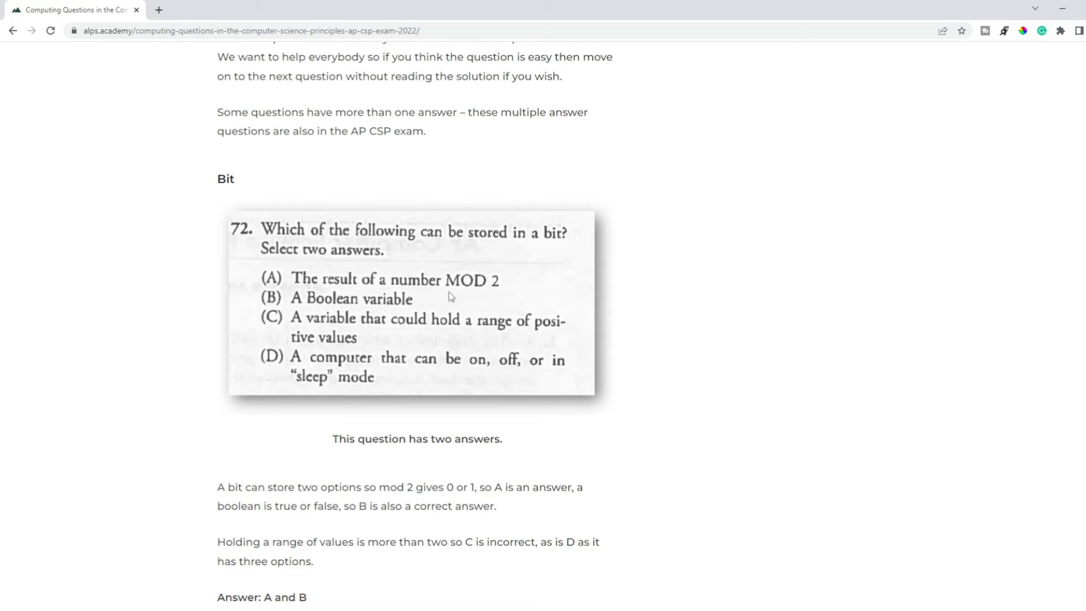
pyautogui.scroll(-3)
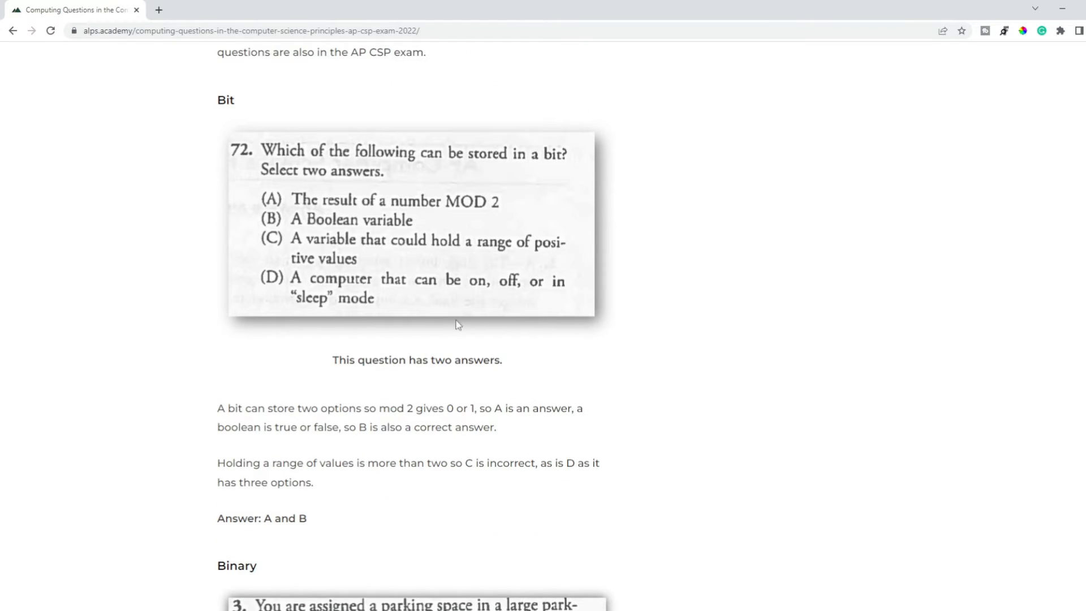
# Read the Binary parking-space question through answer B to the start of the Errors section
pyautogui.scroll(-3)
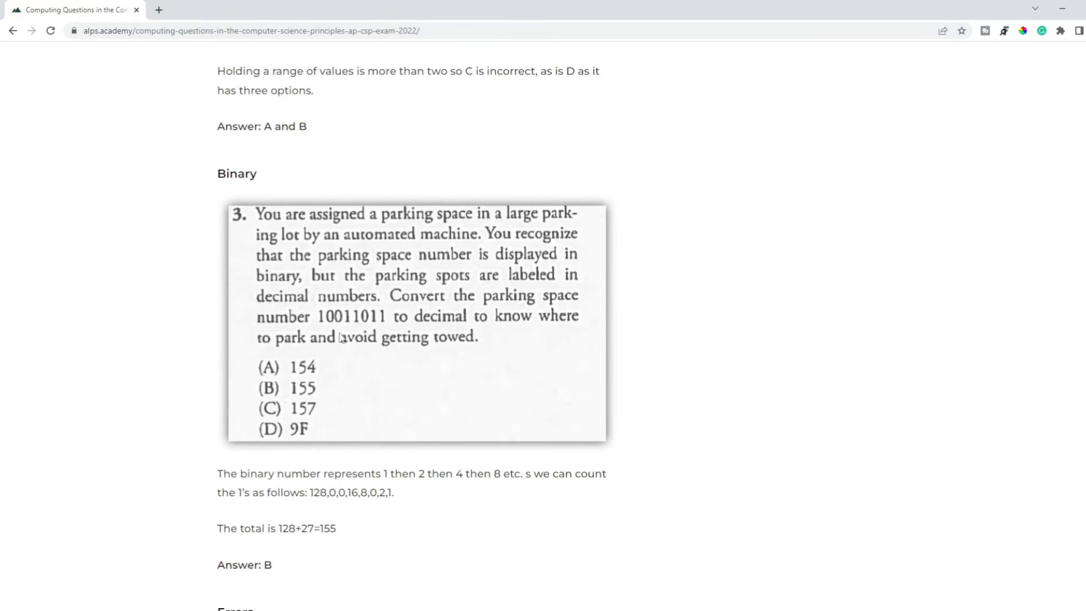
pyautogui.moveTo(524, 343)
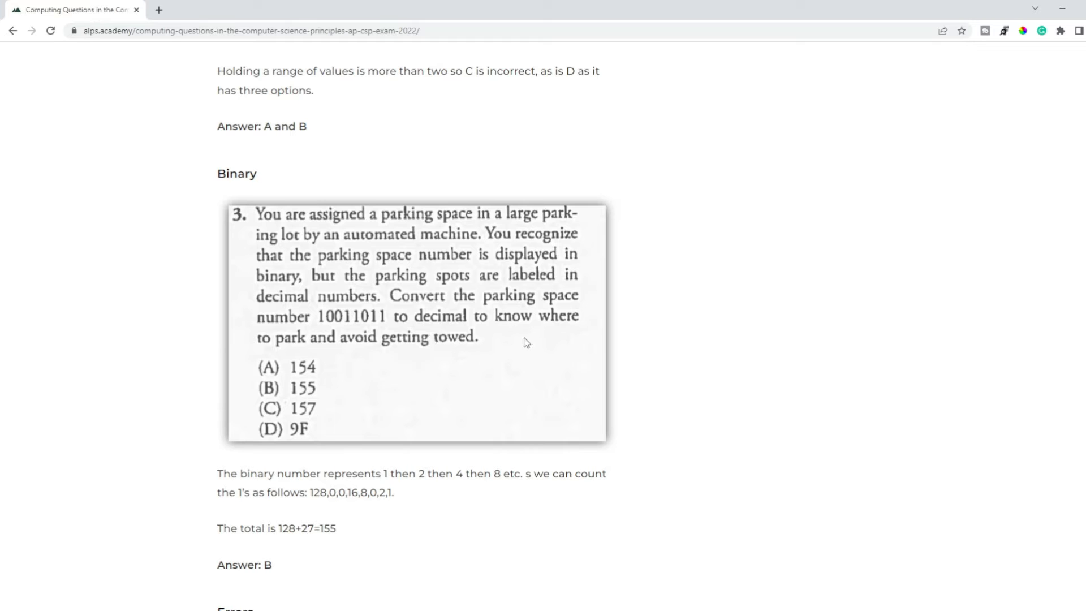
pyautogui.moveTo(587, 230)
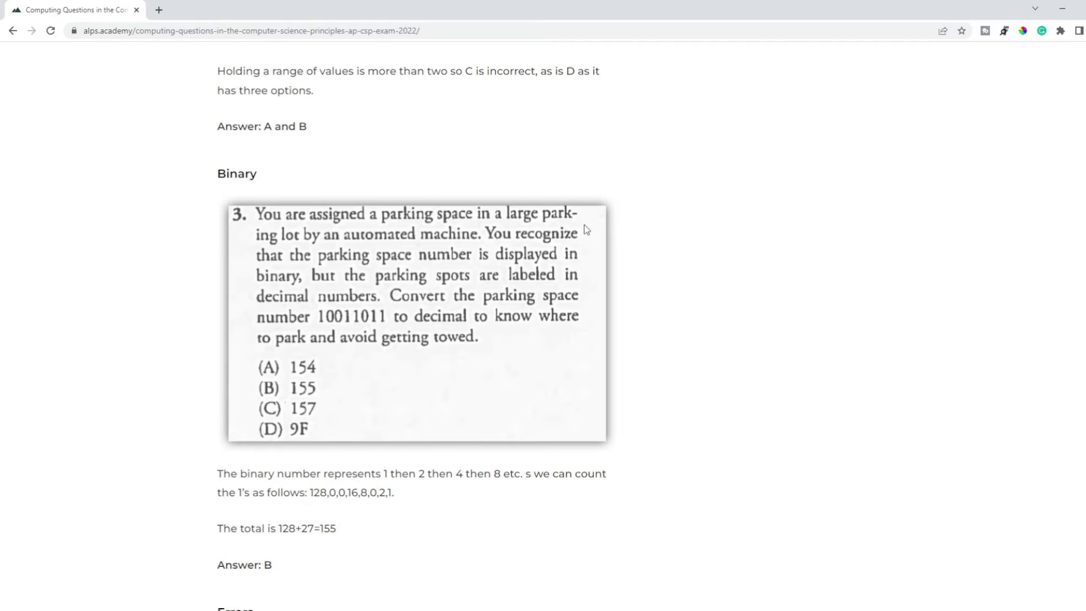
pyautogui.scroll(-3)
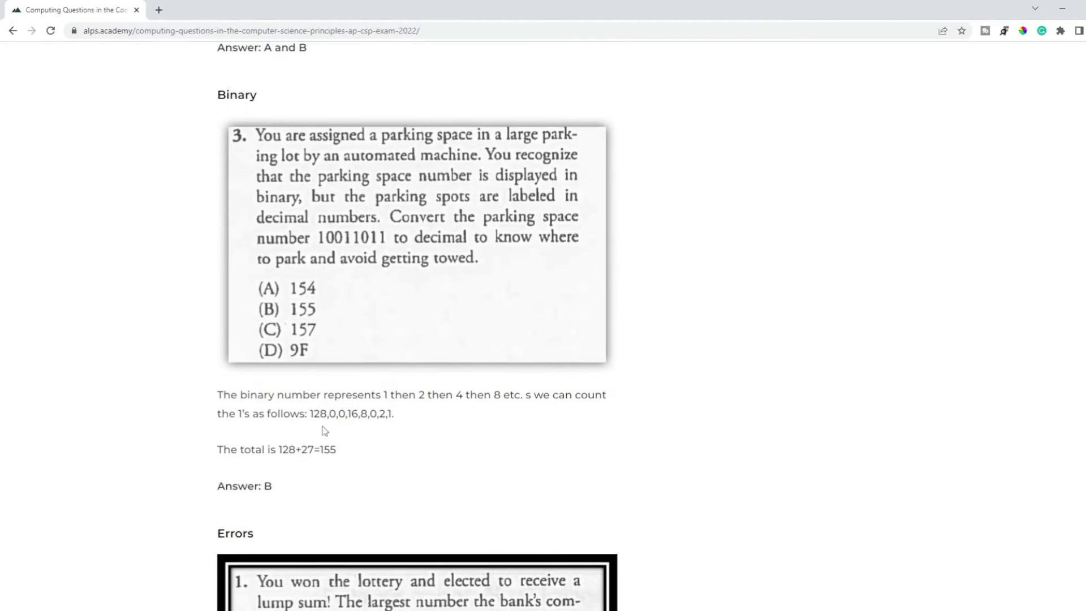
pyautogui.moveTo(692, 206)
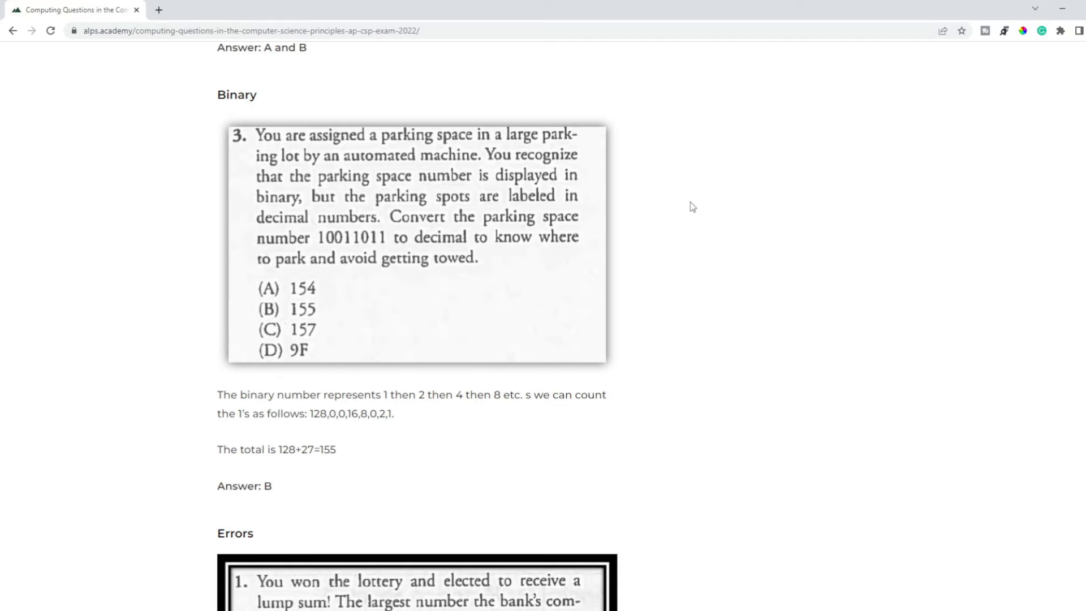
pyautogui.scroll(-3)
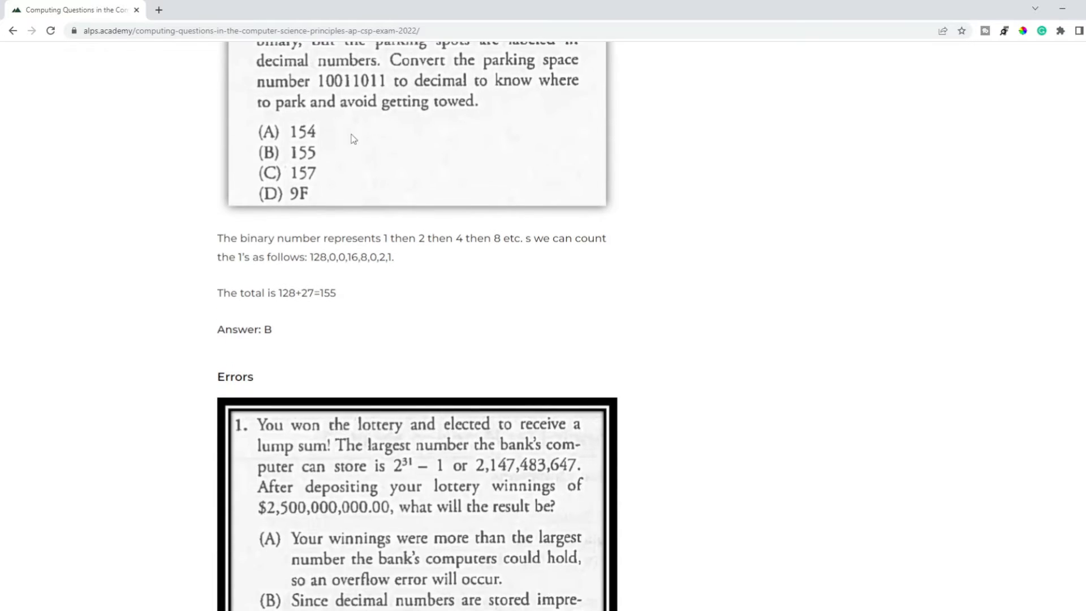
# Read the Errors questions: lottery overflow answered A and cash-register rounding answered B
pyautogui.scroll(-3)
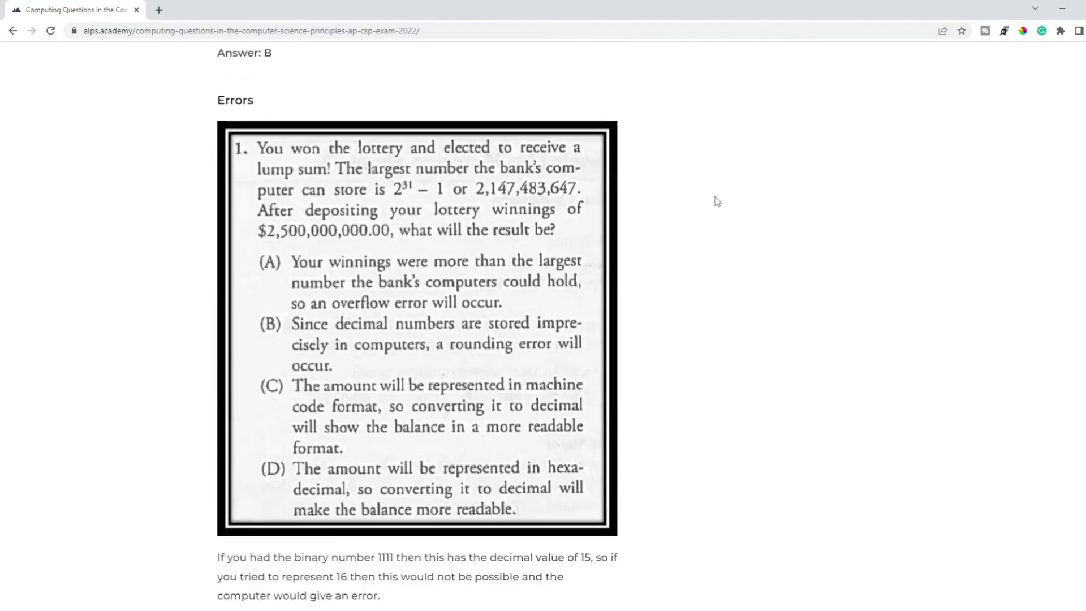
pyautogui.scroll(3)
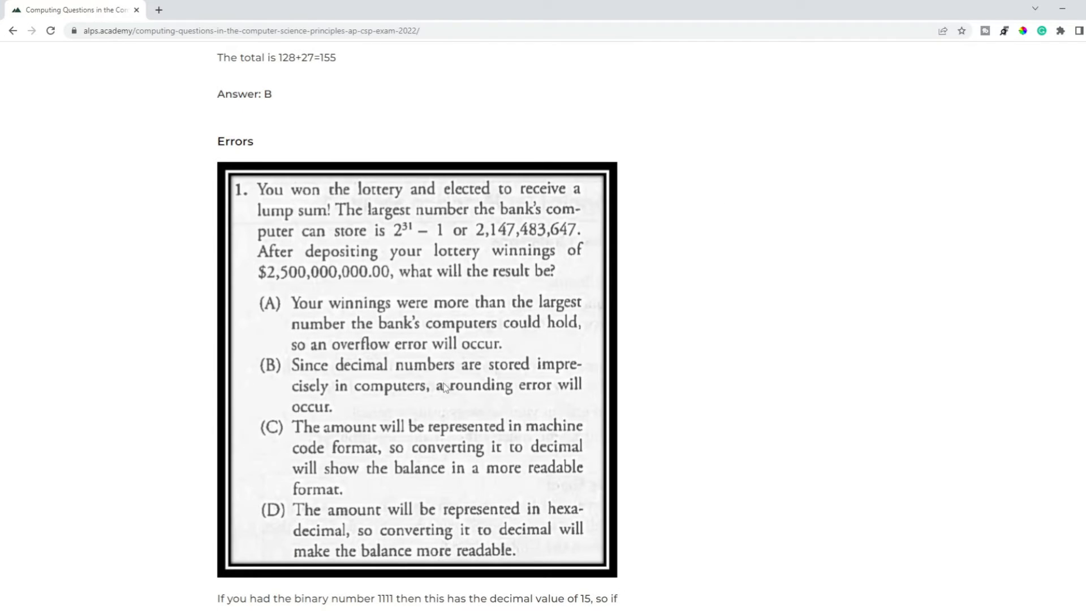
pyautogui.scroll(-3)
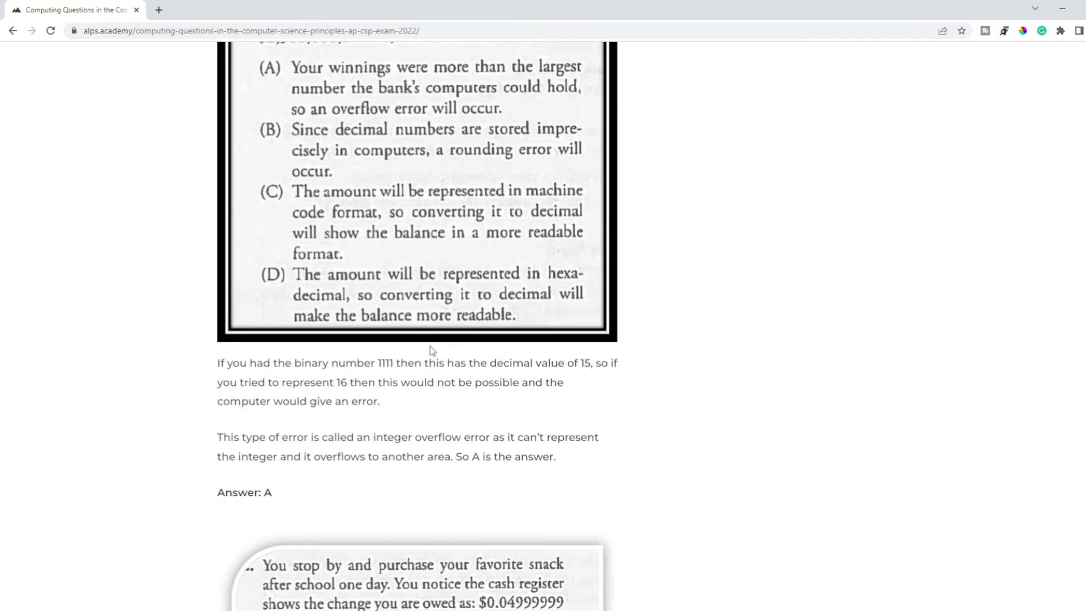
pyautogui.scroll(3)
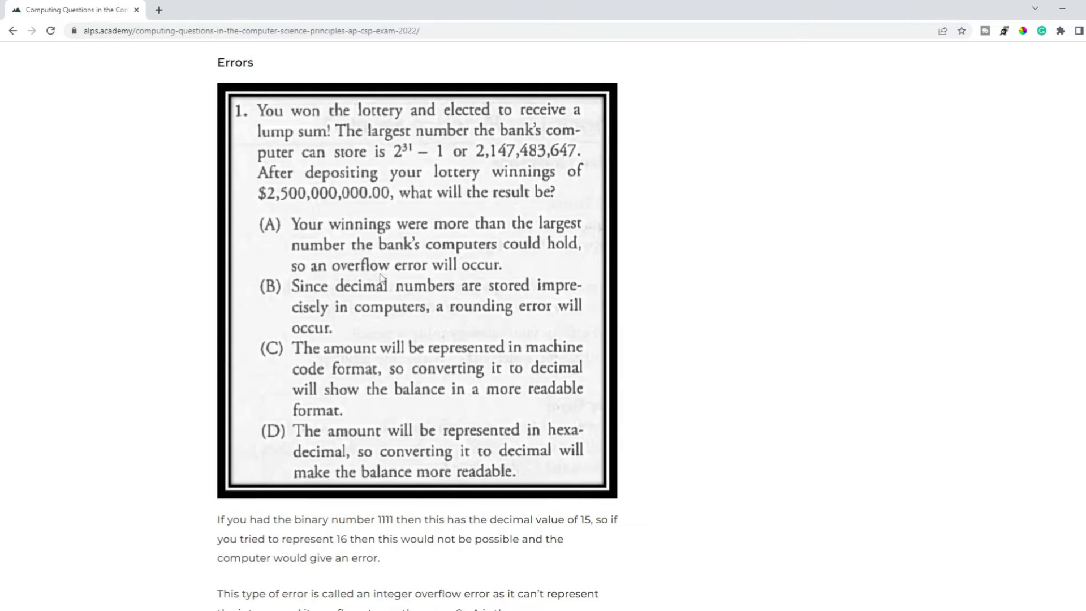
pyautogui.moveTo(401, 276)
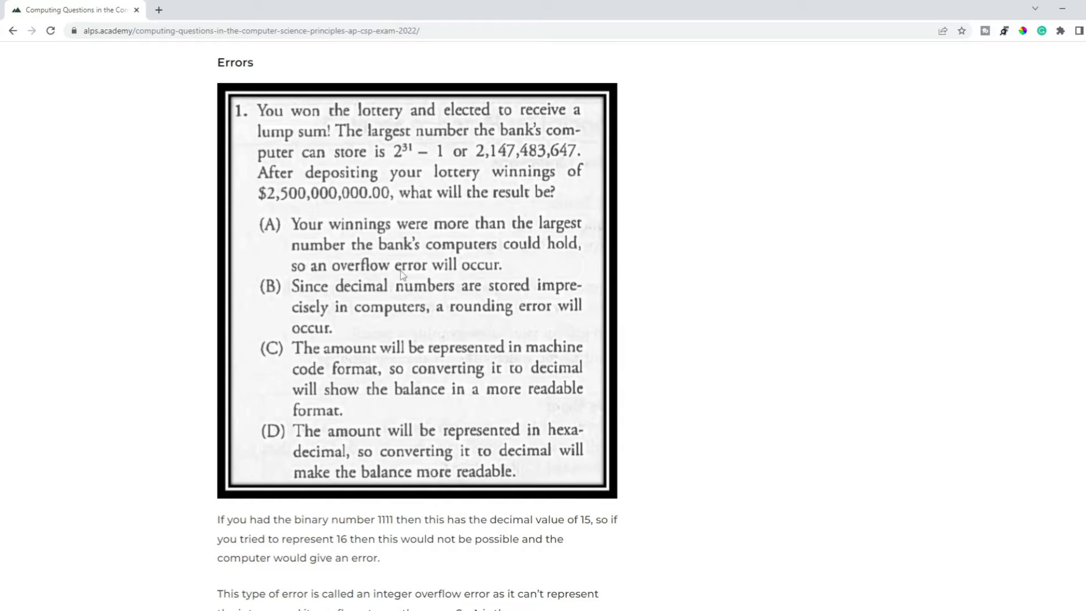
pyautogui.scroll(-3)
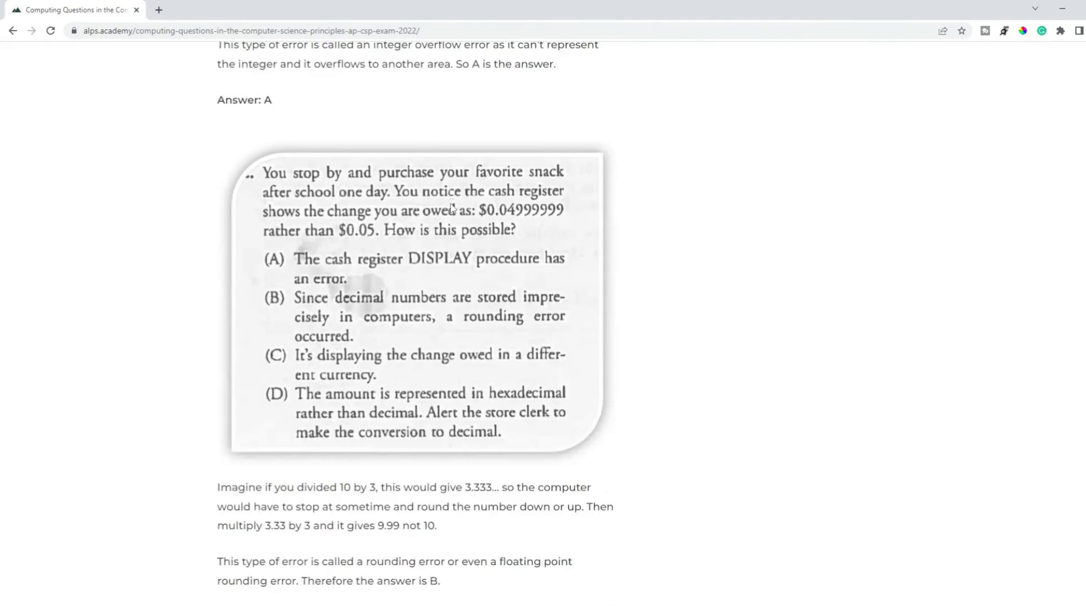
pyautogui.scroll(-3)
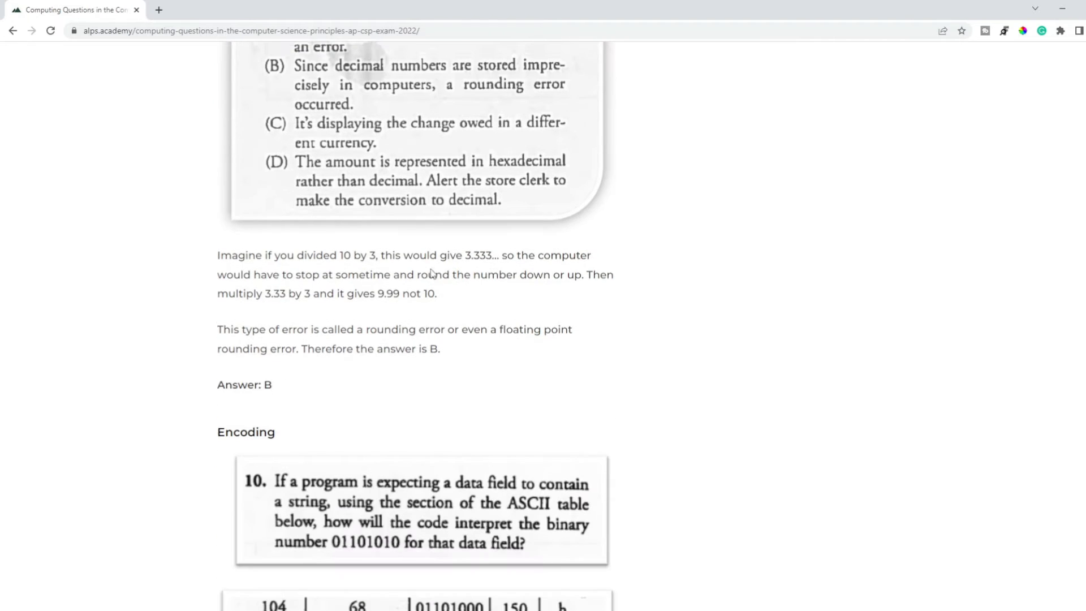
pyautogui.scroll(3)
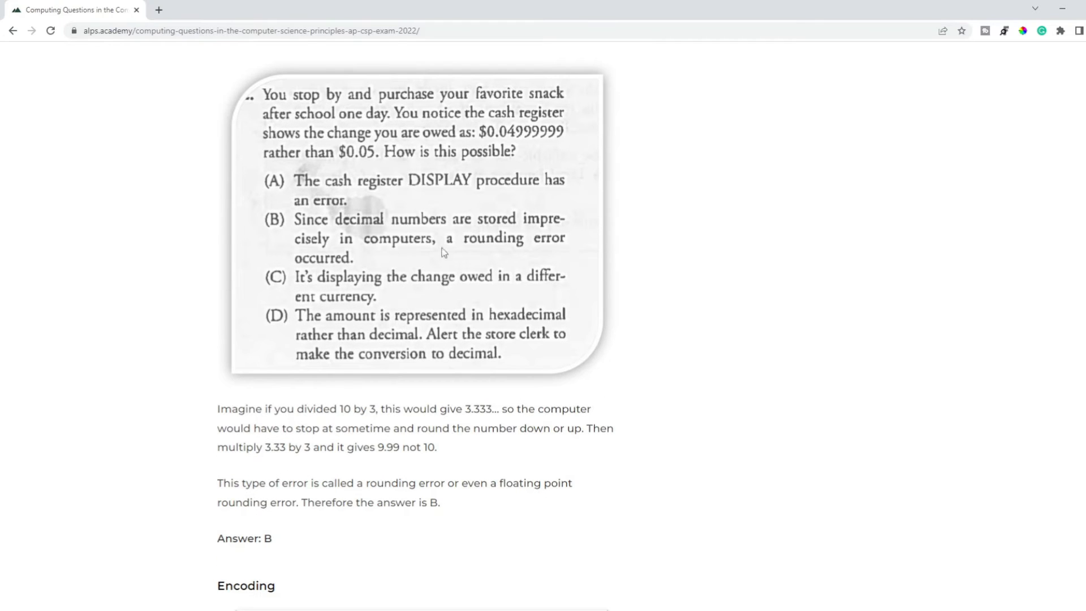
# Read the Encoding question (answer D) and Compression question (answer A) down to Hex numbers
pyautogui.scroll(-3)
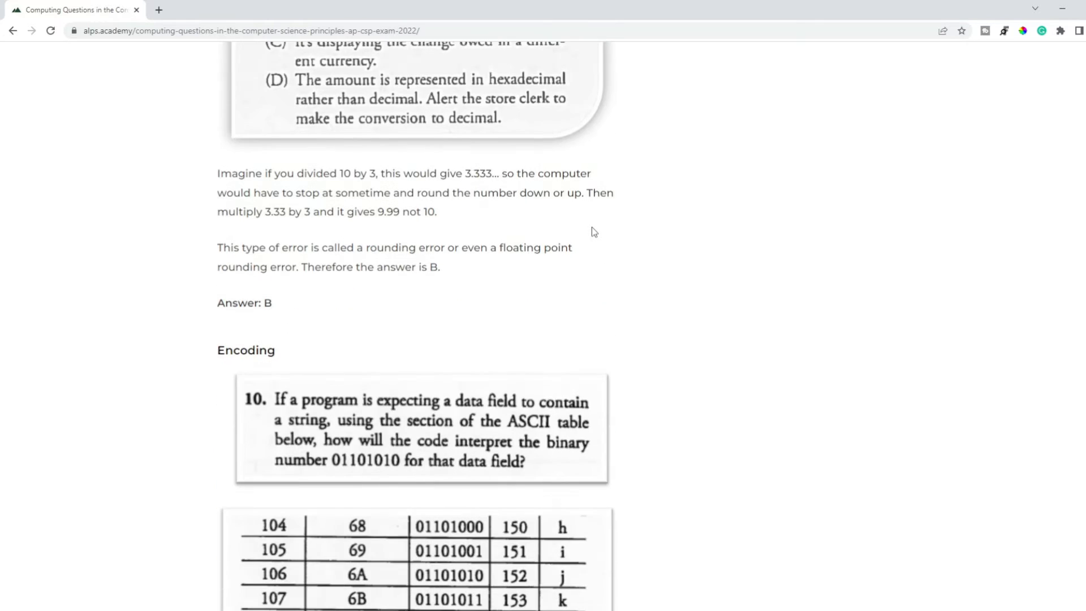
pyautogui.scroll(-3)
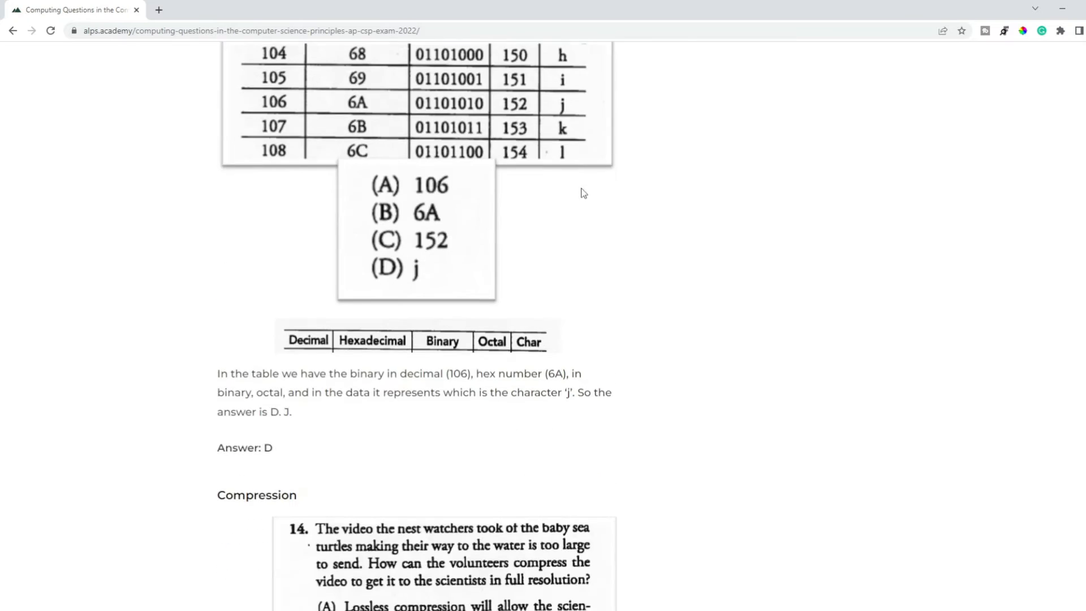
pyautogui.scroll(-3)
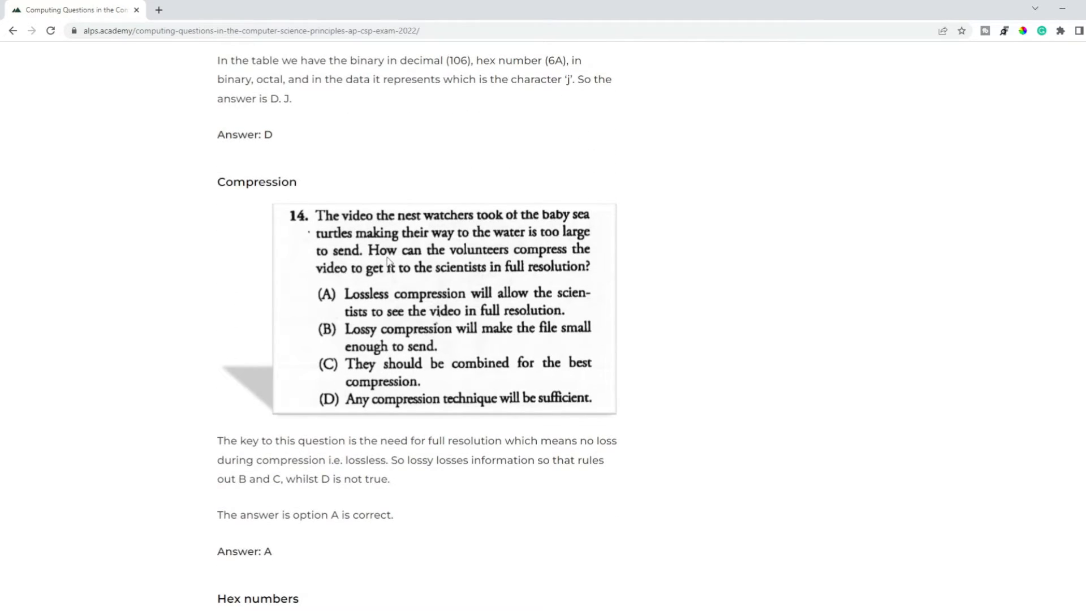
pyautogui.scroll(-3)
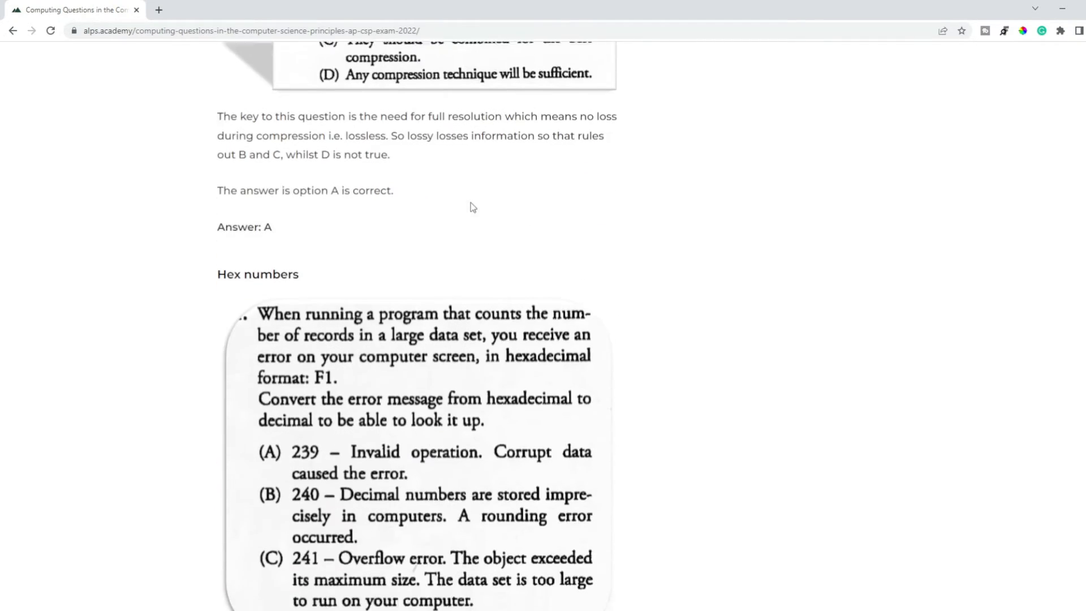
# Bring the Hex numbers question on converting the F1 error code fully into view
pyautogui.scroll(-3)
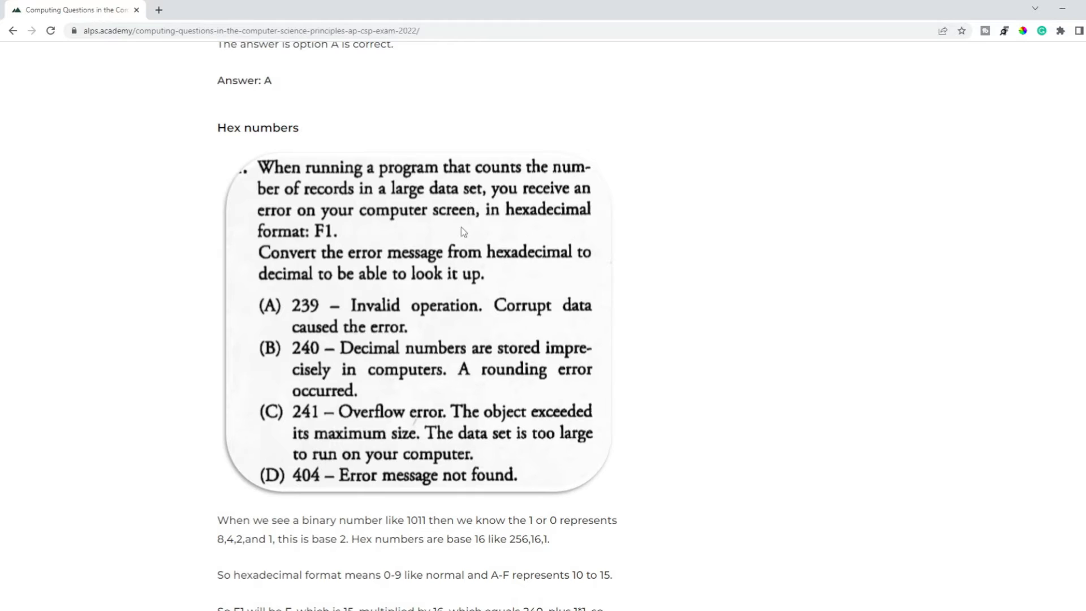
pyautogui.moveTo(465, 251)
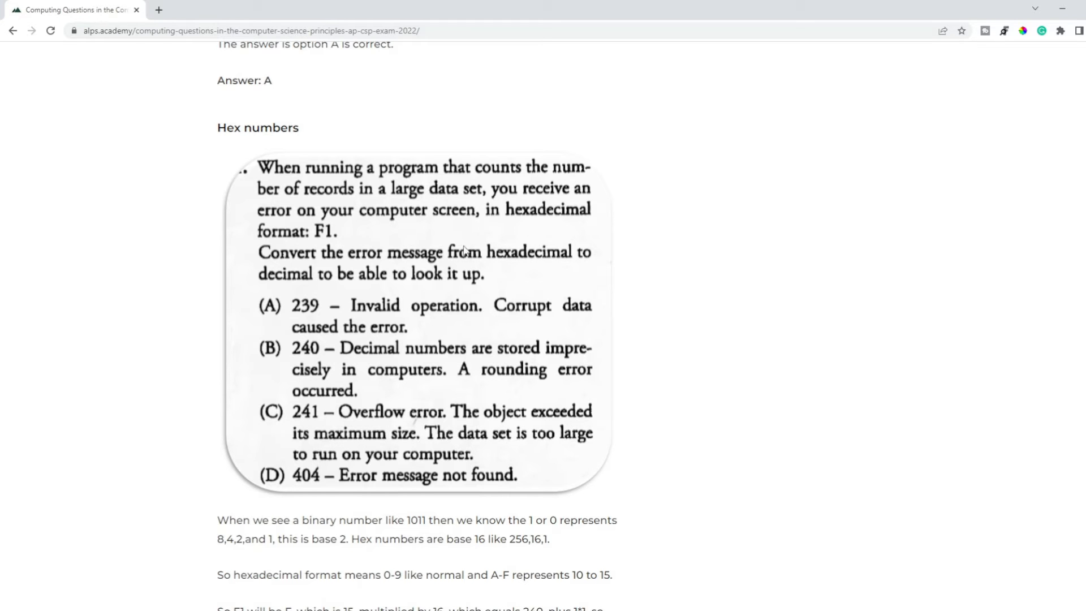
pyautogui.moveTo(333, 242)
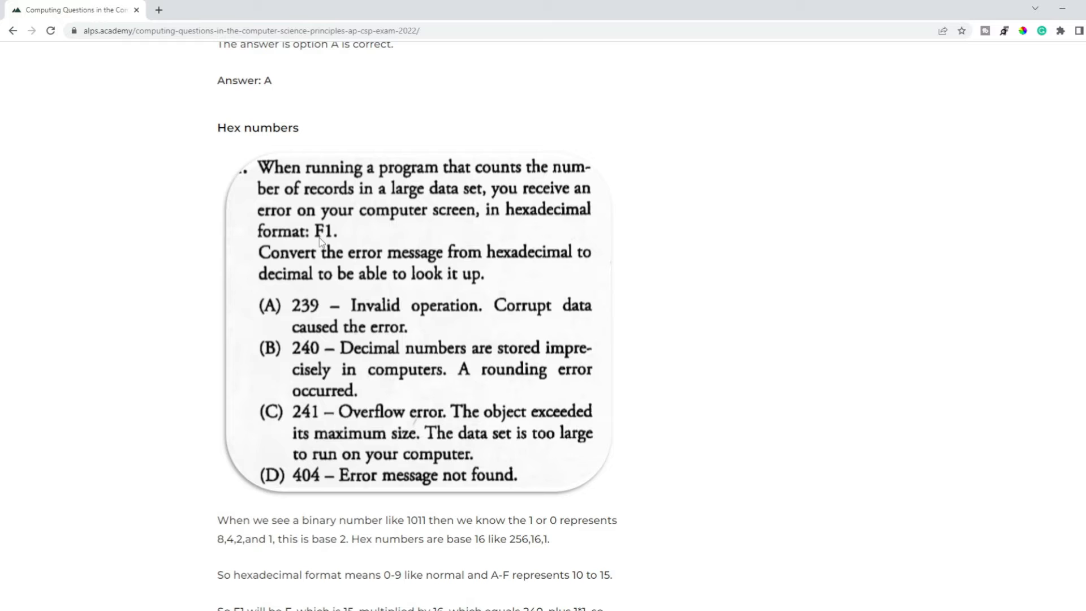
pyautogui.moveTo(698, 210)
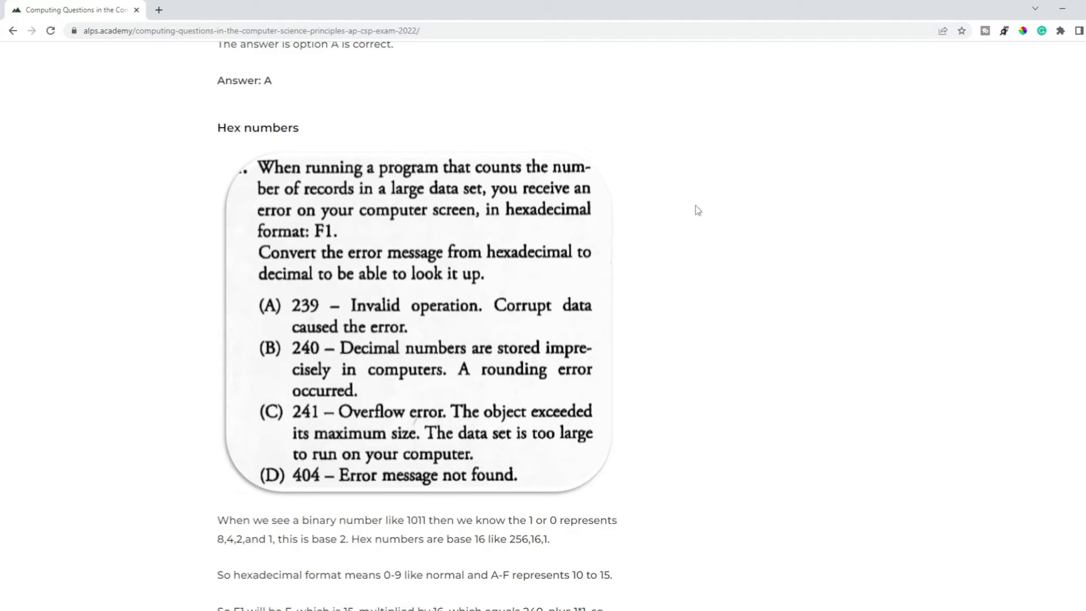
pyautogui.moveTo(694, 183)
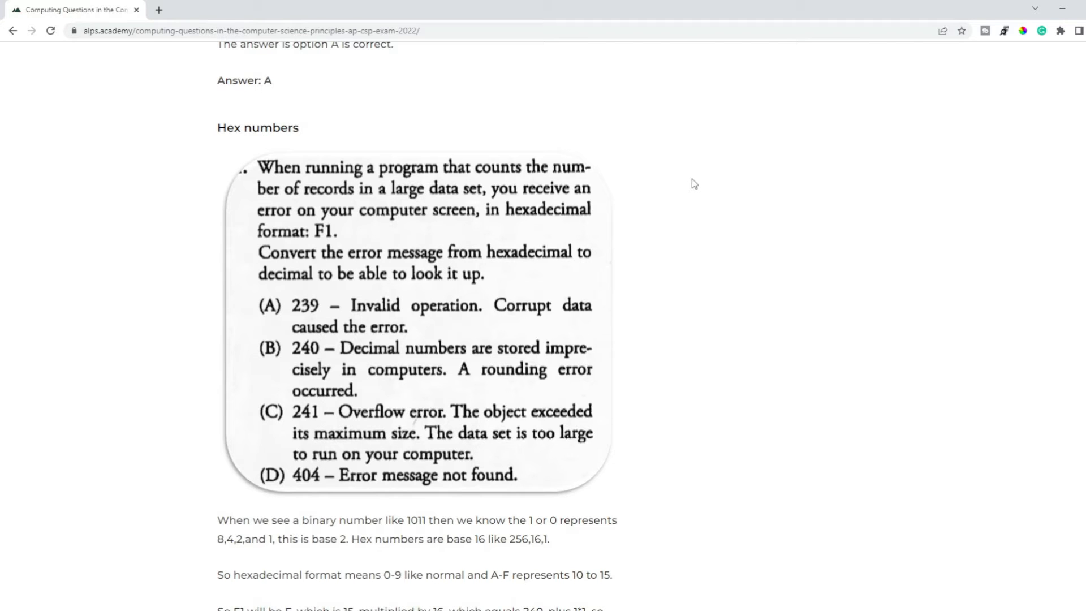
pyautogui.moveTo(609, 187)
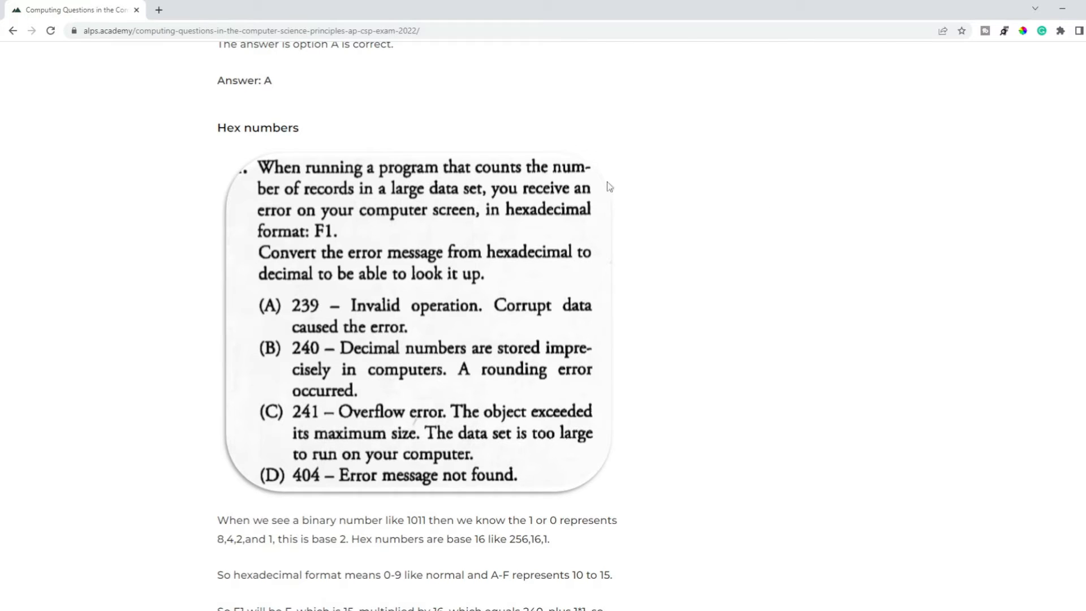
pyautogui.moveTo(652, 208)
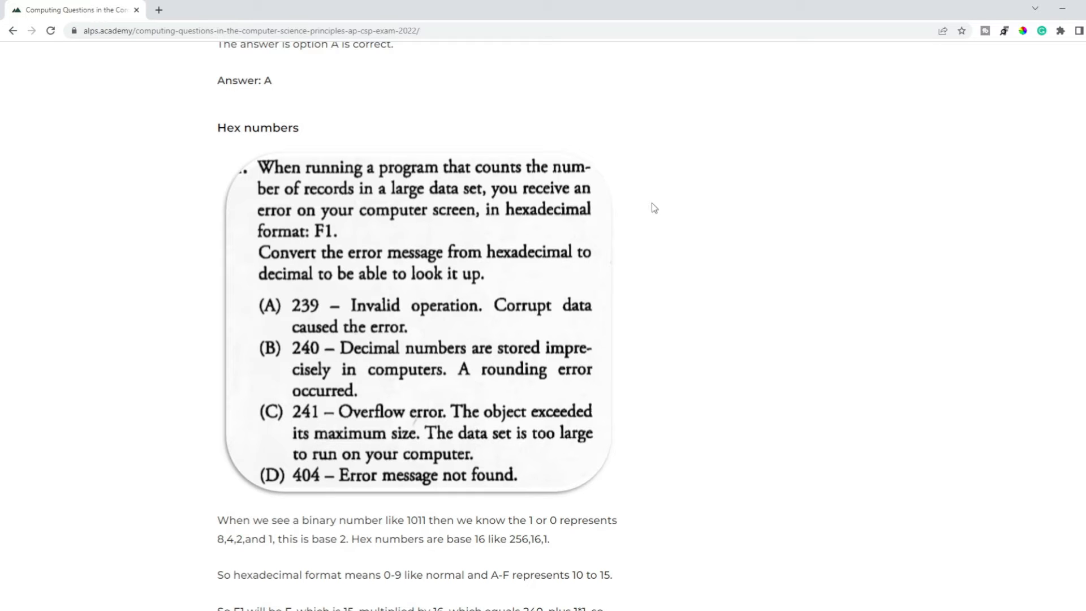
pyautogui.moveTo(306, 428)
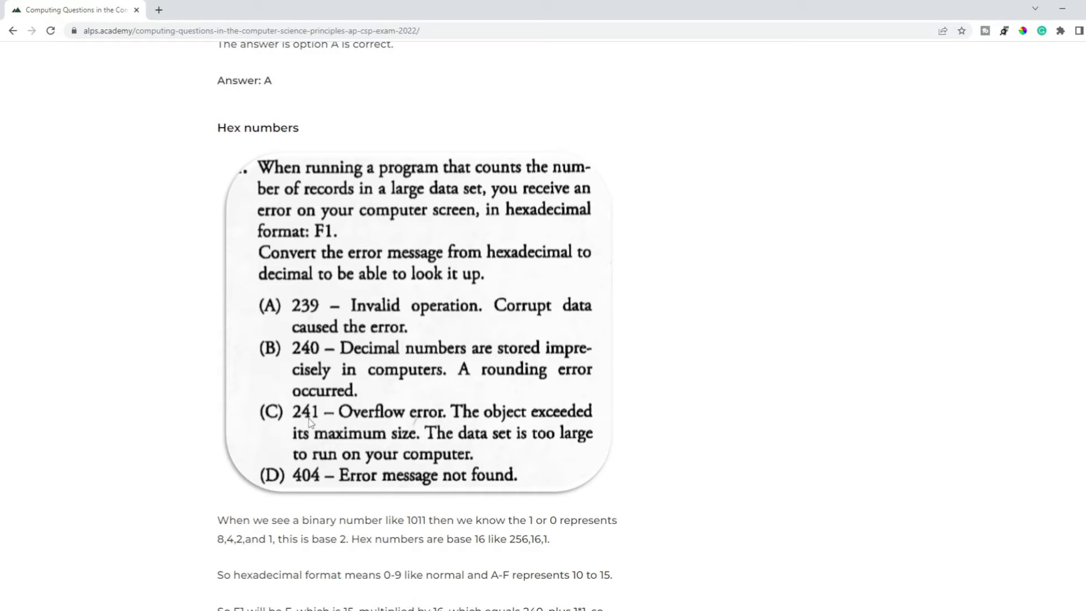
pyautogui.moveTo(303, 353)
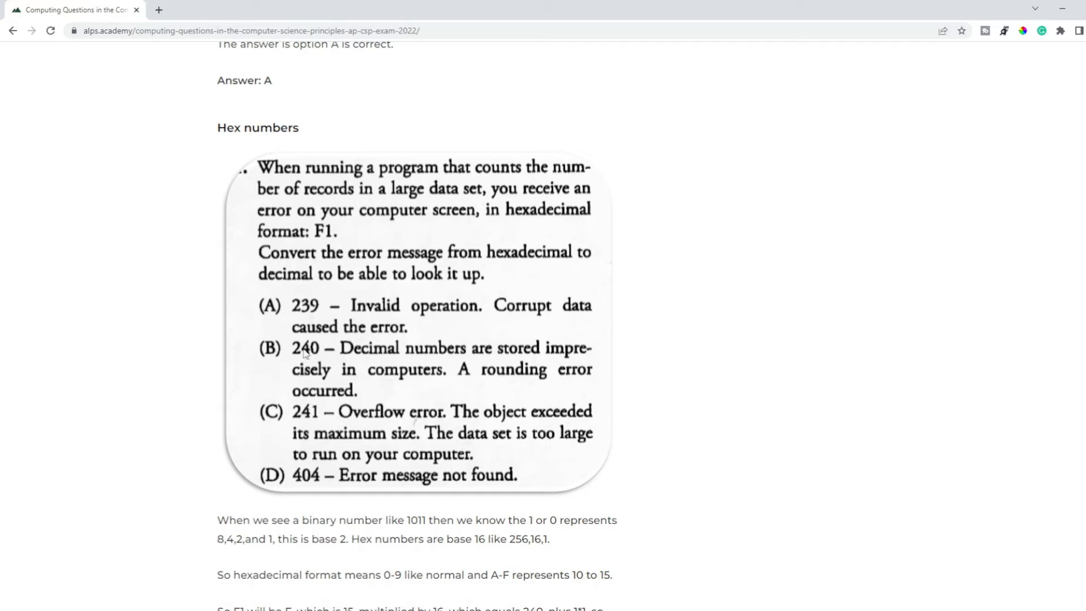
pyautogui.moveTo(407, 445)
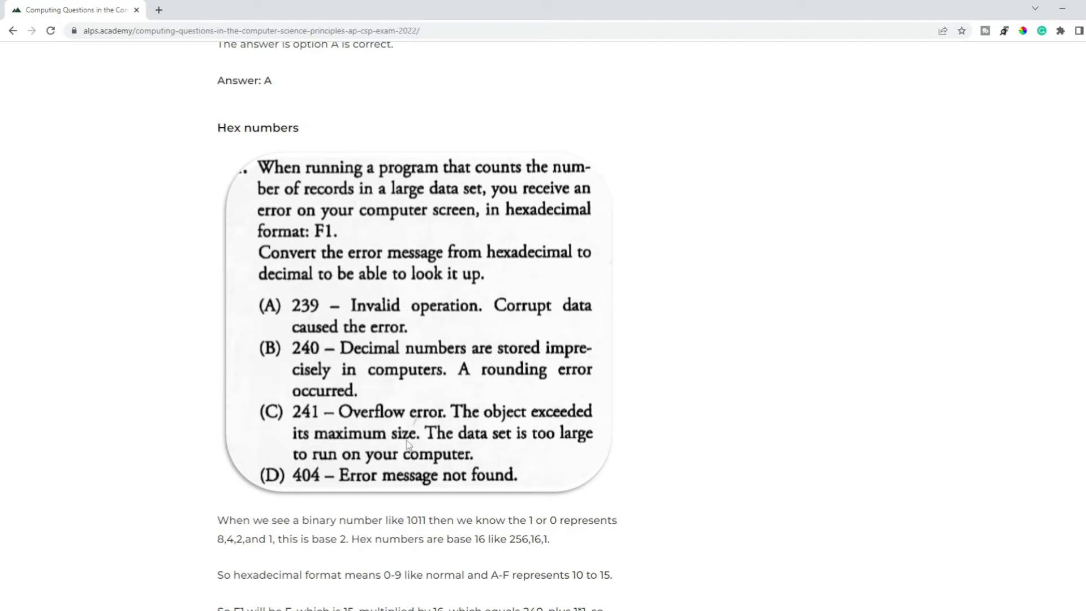
pyautogui.moveTo(613, 269)
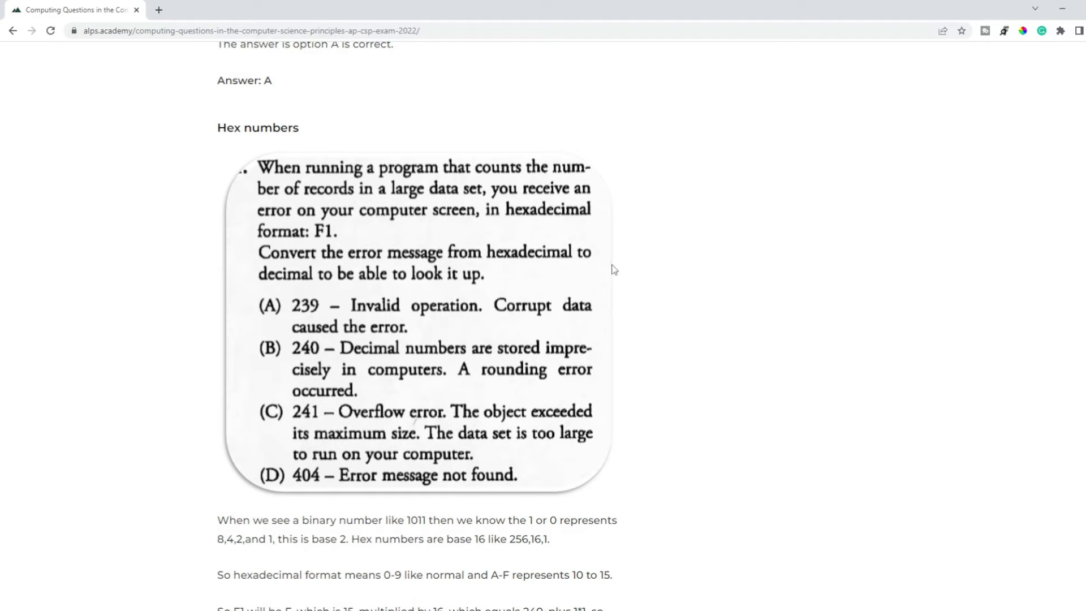
pyautogui.moveTo(622, 269)
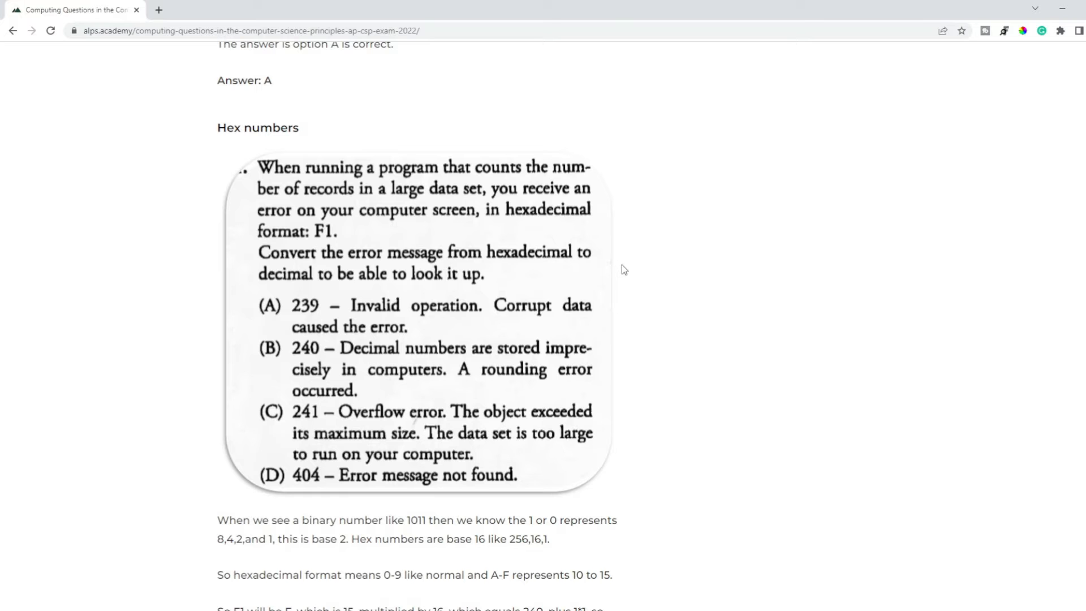
# Read the colour, user interface, copyright and simulation questions with their answers
pyautogui.scroll(-3)
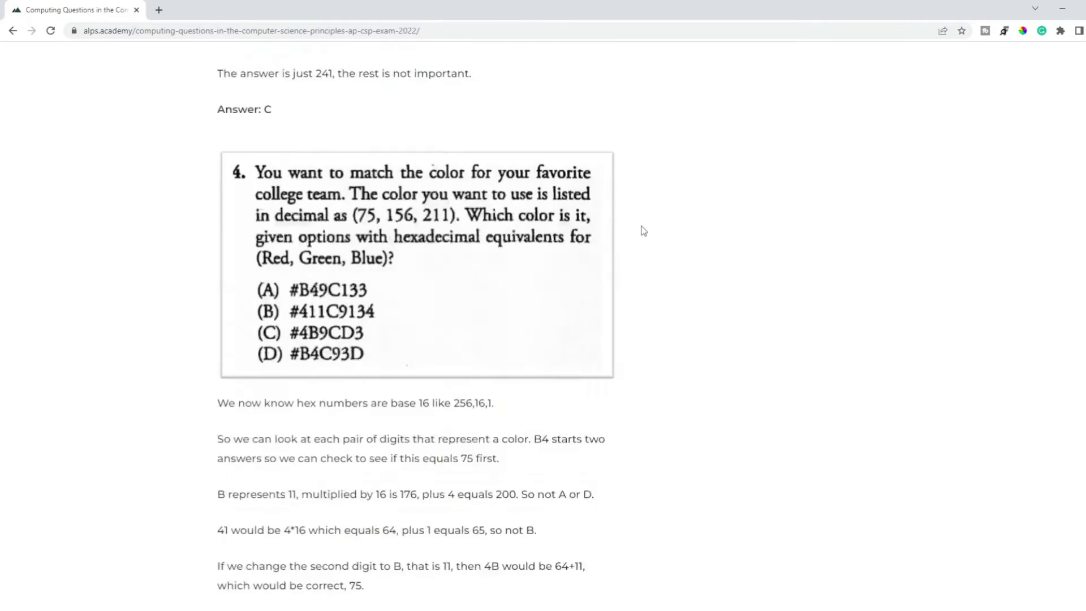
pyautogui.scroll(-3)
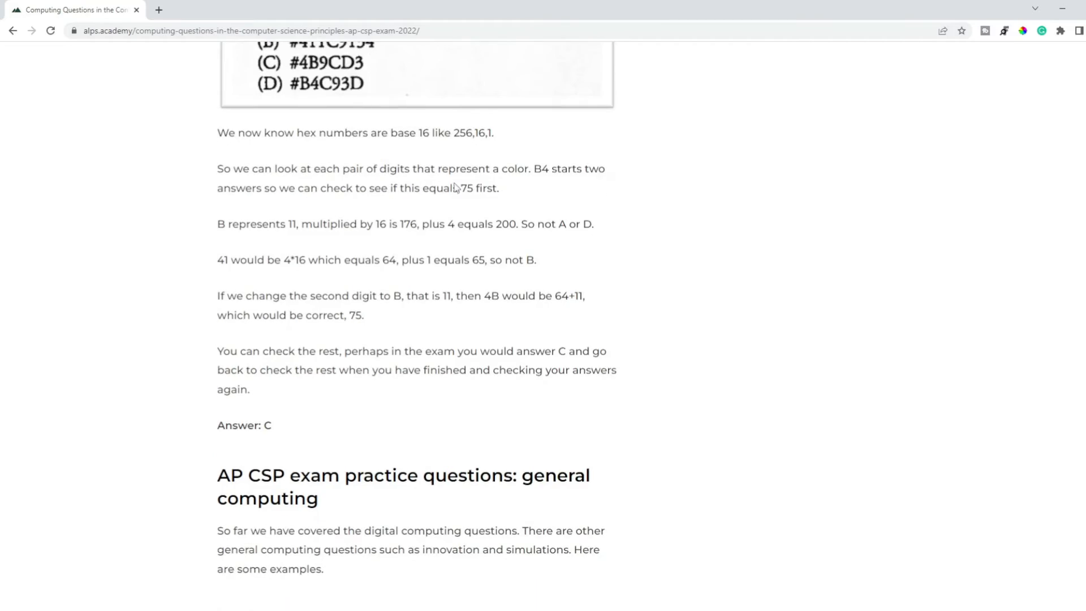
pyautogui.scroll(-3)
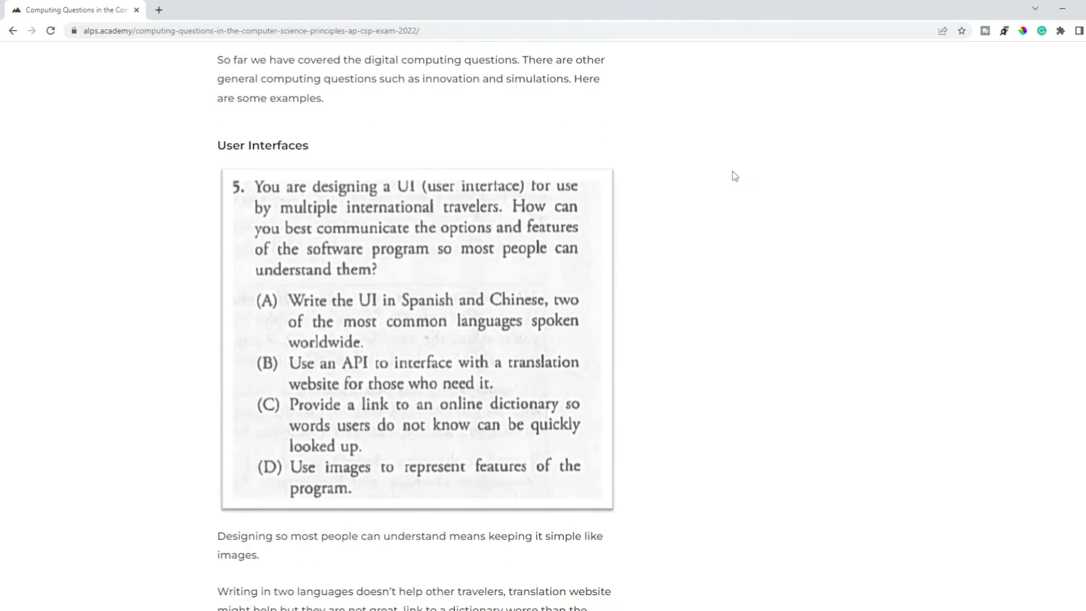
pyautogui.scroll(3)
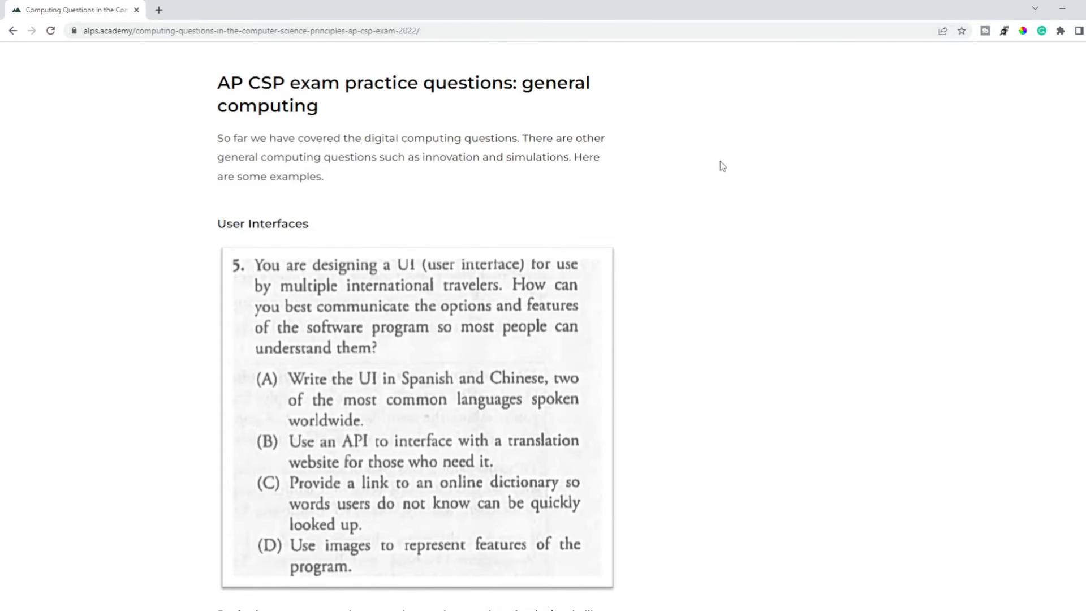
pyautogui.scroll(-3)
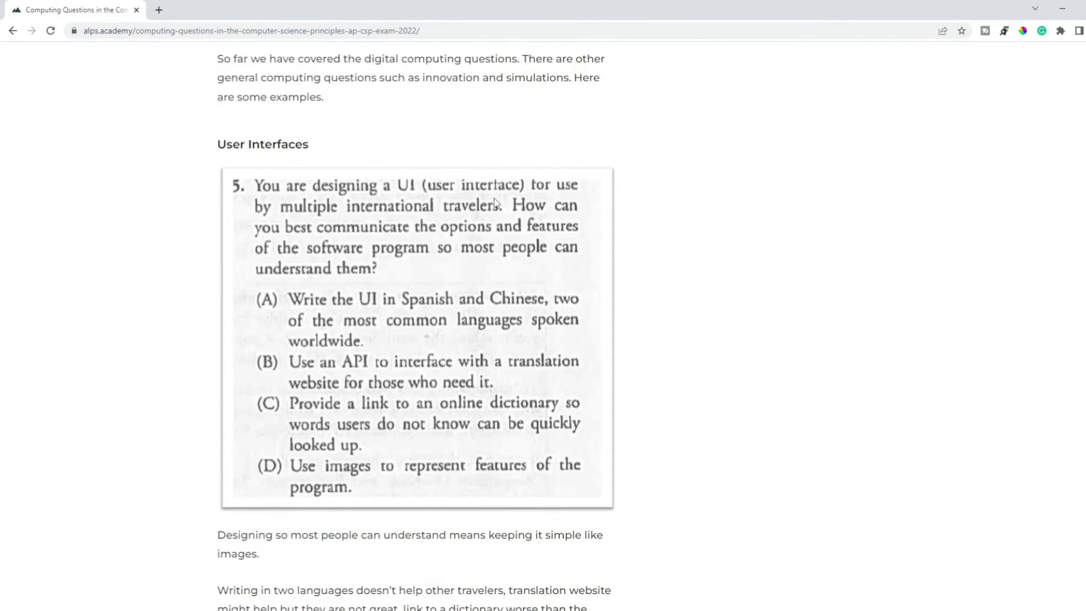
pyautogui.scroll(-3)
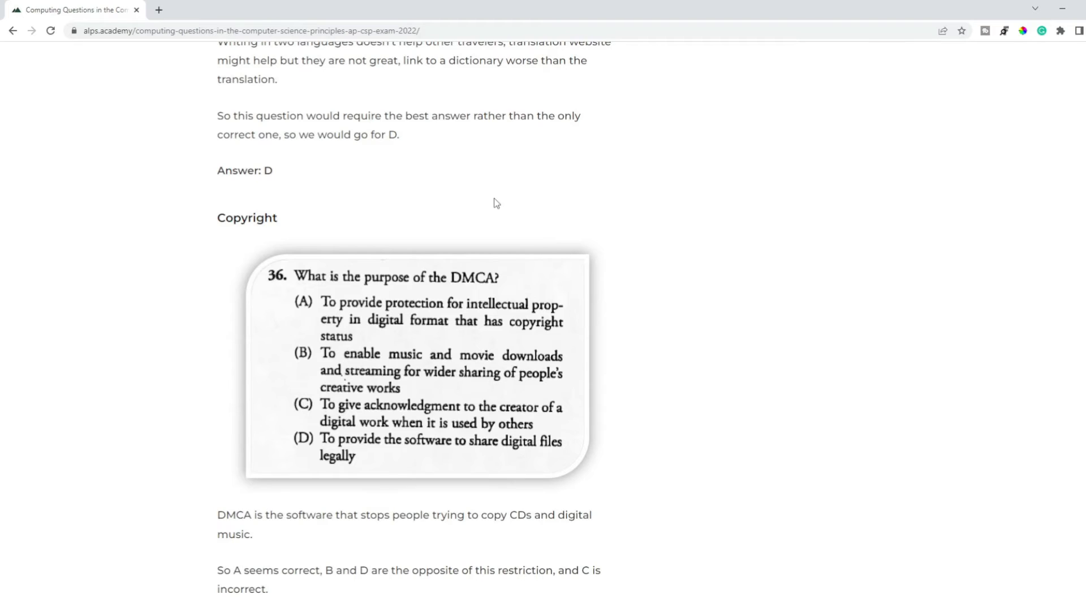
pyautogui.scroll(-3)
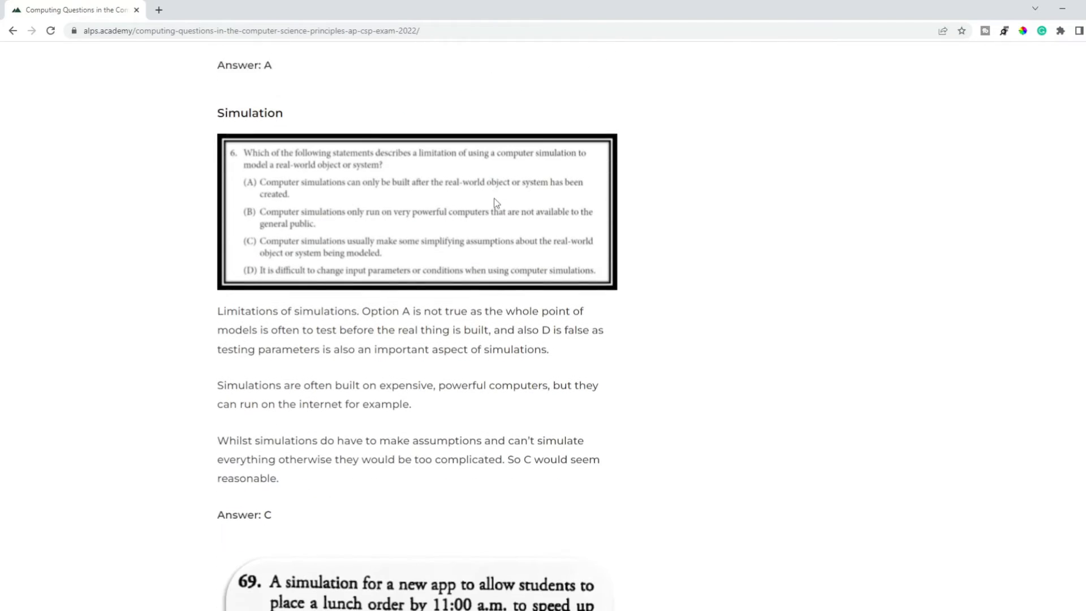
pyautogui.scroll(-3)
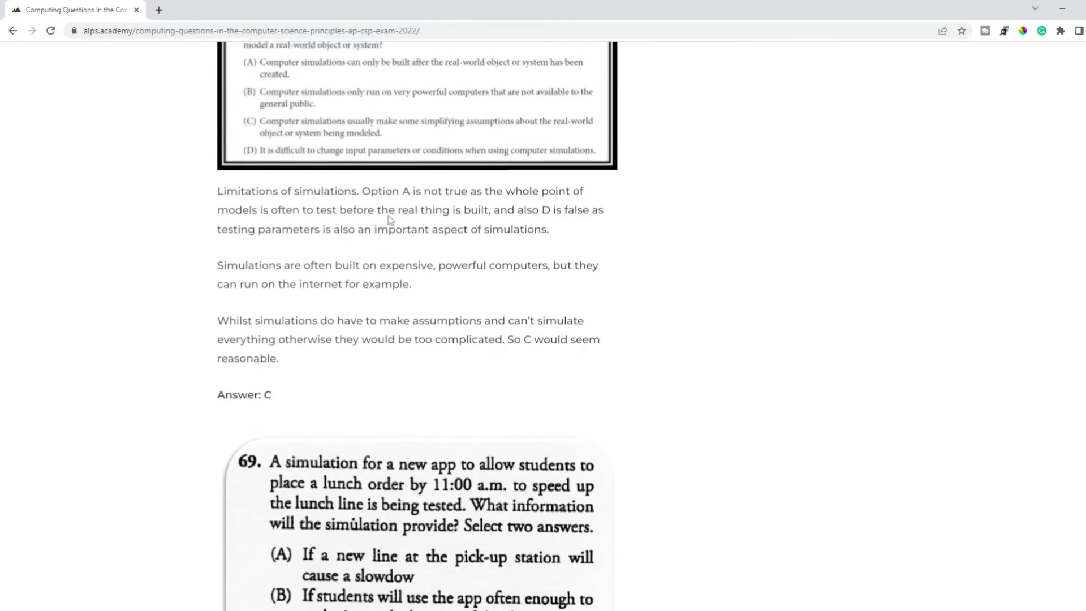
# Read the citizen scientist and innovations (answer A and C) questions down to More AP CSP practice questions
pyautogui.scroll(-3)
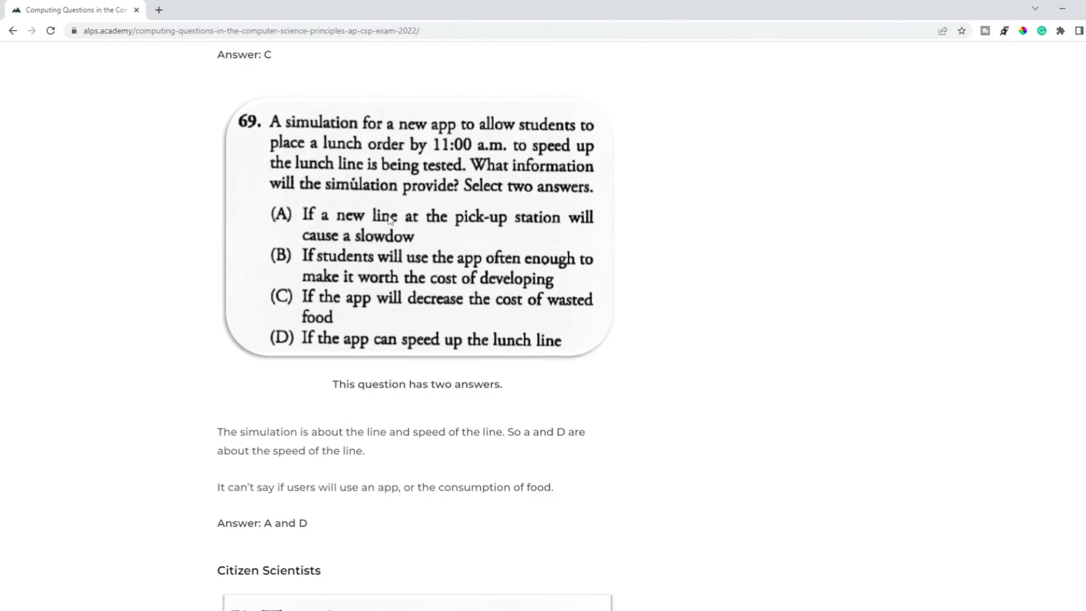
pyautogui.scroll(-3)
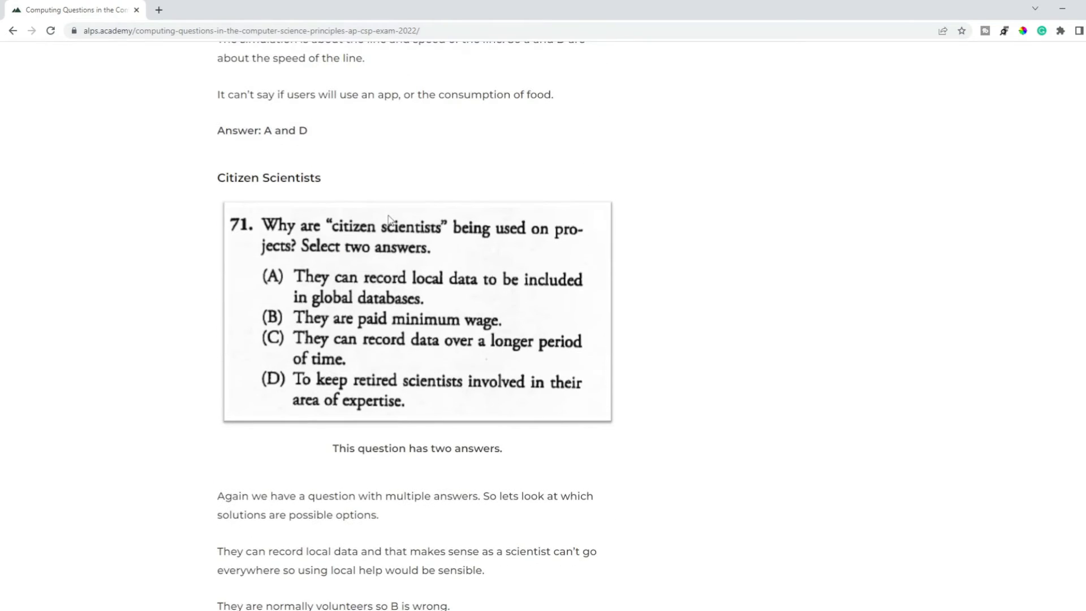
pyautogui.moveTo(620, 190)
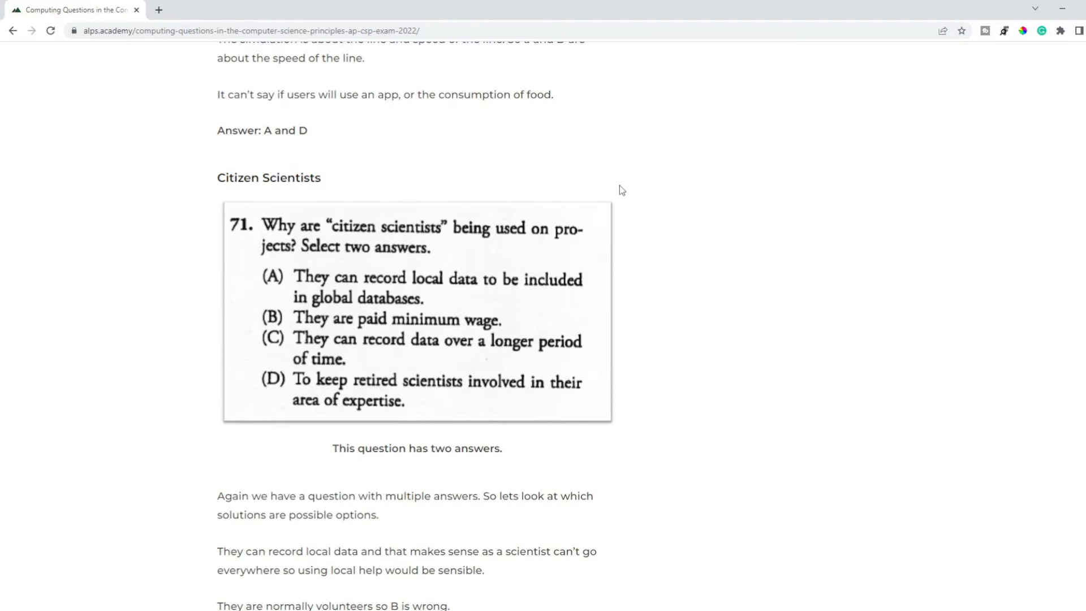
pyautogui.scroll(-3)
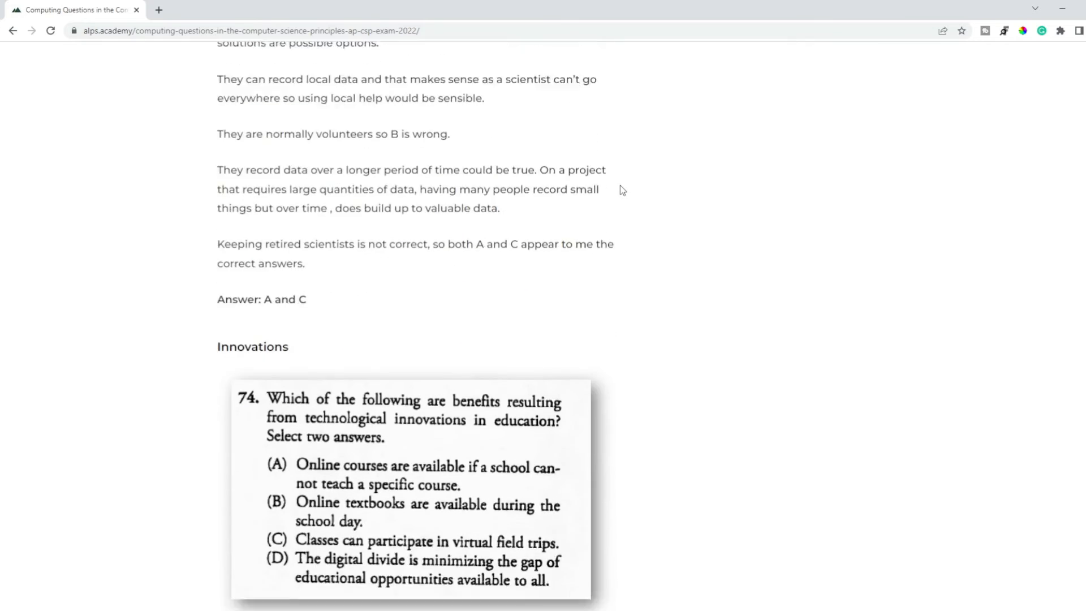
pyautogui.scroll(-3)
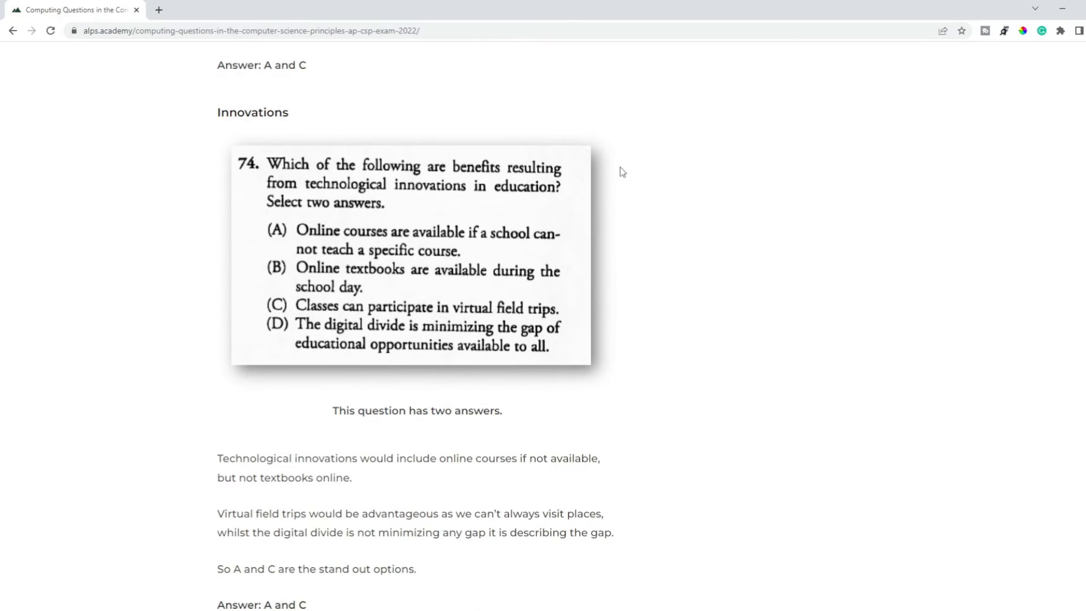
pyautogui.moveTo(680, 249)
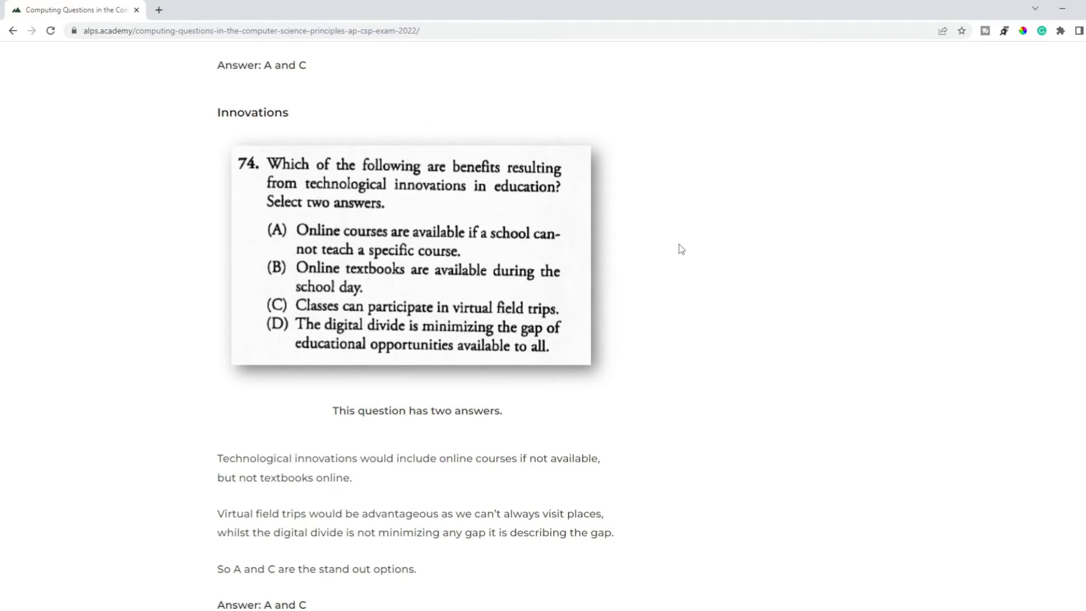
pyautogui.scroll(-3)
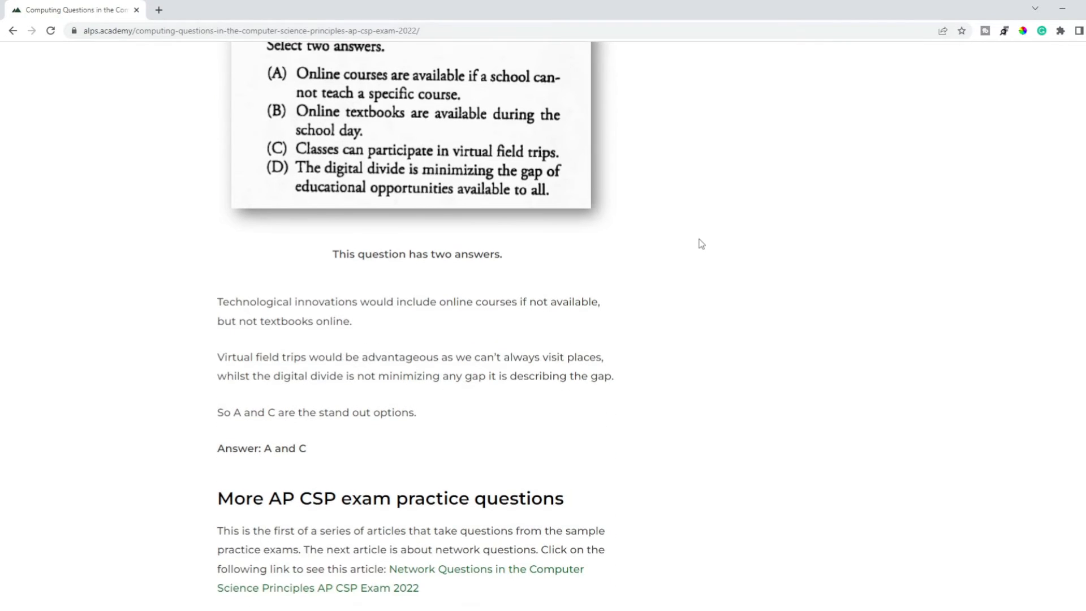
pyautogui.scroll(3)
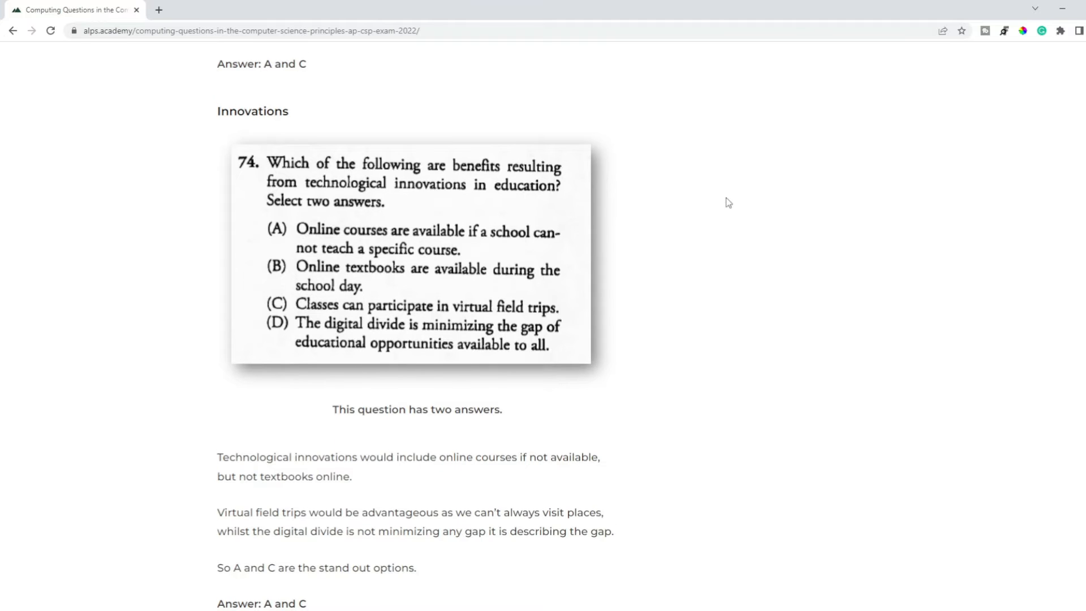
pyautogui.scroll(-3)
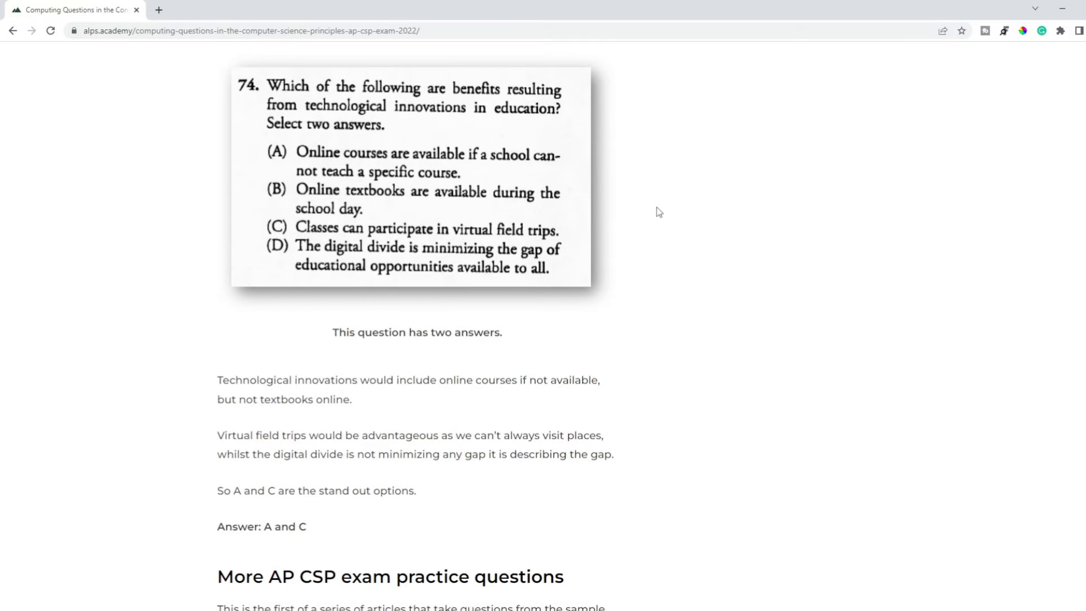
pyautogui.moveTo(512, 384)
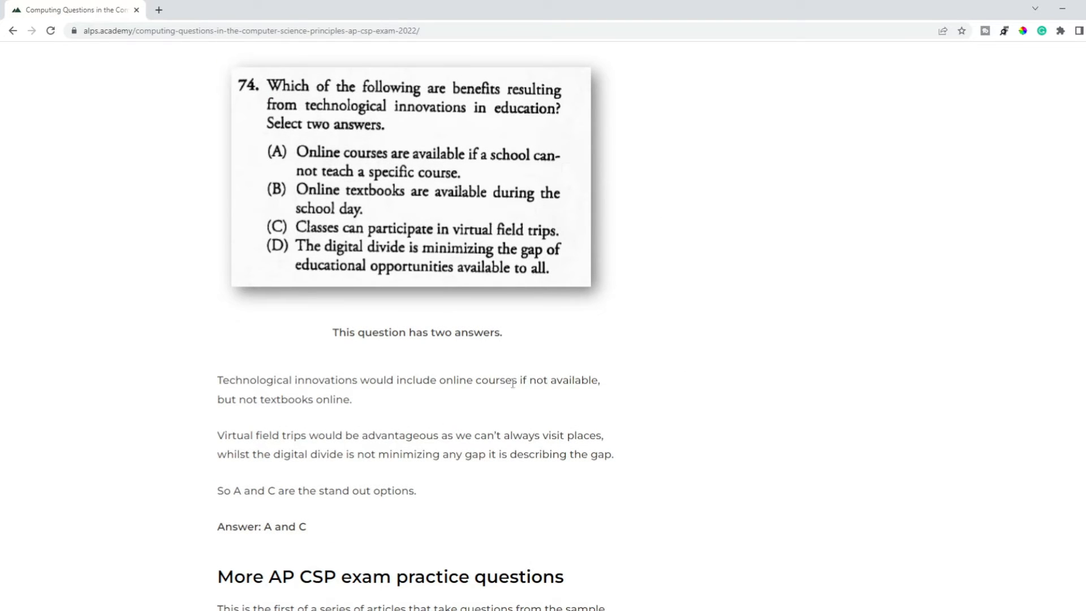
pyautogui.moveTo(544, 347)
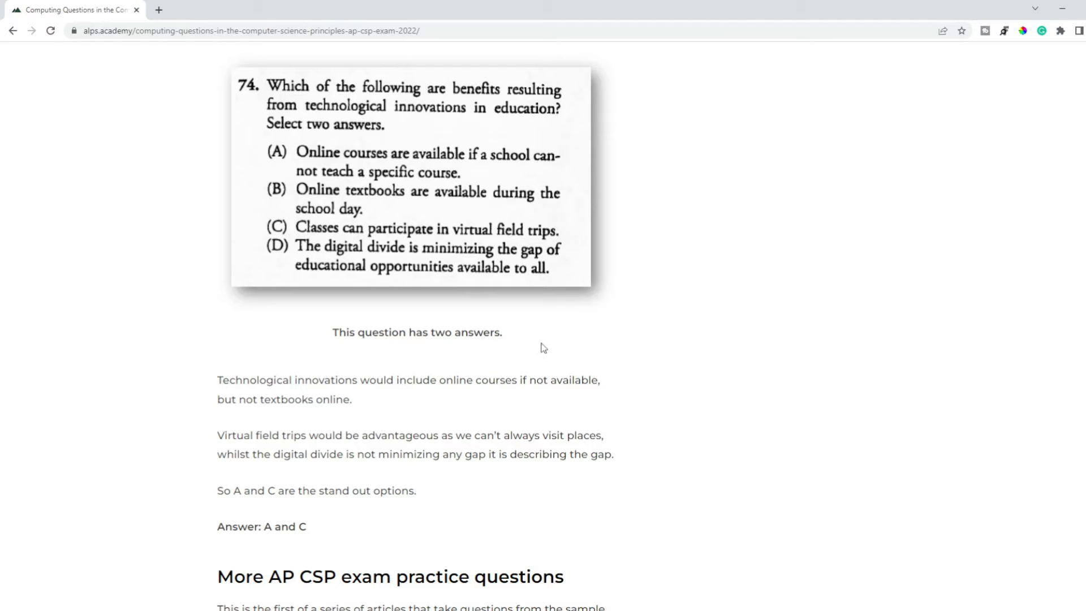
pyautogui.moveTo(423, 329)
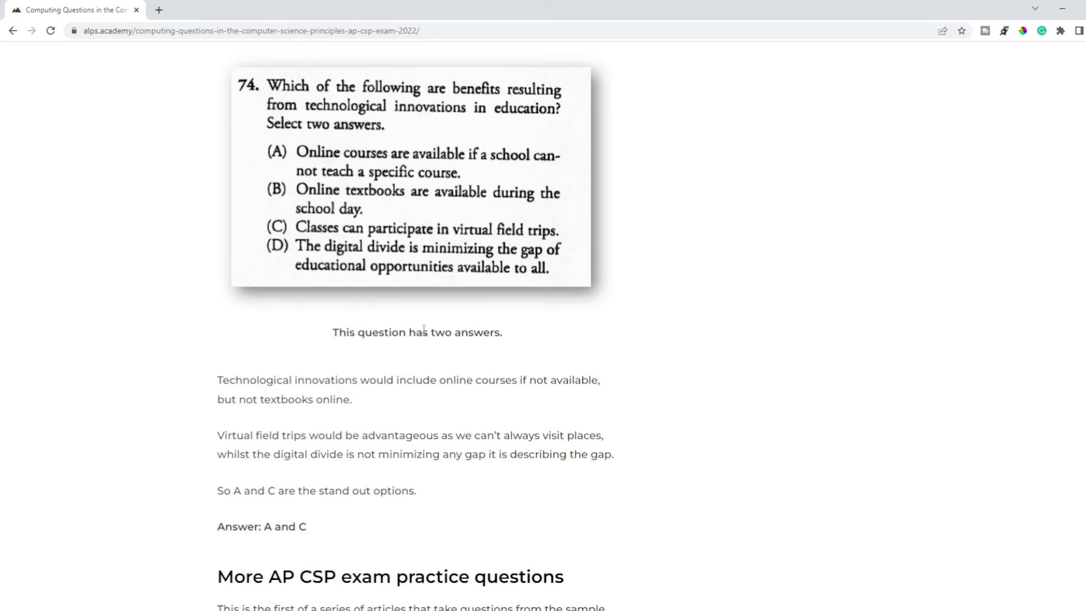
pyautogui.scroll(-3)
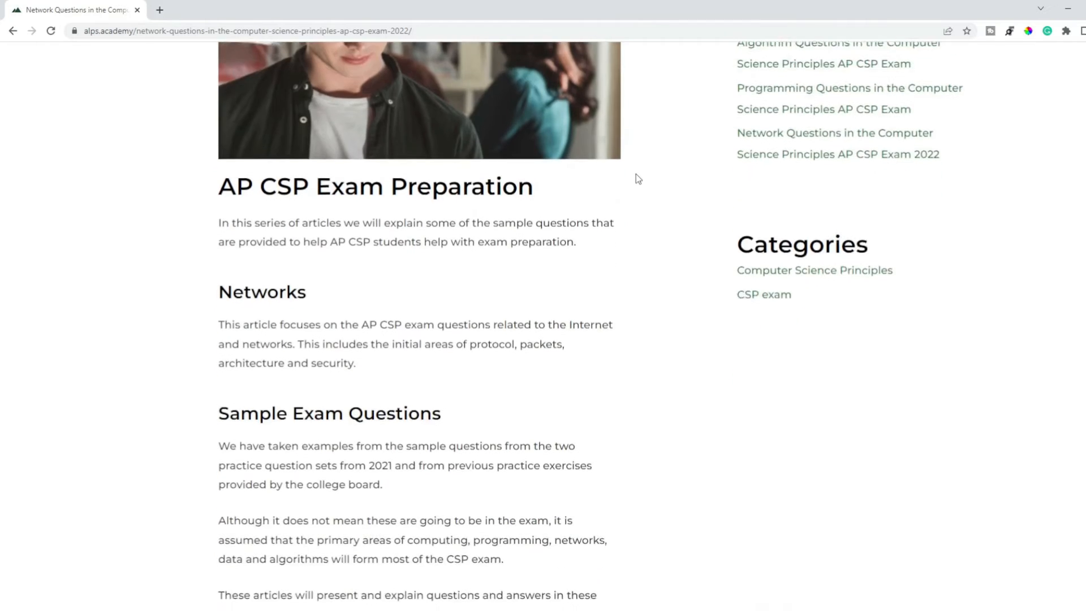
# Read the Network Questions article down to protocols question 70, answered A and D (TCP and IP)
pyautogui.scroll(-3)
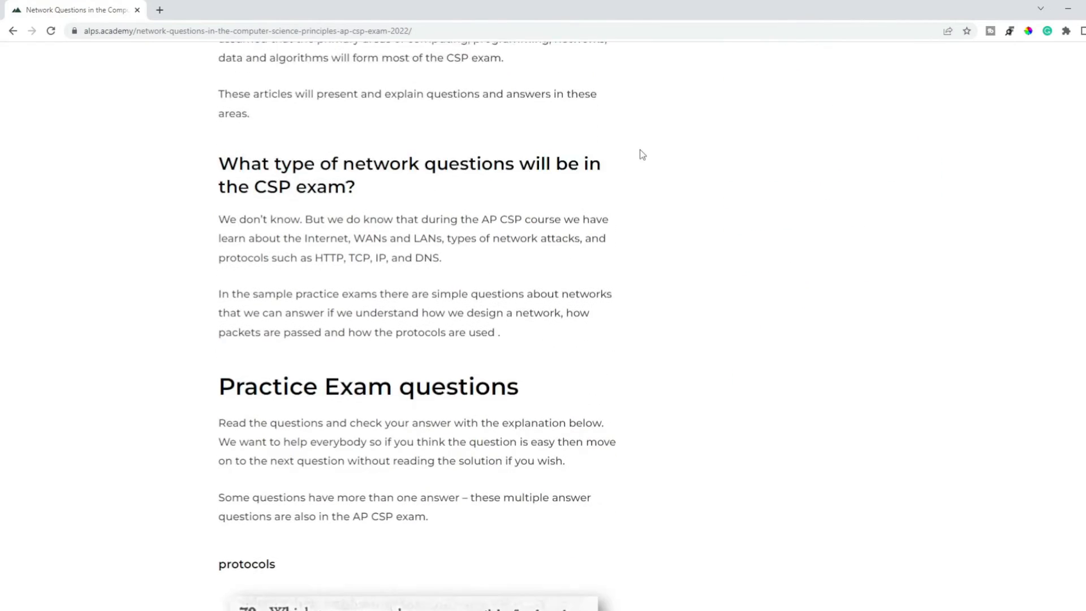
pyautogui.scroll(-3)
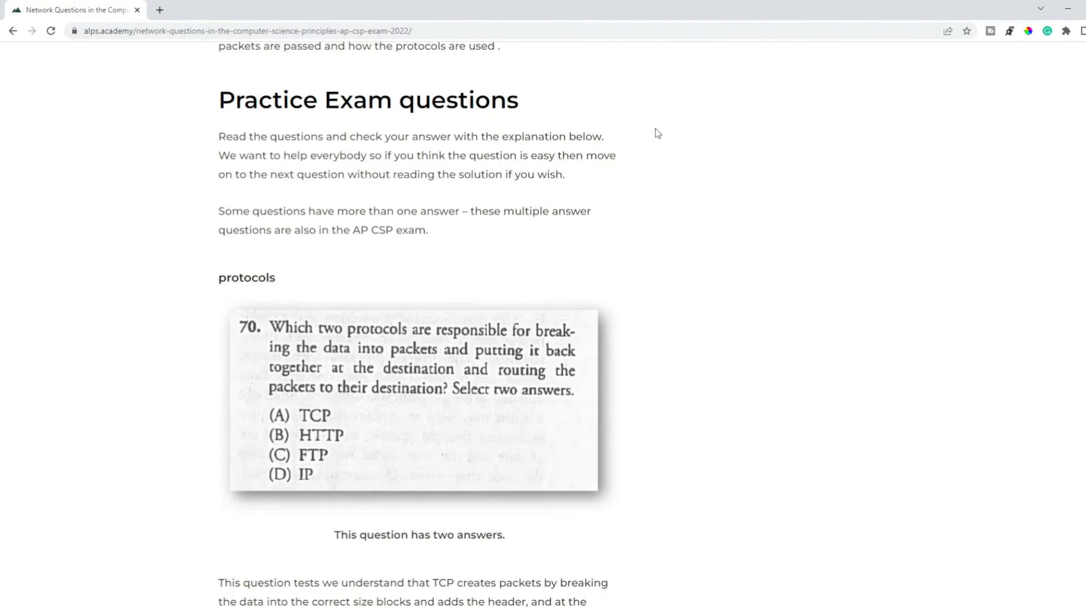
pyautogui.scroll(-3)
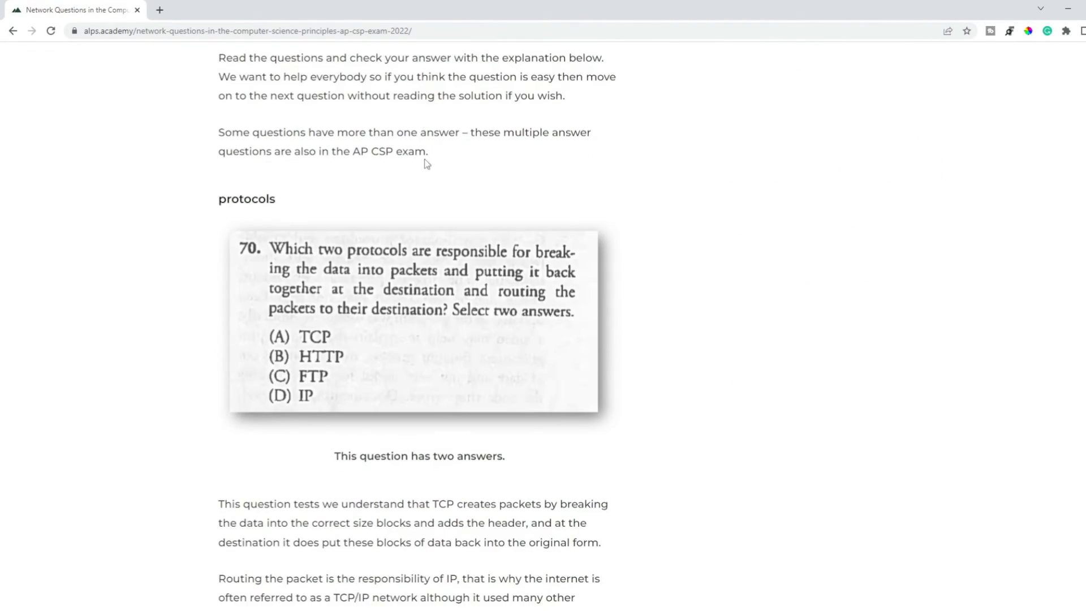
pyautogui.moveTo(372, 276)
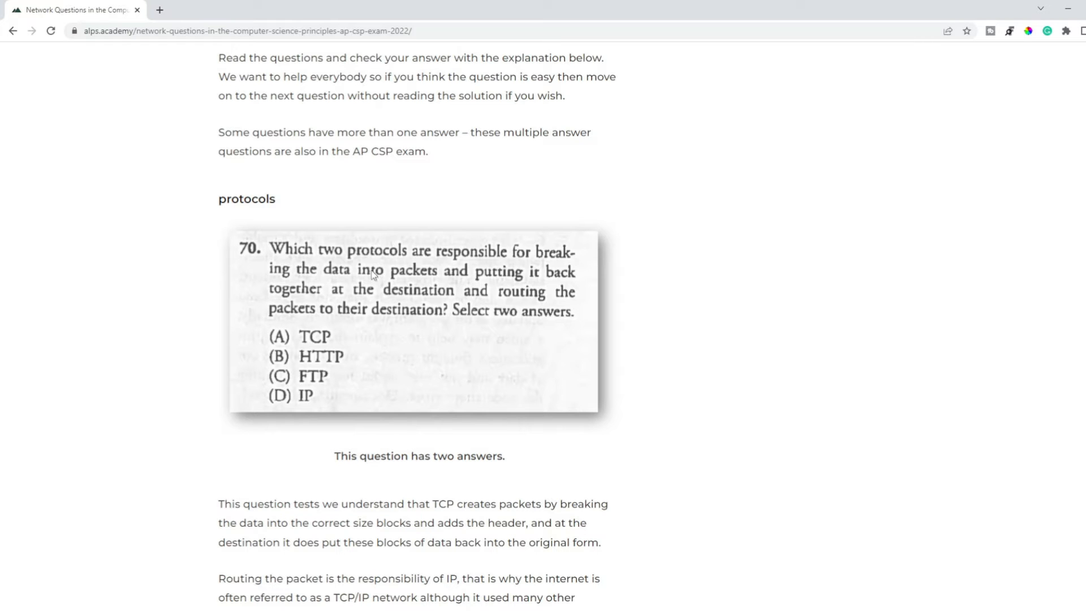
pyautogui.moveTo(418, 230)
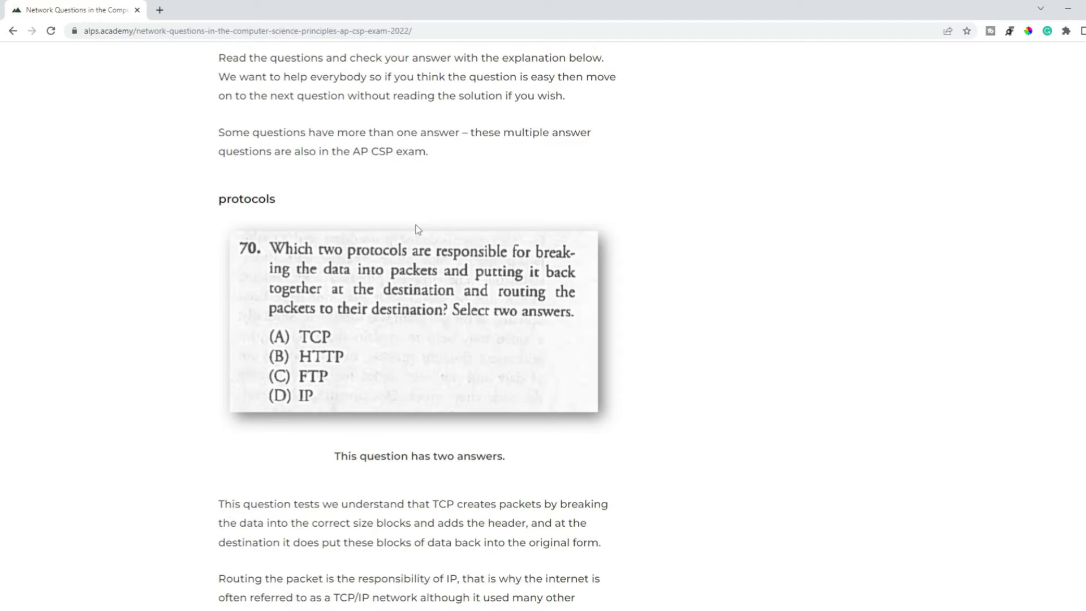
pyautogui.scroll(-3)
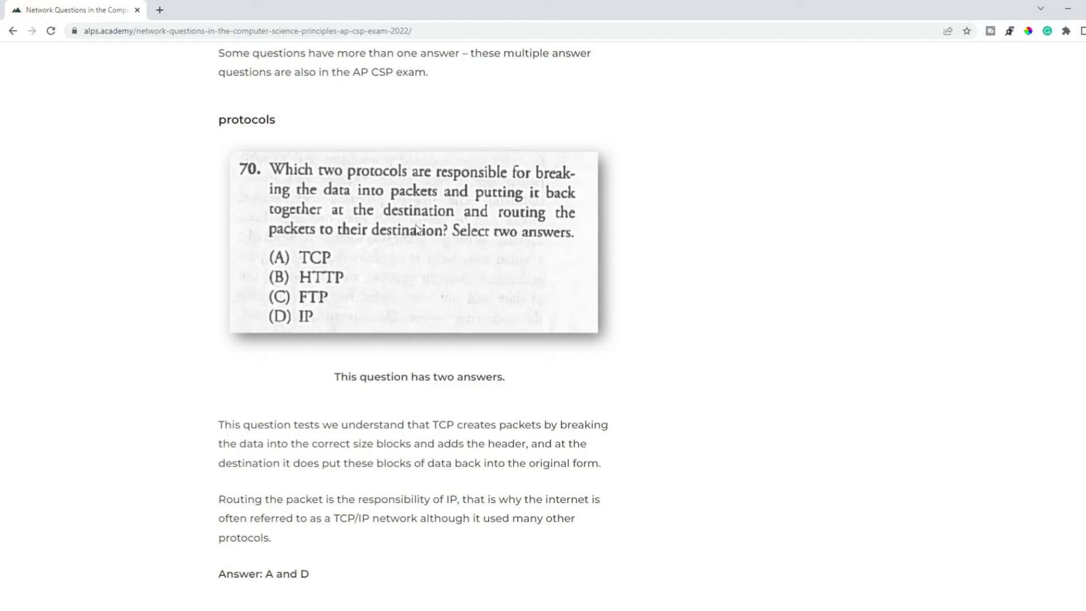
pyautogui.moveTo(607, 237)
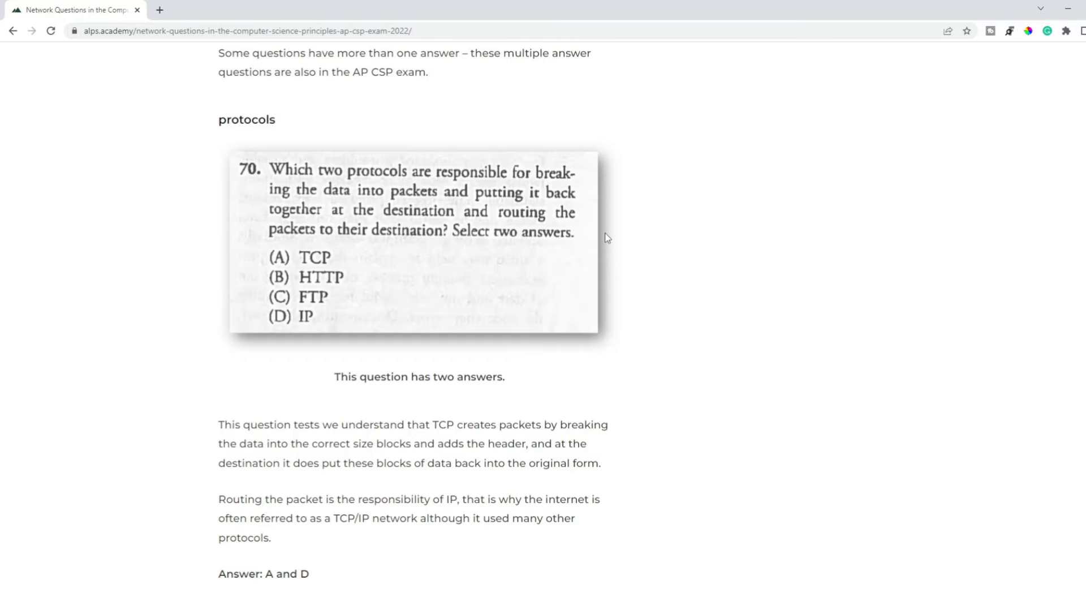
# Scroll from question 25 through the packets, bandwidth and domain answers to the TCP/IP and architecture questions
pyautogui.scroll(-3)
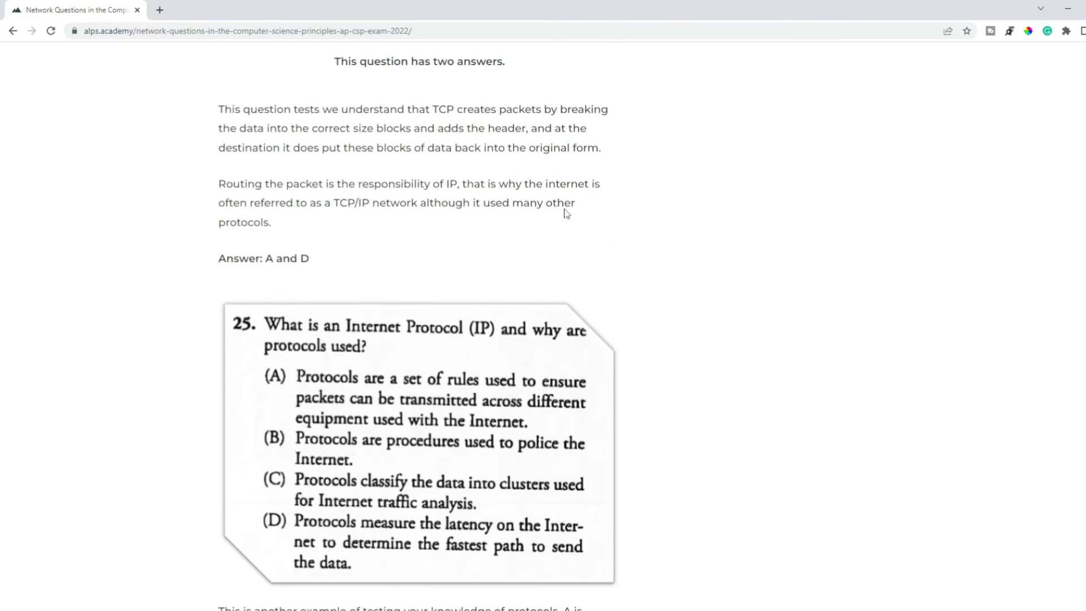
pyautogui.scroll(3)
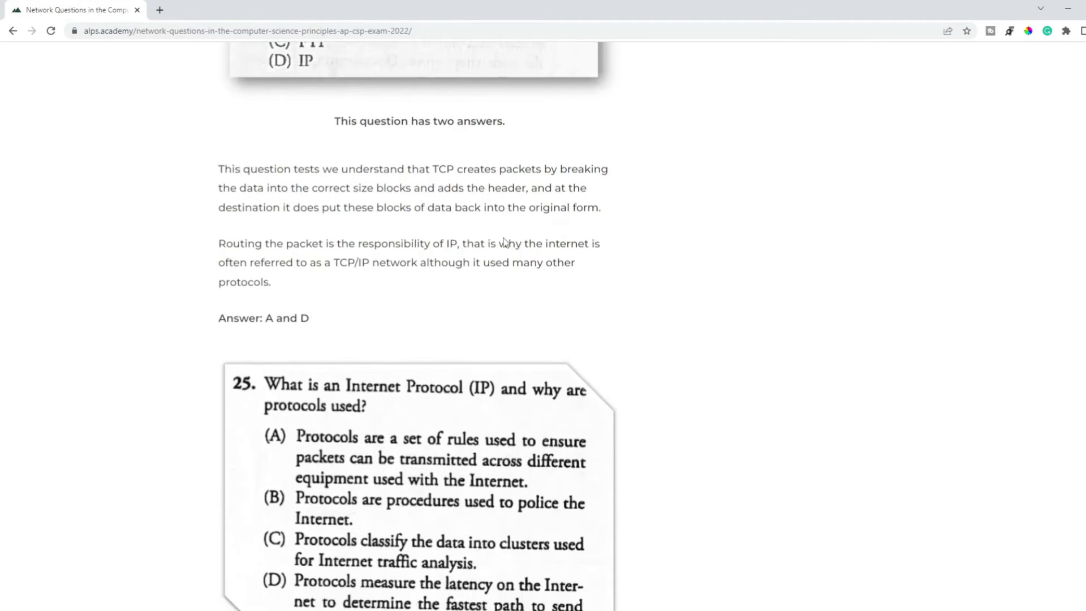
pyautogui.scroll(-3)
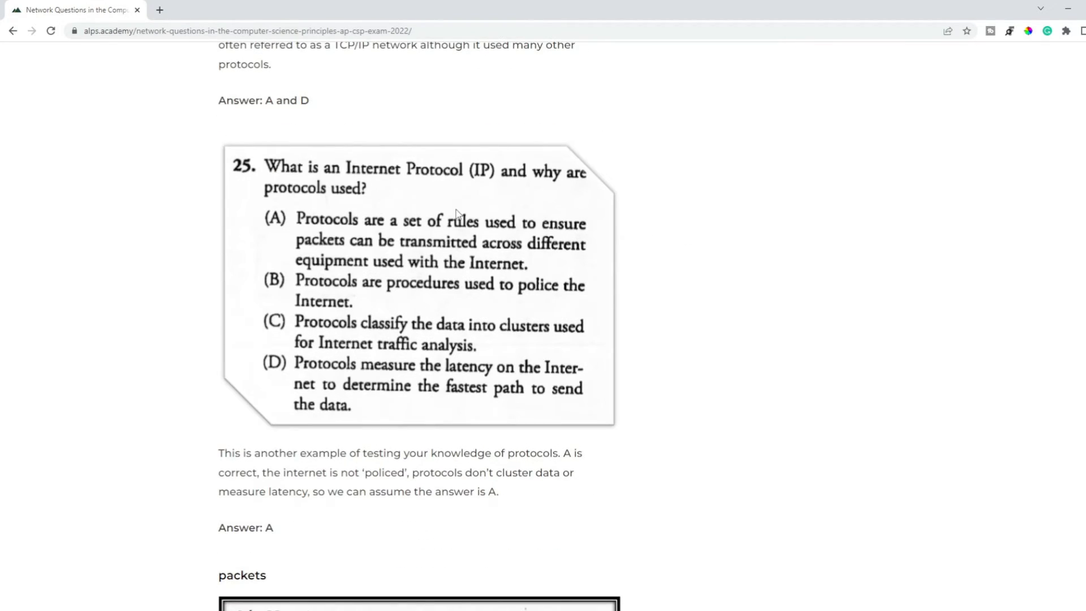
pyautogui.scroll(-3)
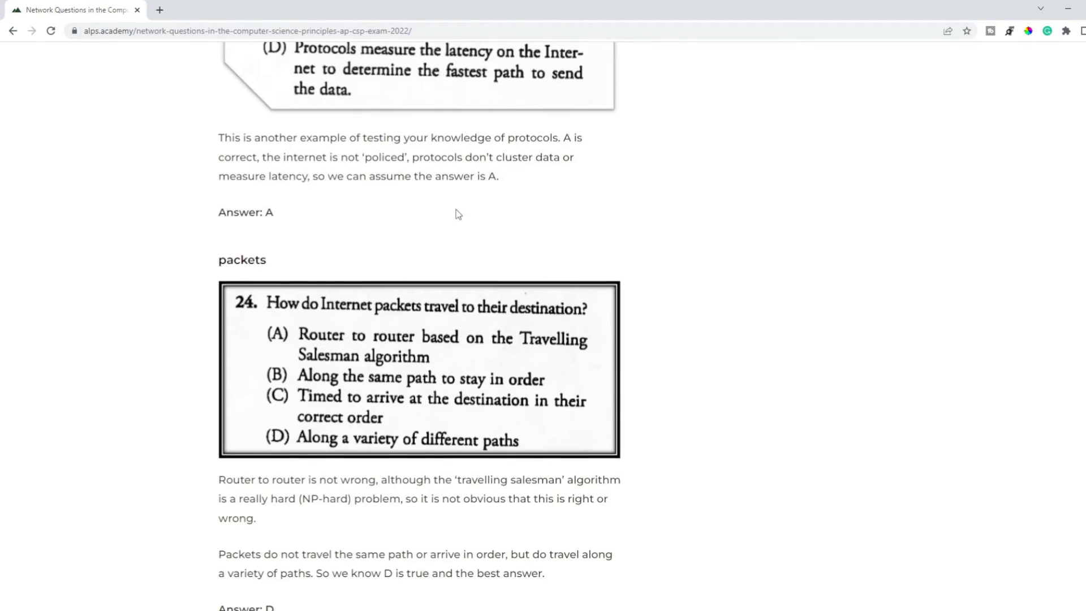
pyautogui.scroll(-3)
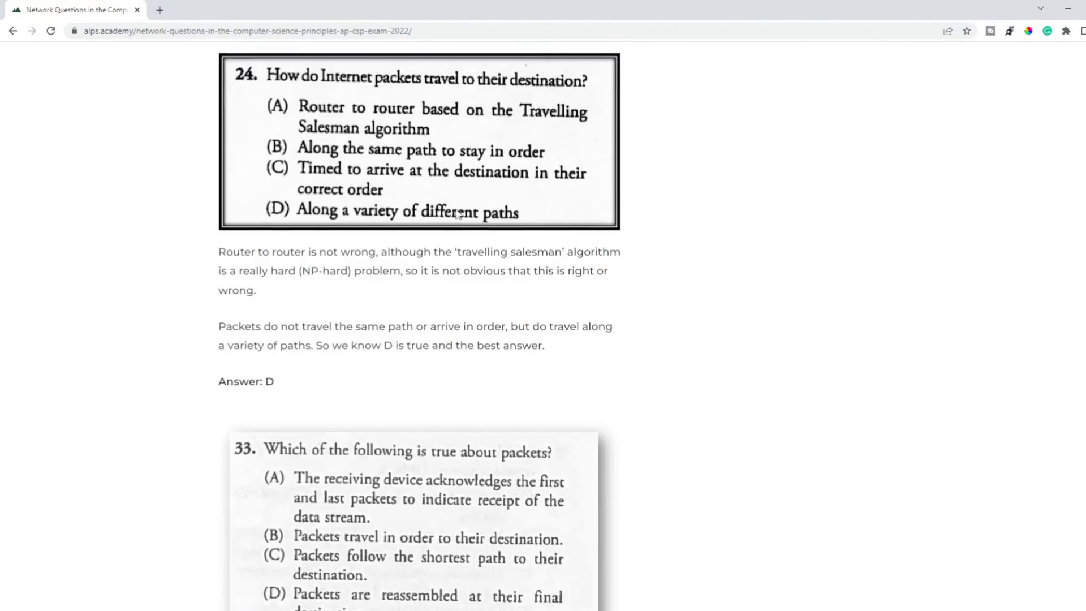
pyautogui.scroll(-3)
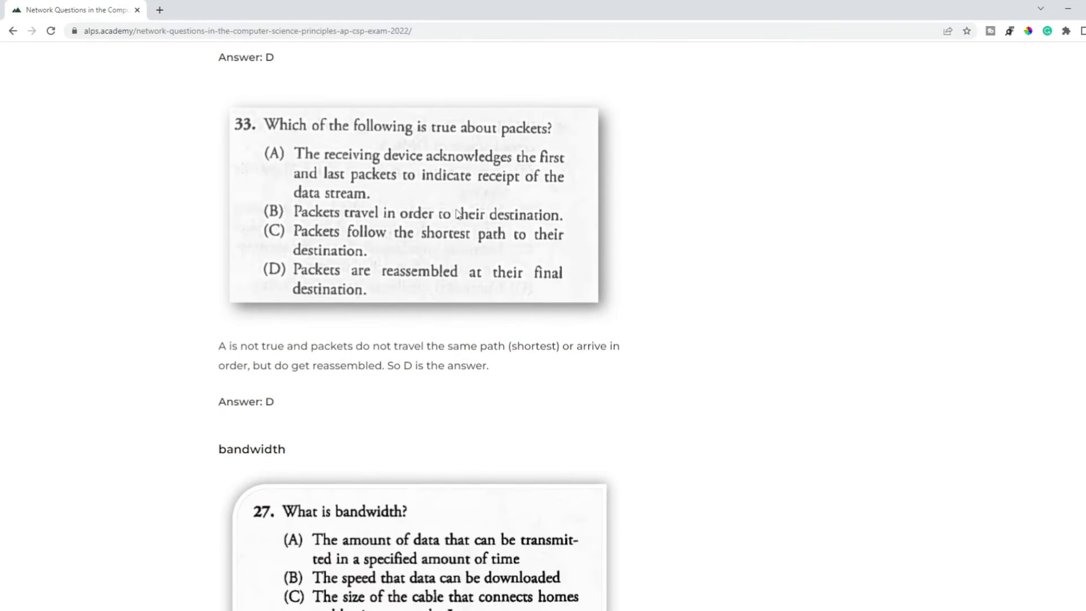
pyautogui.scroll(-3)
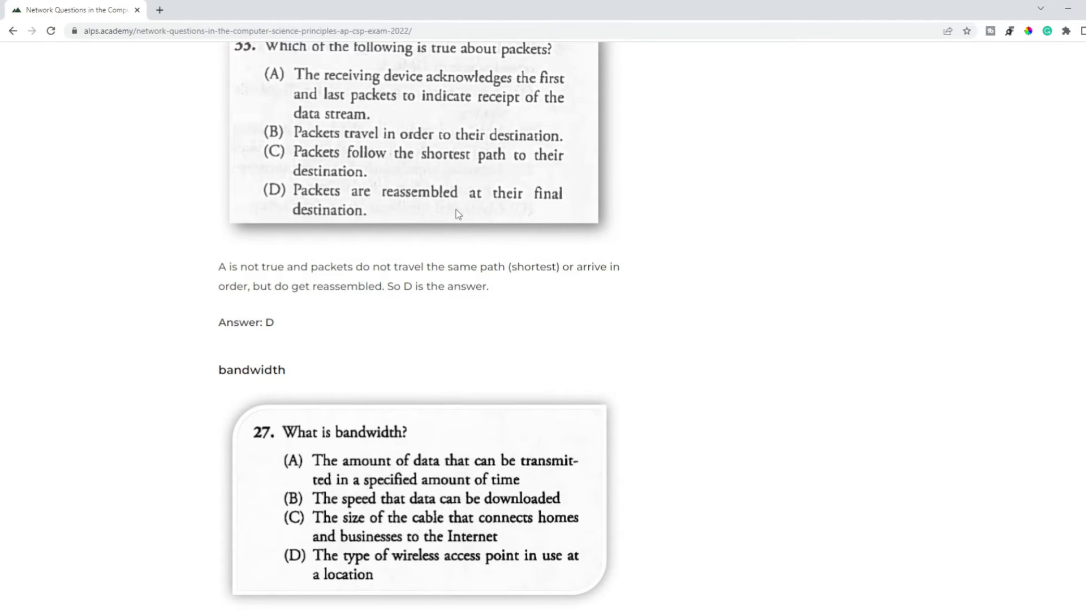
pyautogui.scroll(-3)
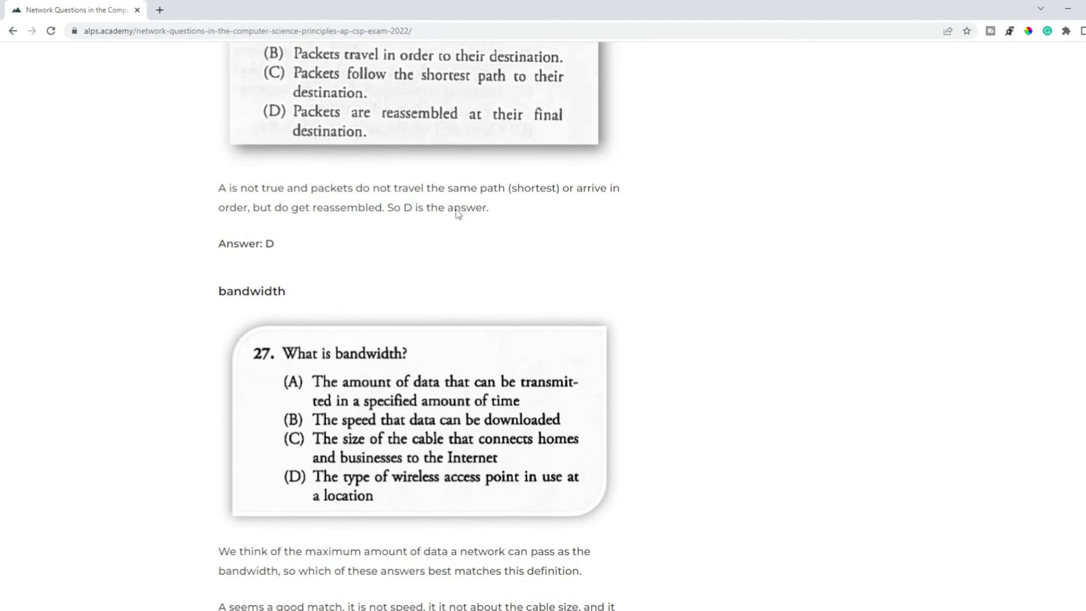
pyautogui.scroll(-3)
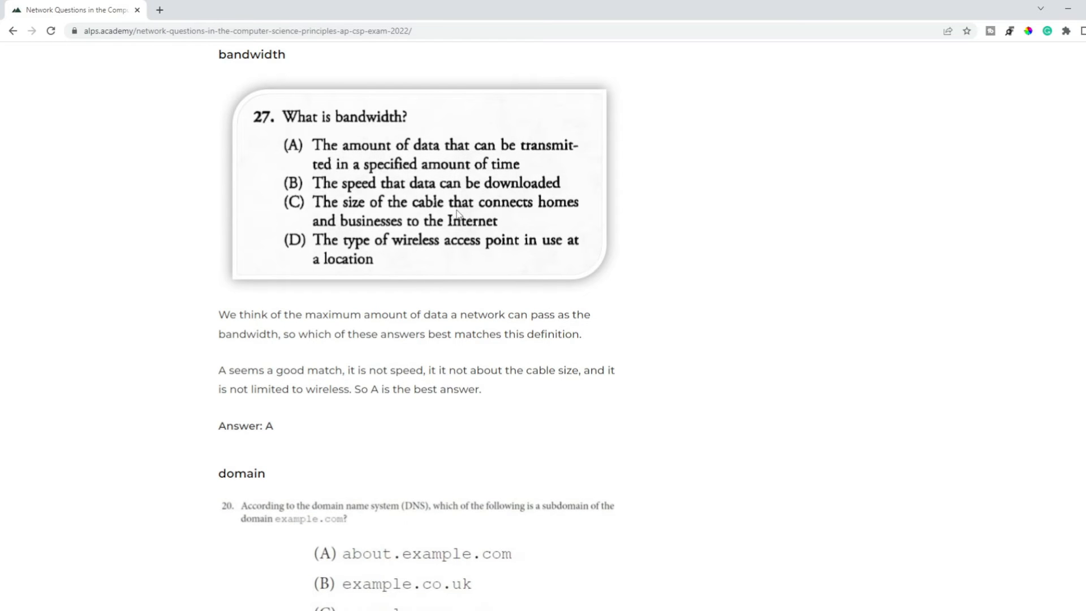
pyautogui.scroll(-3)
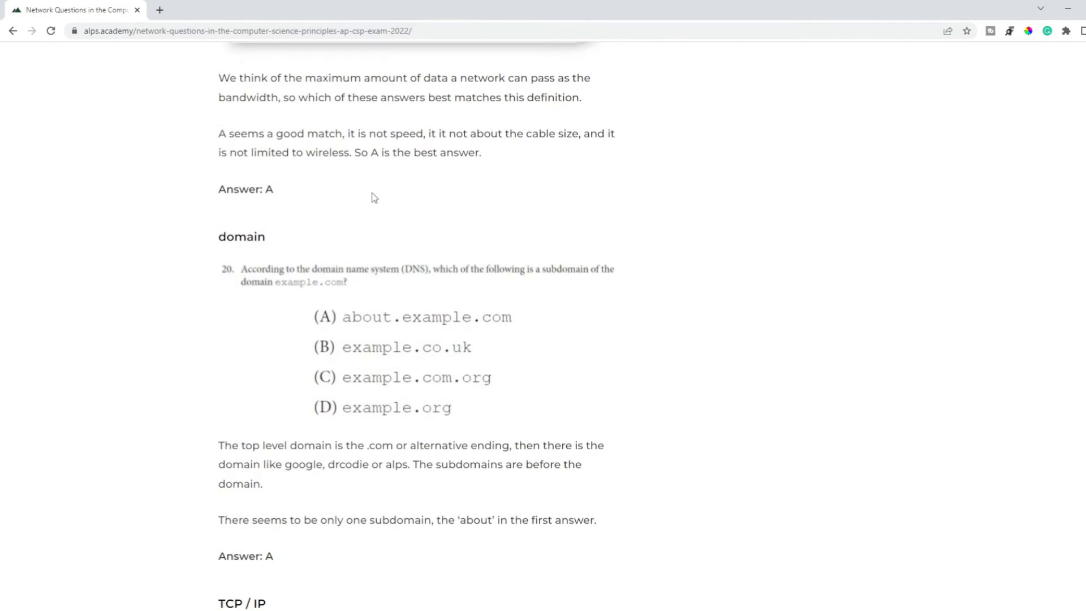
pyautogui.scroll(-3)
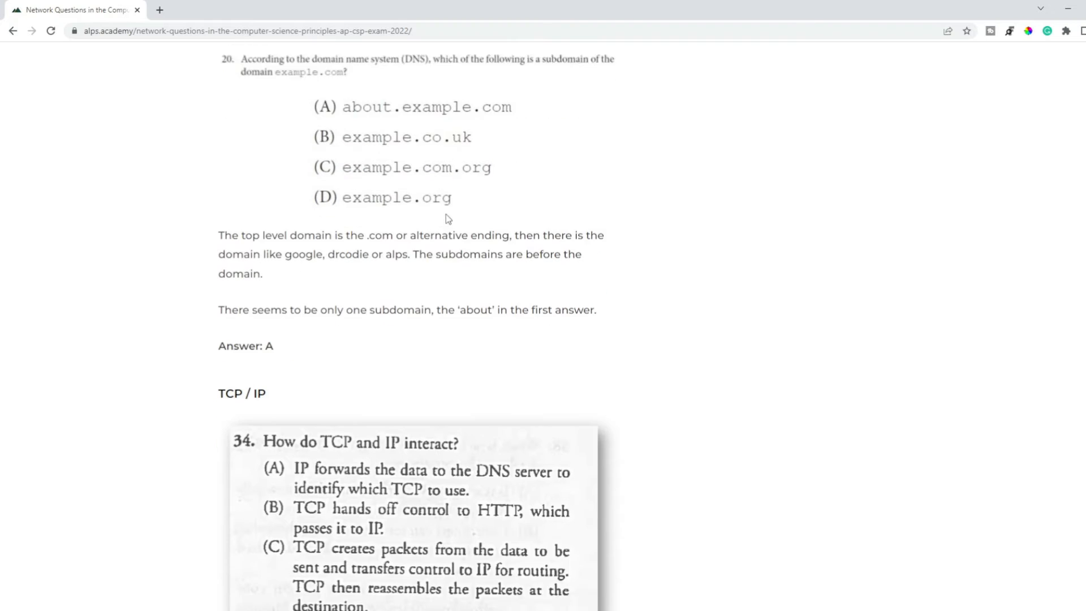
pyautogui.scroll(-3)
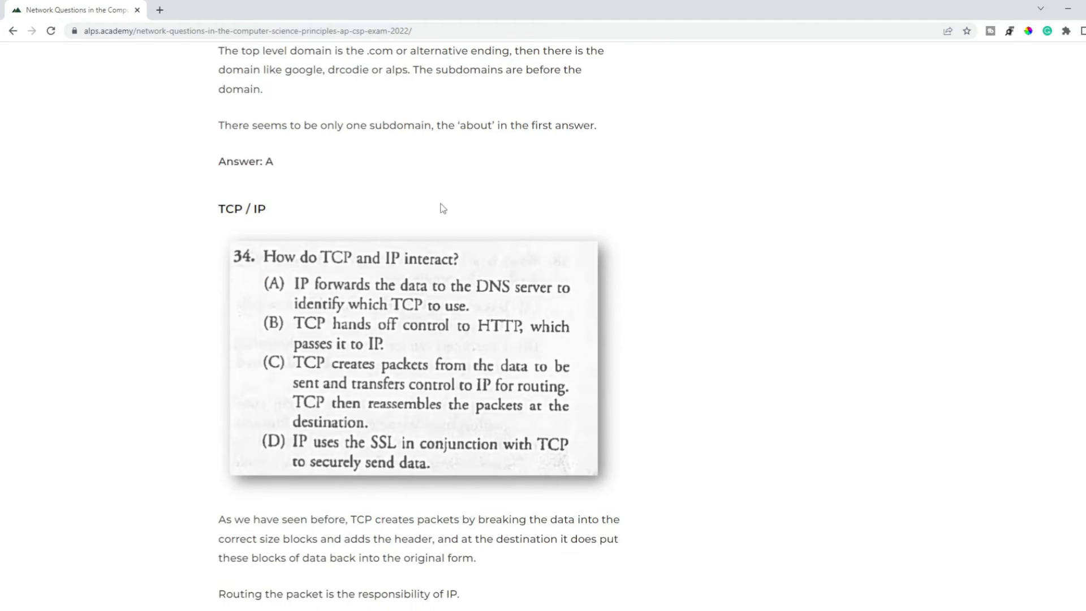
pyautogui.scroll(3)
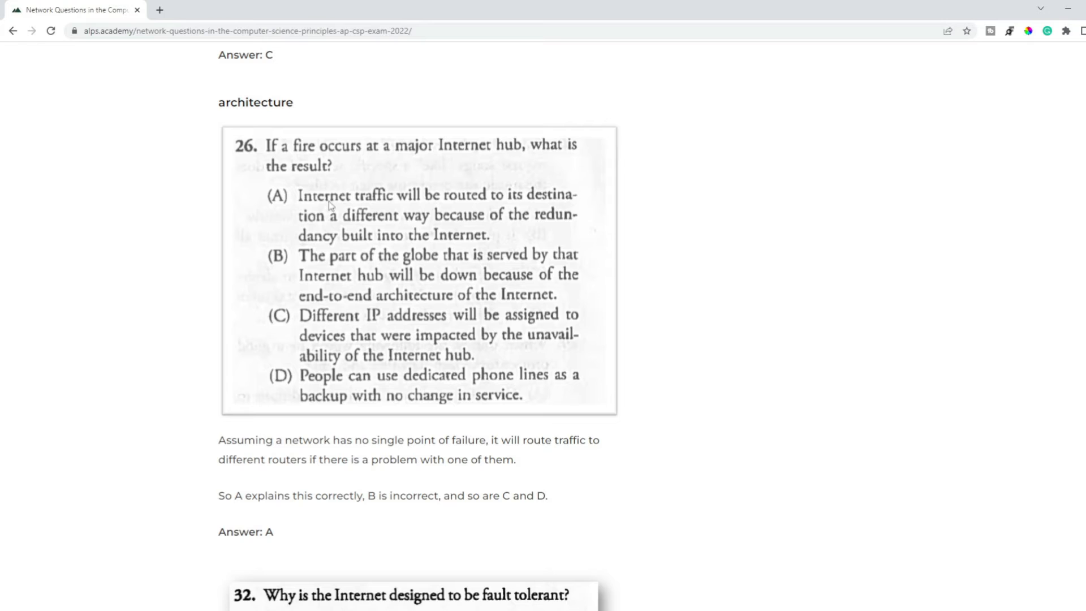
pyautogui.moveTo(470, 274)
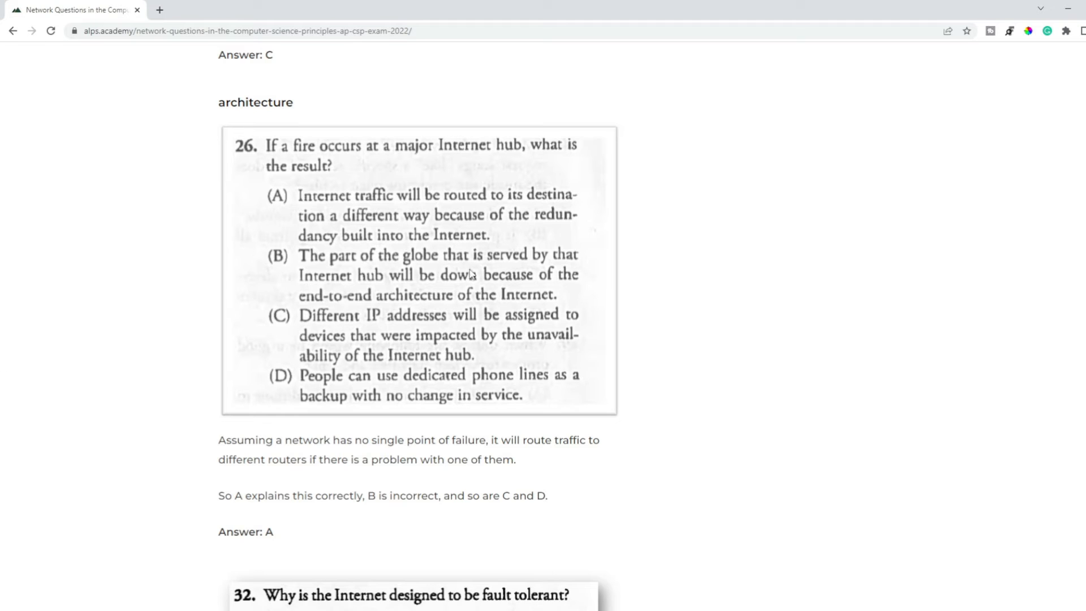
pyautogui.moveTo(452, 379)
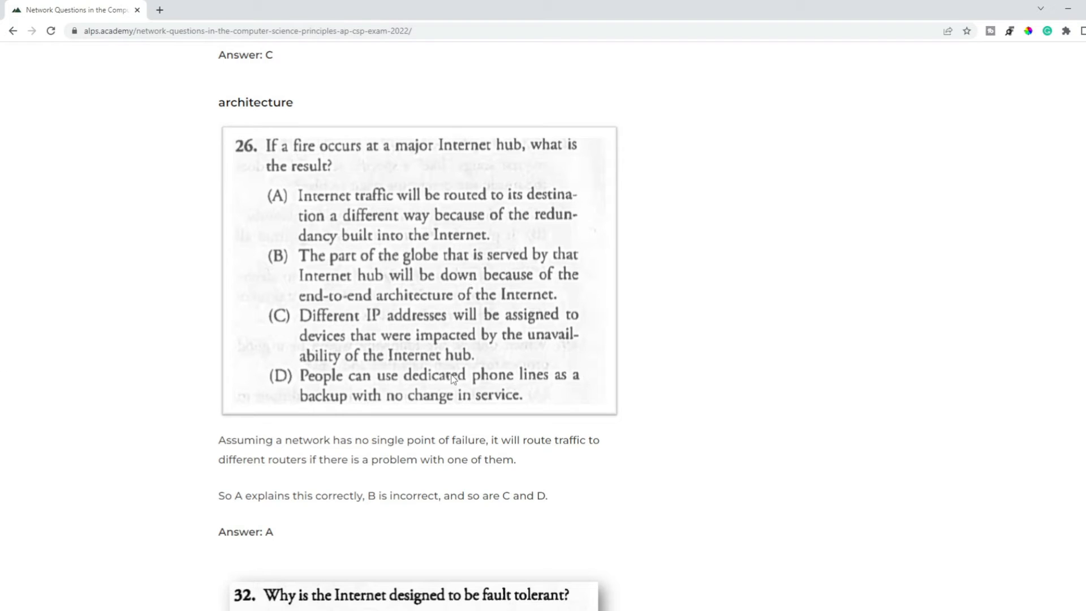
pyautogui.moveTo(452, 227)
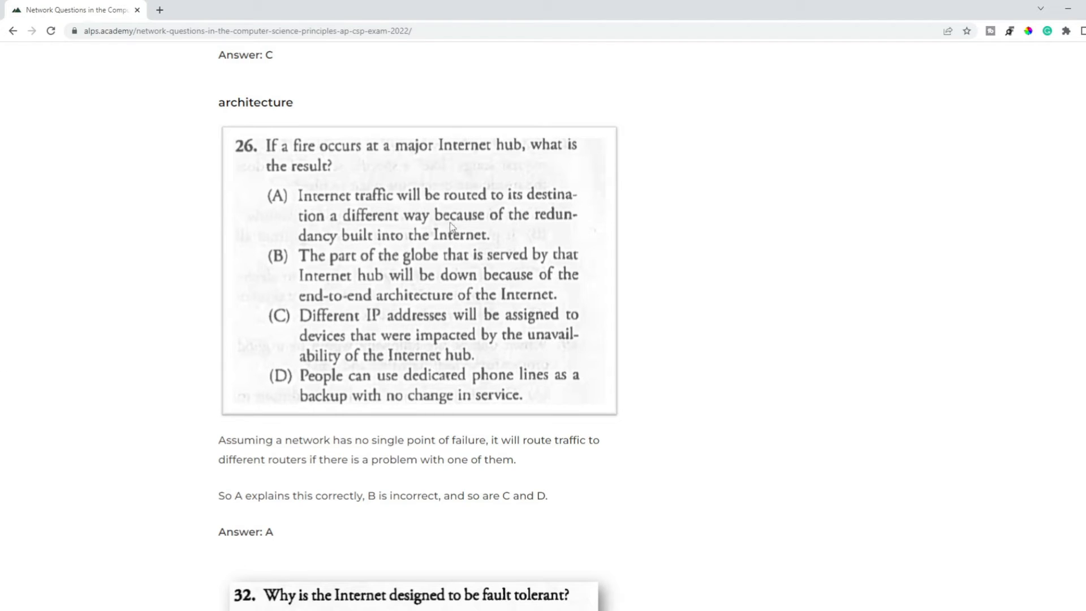
# Scroll past the phishing question (A) to DDoS question 29 (C) and the further-practice links
pyautogui.scroll(-3)
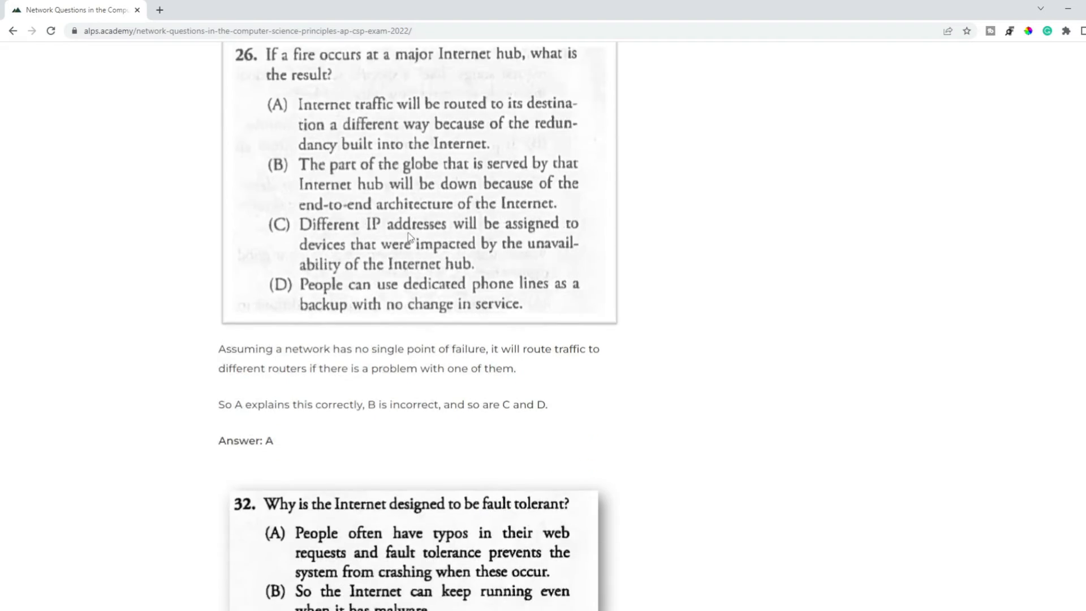
pyautogui.scroll(-3)
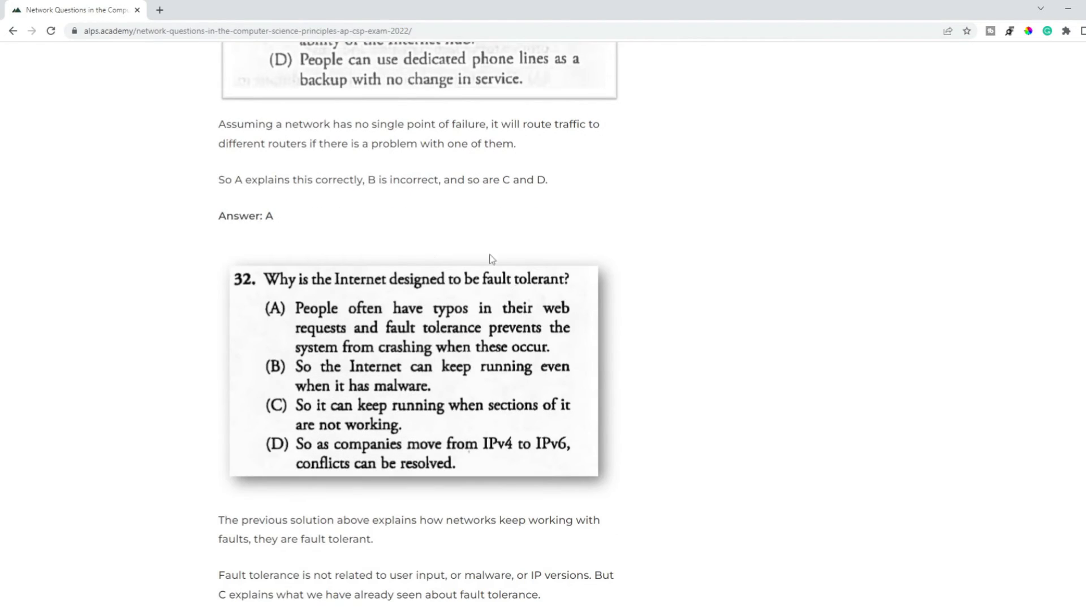
pyautogui.scroll(3)
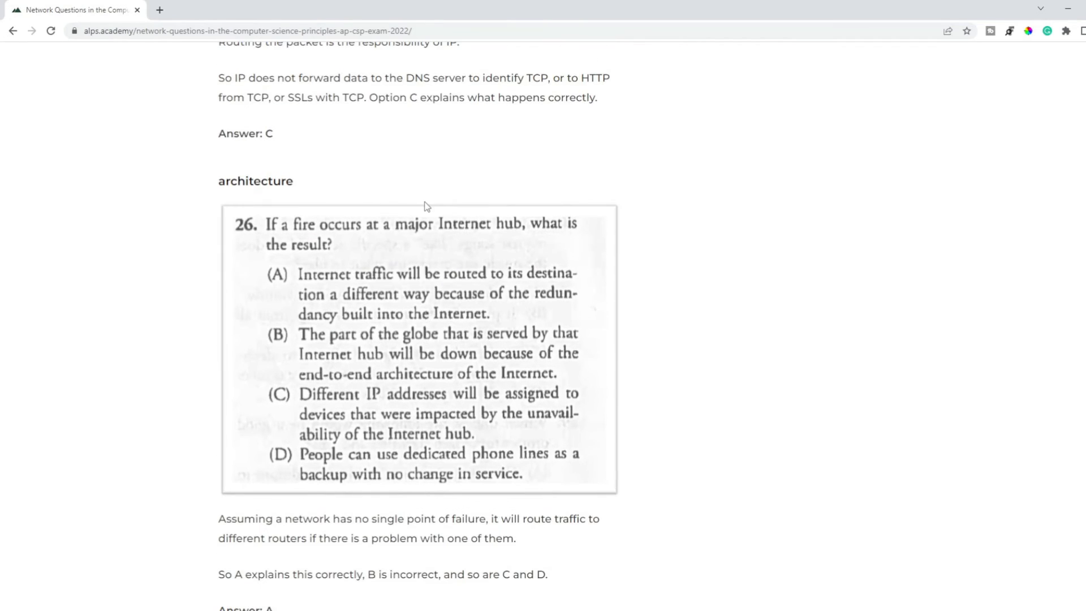
pyautogui.moveTo(448, 273)
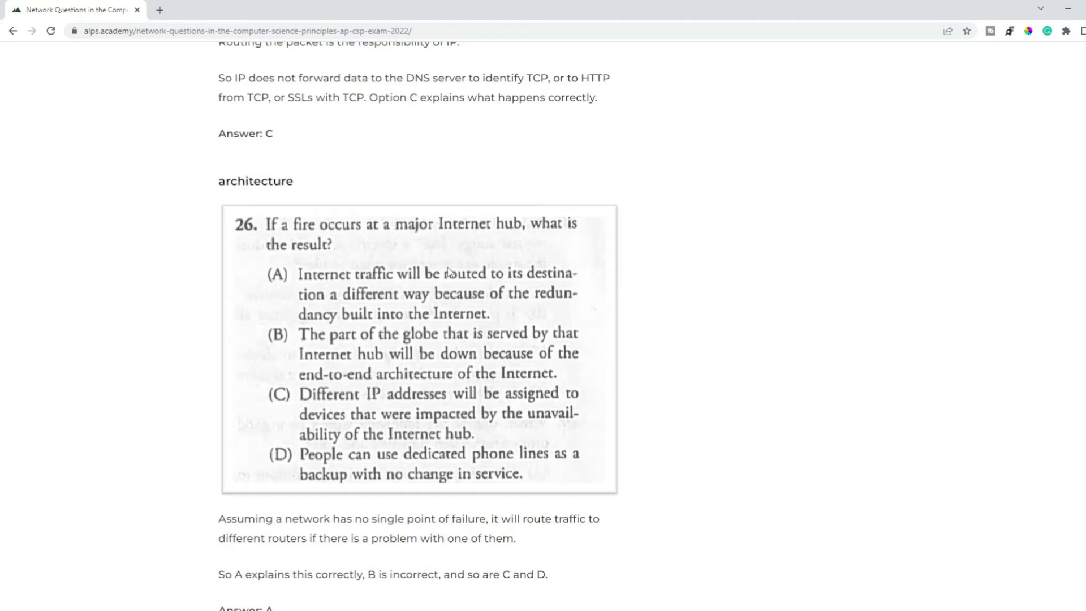
pyautogui.scroll(-3)
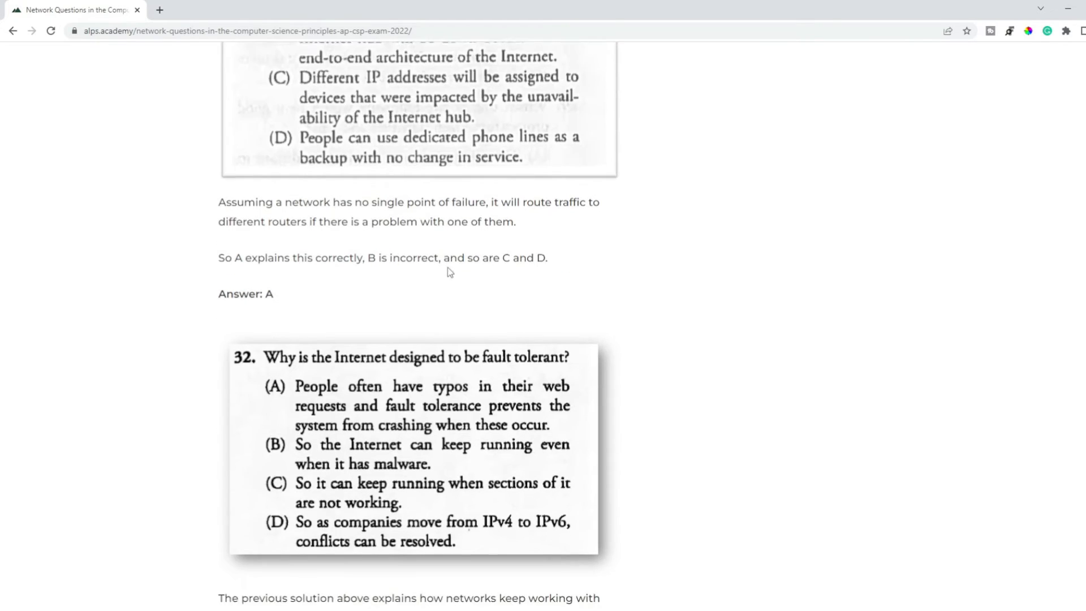
pyautogui.scroll(-3)
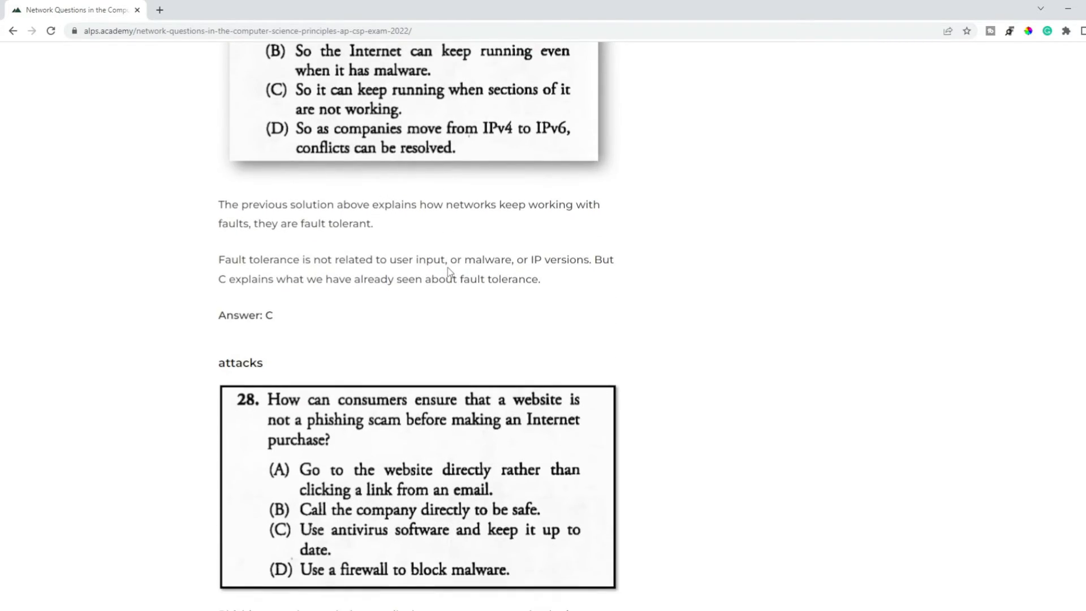
pyautogui.scroll(-3)
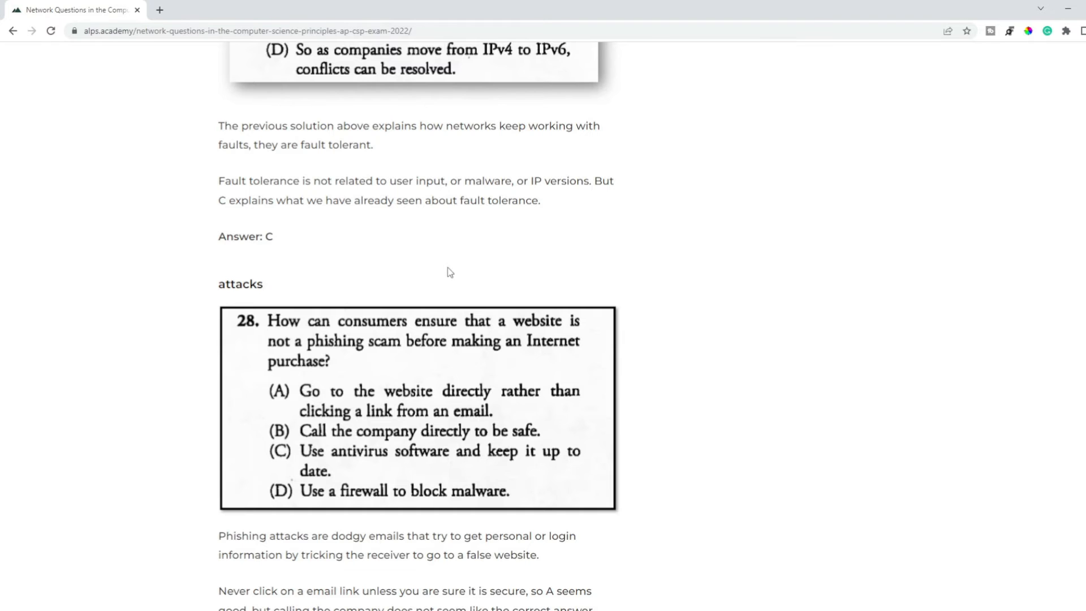
pyautogui.scroll(-3)
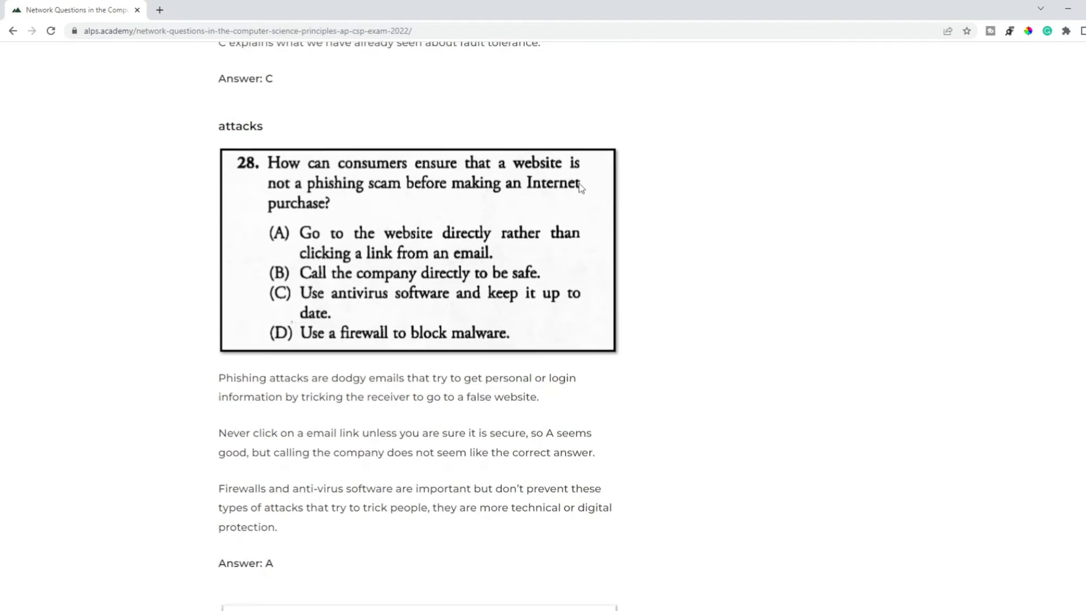
pyautogui.moveTo(490, 215)
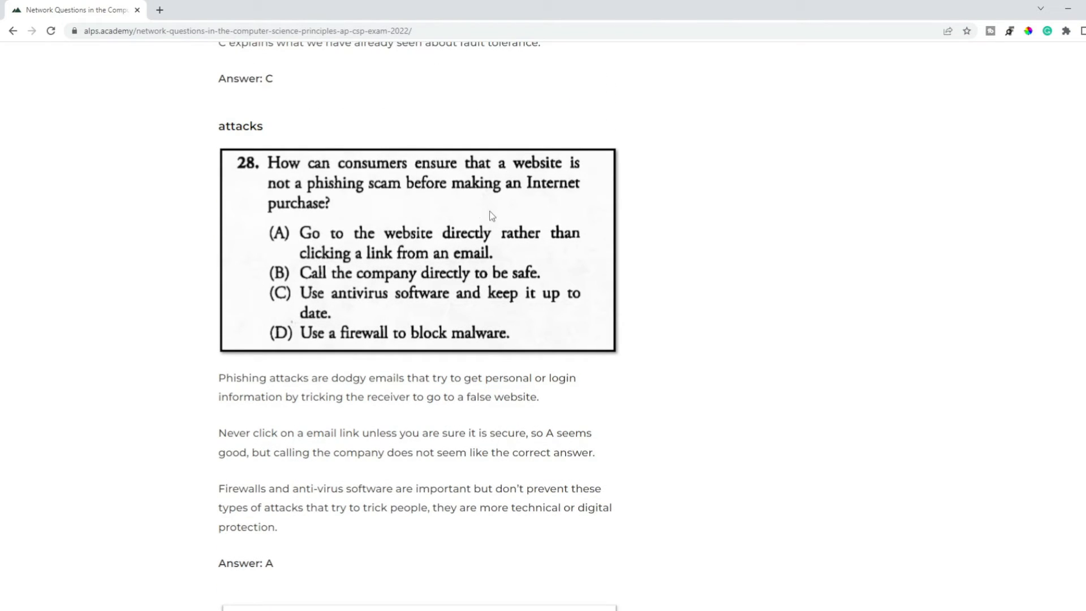
pyautogui.moveTo(379, 201)
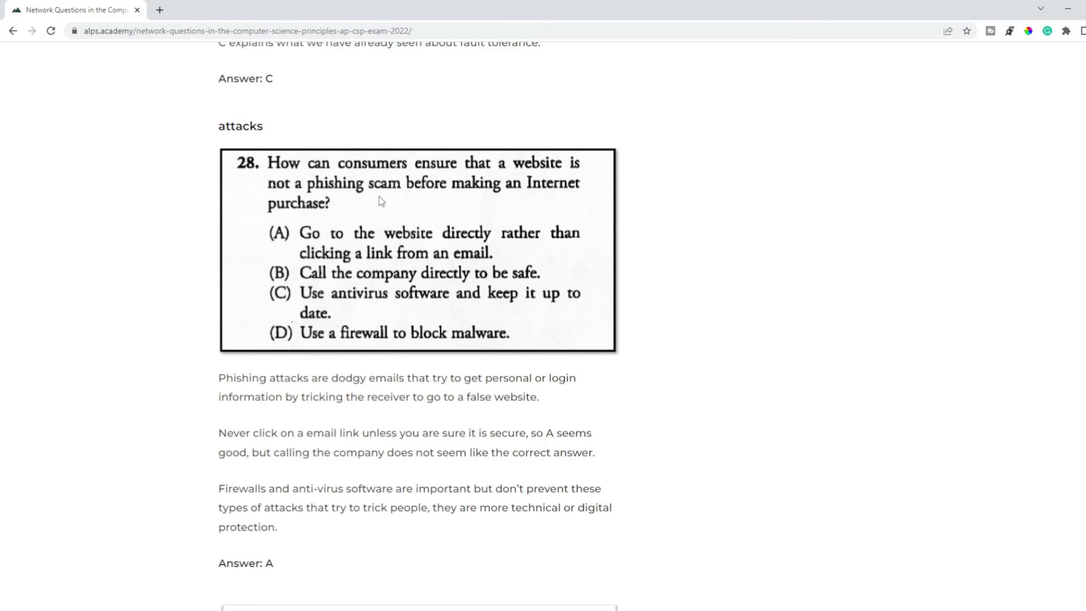
pyautogui.scroll(-3)
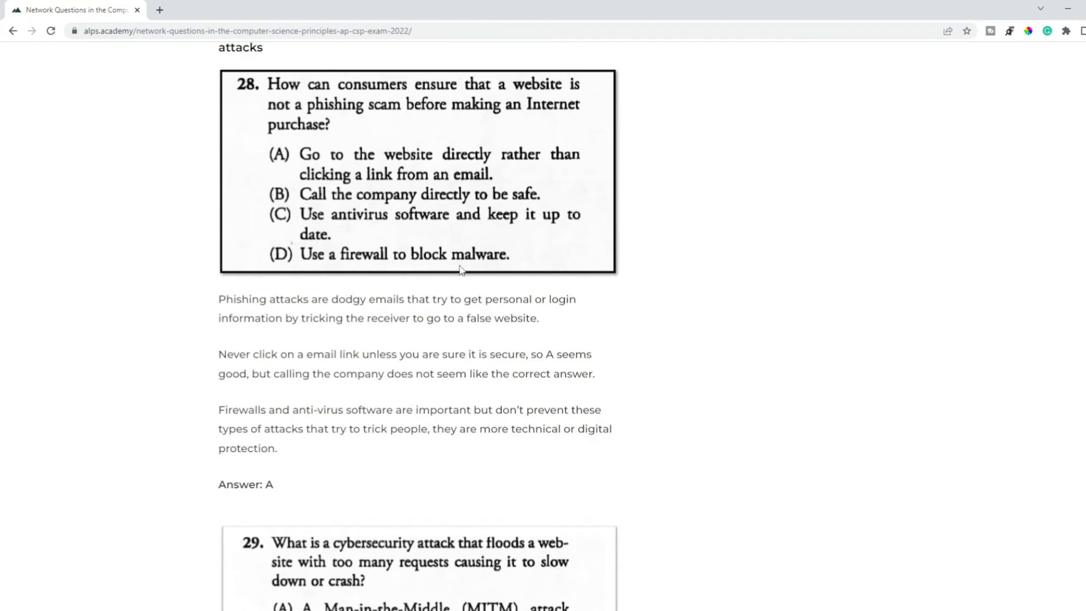
pyautogui.scroll(-3)
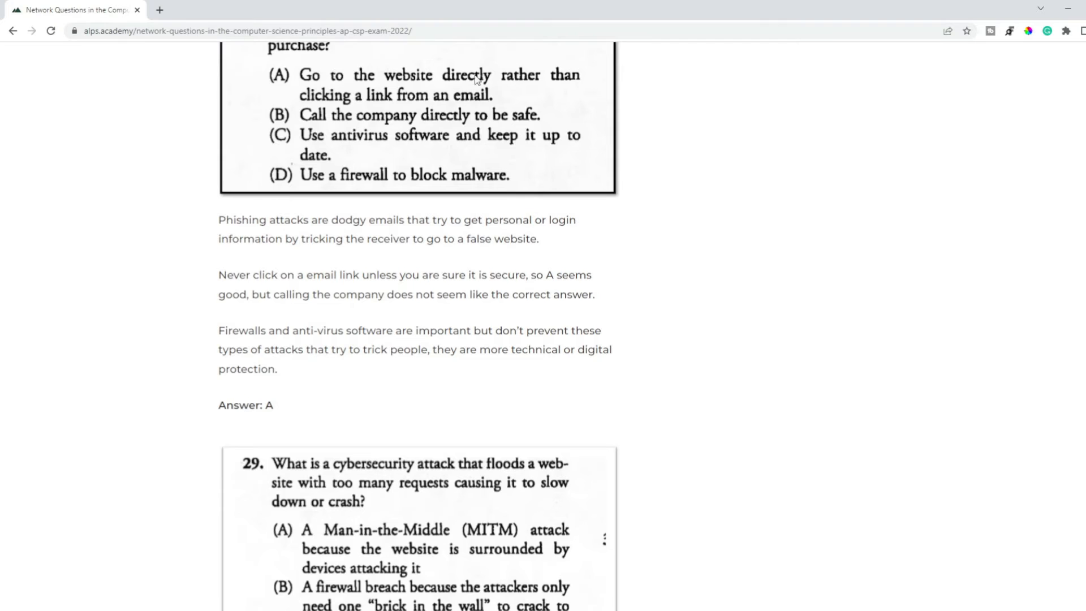
pyautogui.scroll(-3)
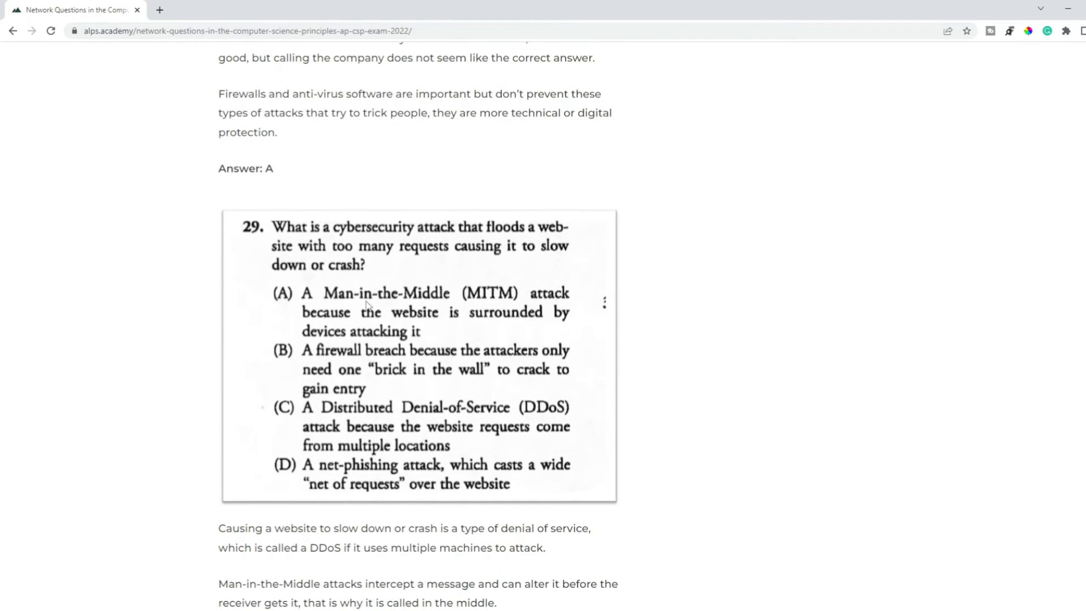
pyautogui.moveTo(495, 250)
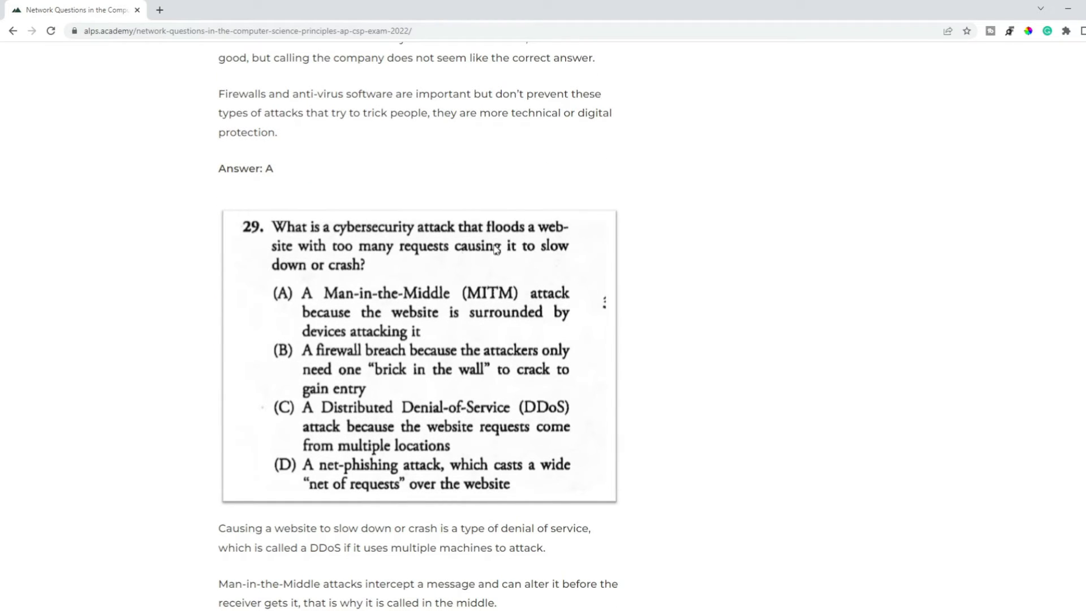
pyautogui.moveTo(311, 288)
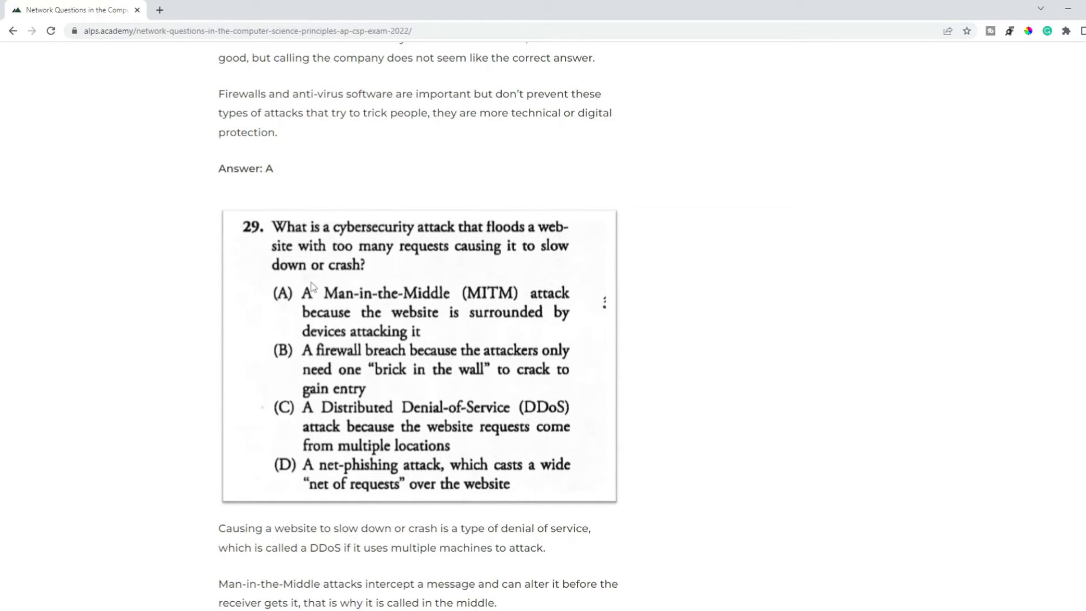
pyautogui.moveTo(477, 300)
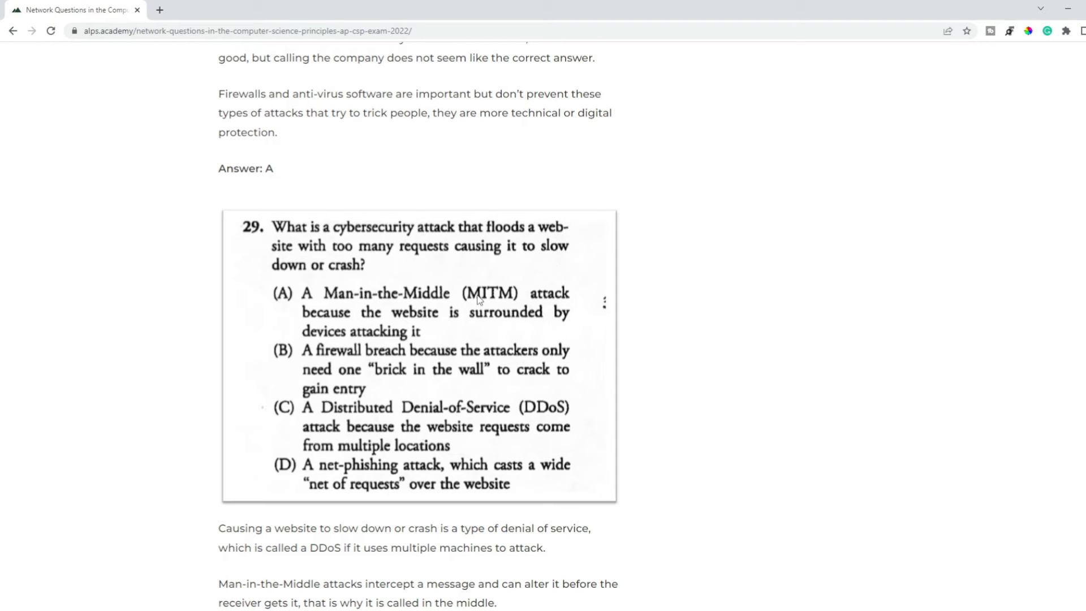
pyautogui.moveTo(530, 430)
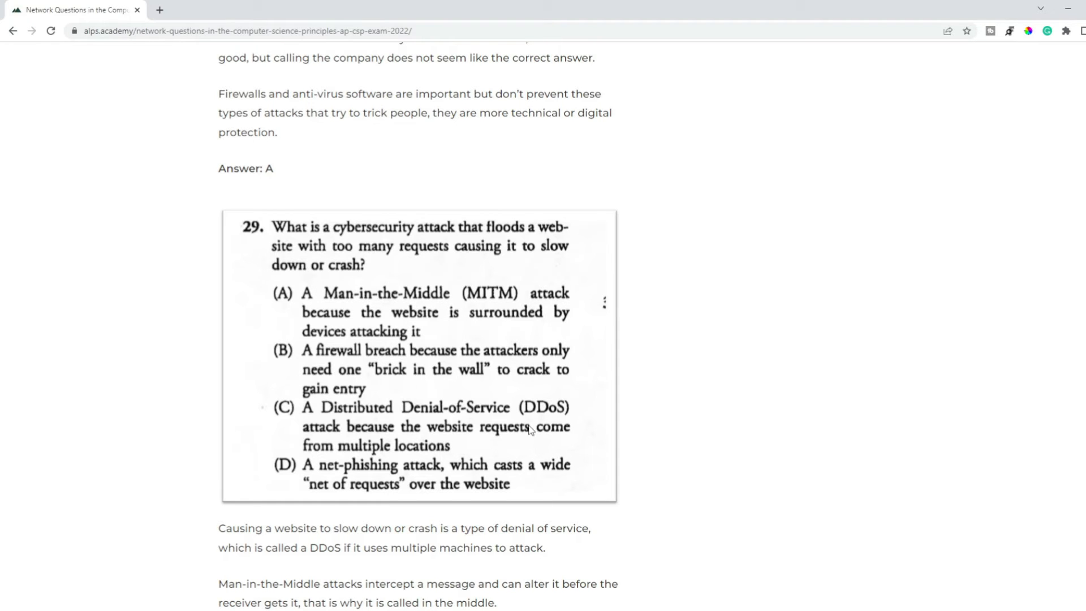
pyautogui.moveTo(594, 380)
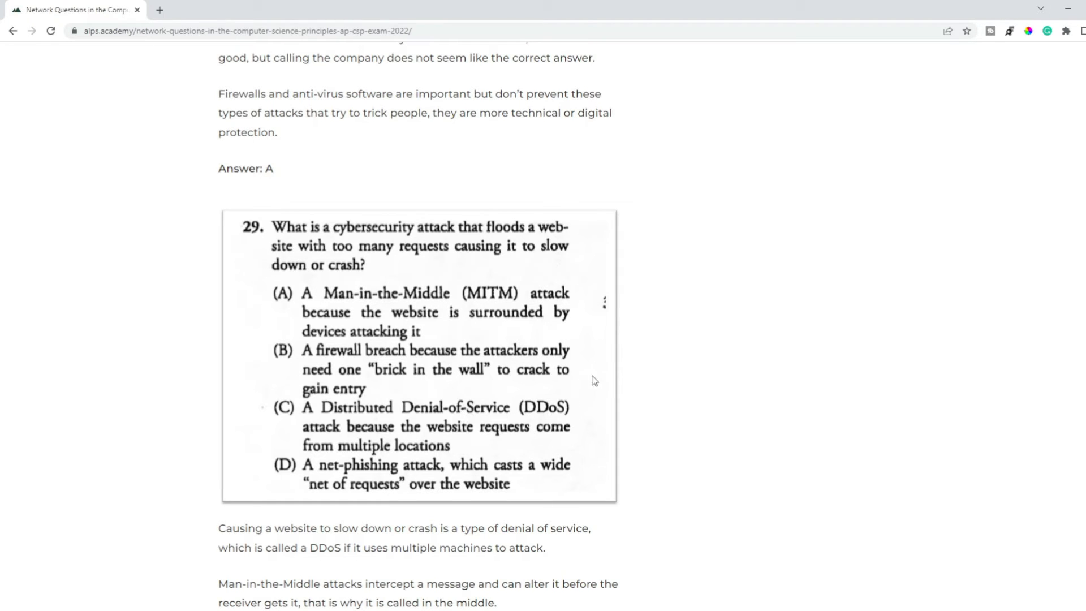
pyautogui.scroll(-3)
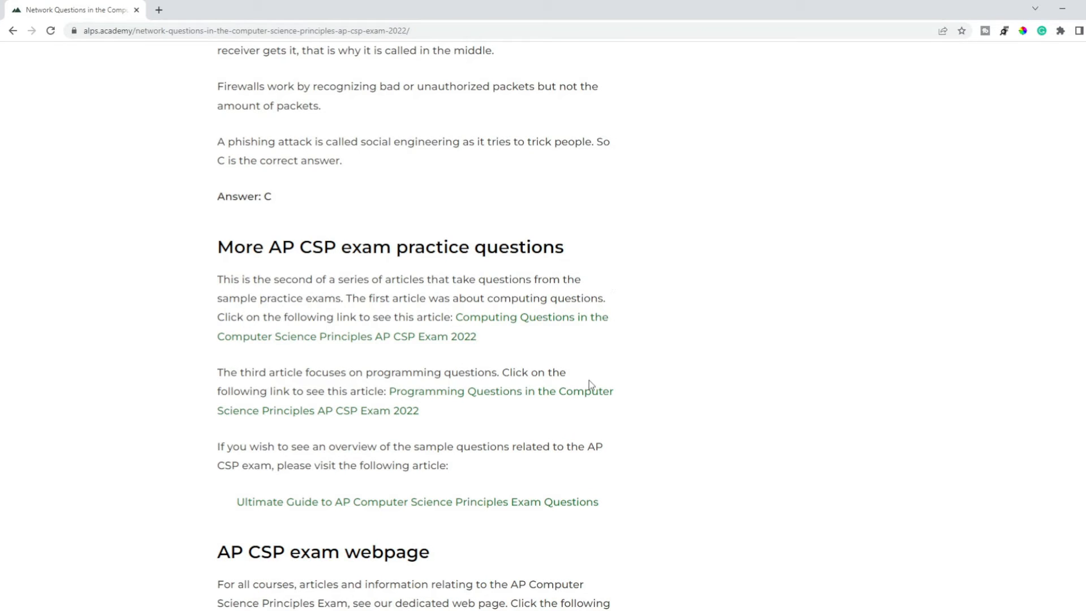
pyautogui.moveTo(449, 399)
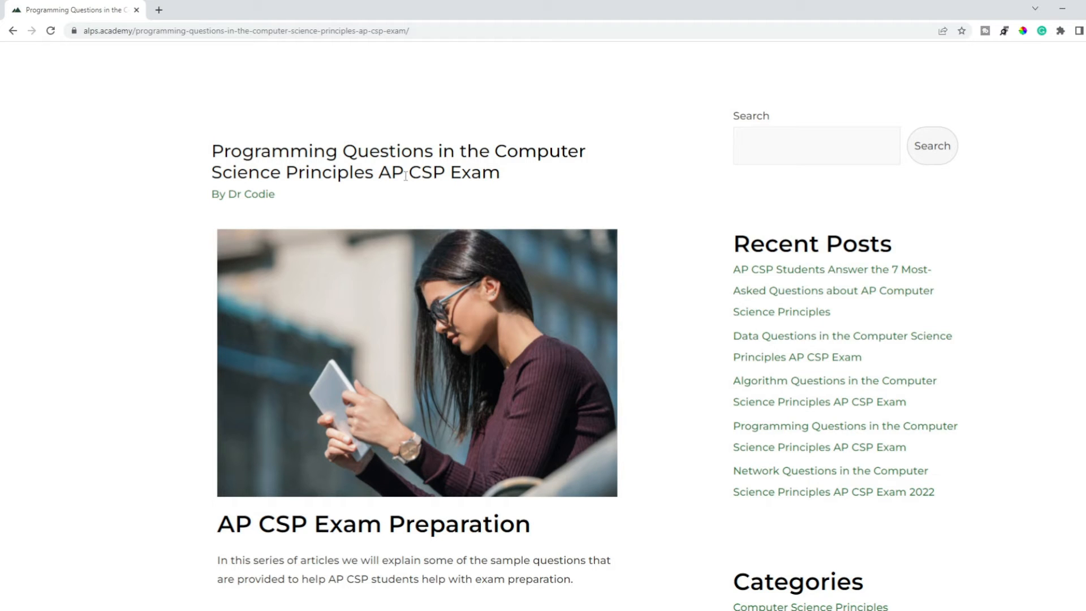
# Scroll through readability question 49 and Boolean expression question 40, both answered D, to Boolean logic
pyautogui.scroll(-3)
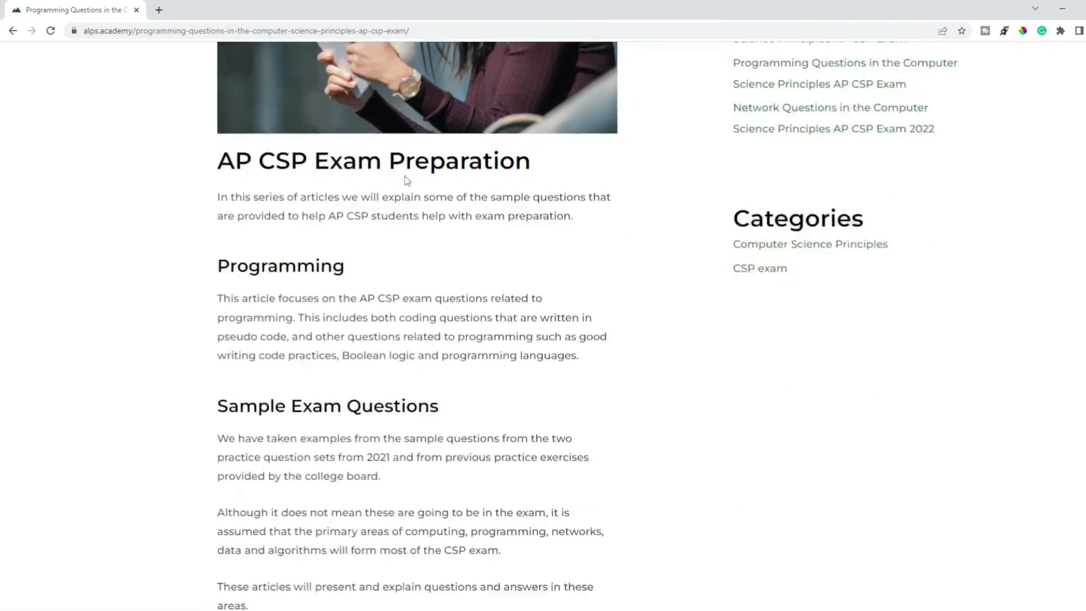
pyautogui.scroll(-3)
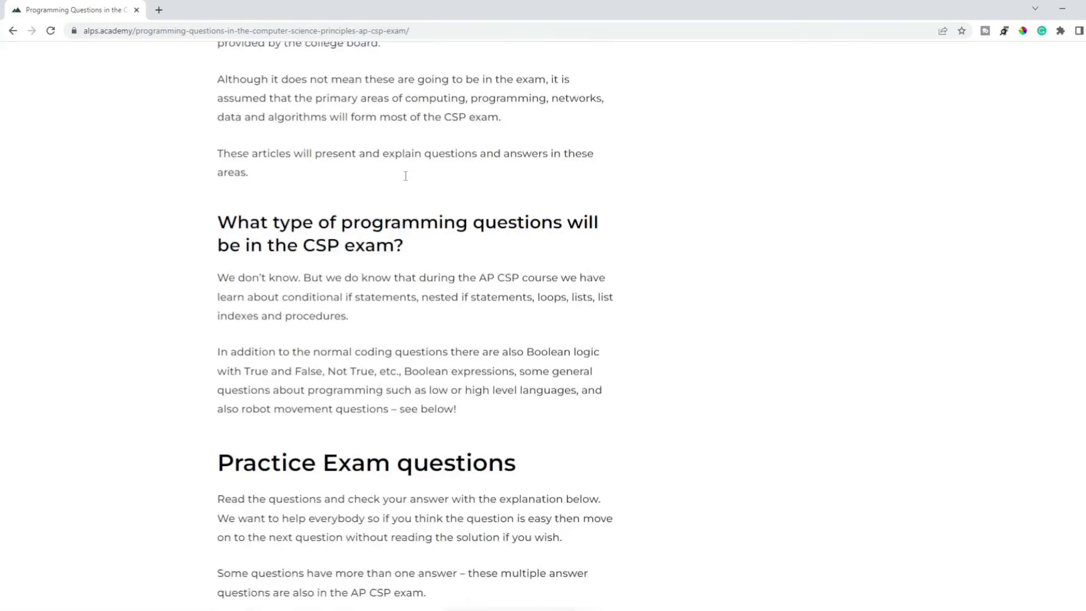
pyautogui.scroll(-3)
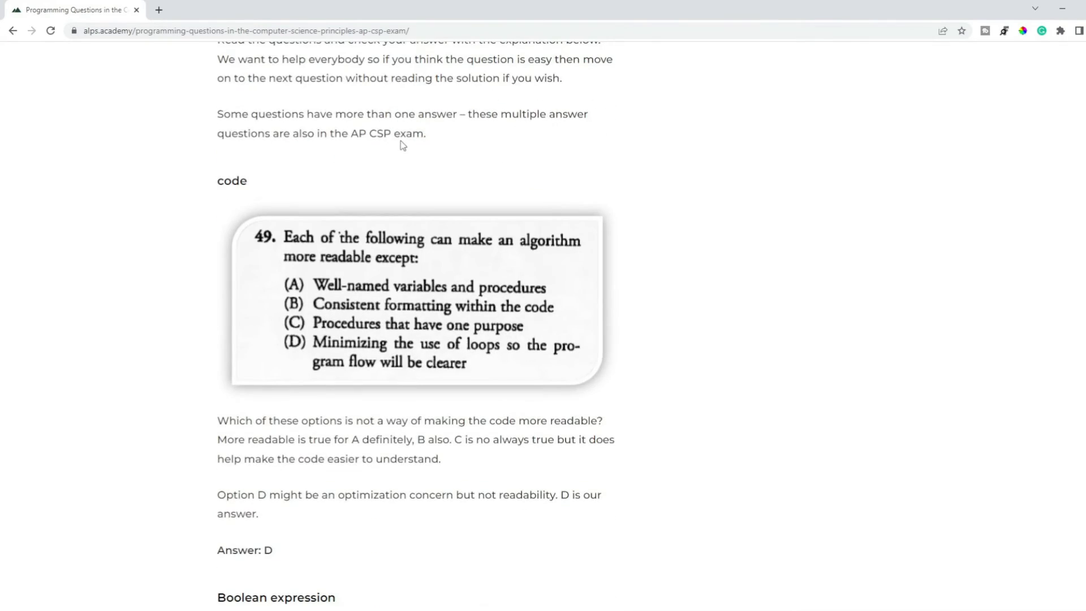
pyautogui.scroll(3)
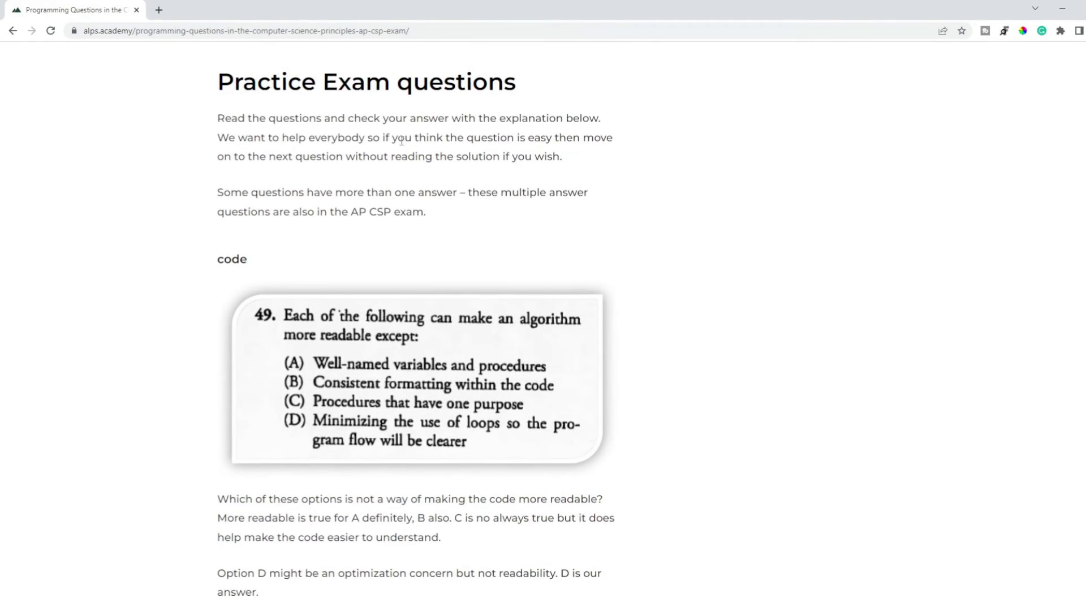
pyautogui.scroll(-3)
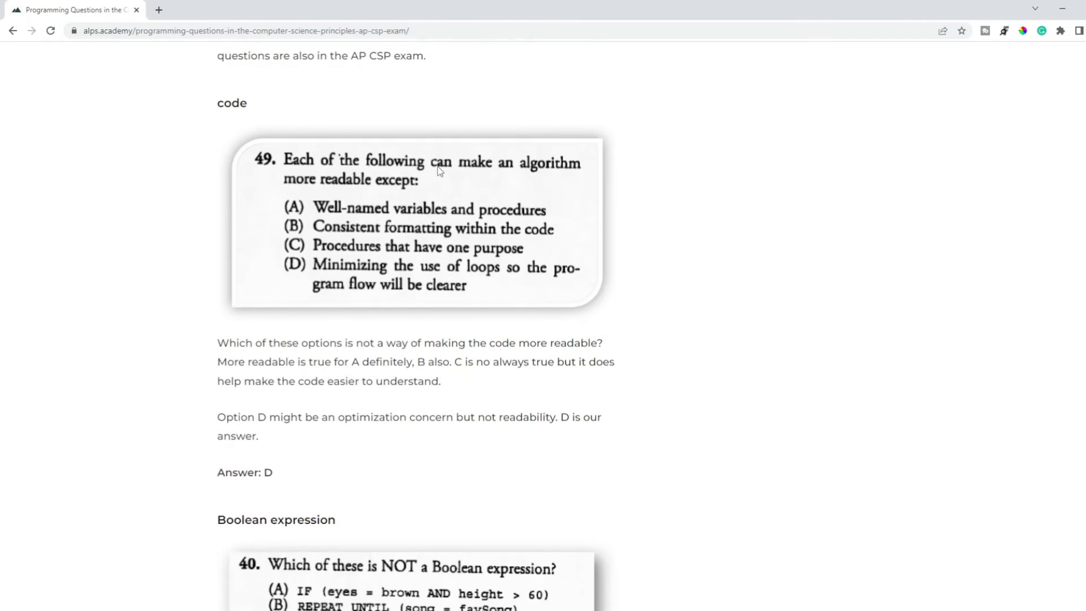
pyautogui.scroll(-3)
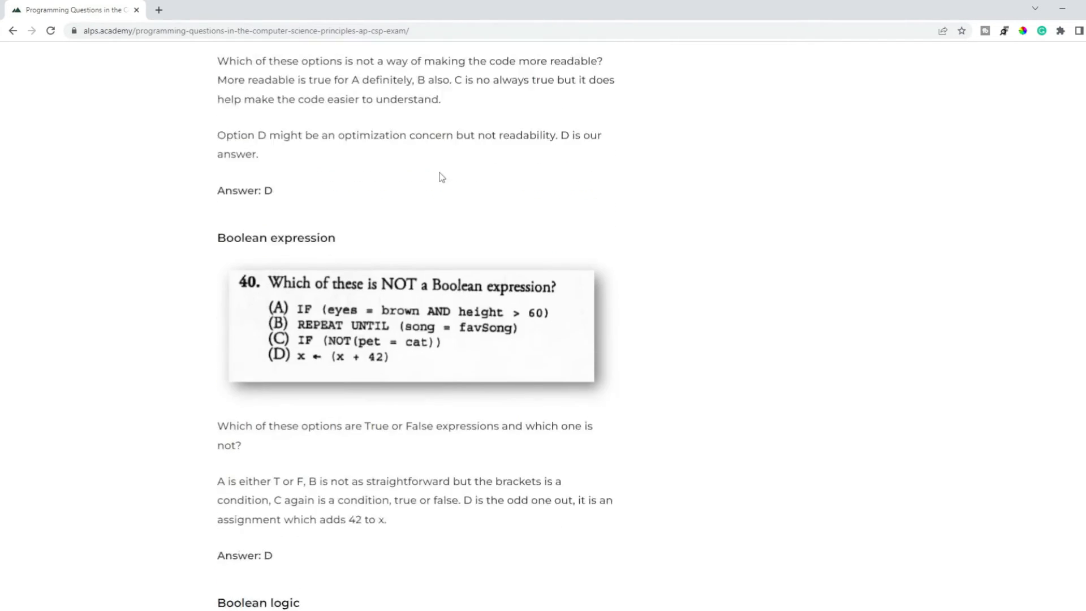
pyautogui.scroll(-3)
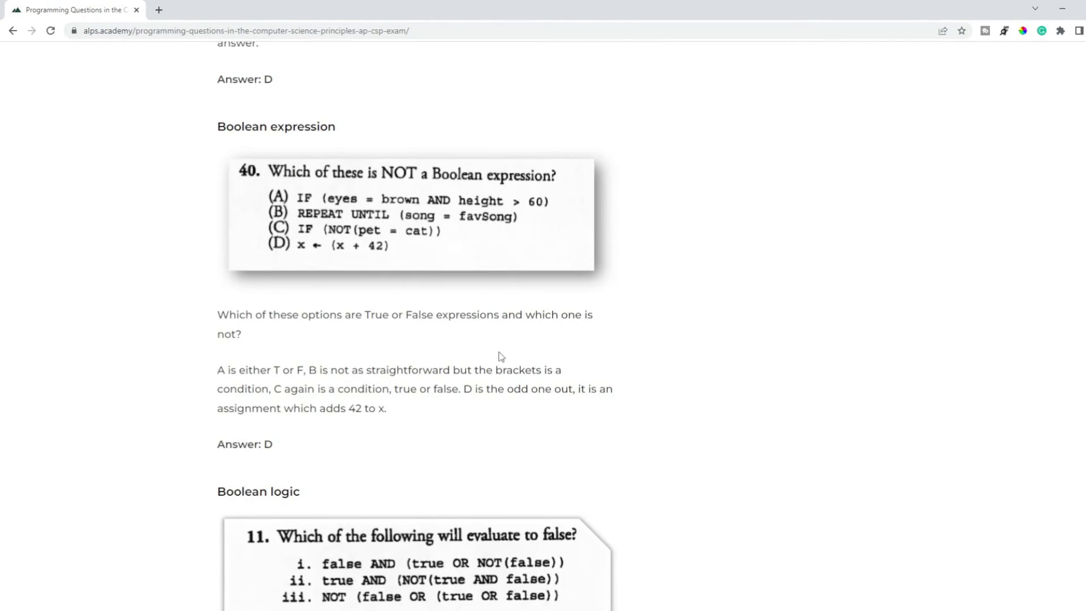
pyautogui.moveTo(363, 201)
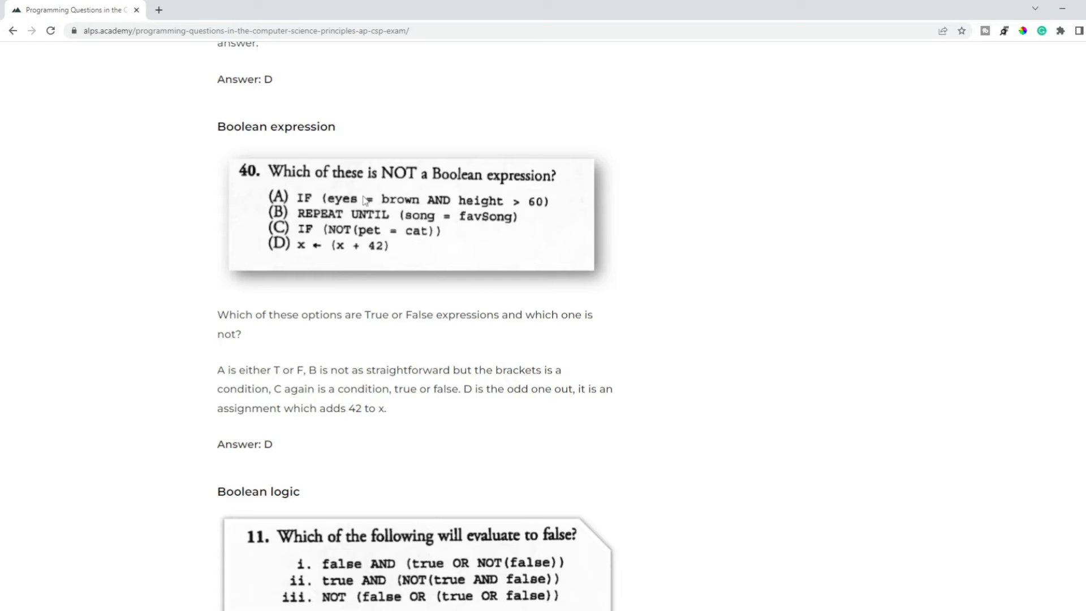
pyautogui.moveTo(433, 192)
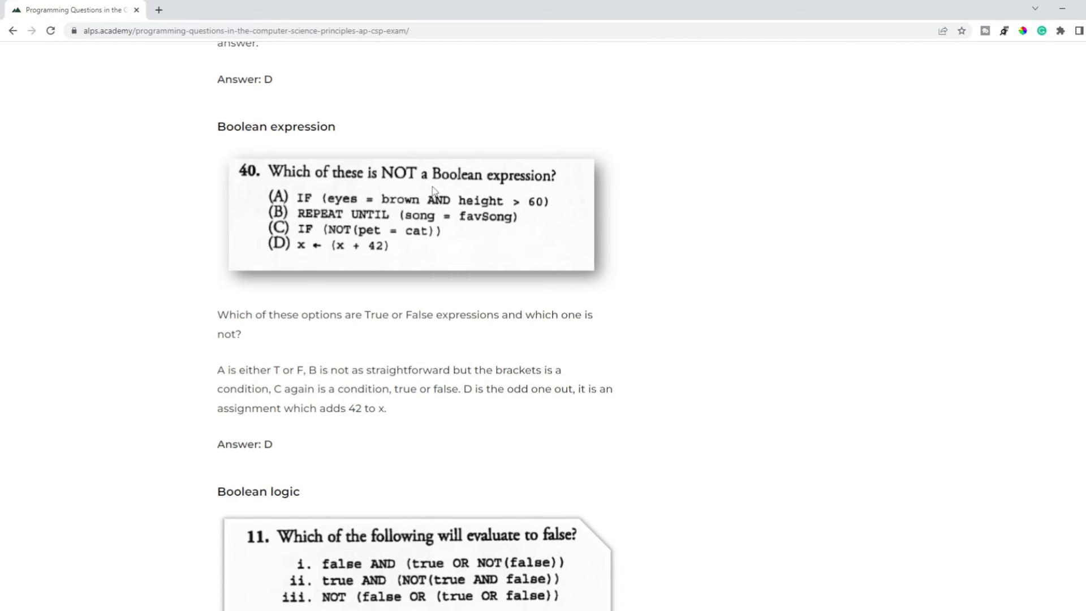
pyautogui.moveTo(353, 253)
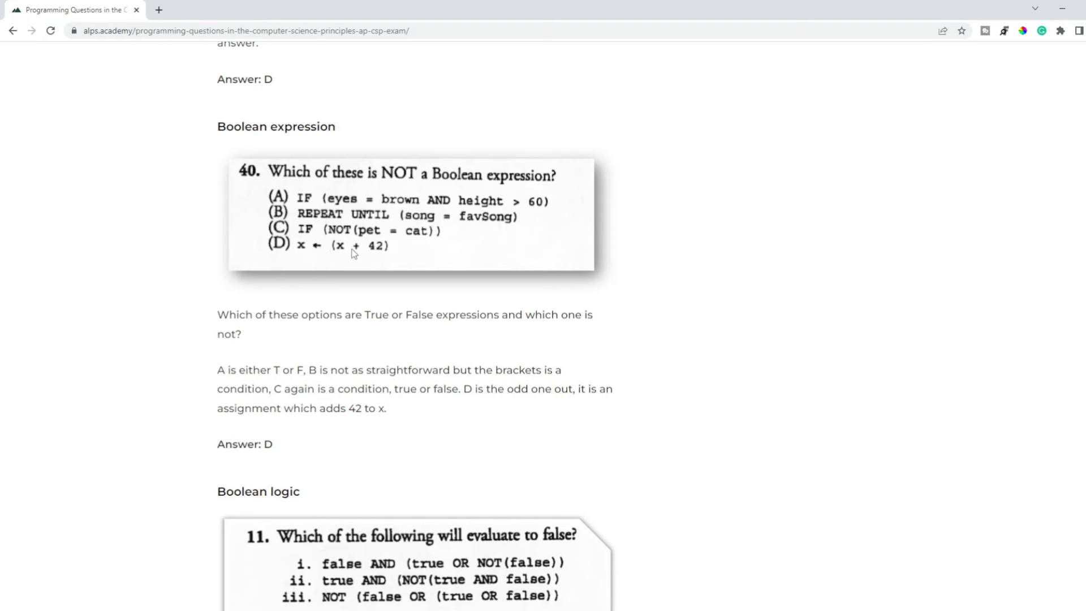
pyautogui.moveTo(392, 267)
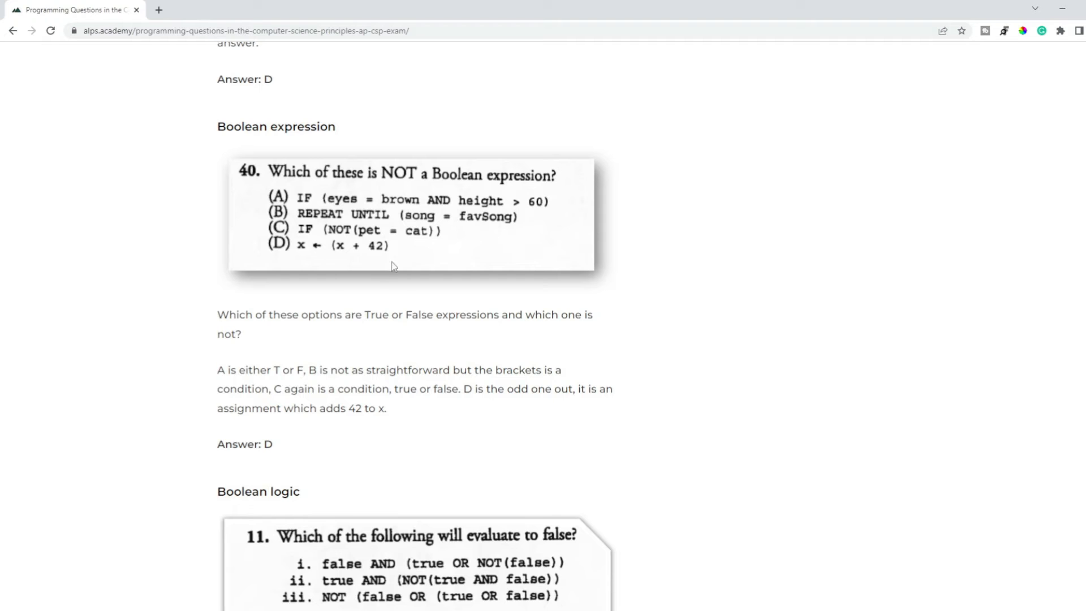
pyautogui.moveTo(464, 235)
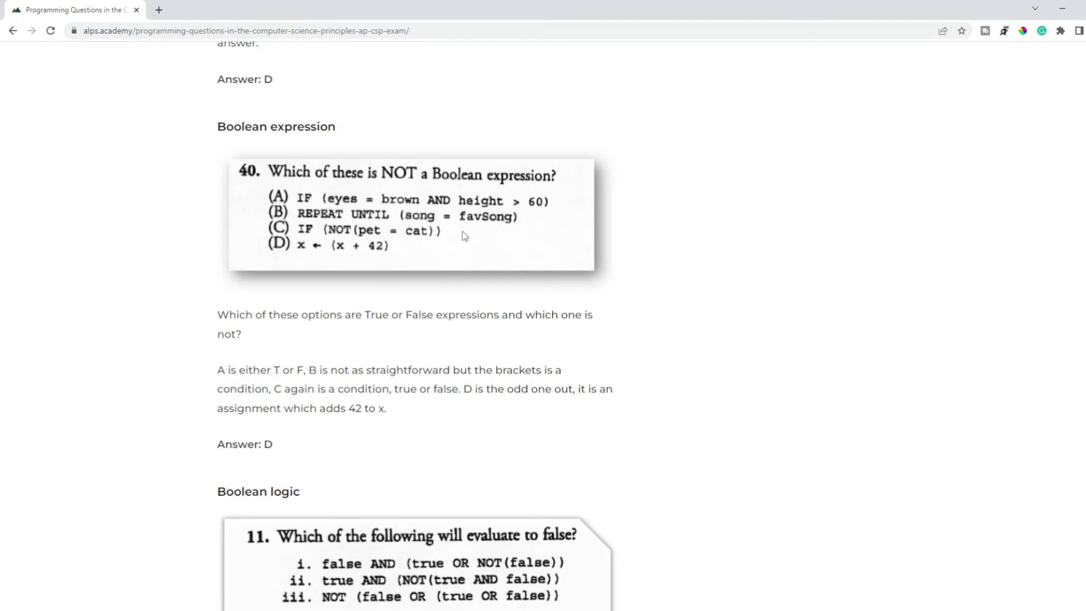
pyautogui.scroll(-3)
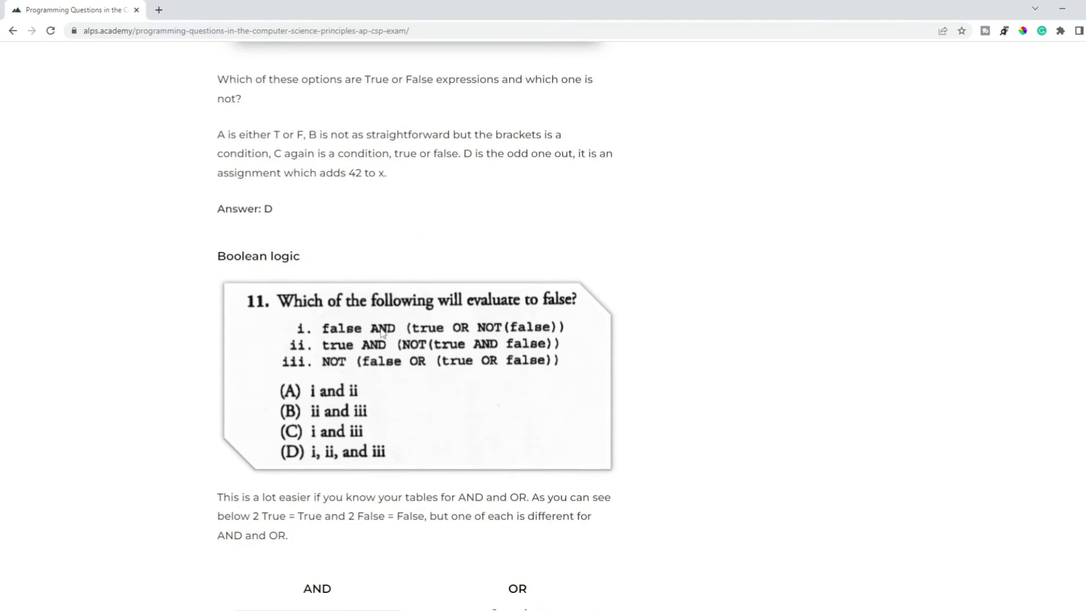
# Scroll past question 11's AND/OR tables to its Answer: C and the logic-circuit diagram
pyautogui.scroll(-3)
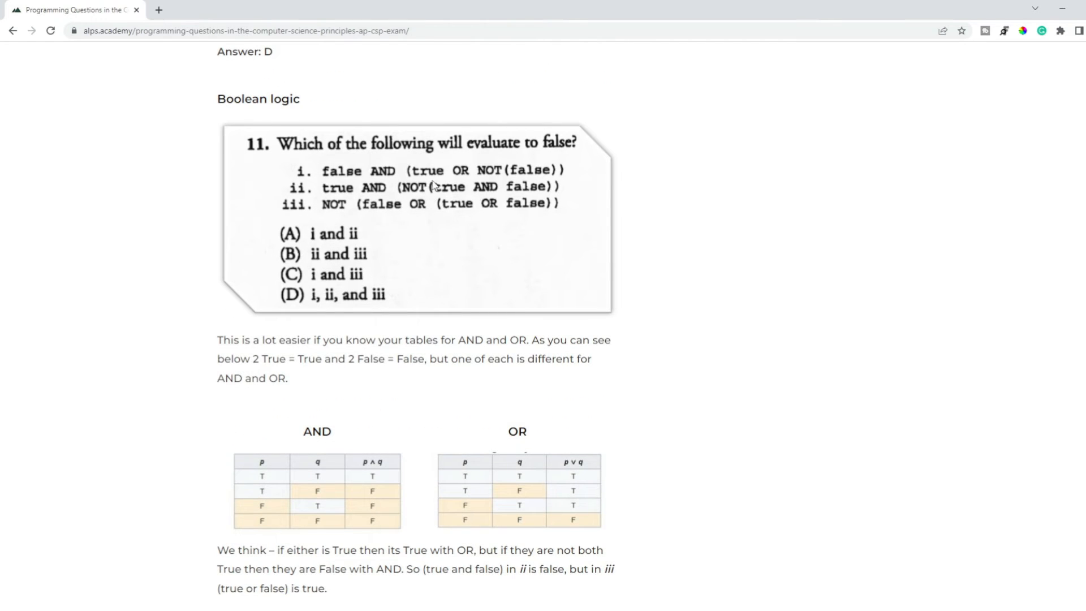
pyautogui.moveTo(457, 196)
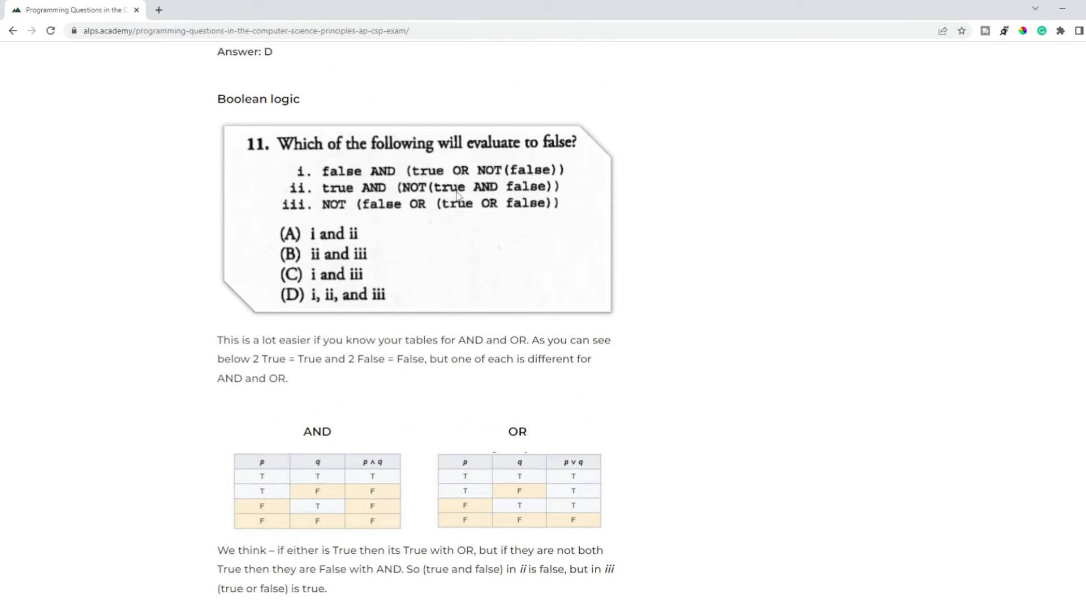
pyautogui.moveTo(528, 283)
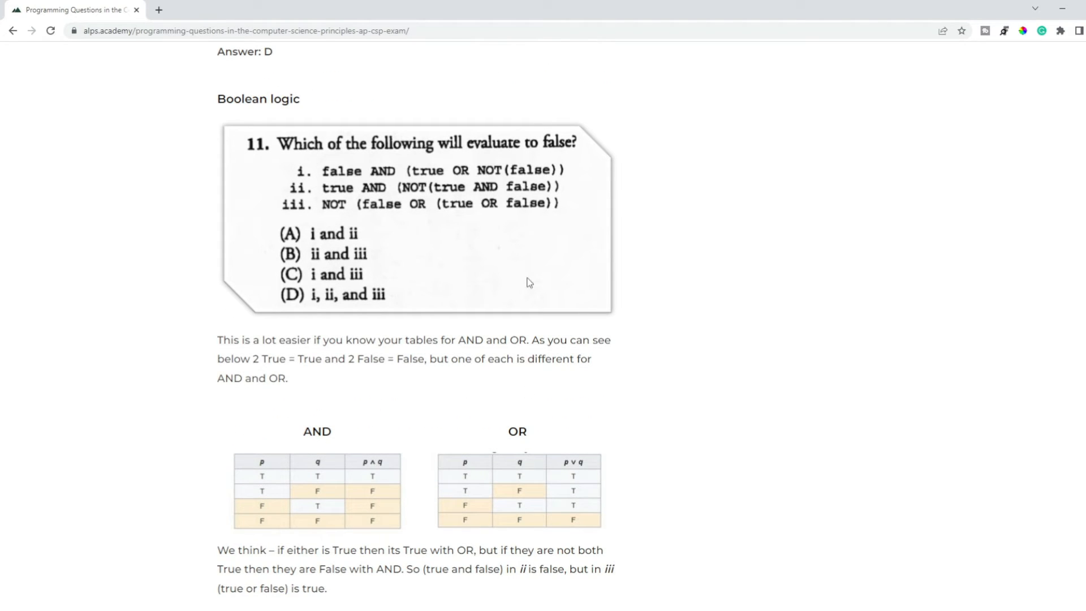
pyautogui.moveTo(476, 182)
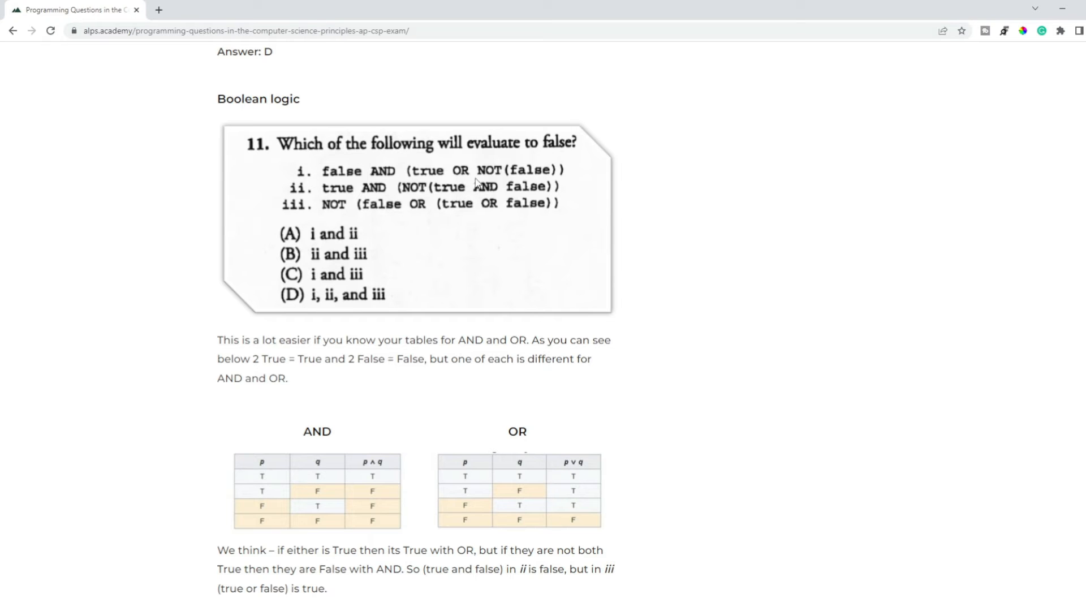
pyautogui.moveTo(526, 214)
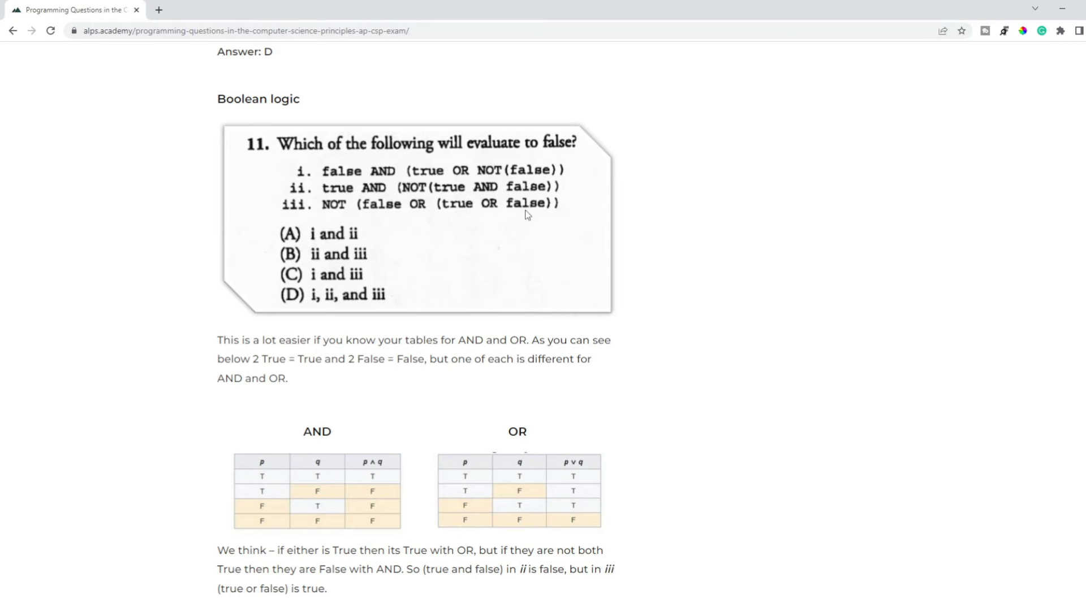
pyautogui.moveTo(522, 230)
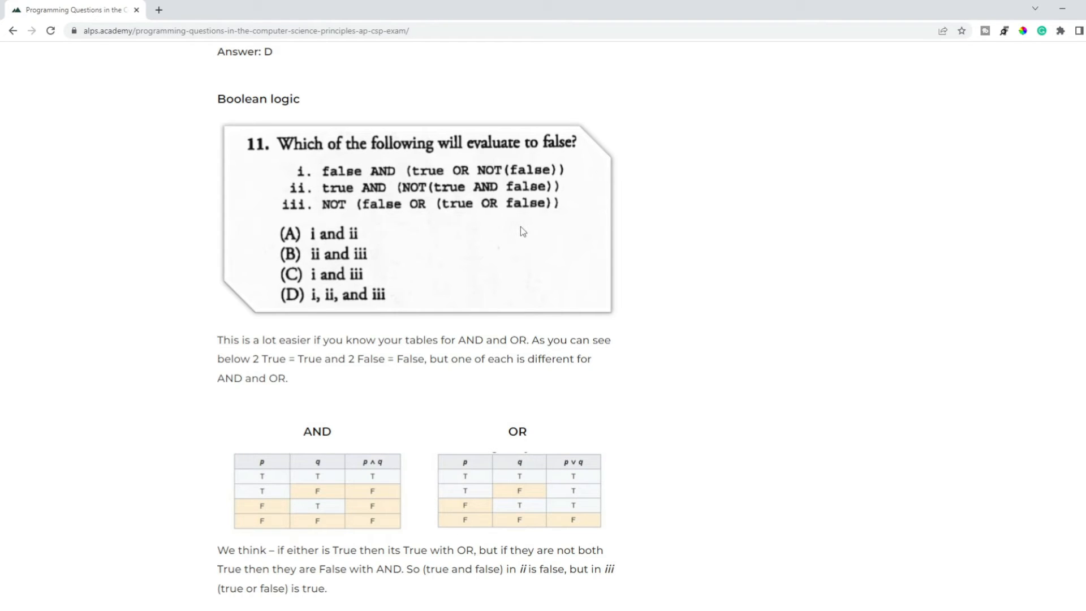
pyautogui.moveTo(409, 223)
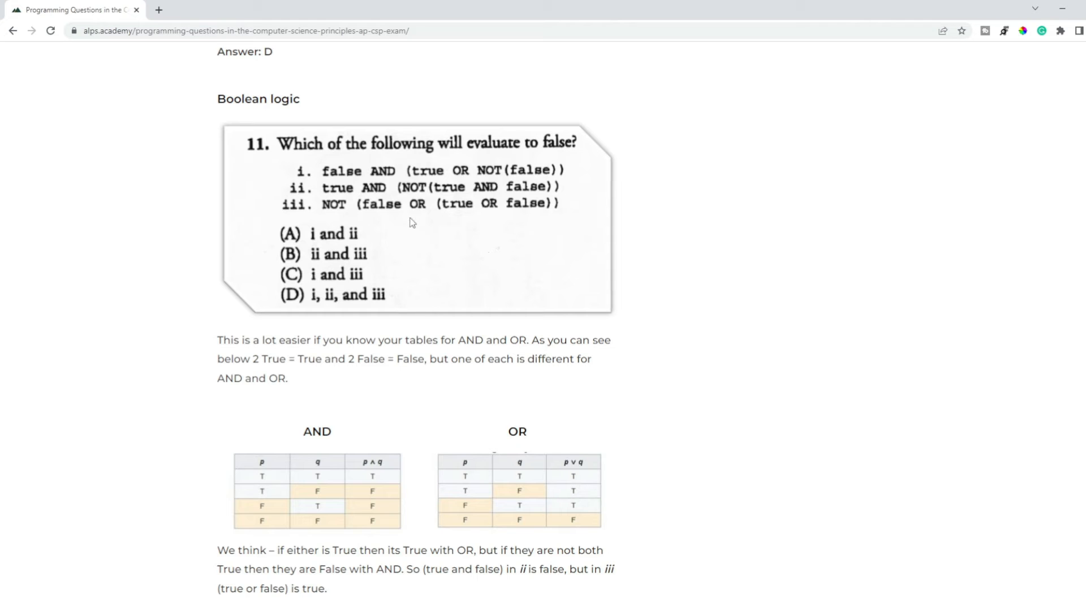
pyautogui.moveTo(662, 262)
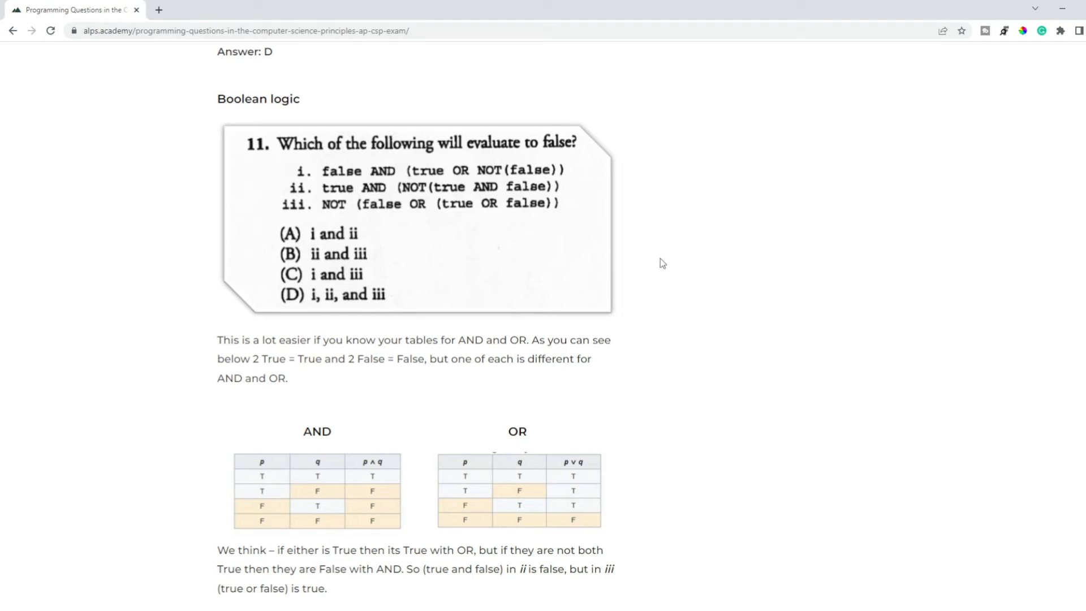
pyautogui.moveTo(690, 305)
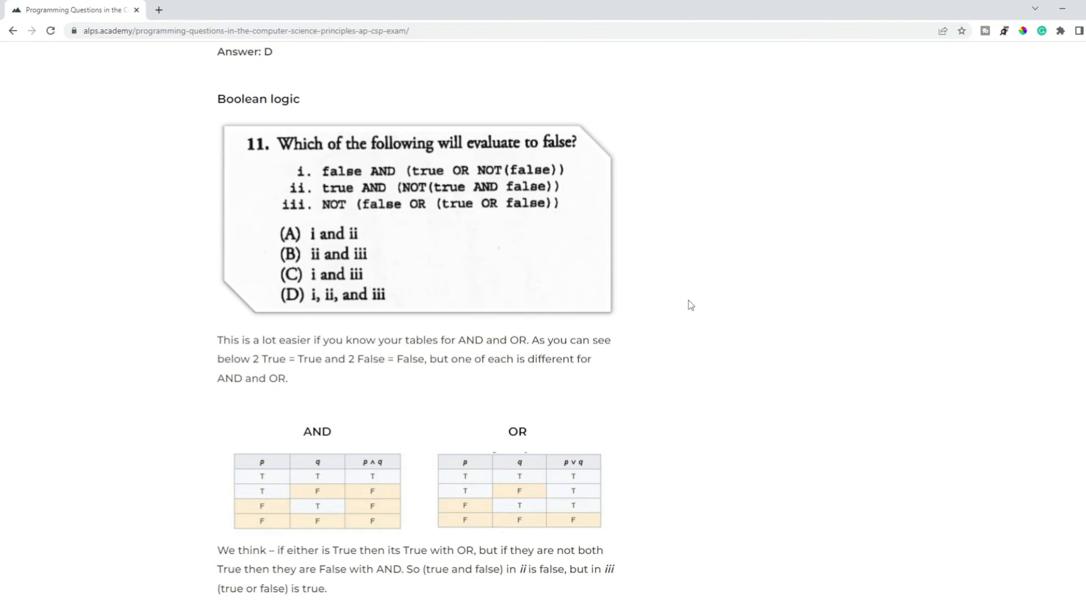
pyautogui.scroll(-3)
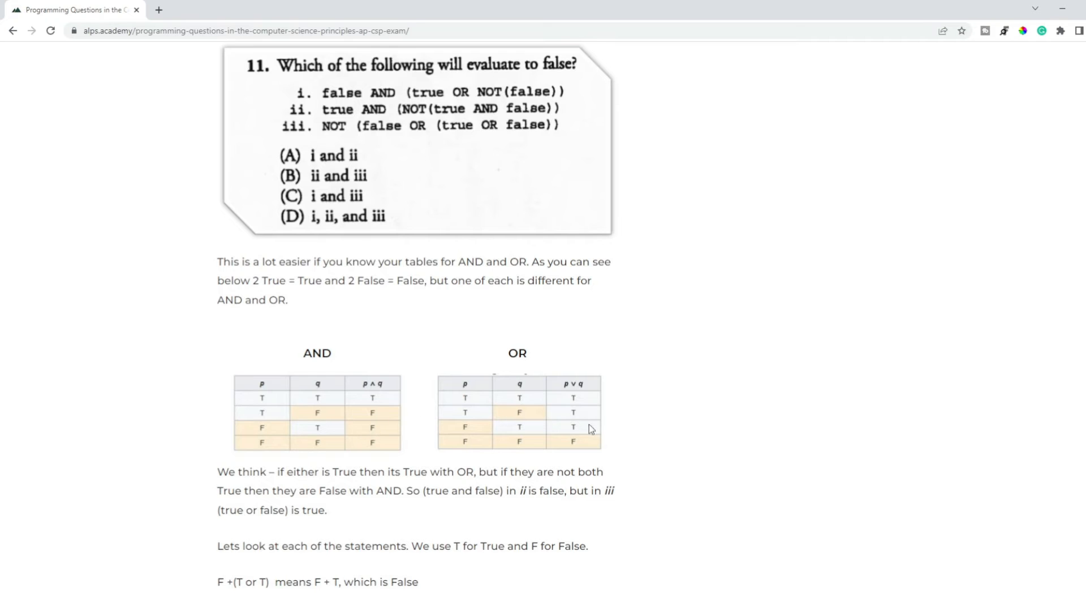
pyautogui.moveTo(653, 297)
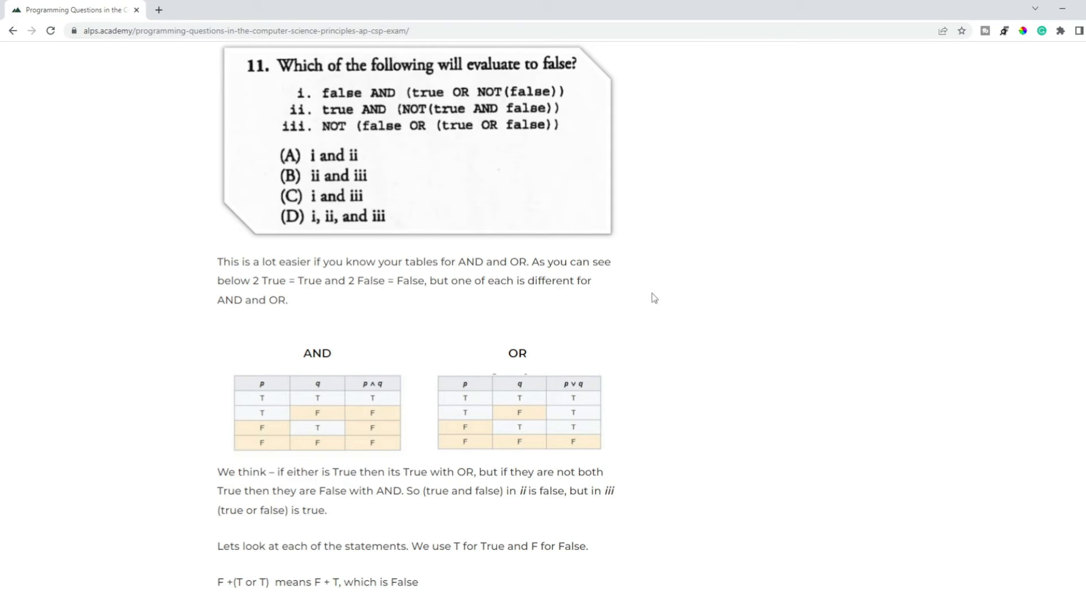
pyautogui.scroll(-3)
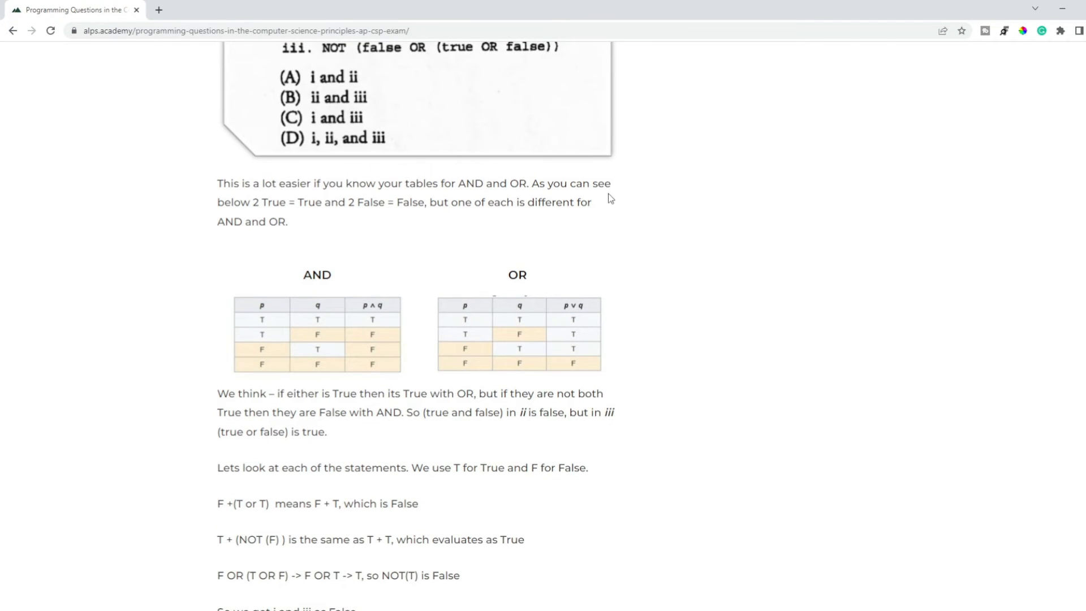
pyautogui.scroll(-3)
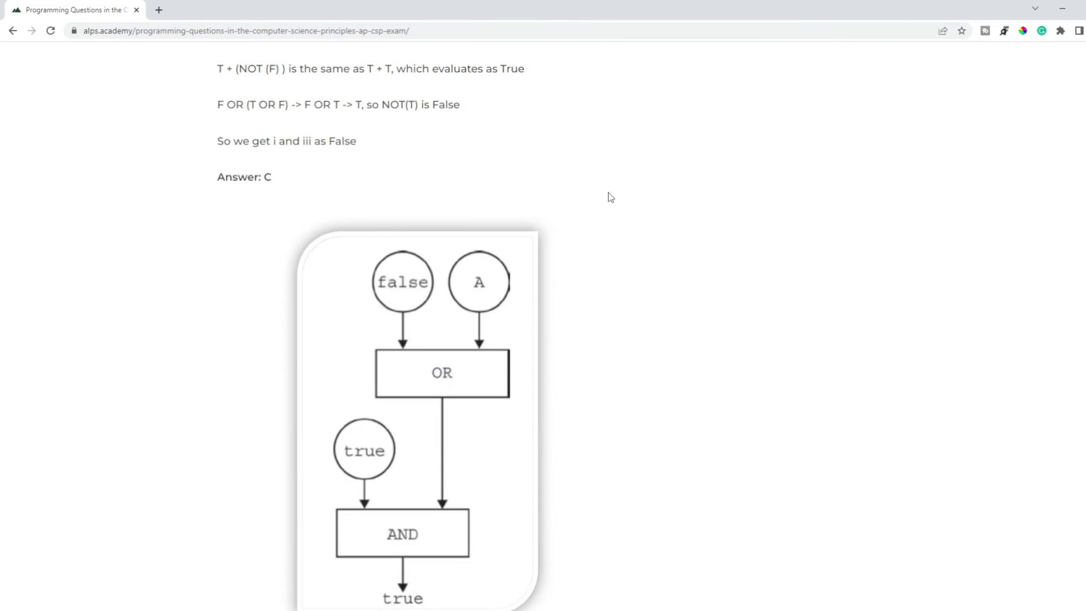
pyautogui.scroll(3)
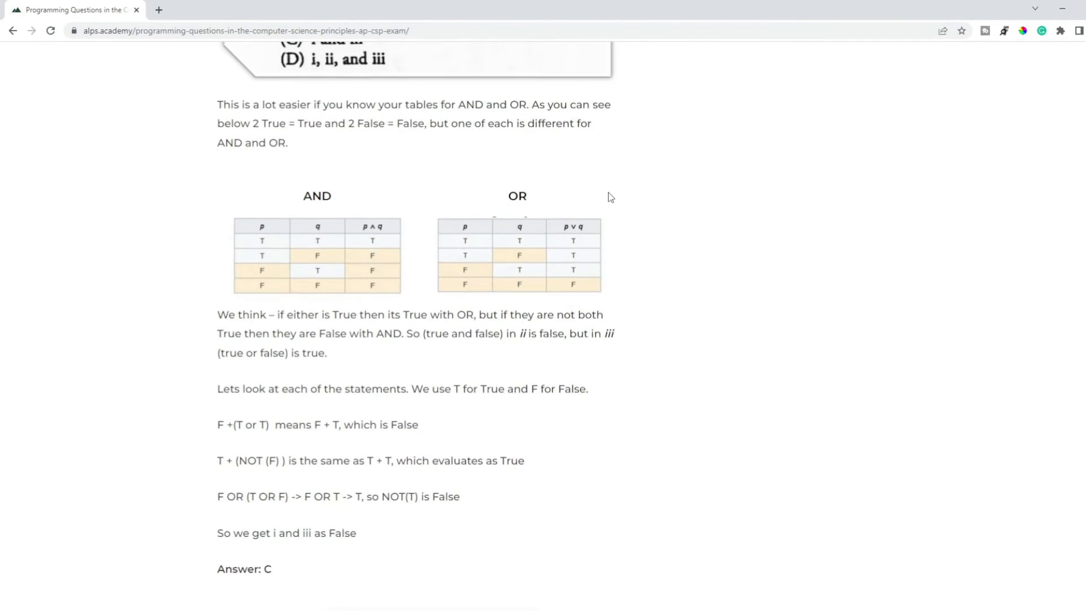
pyautogui.scroll(3)
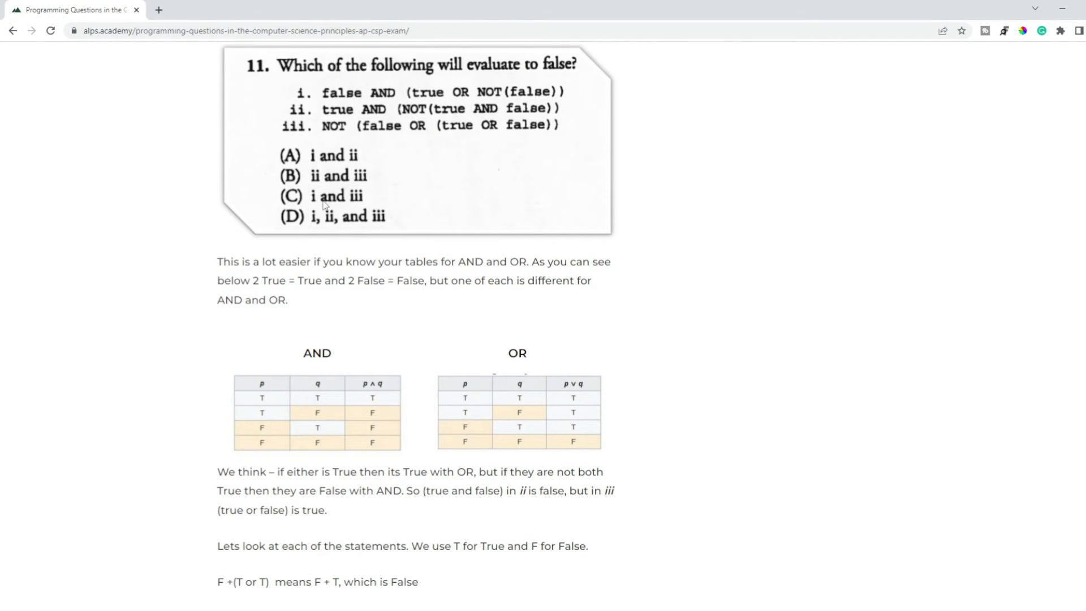
pyautogui.moveTo(410, 151)
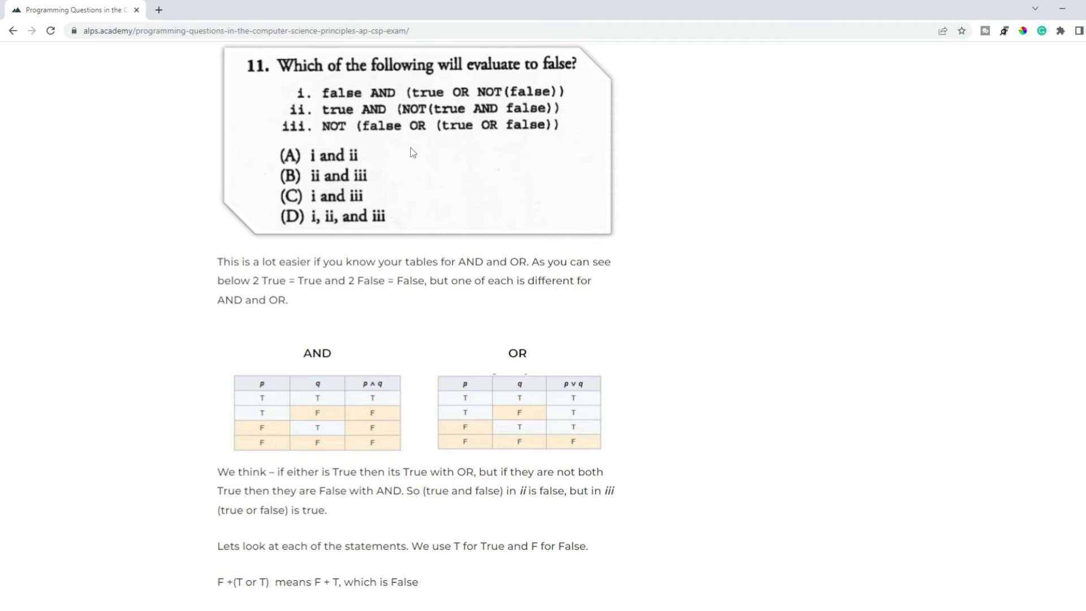
pyautogui.scroll(-3)
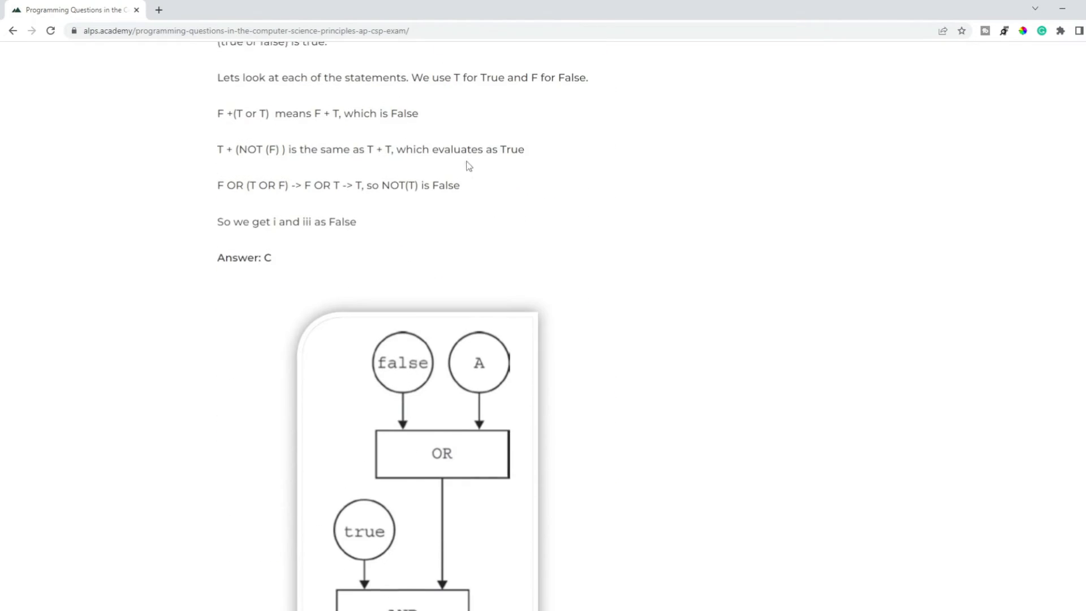
# Scroll past the circuit question's Answer: A to if-else and lists question 7 and its explanation
pyautogui.scroll(-3)
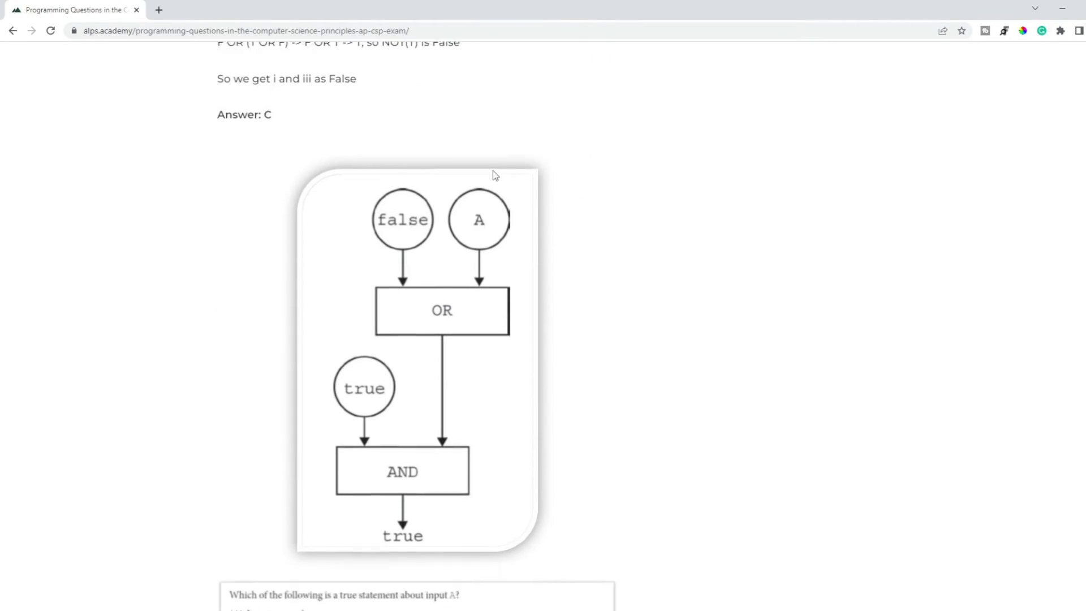
pyautogui.scroll(-3)
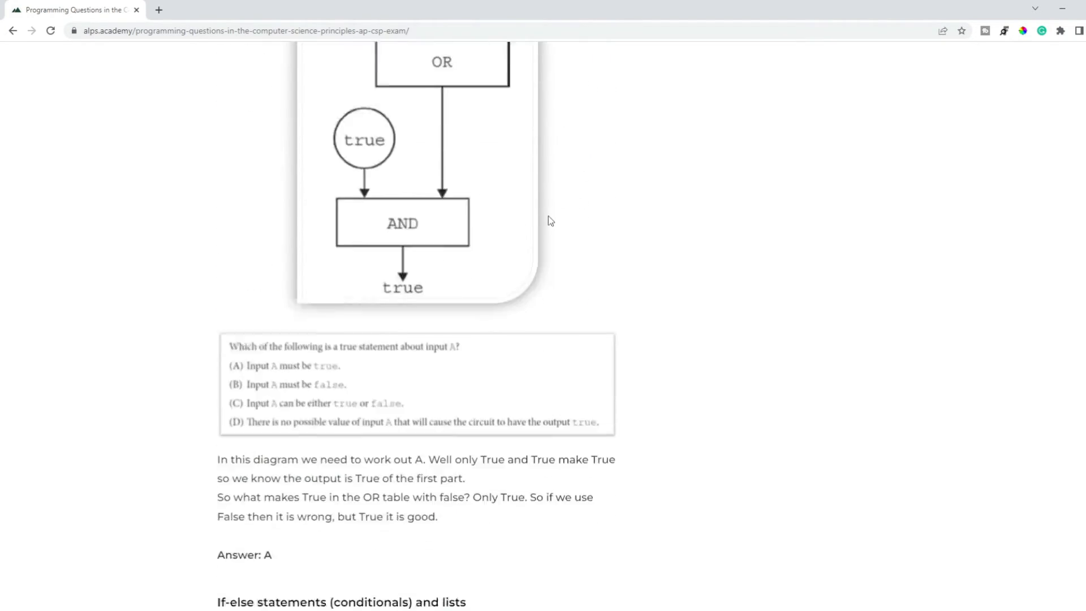
pyautogui.scroll(-3)
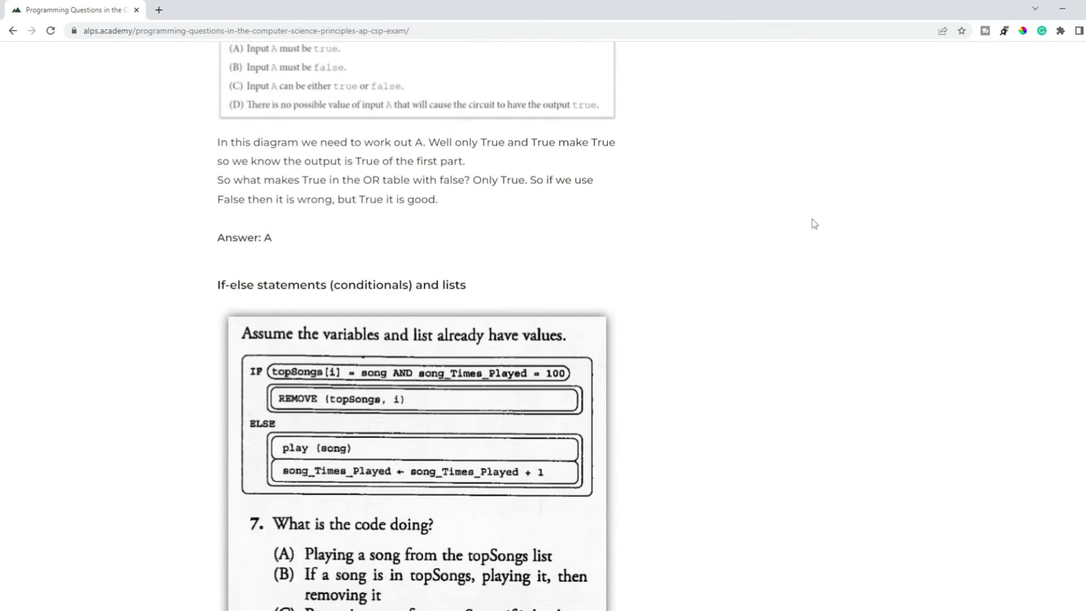
pyautogui.scroll(-3)
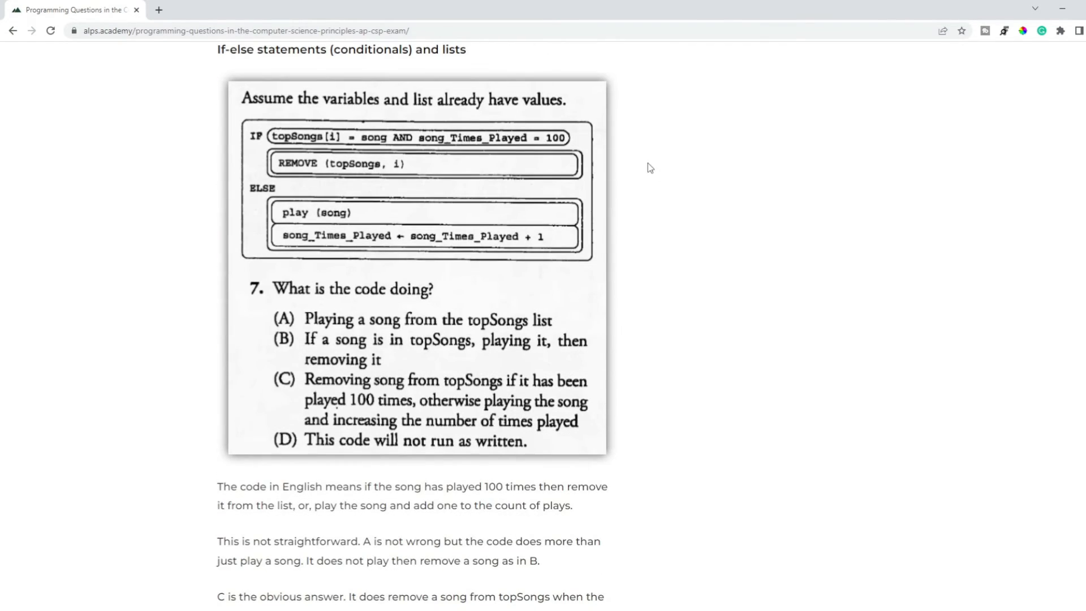
pyautogui.scroll(3)
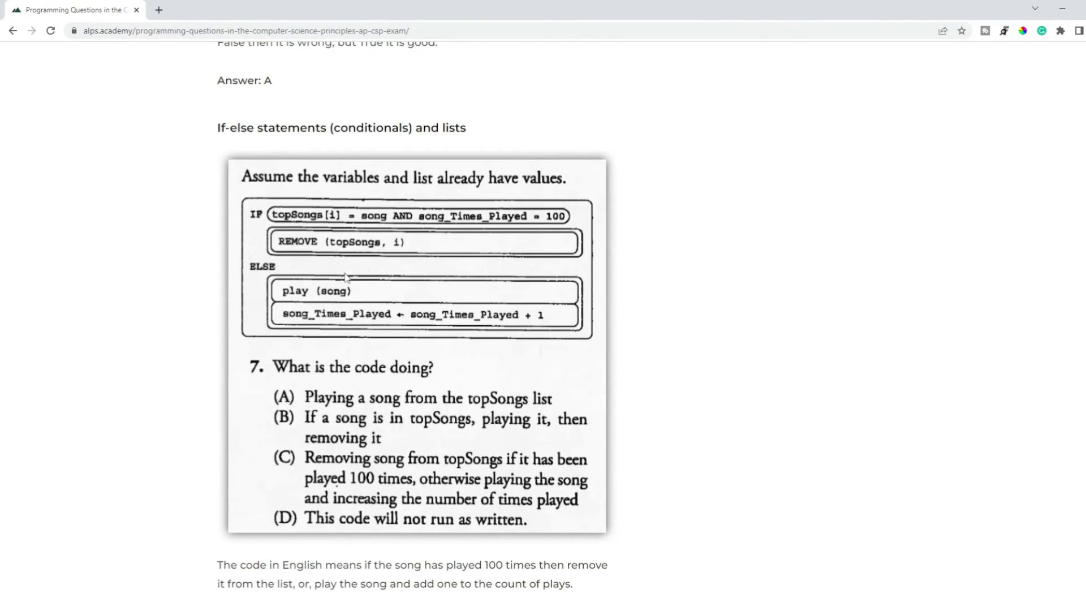
pyautogui.moveTo(728, 181)
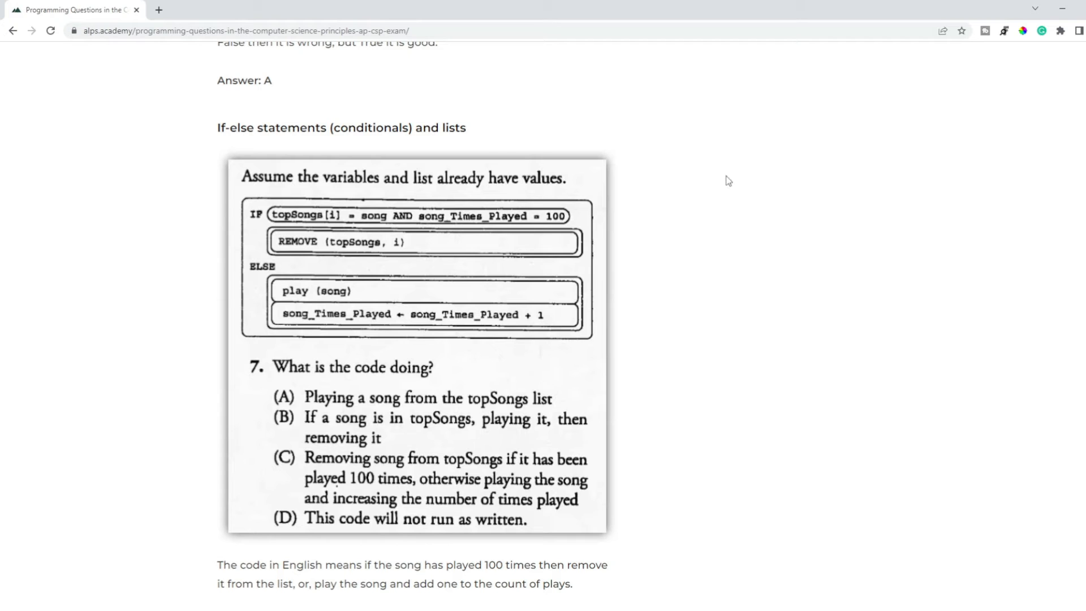
pyautogui.moveTo(688, 170)
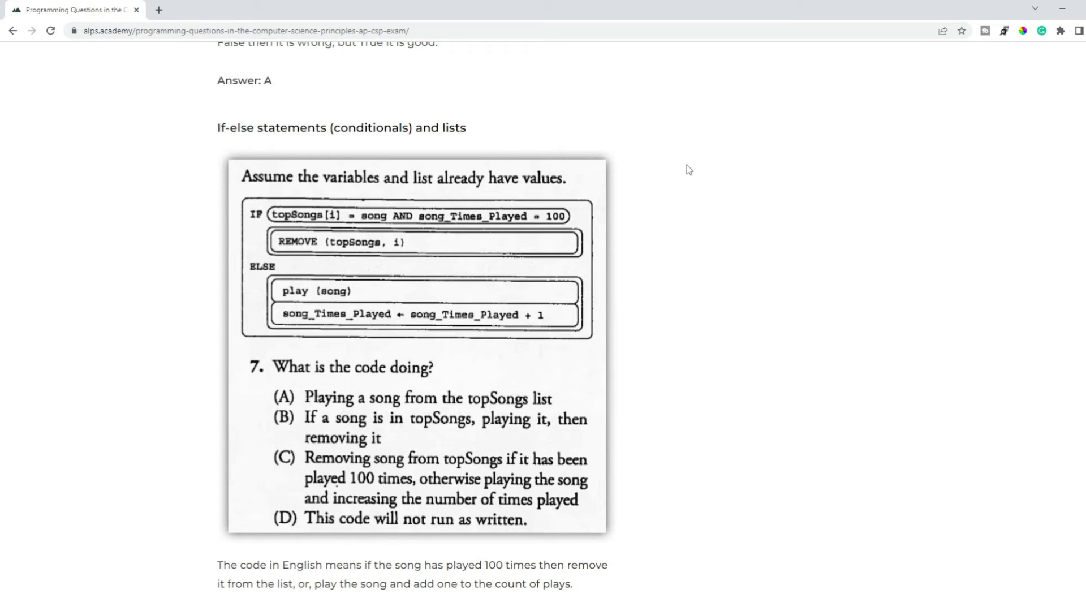
pyautogui.moveTo(456, 229)
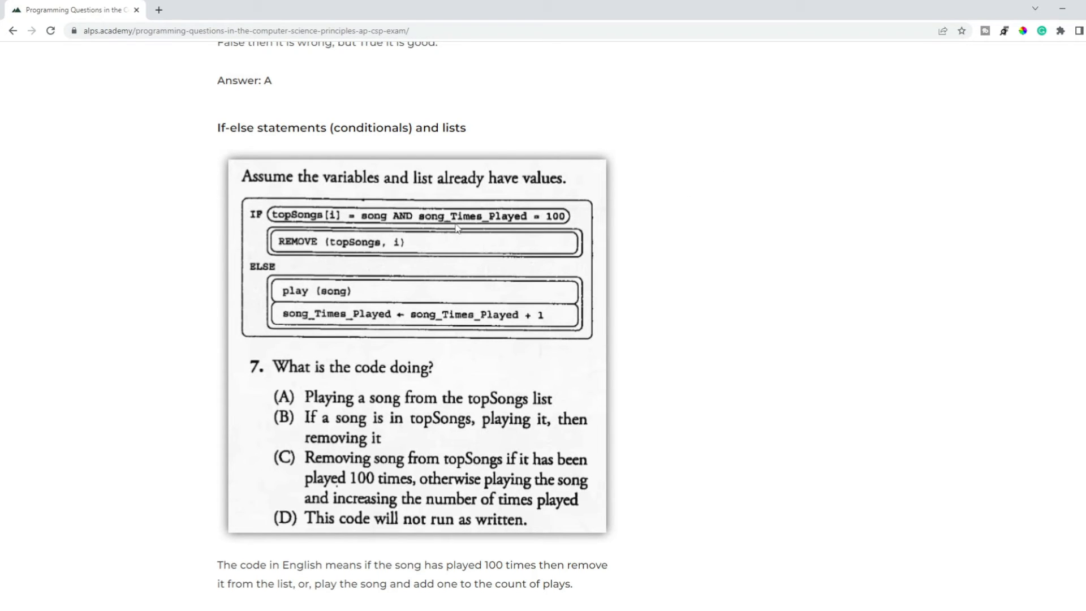
pyautogui.moveTo(706, 202)
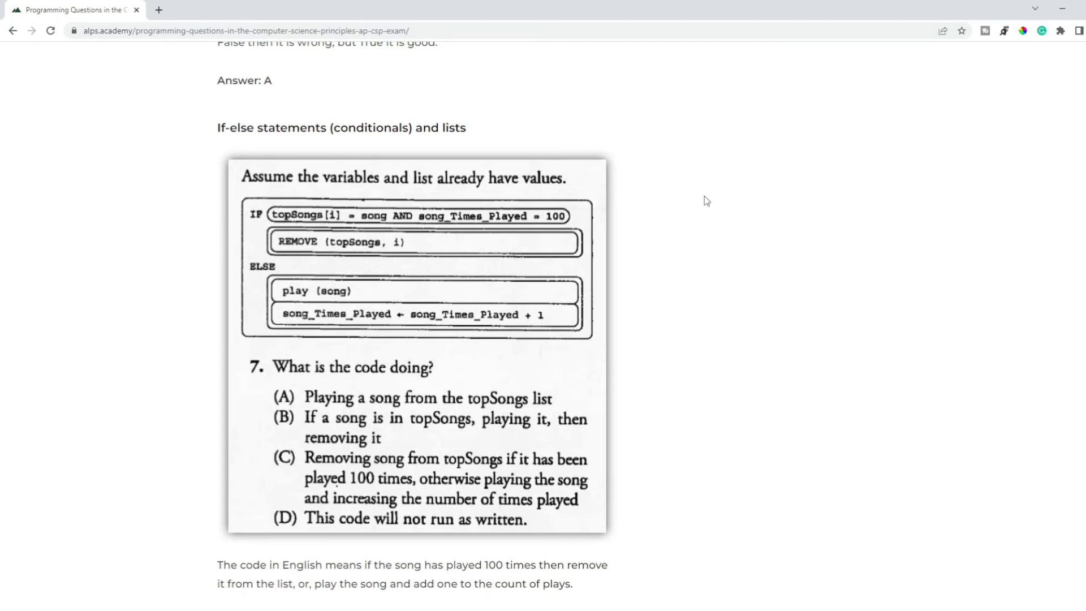
pyautogui.scroll(-3)
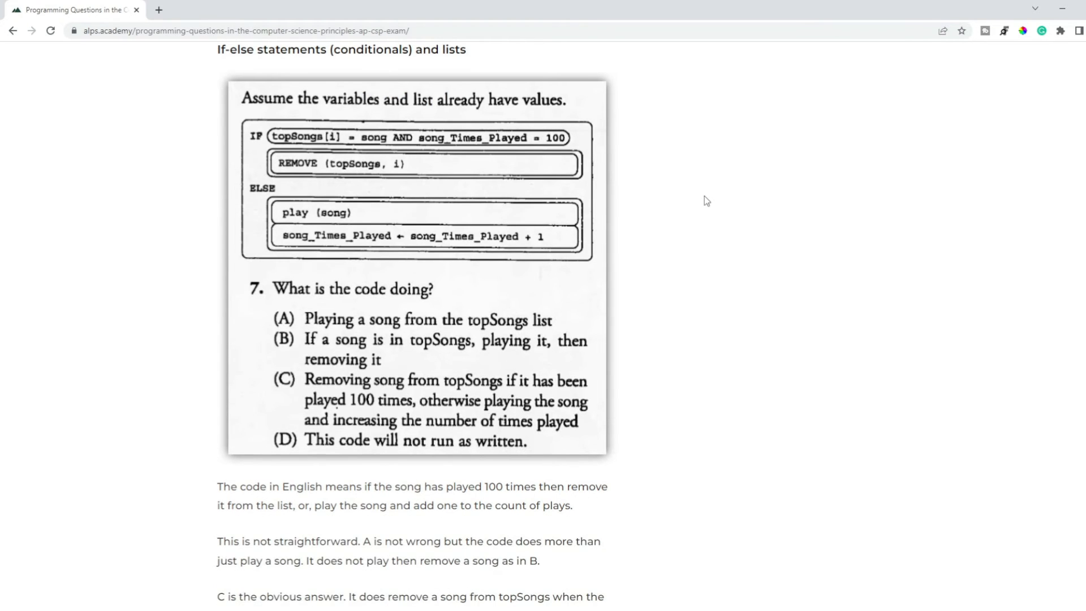
pyautogui.scroll(3)
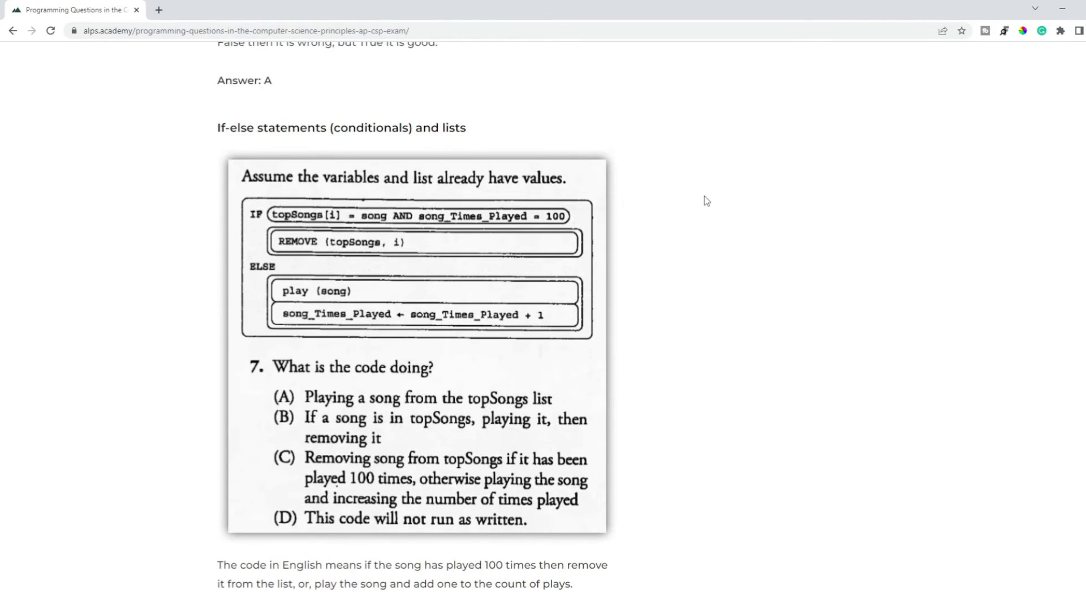
pyautogui.moveTo(630, 217)
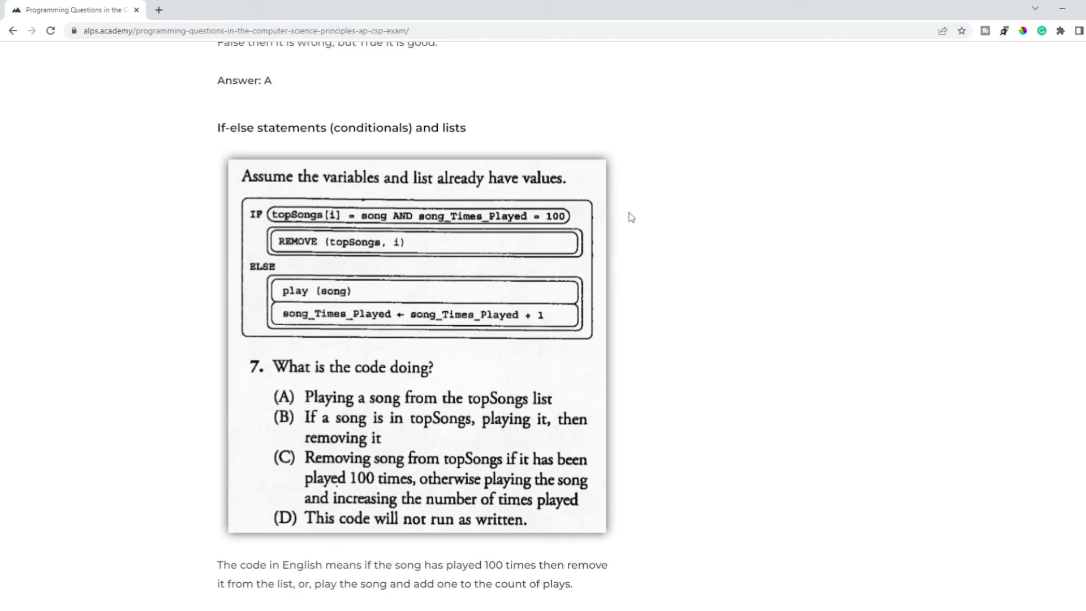
pyautogui.scroll(-3)
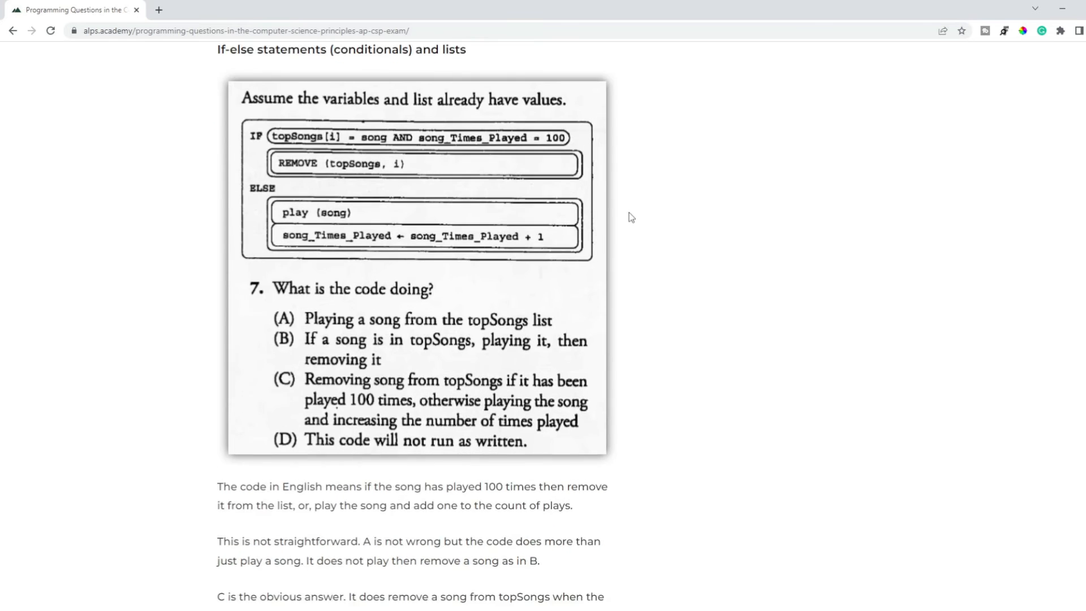
pyautogui.scroll(3)
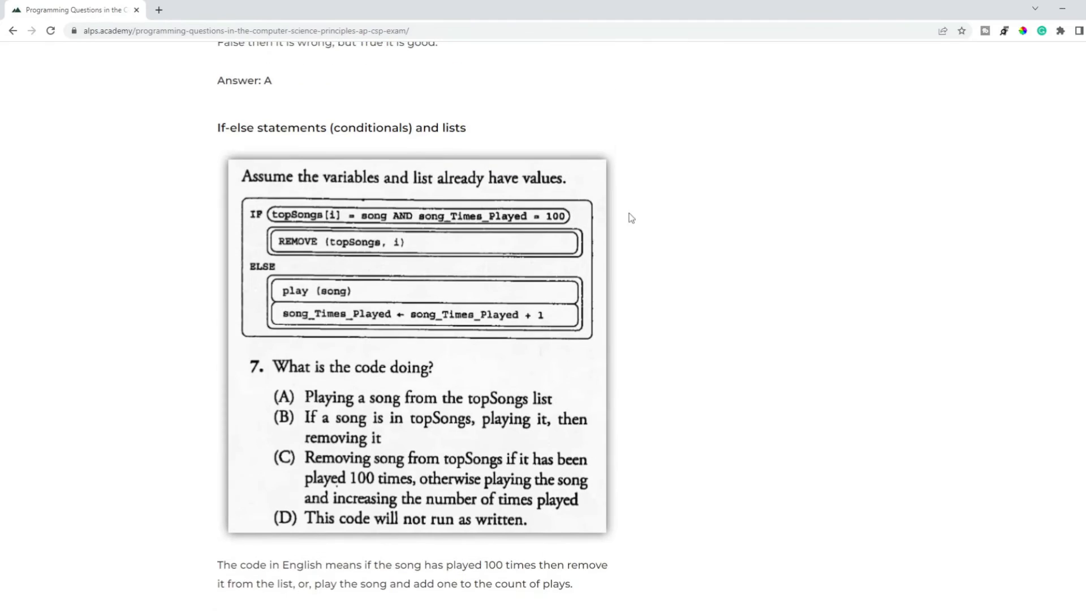
pyautogui.scroll(-3)
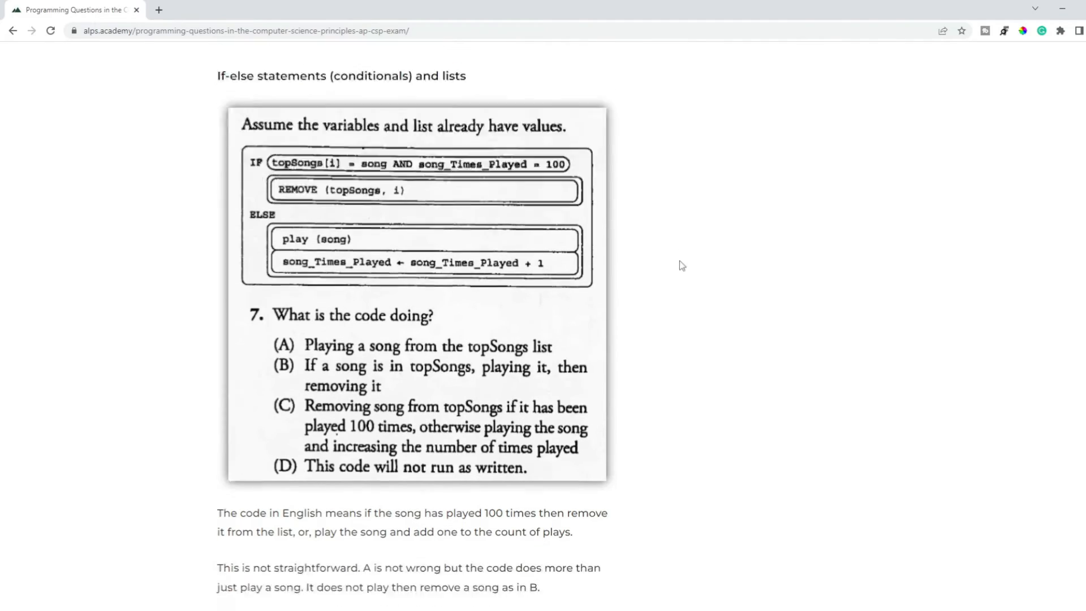
# Scroll through the nested-if (B) and loops (D) questions to lists question 37 and its Answer: D
pyautogui.scroll(-3)
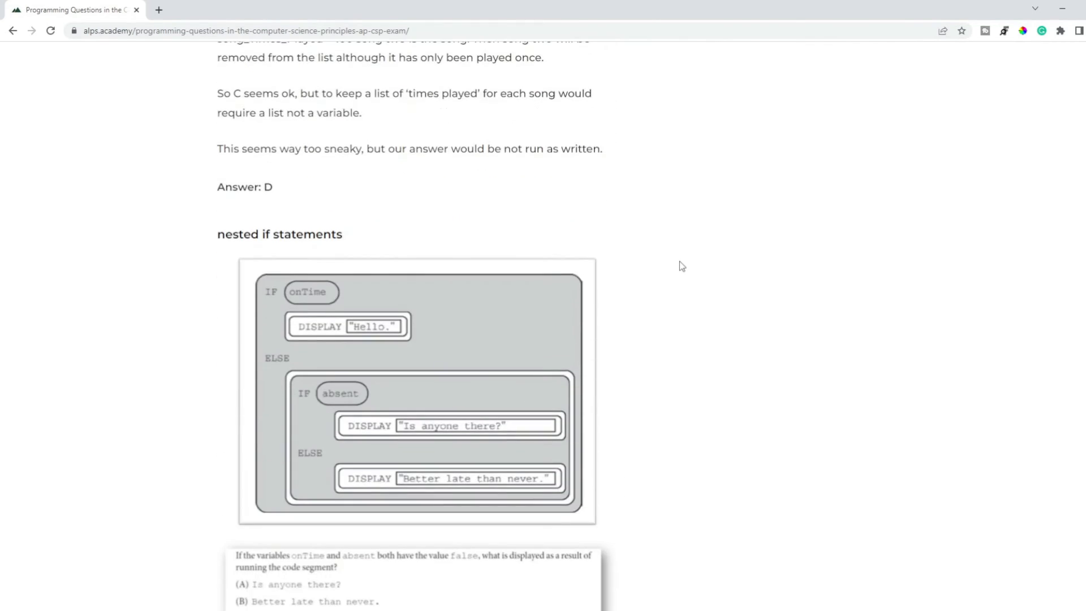
pyautogui.scroll(-3)
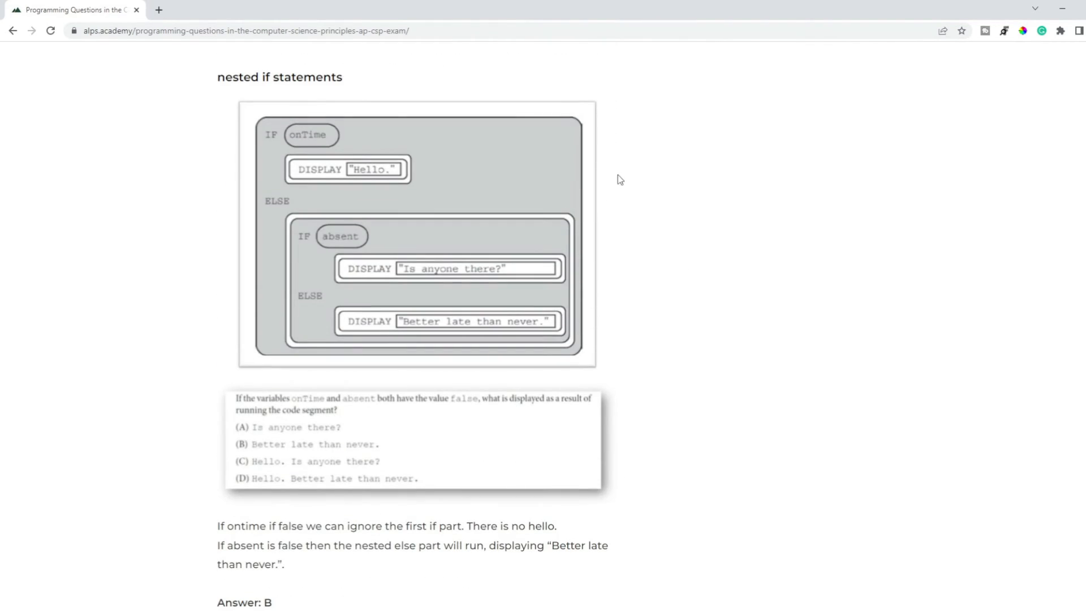
pyautogui.scroll(-3)
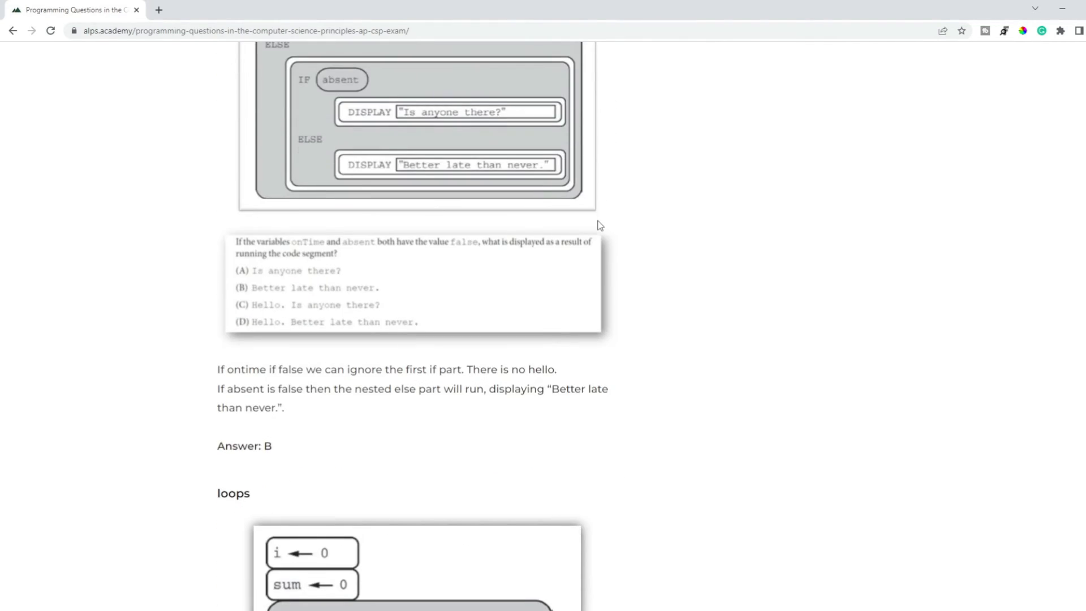
pyautogui.scroll(-3)
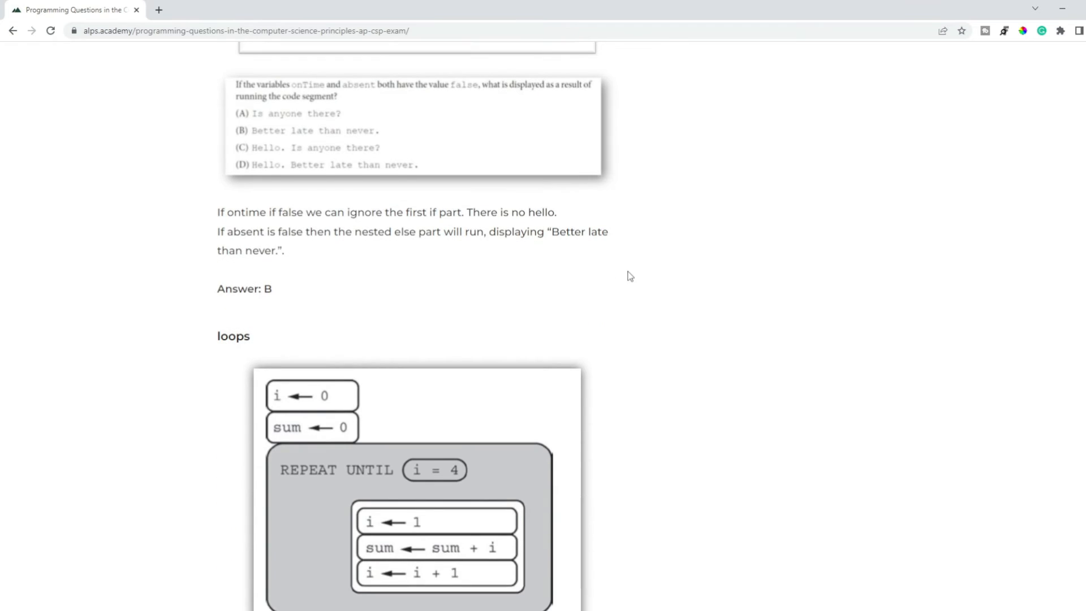
pyautogui.scroll(-3)
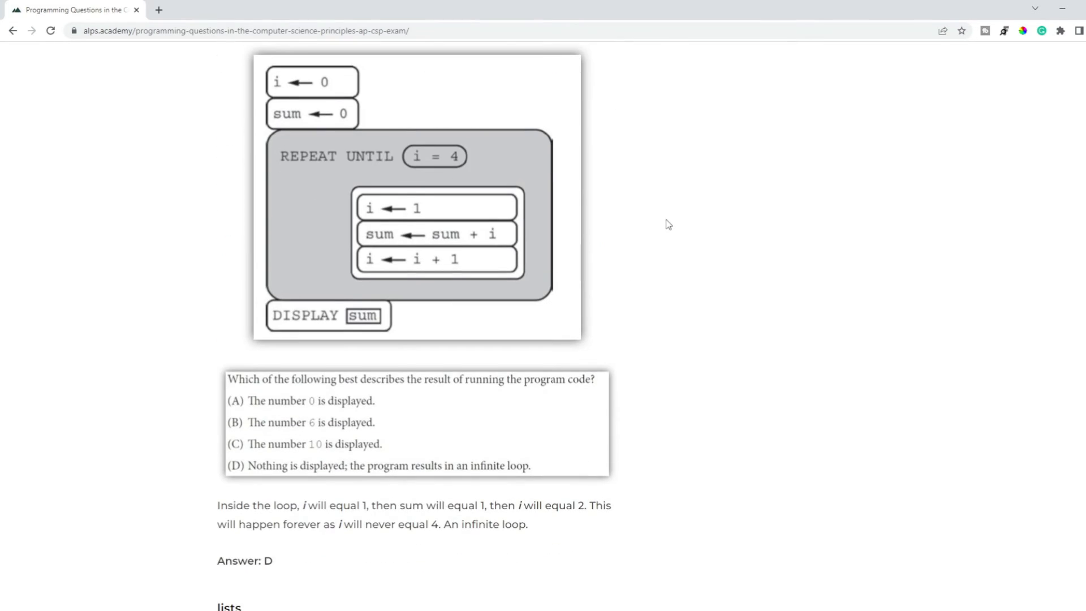
pyautogui.scroll(-3)
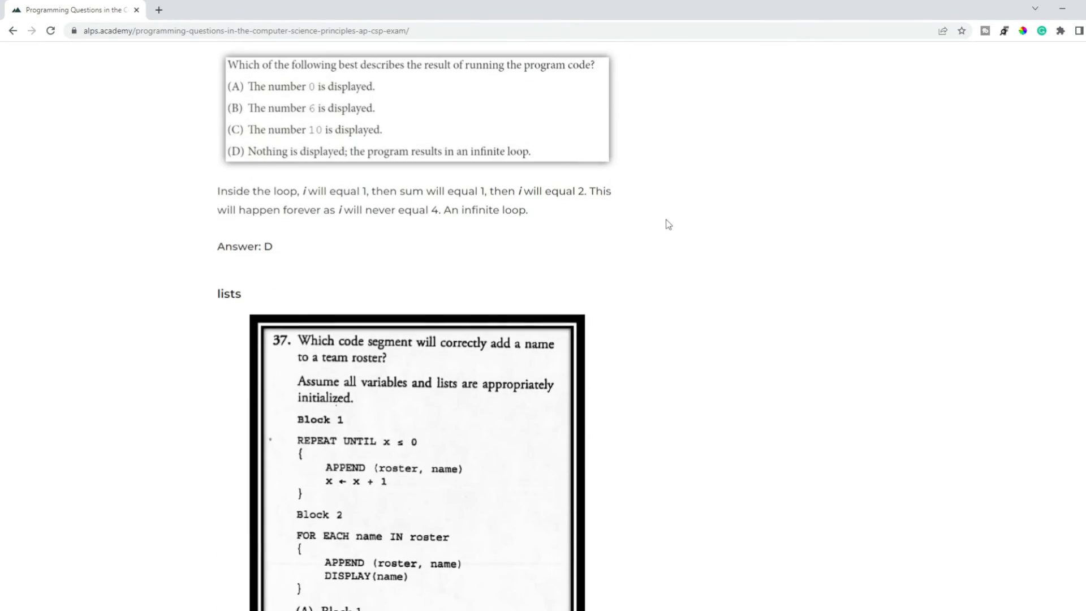
pyautogui.scroll(-3)
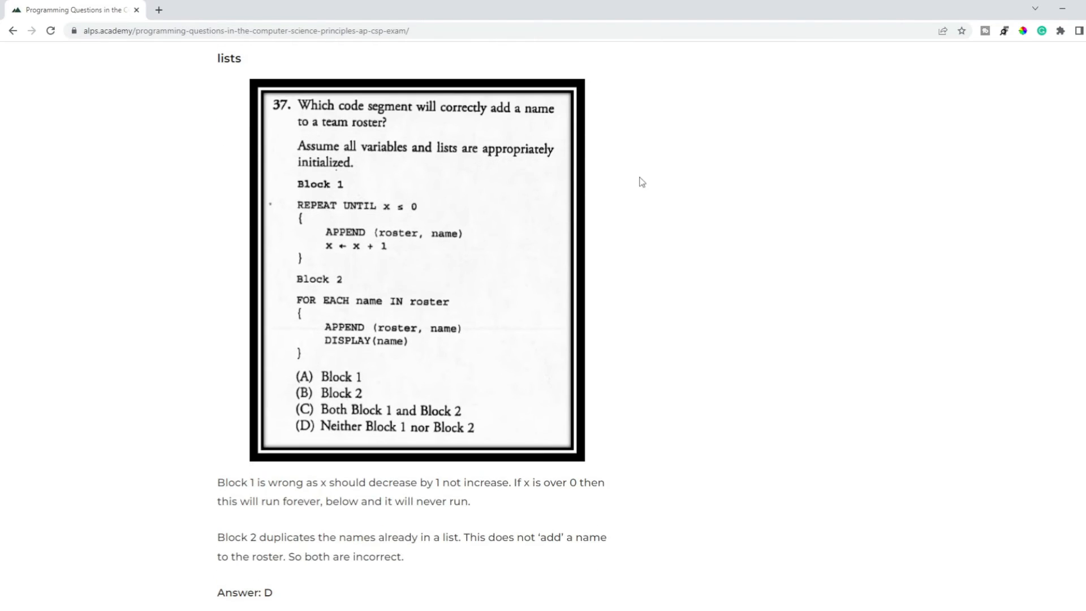
pyautogui.moveTo(654, 142)
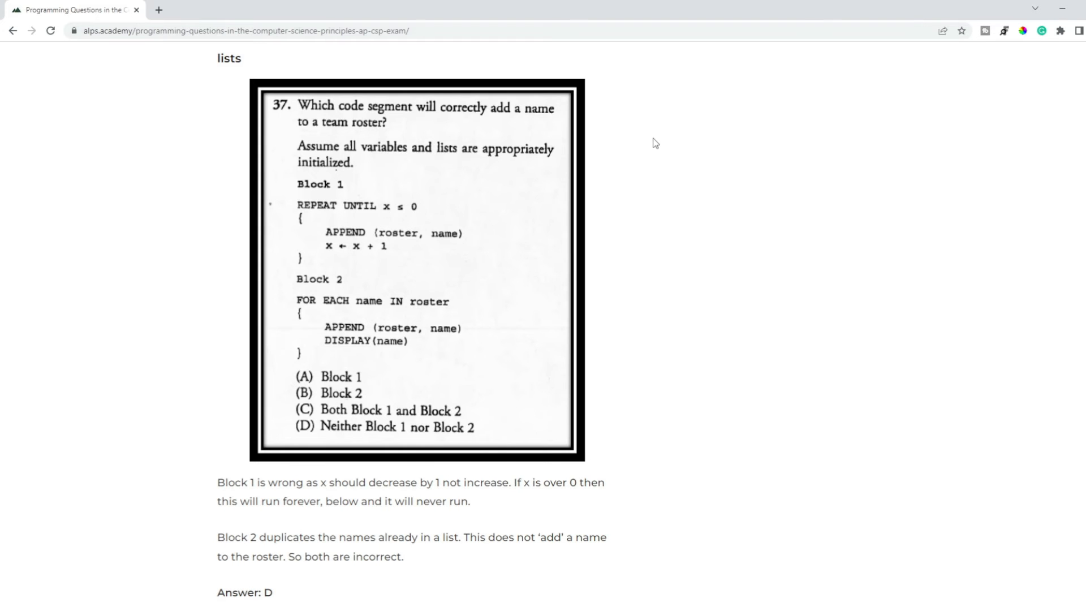
# Scroll past the procedures question (B) to the 'More AP CSP exam practice questions' links
pyautogui.scroll(-3)
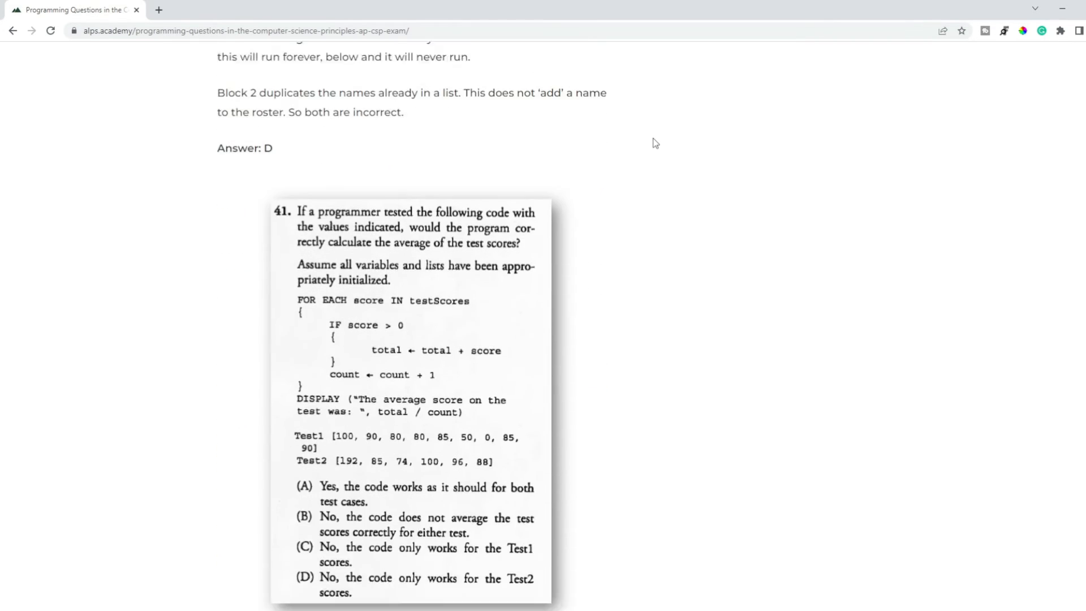
pyautogui.scroll(-3)
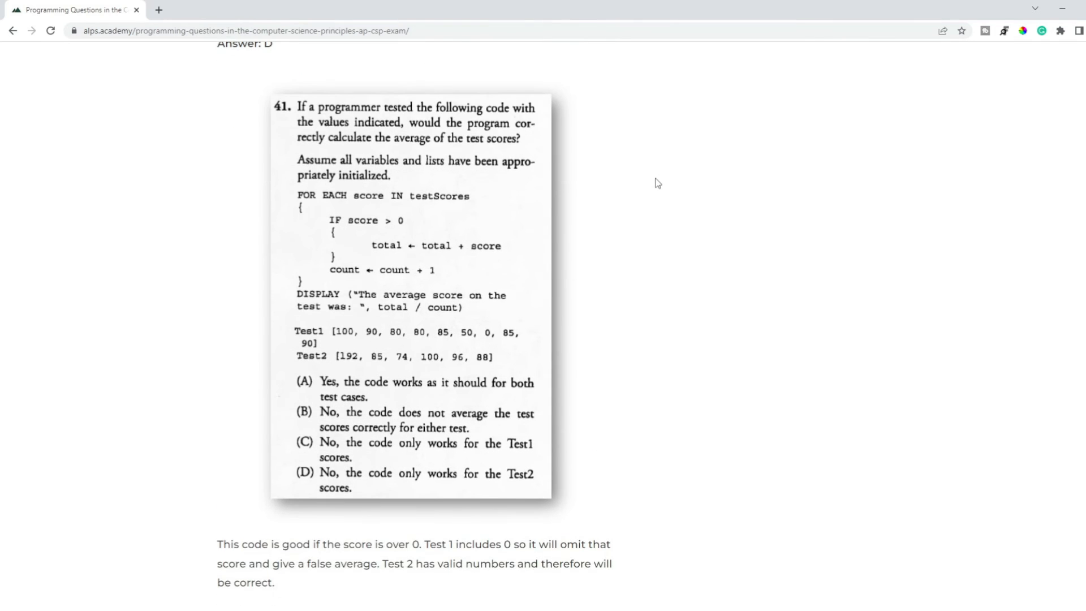
pyautogui.scroll(-3)
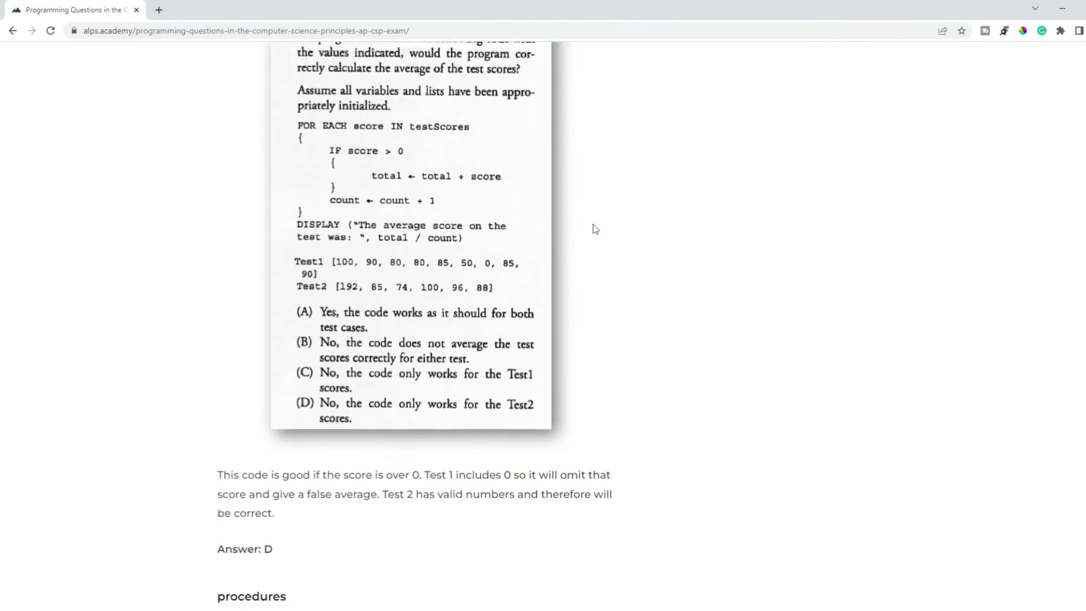
pyautogui.scroll(-3)
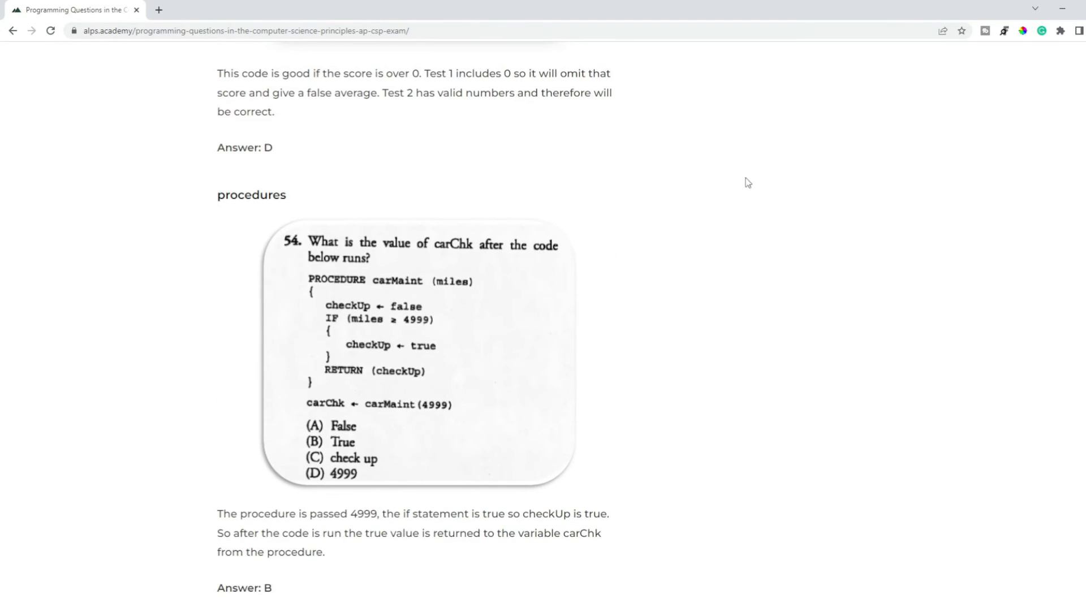
pyautogui.scroll(-3)
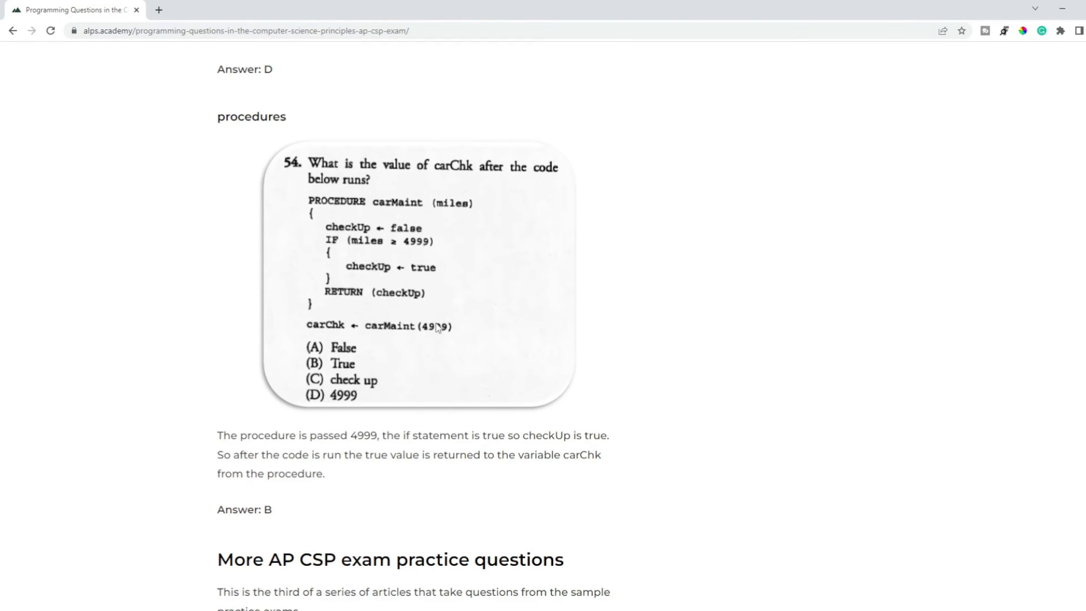
pyautogui.moveTo(711, 170)
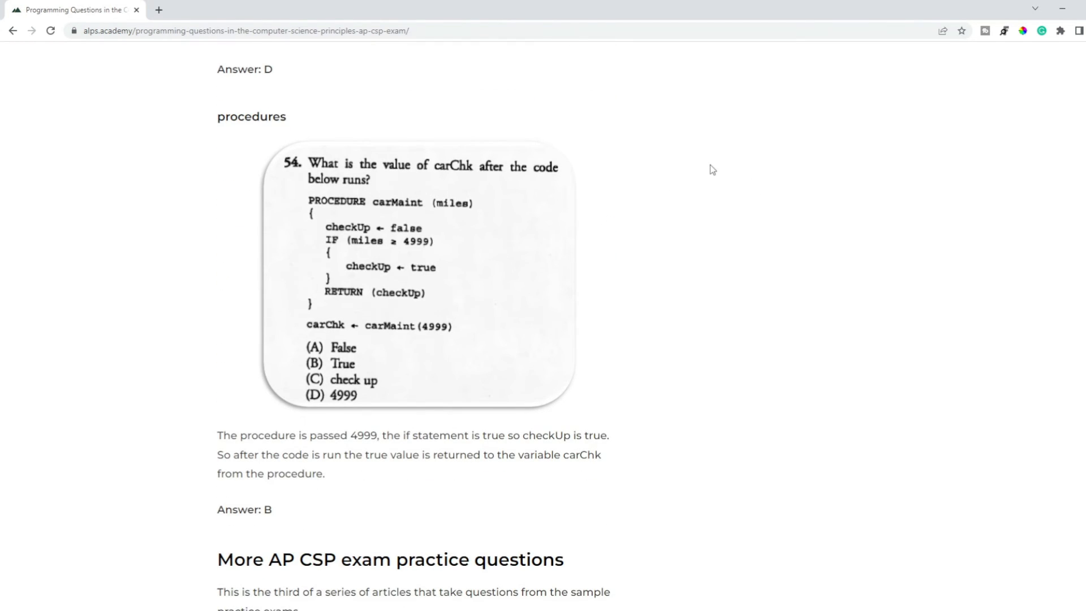
pyautogui.scroll(-3)
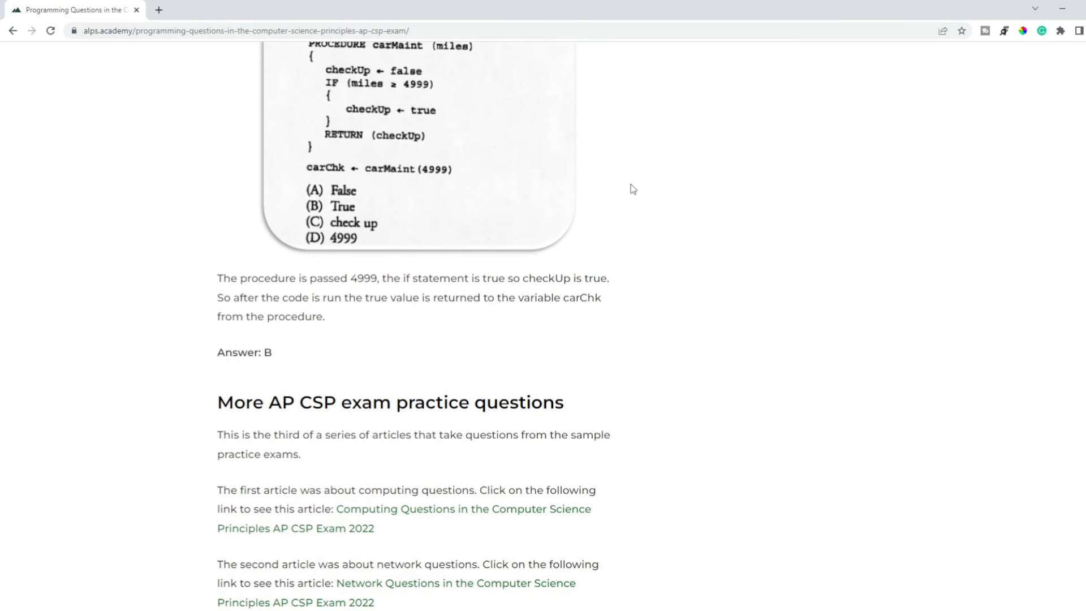
pyautogui.scroll(-3)
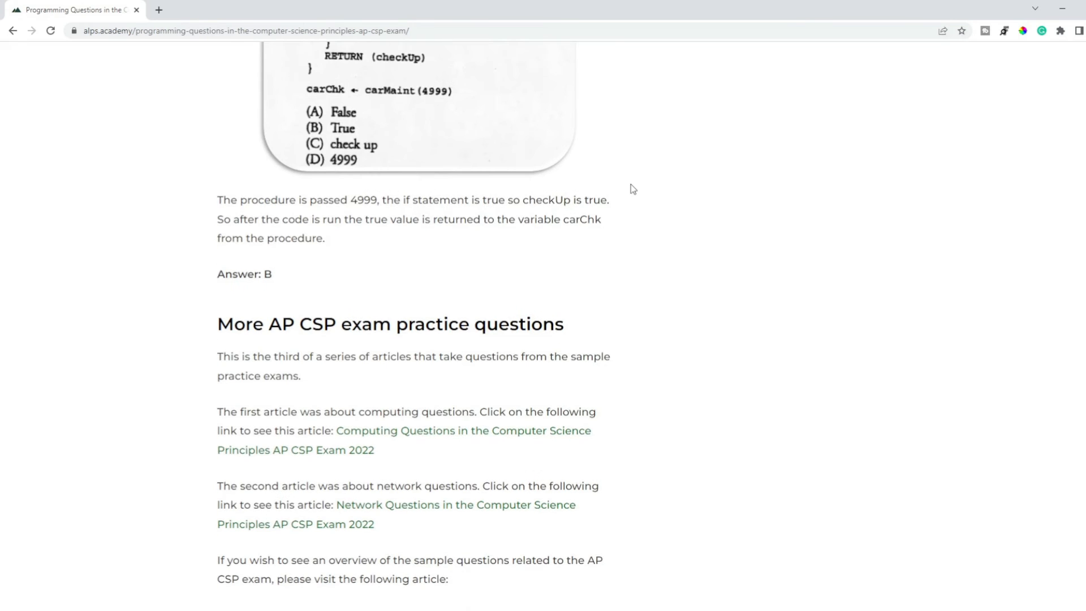
pyautogui.scroll(-3)
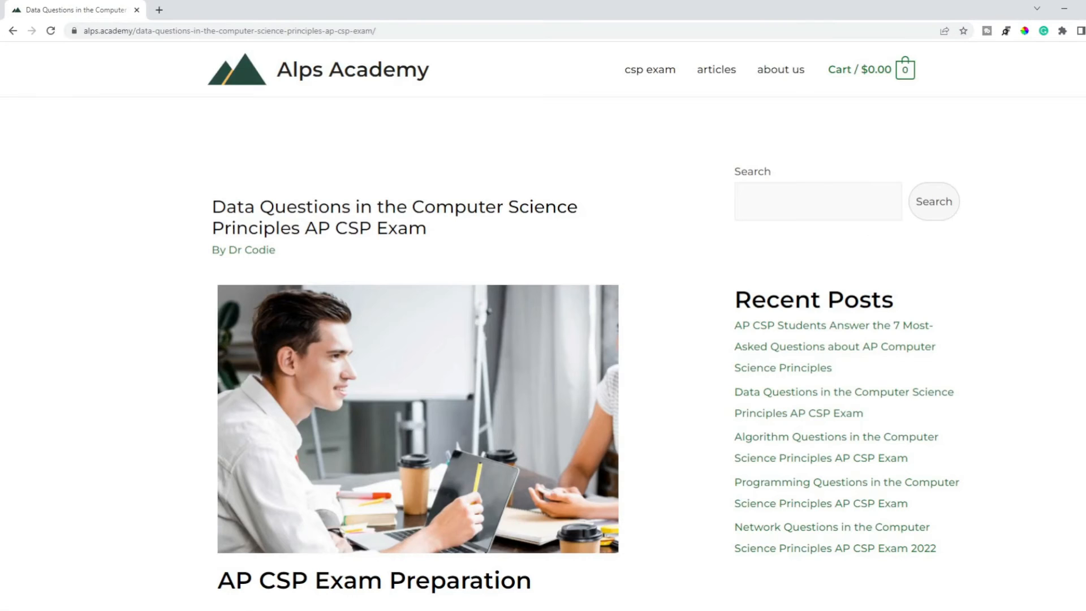
# Scroll the Data Questions article's introduction down to the Practice Exam questions and table-data image
pyautogui.scroll(-3)
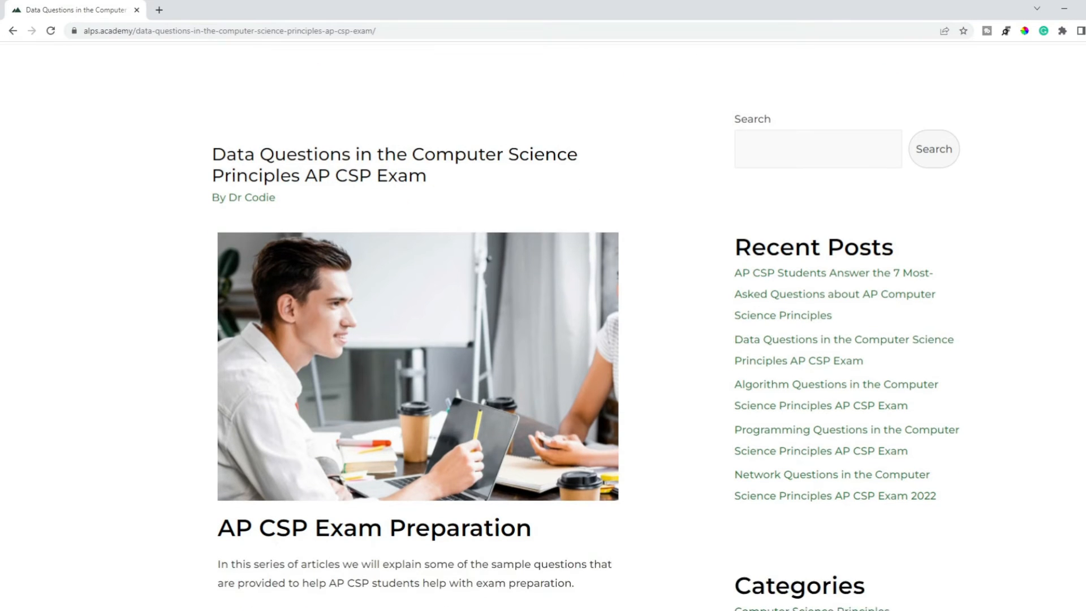
pyautogui.scroll(-3)
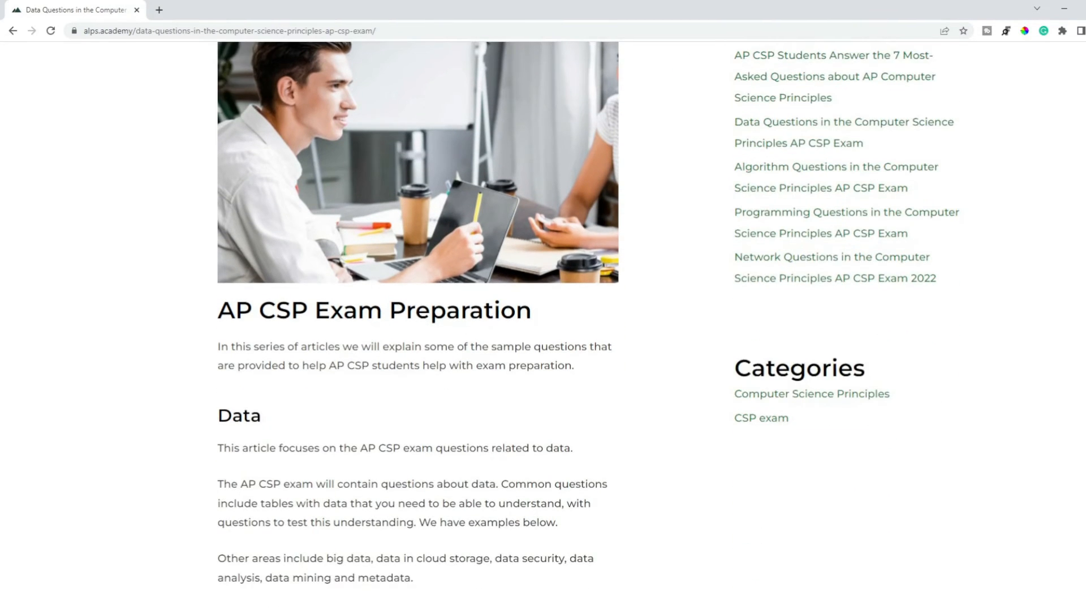
pyautogui.scroll(-3)
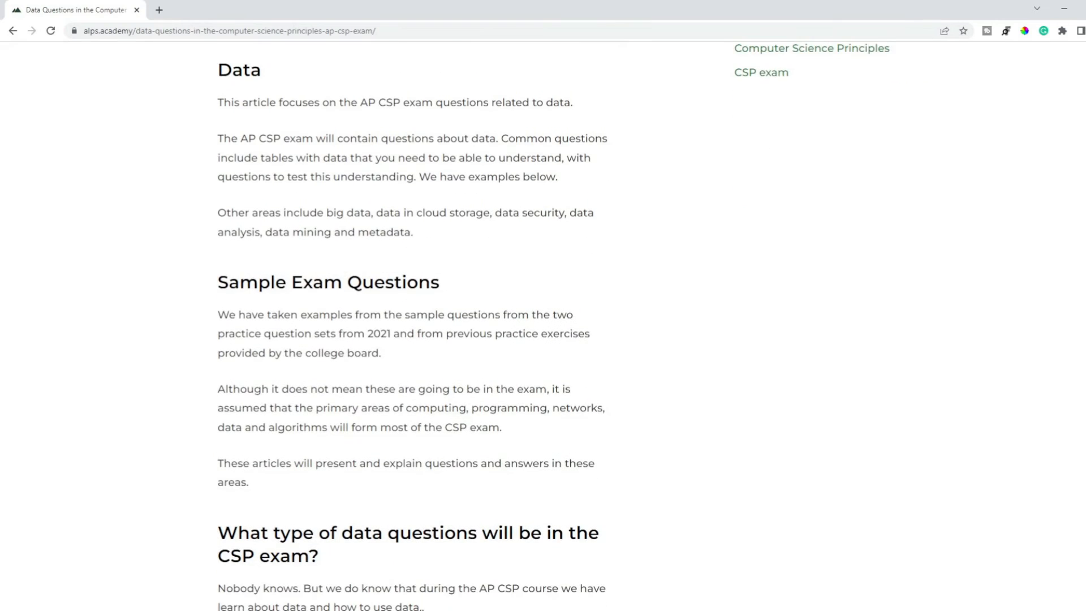
pyautogui.scroll(-3)
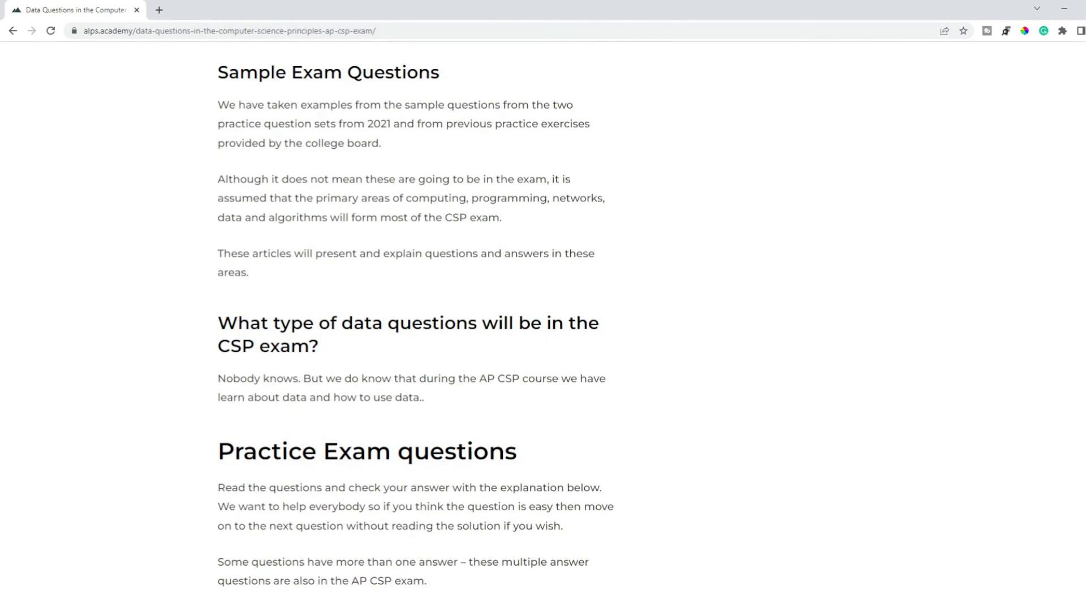
pyautogui.scroll(-3)
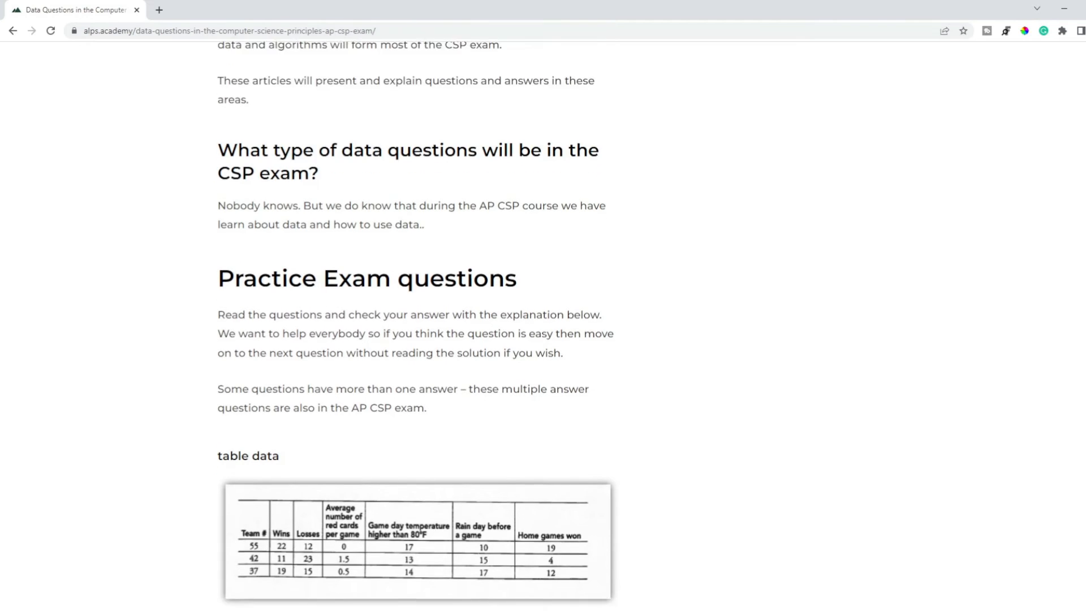
# Scroll through soccer league table question 64 and its explanation to Answer: C
pyautogui.scroll(-3)
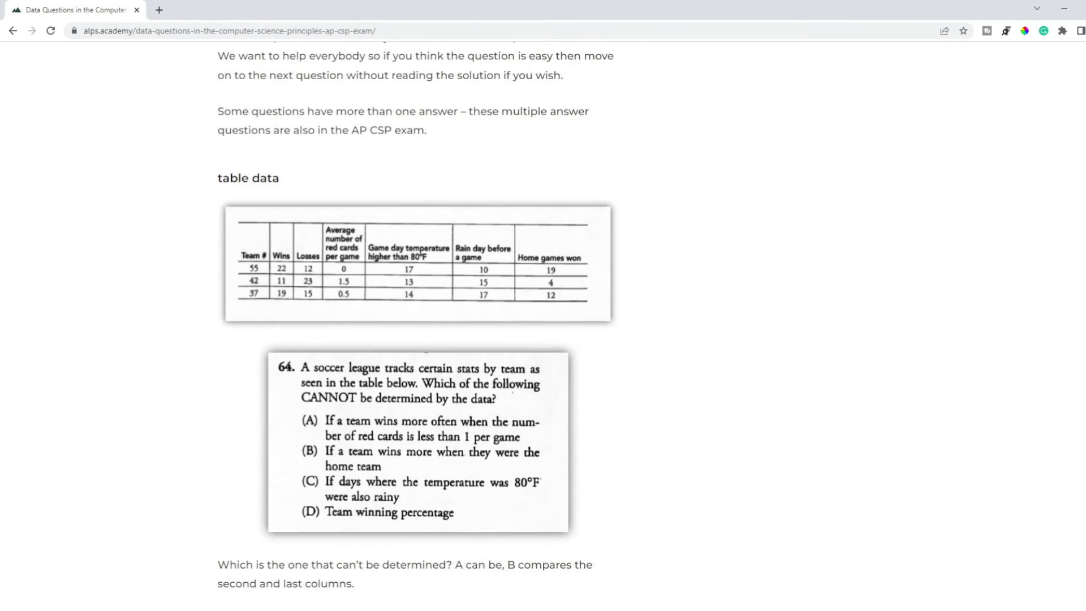
pyautogui.scroll(-3)
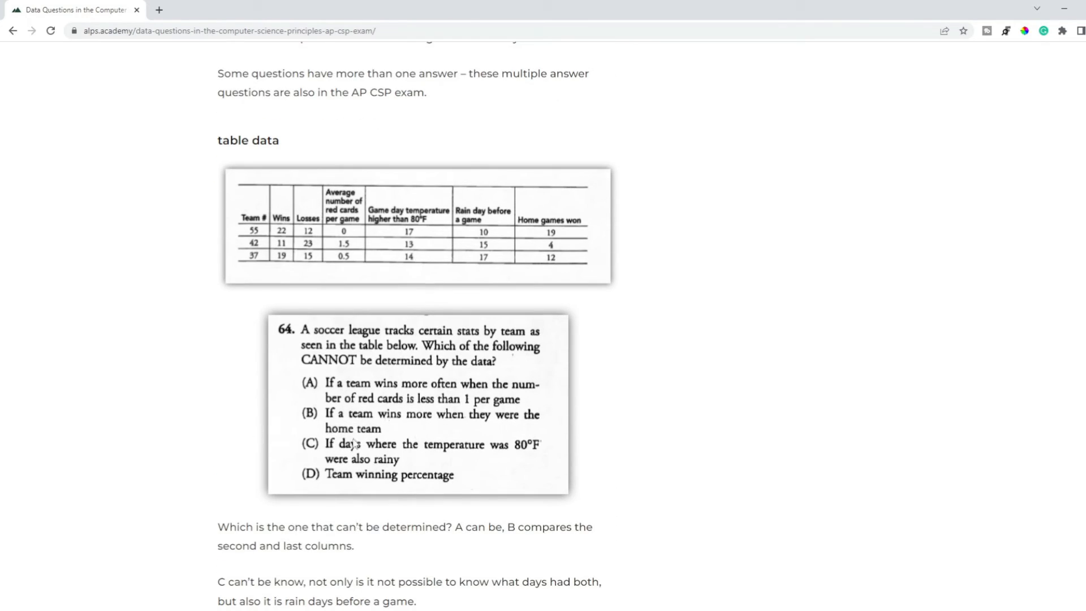
pyautogui.moveTo(381, 440)
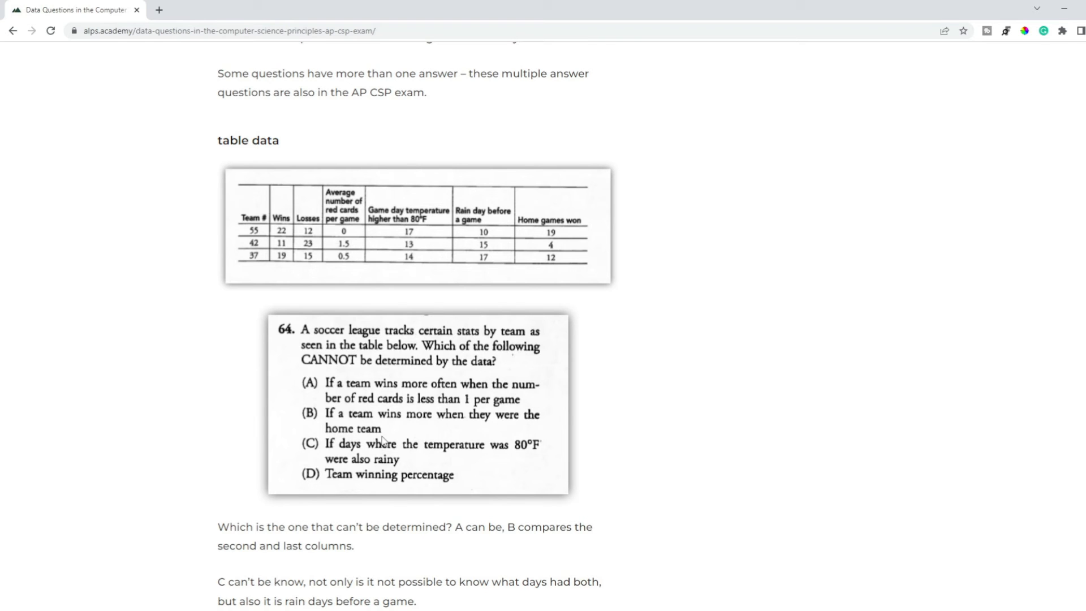
pyautogui.moveTo(353, 456)
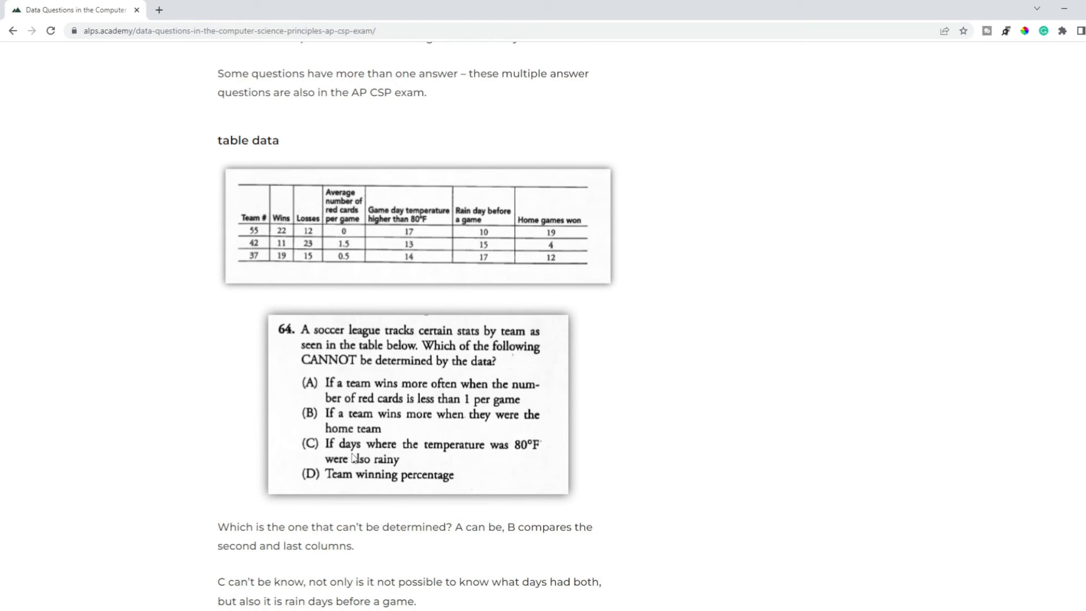
pyautogui.moveTo(541, 458)
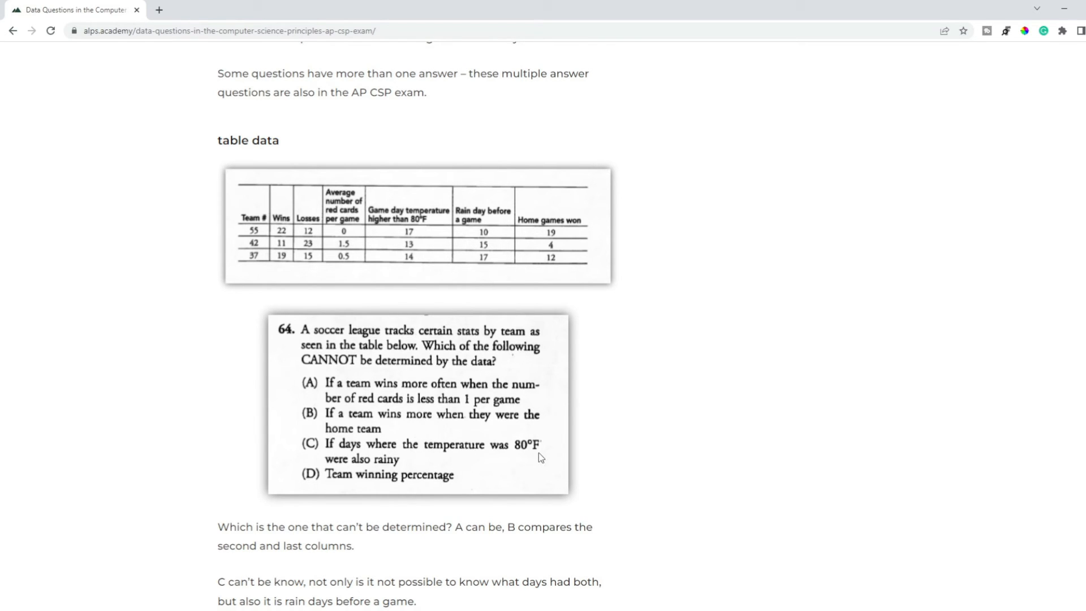
pyautogui.moveTo(430, 442)
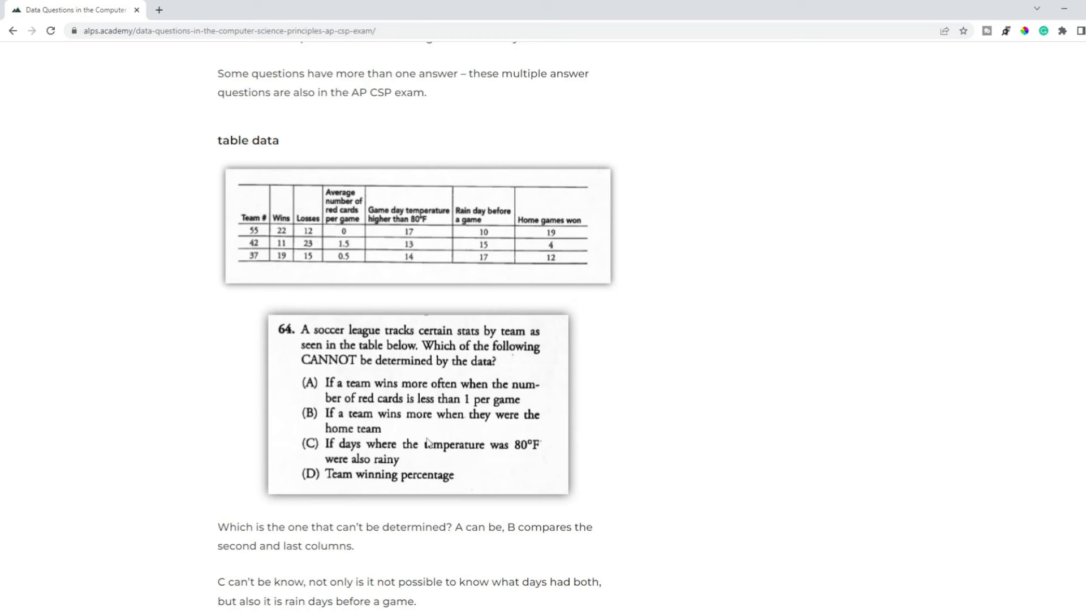
pyautogui.moveTo(480, 223)
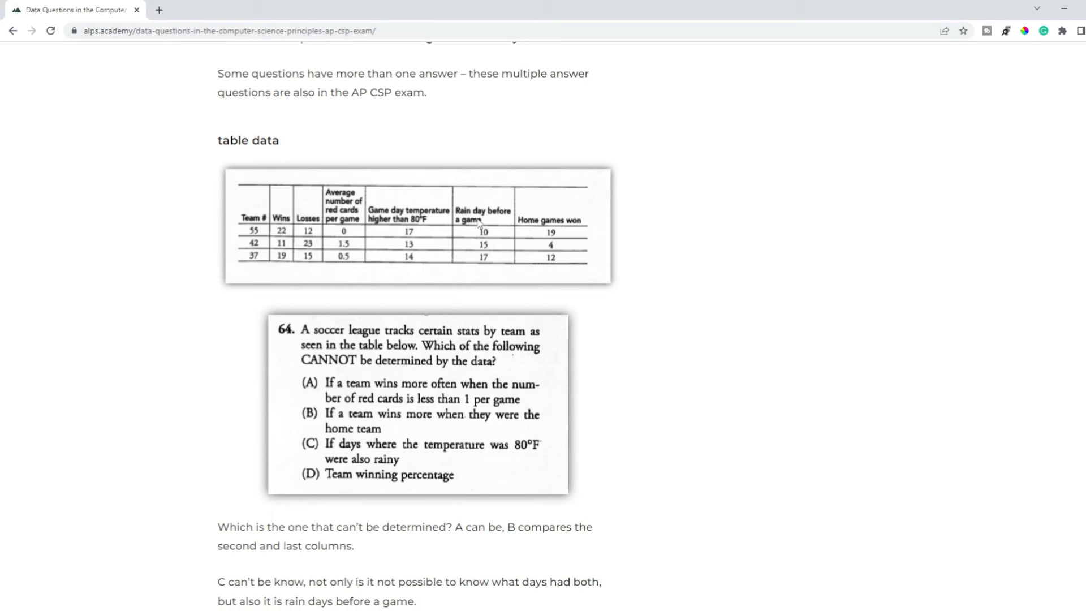
pyautogui.moveTo(418, 225)
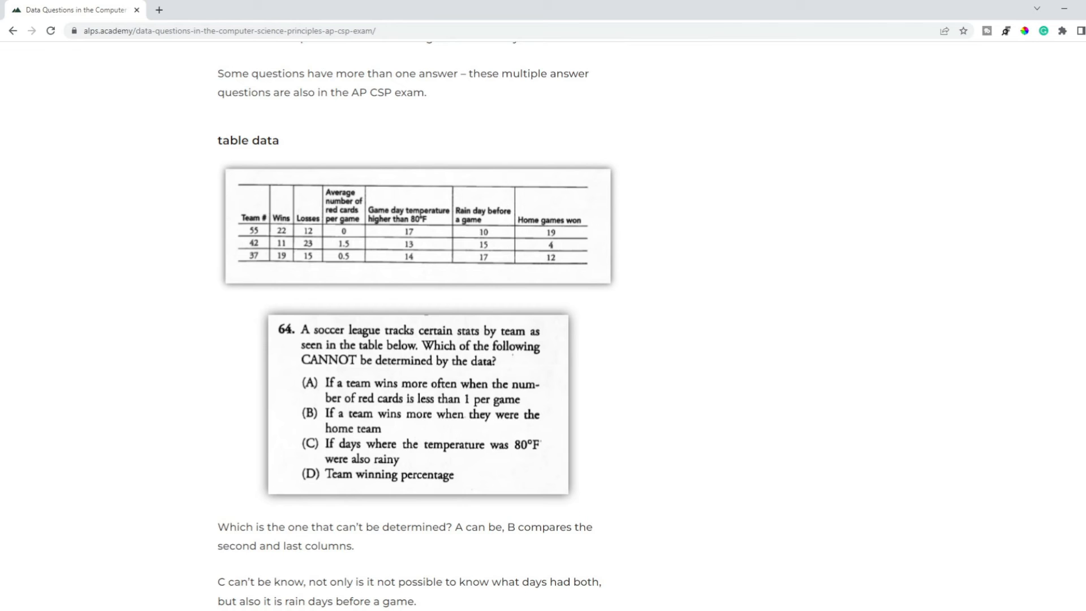
pyautogui.scroll(-3)
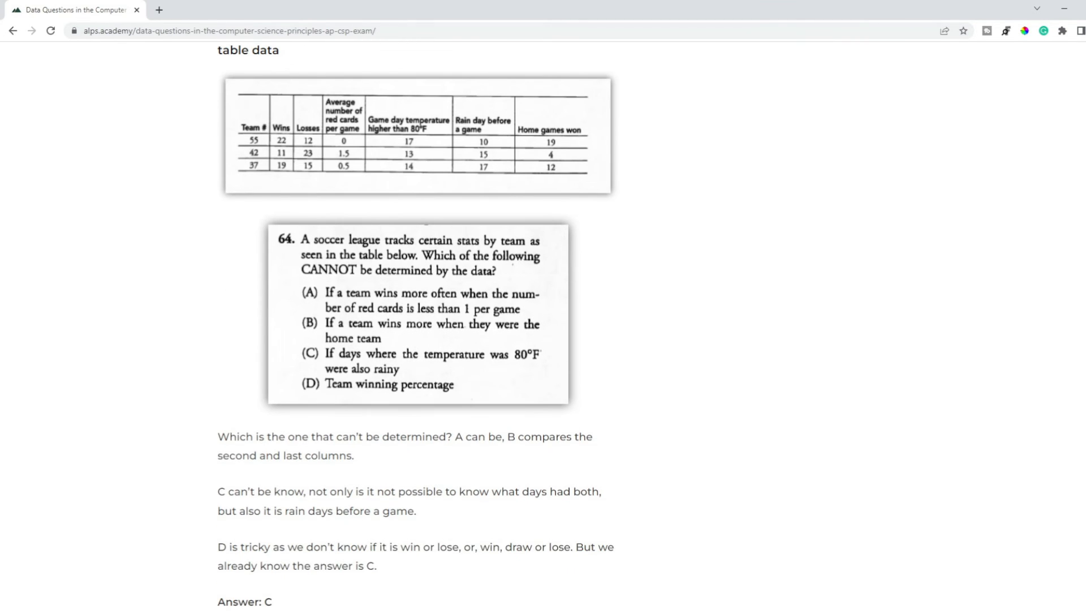
# Scroll past data-mining (C, D) and cloud storage (A) questions to sea turtle metadata question 13, answered D
pyautogui.scroll(-3)
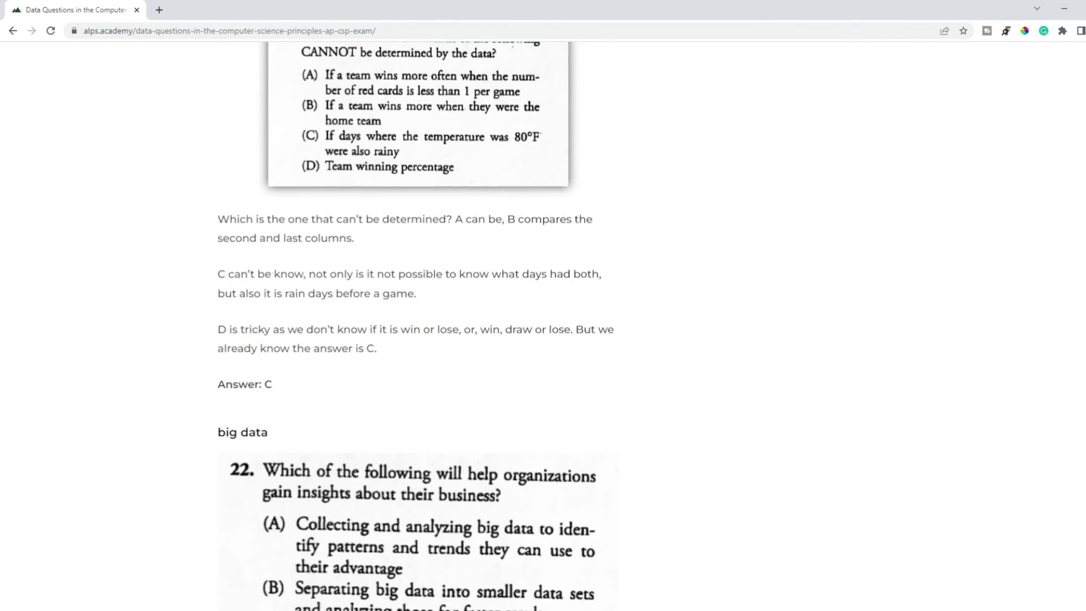
pyautogui.scroll(-3)
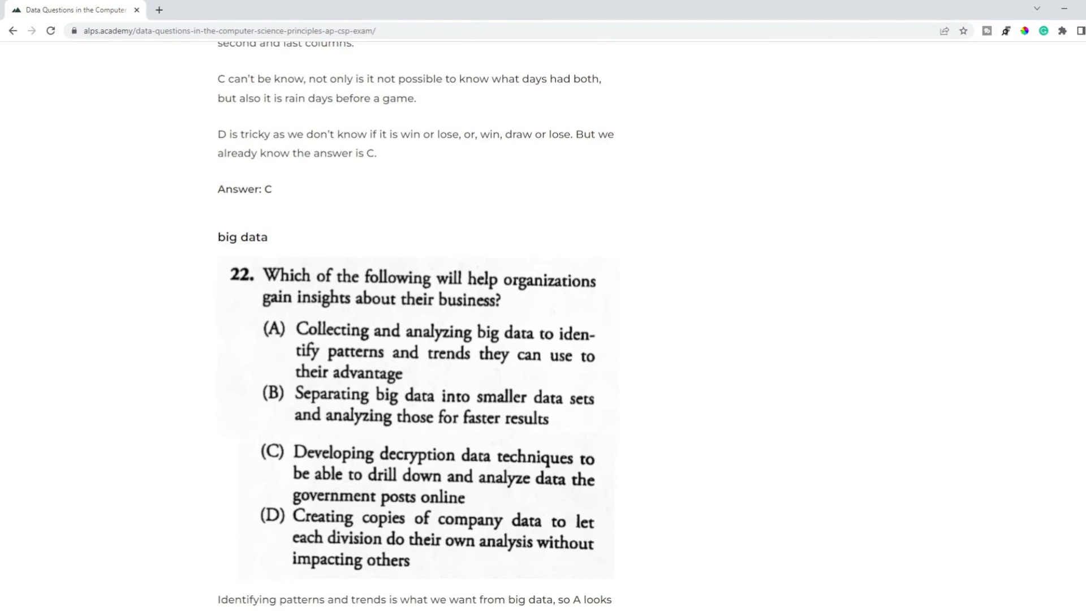
pyautogui.scroll(-3)
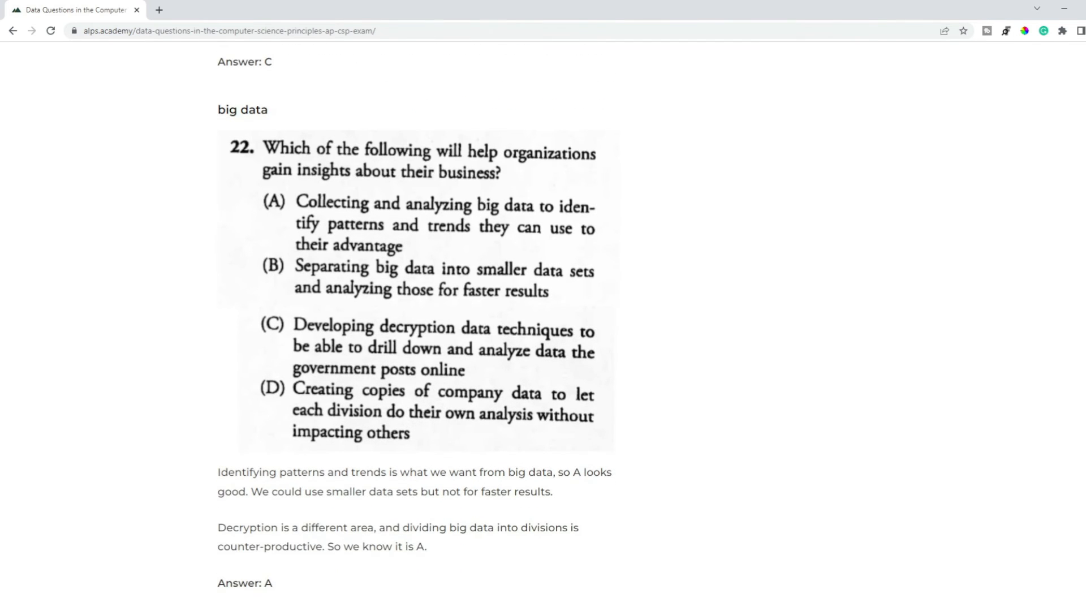
pyautogui.scroll(-3)
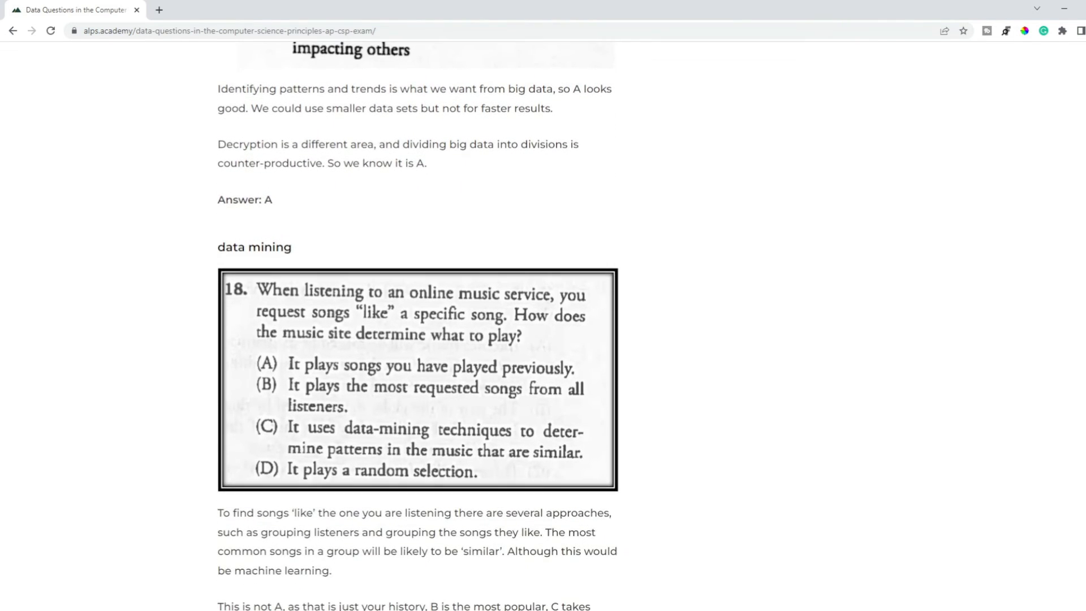
pyautogui.scroll(-3)
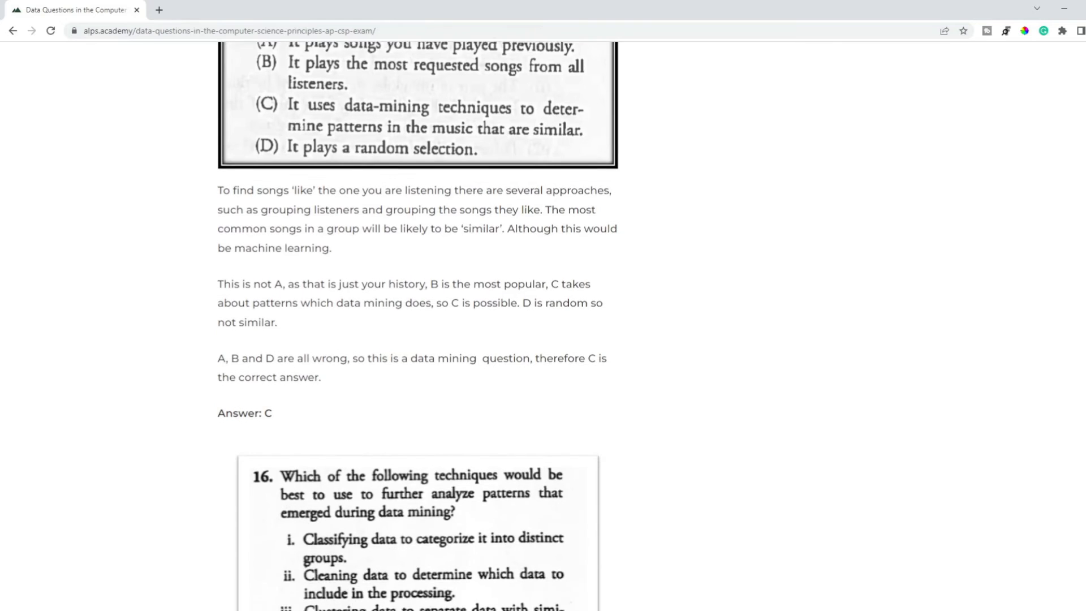
pyautogui.scroll(-3)
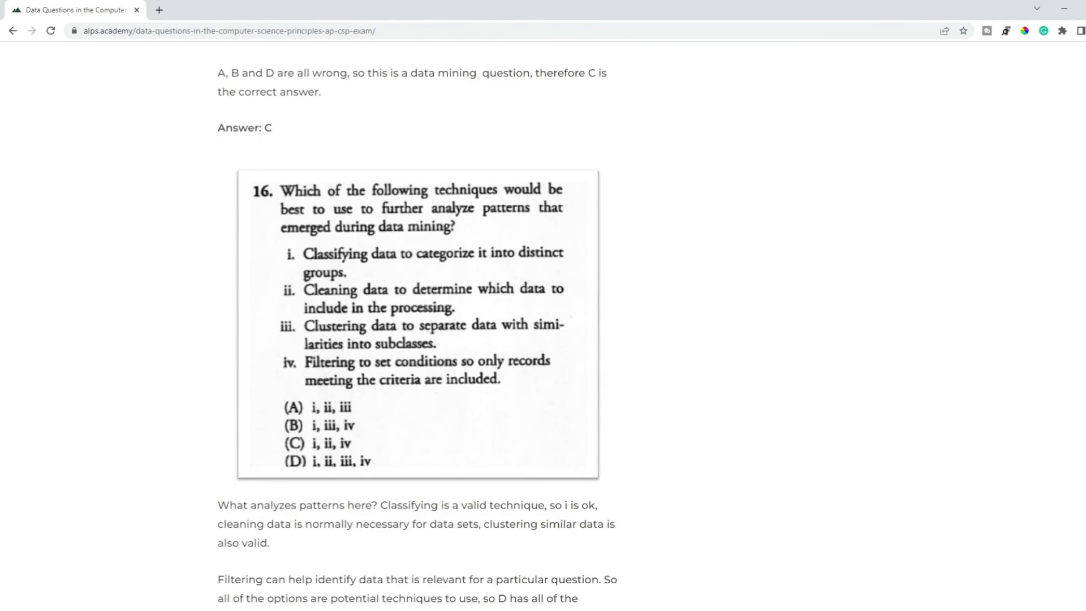
pyautogui.scroll(-3)
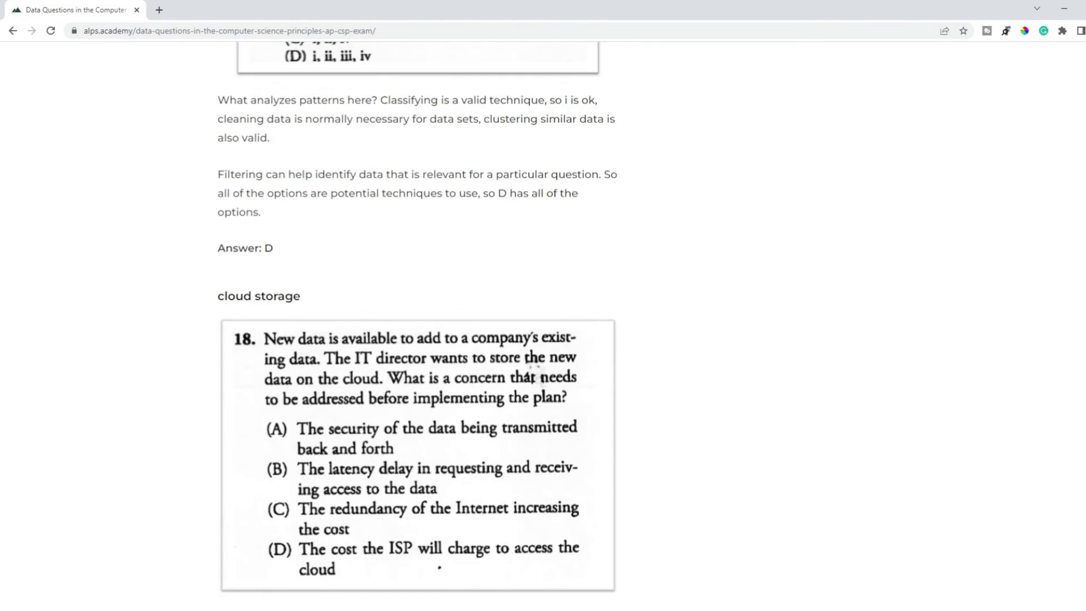
pyautogui.scroll(-3)
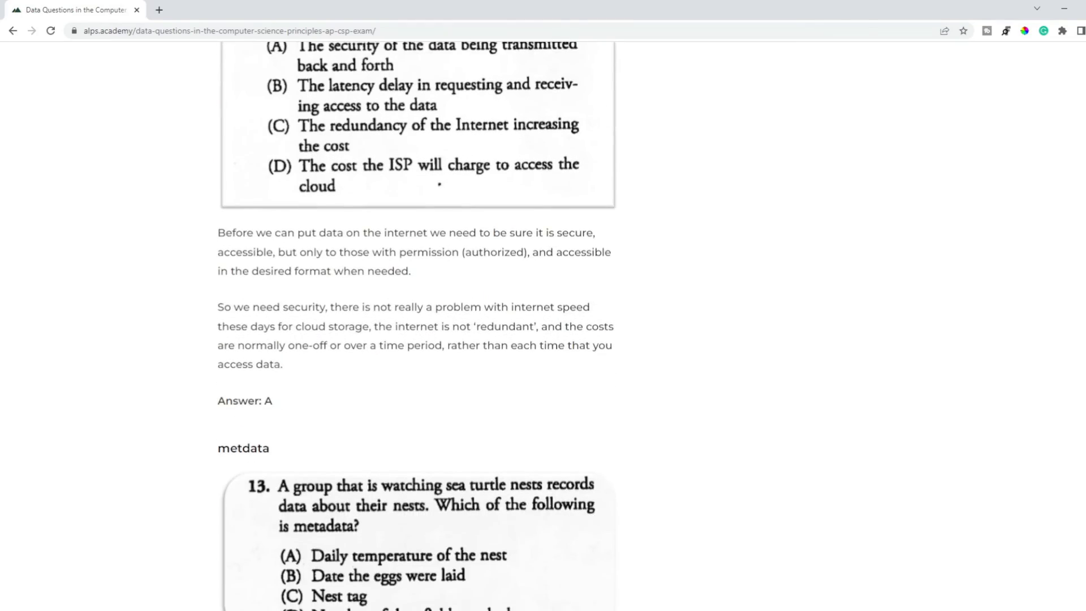
pyautogui.scroll(-3)
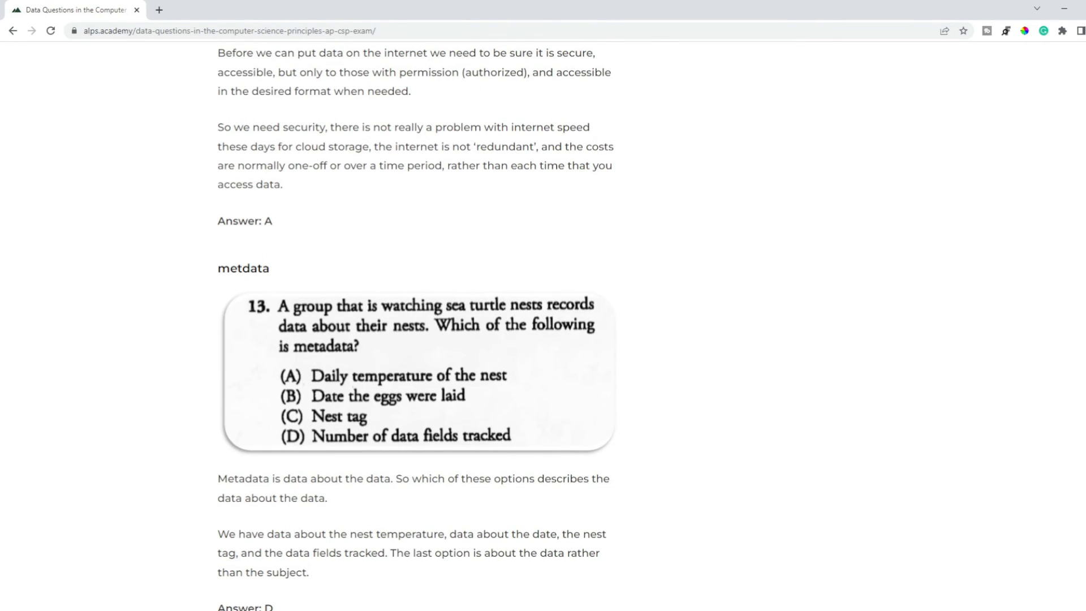
pyautogui.moveTo(486, 299)
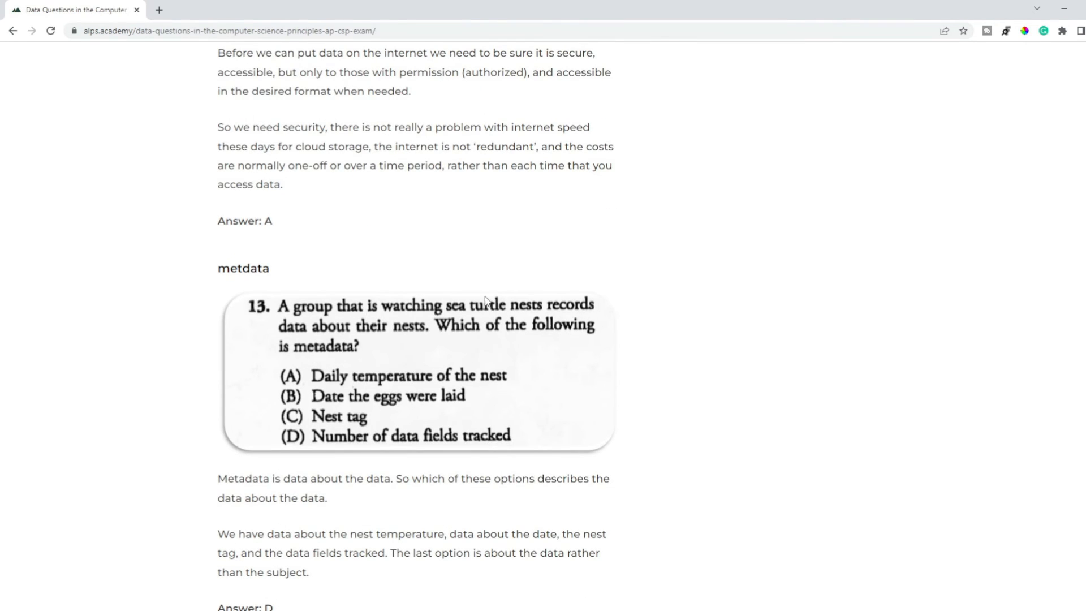
pyautogui.scroll(-3)
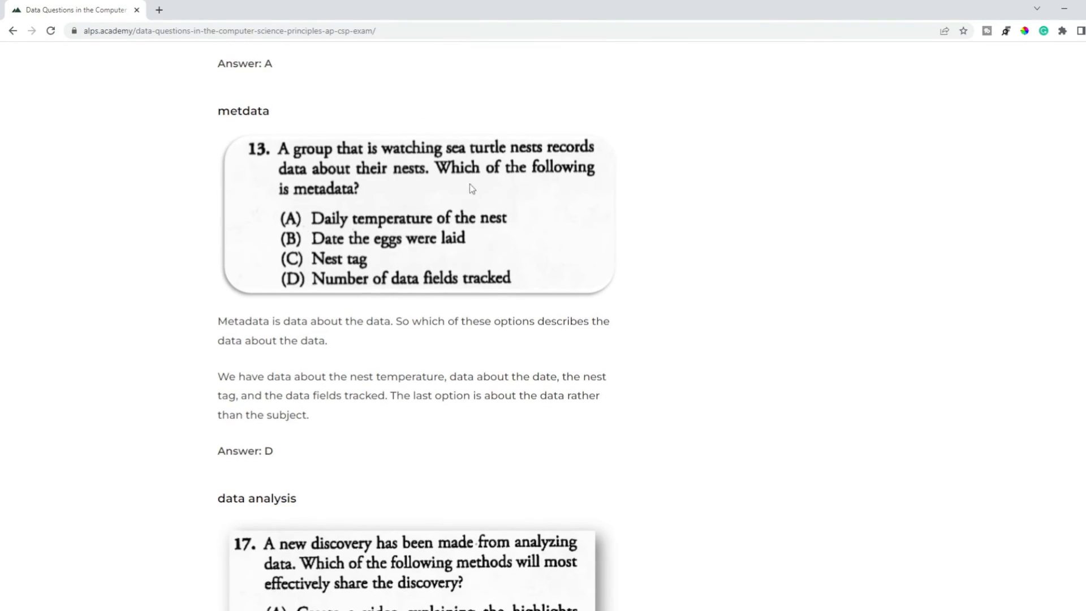
pyautogui.scroll(3)
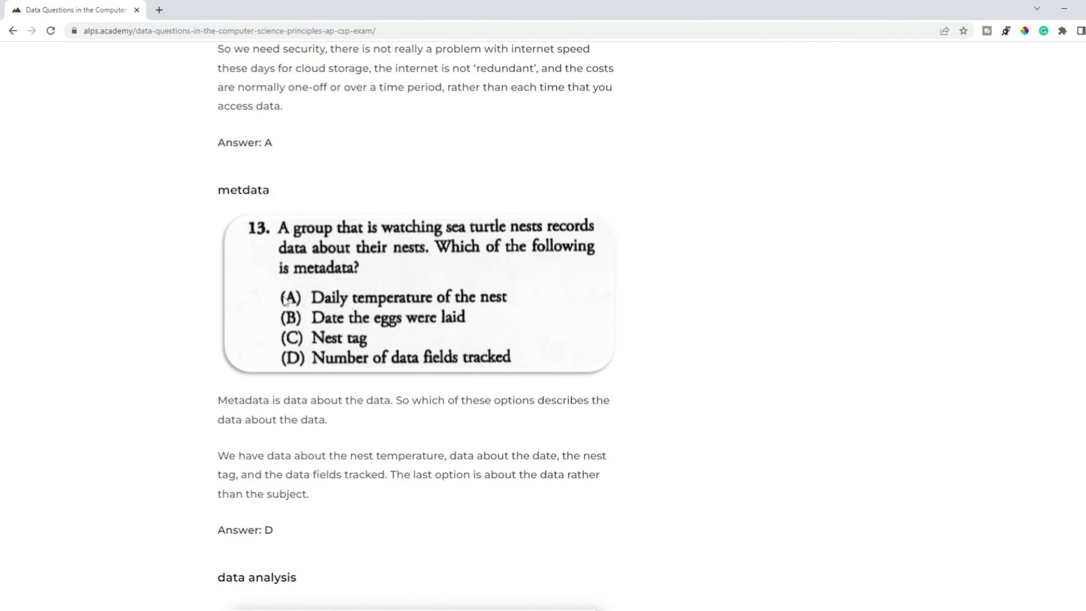
pyautogui.moveTo(384, 296)
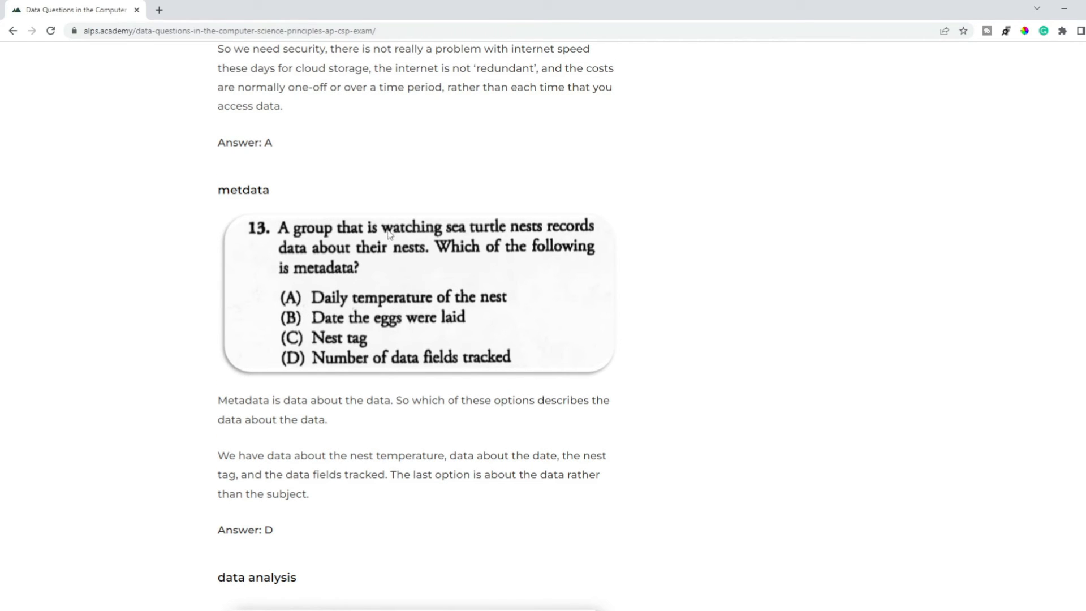
pyautogui.moveTo(459, 239)
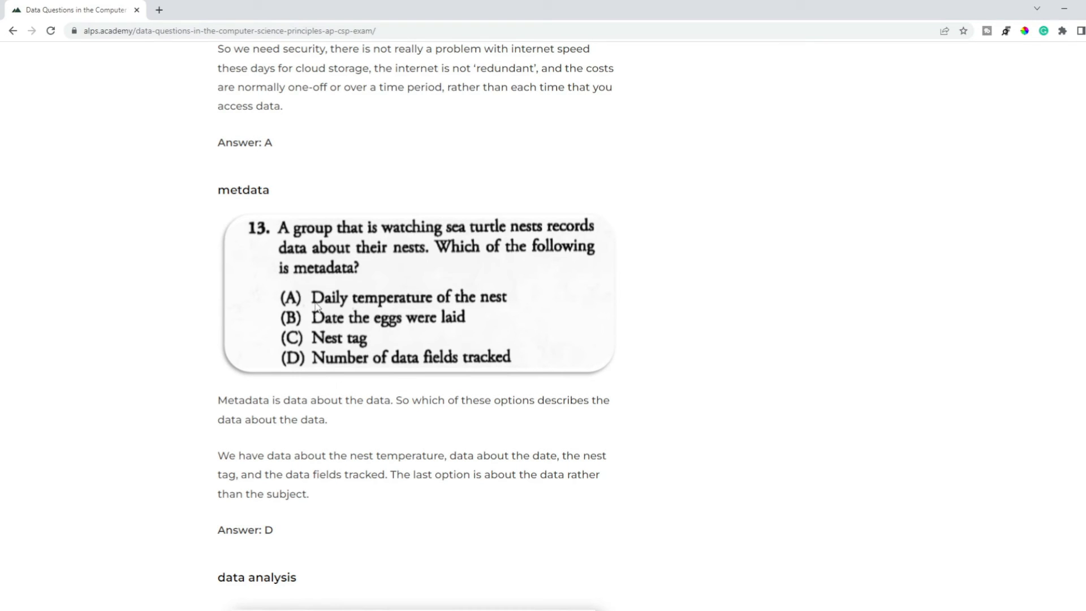
pyautogui.moveTo(392, 361)
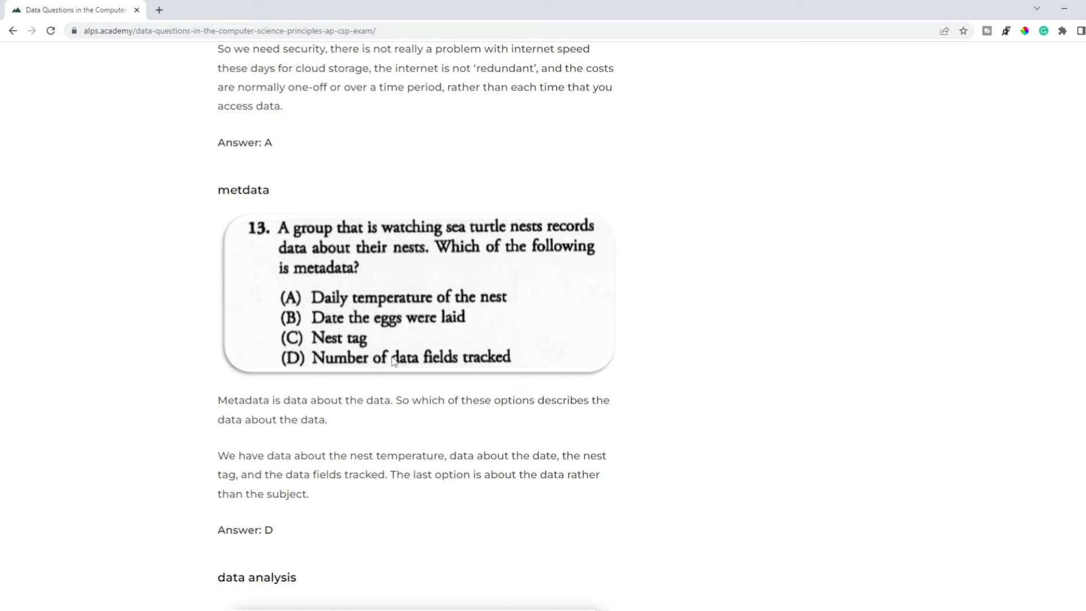
pyautogui.moveTo(755, 282)
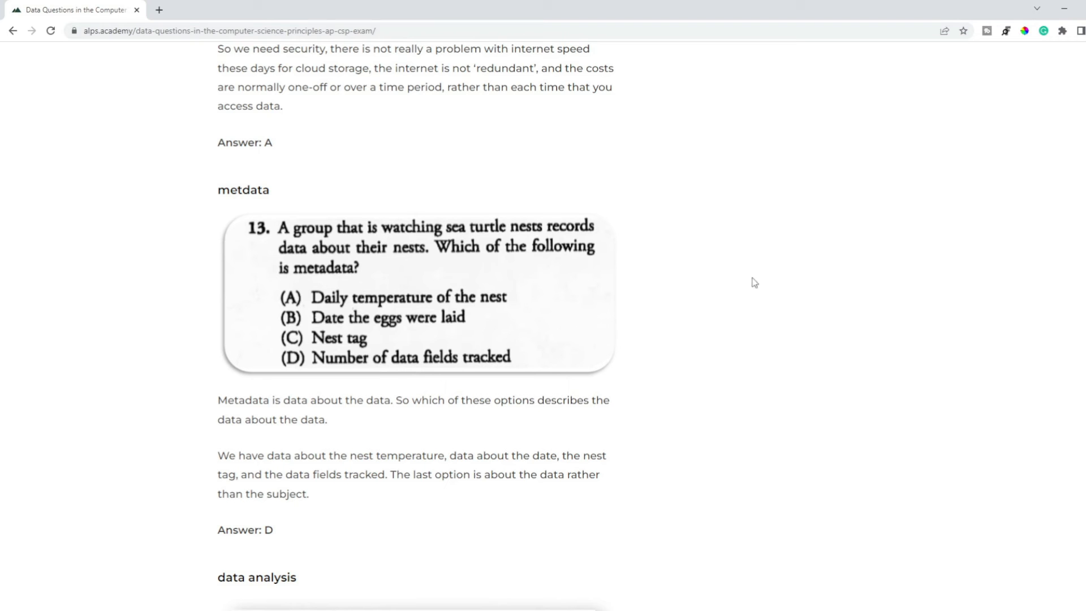
# Scroll past the data analysis question answered B to the company-size task-time table question
pyautogui.scroll(-3)
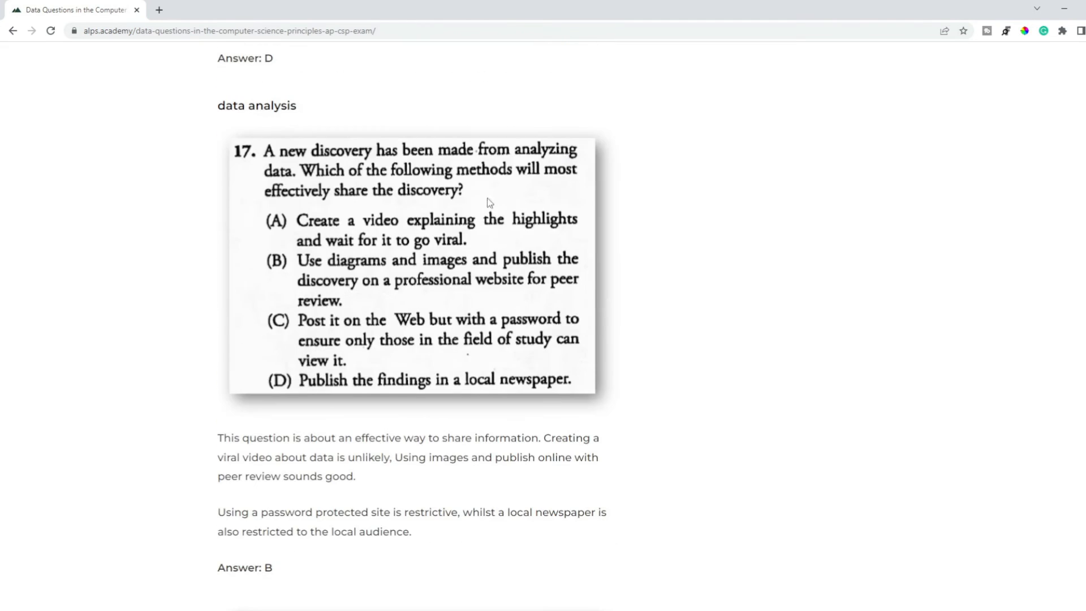
pyautogui.scroll(-3)
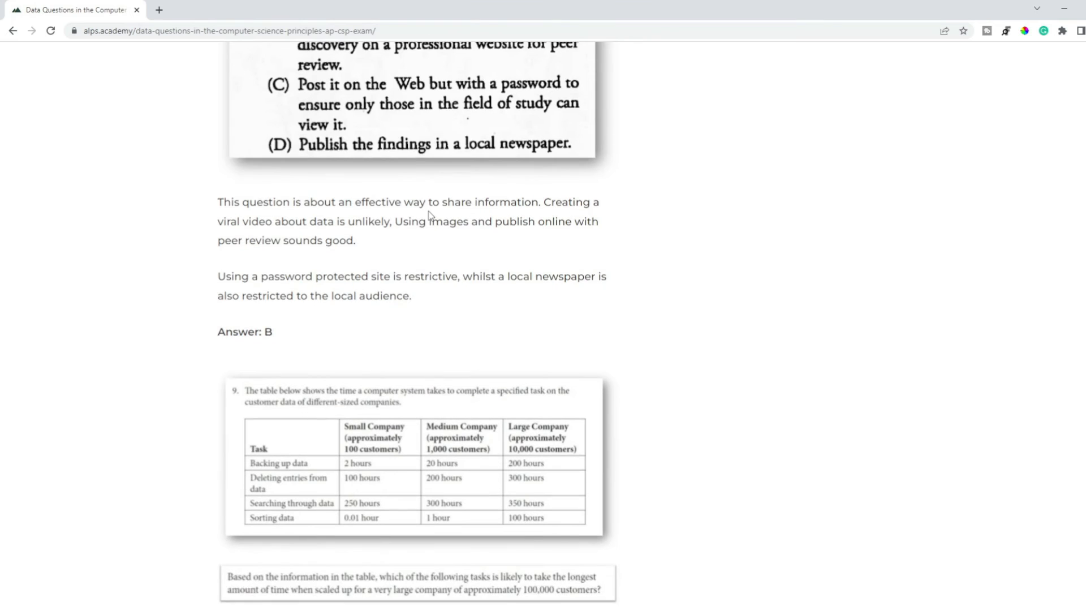
pyautogui.scroll(-3)
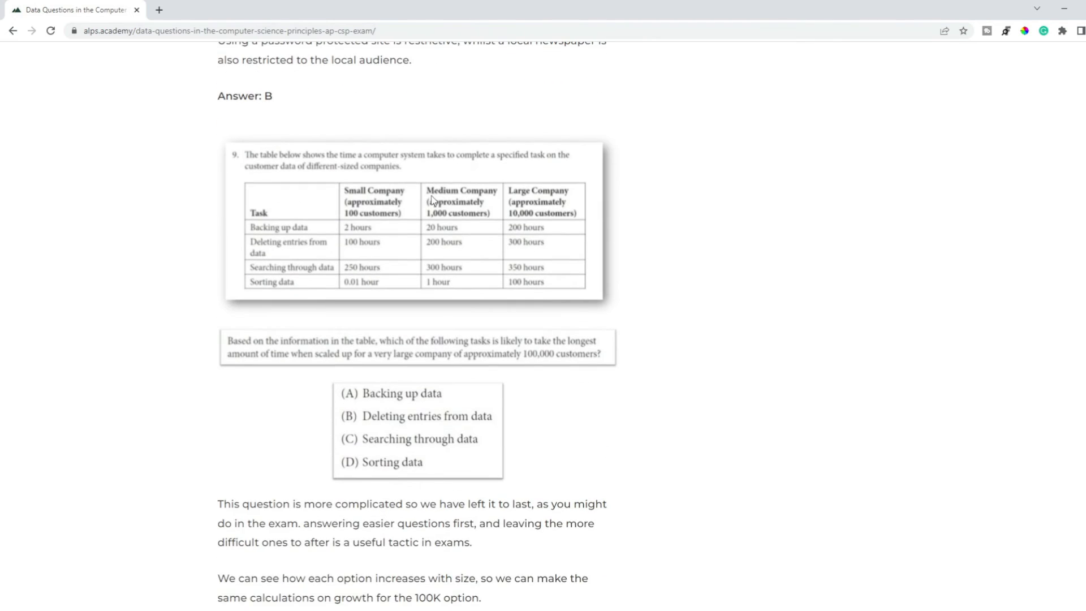
pyautogui.moveTo(643, 197)
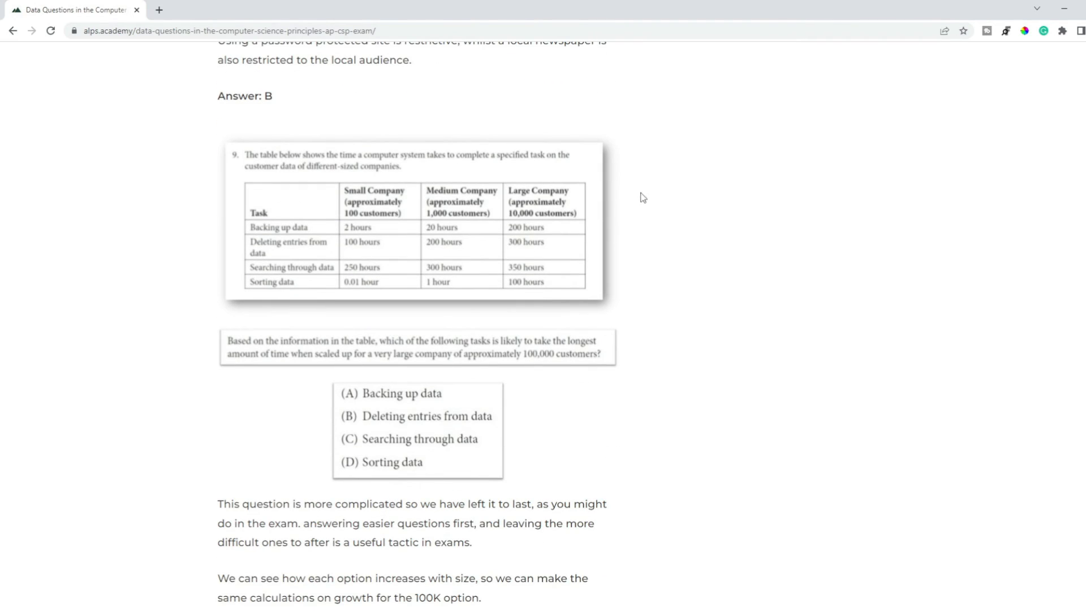
pyautogui.scroll(-3)
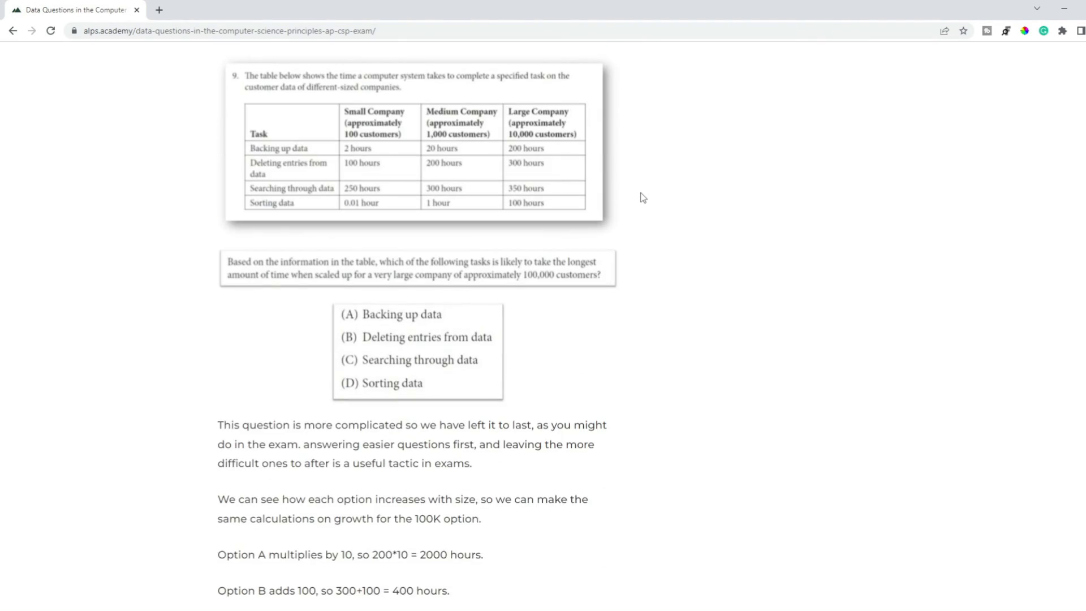
pyautogui.scroll(3)
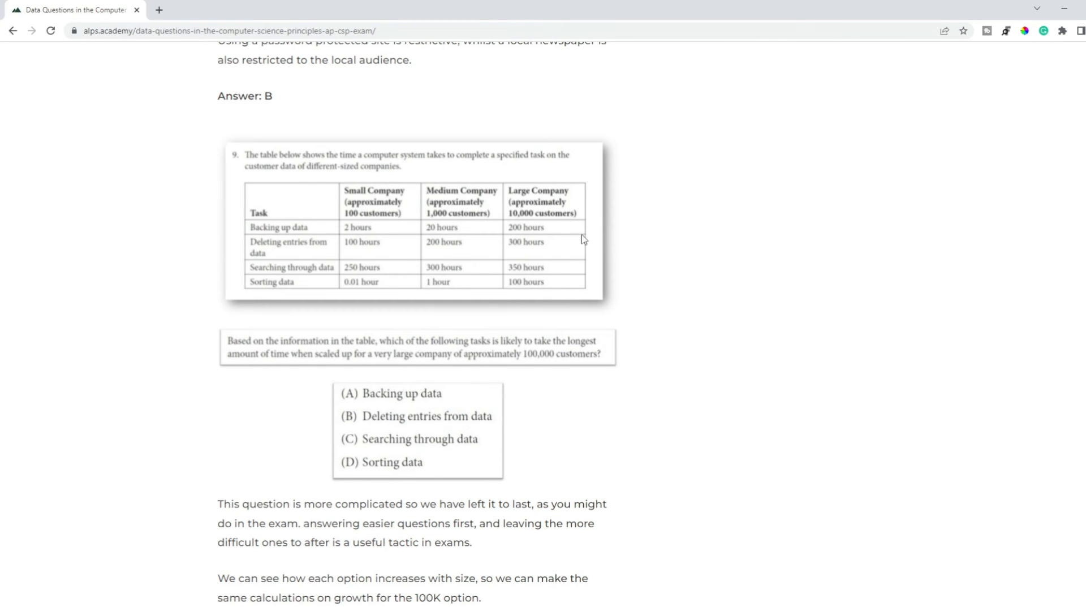
pyautogui.moveTo(629, 239)
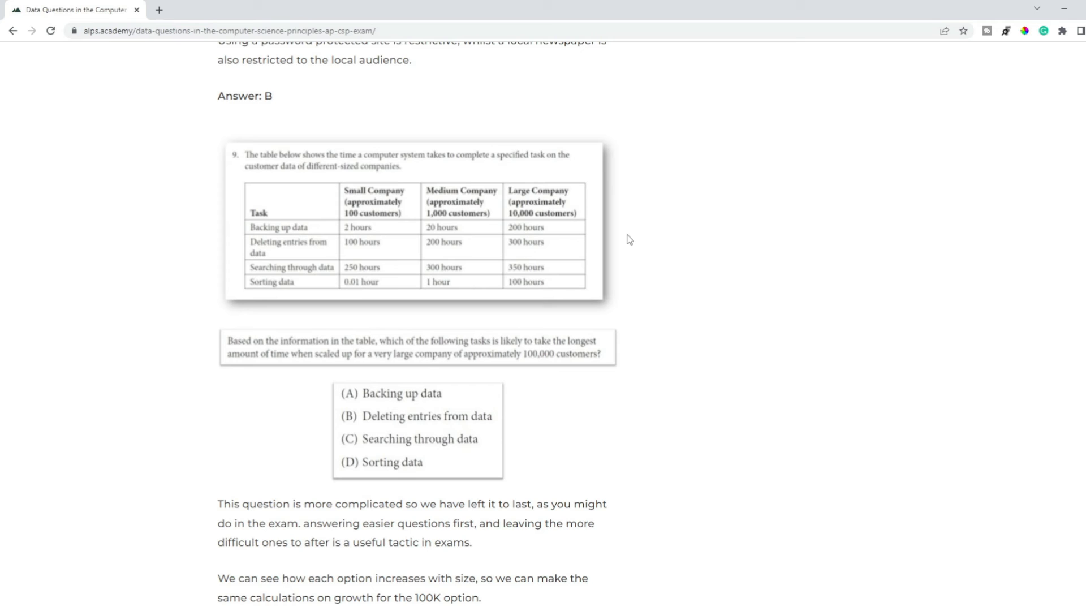
pyautogui.moveTo(385, 264)
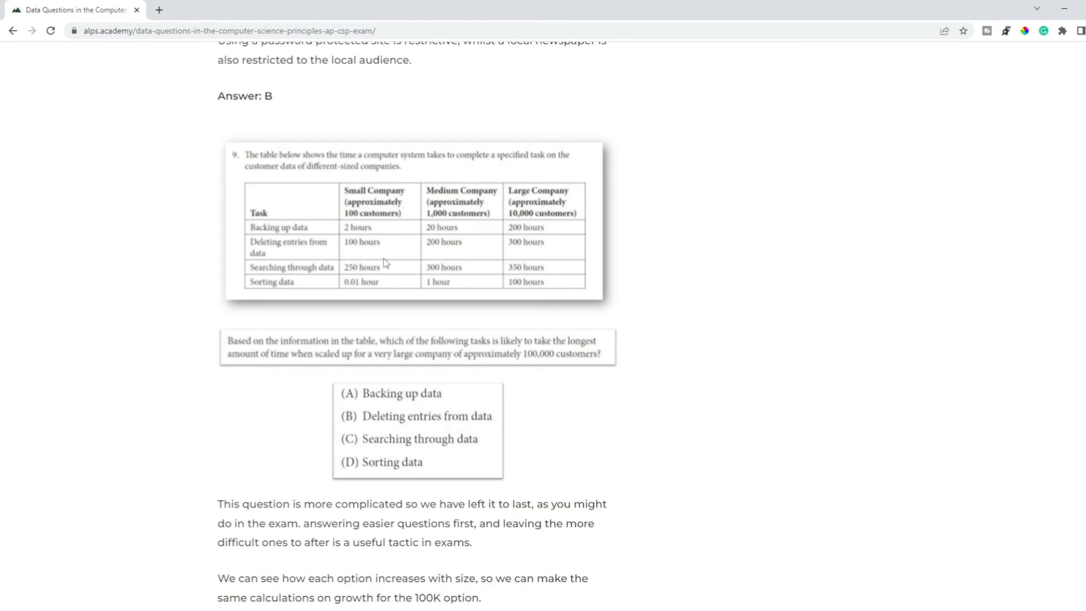
pyautogui.moveTo(539, 242)
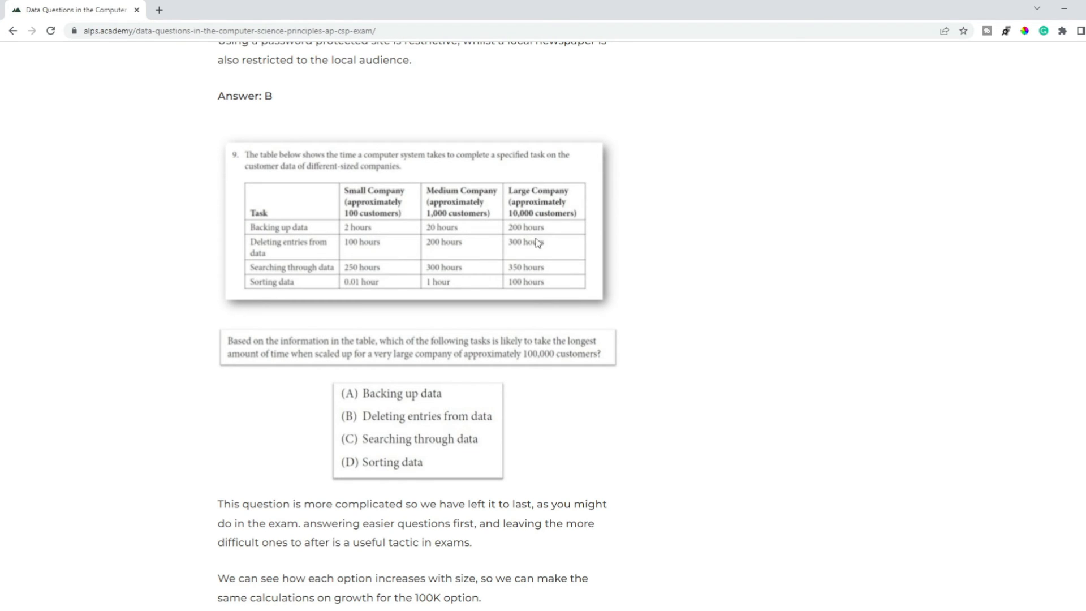
pyautogui.moveTo(657, 236)
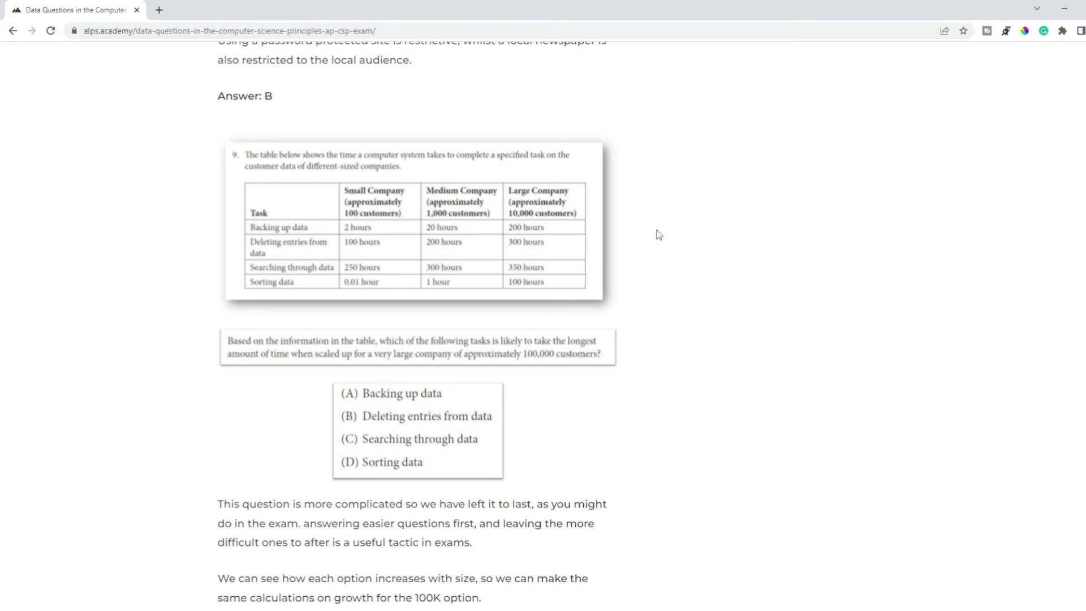
pyautogui.moveTo(436, 269)
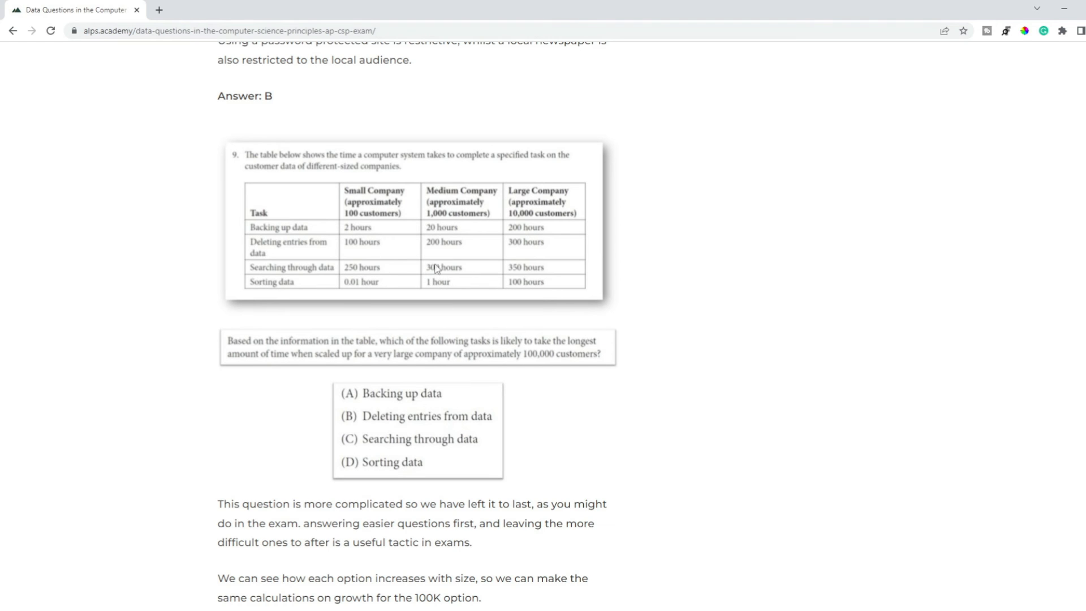
pyautogui.moveTo(624, 346)
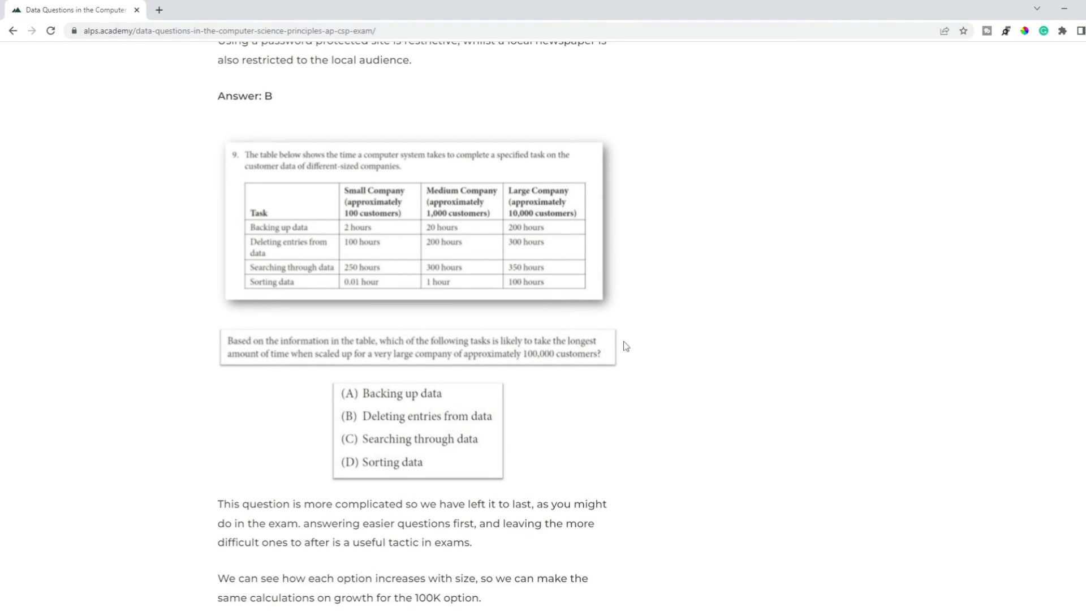
pyautogui.moveTo(465, 289)
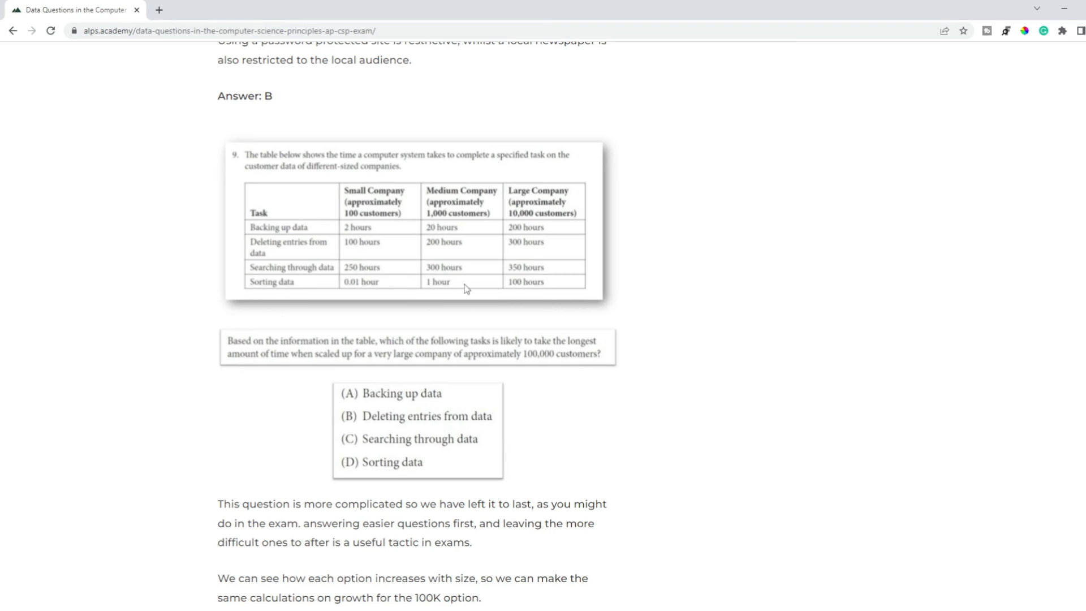
pyautogui.moveTo(634, 274)
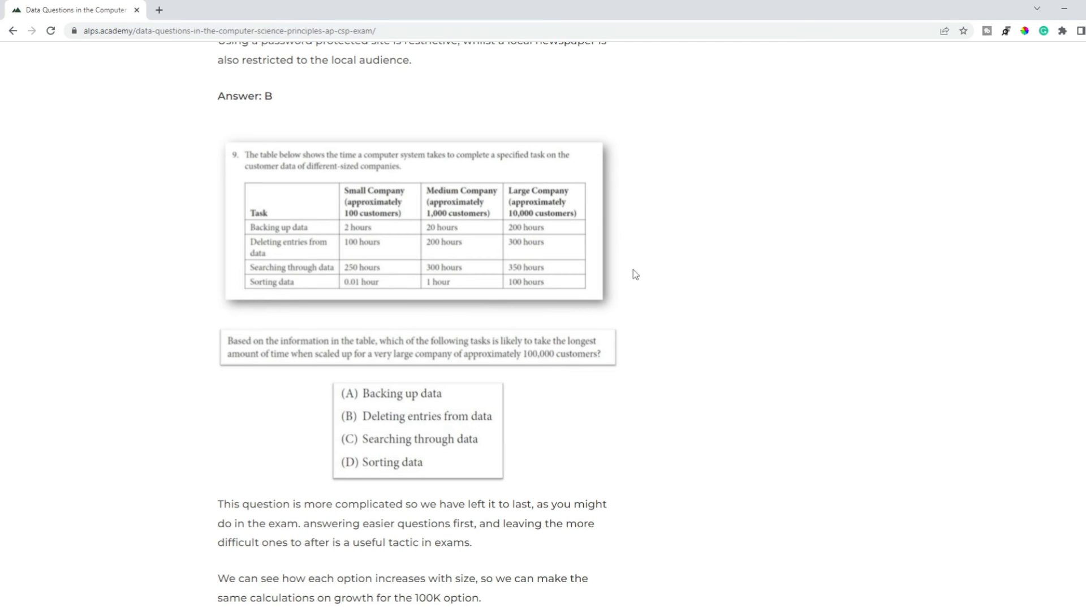
pyautogui.moveTo(366, 286)
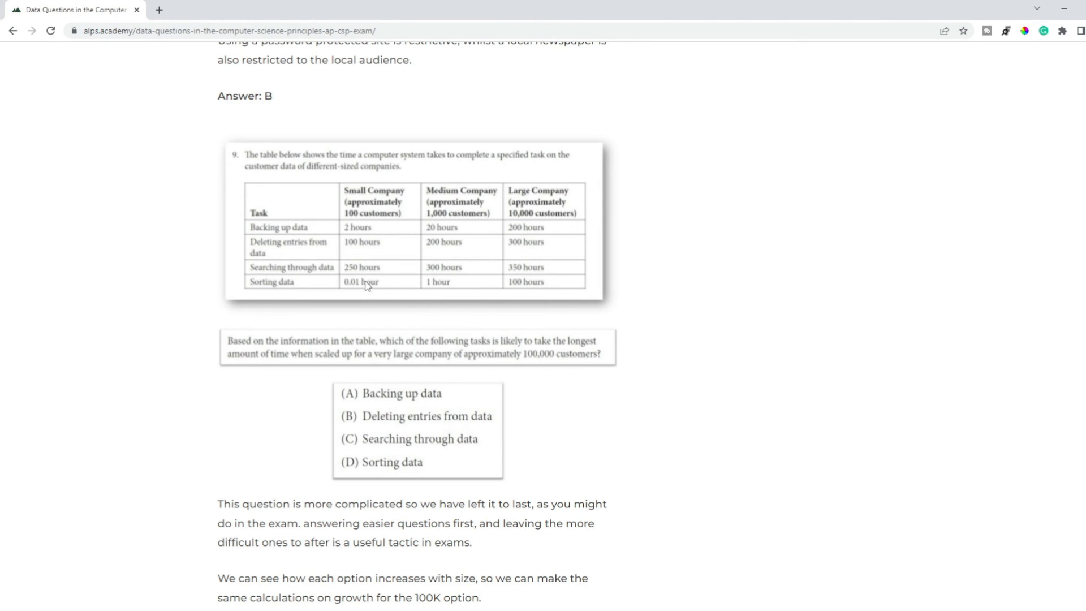
pyautogui.moveTo(427, 291)
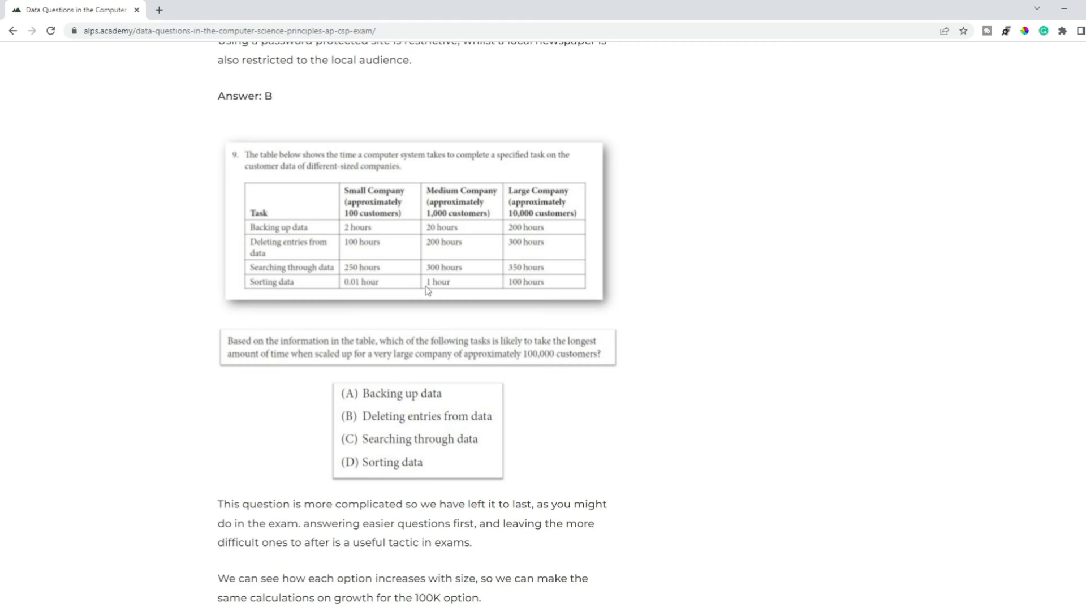
pyautogui.moveTo(617, 301)
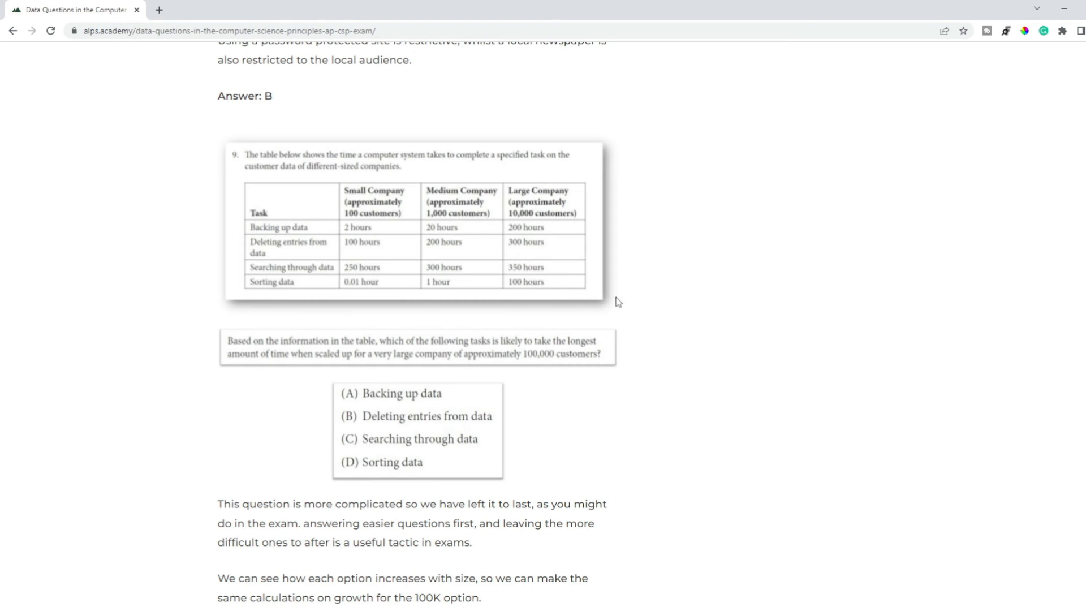
pyautogui.moveTo(629, 290)
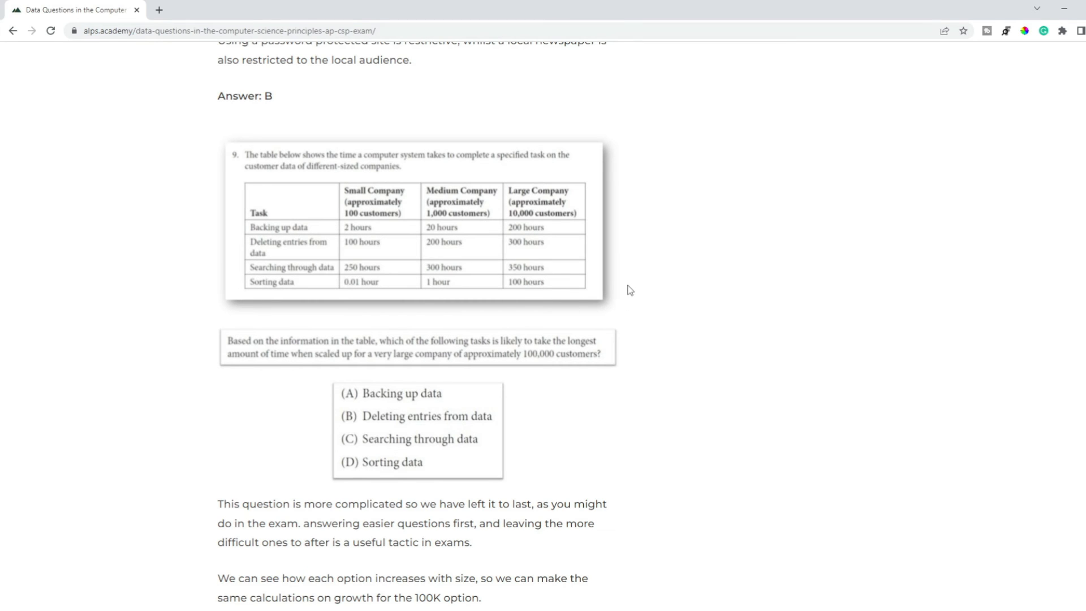
pyautogui.moveTo(430, 233)
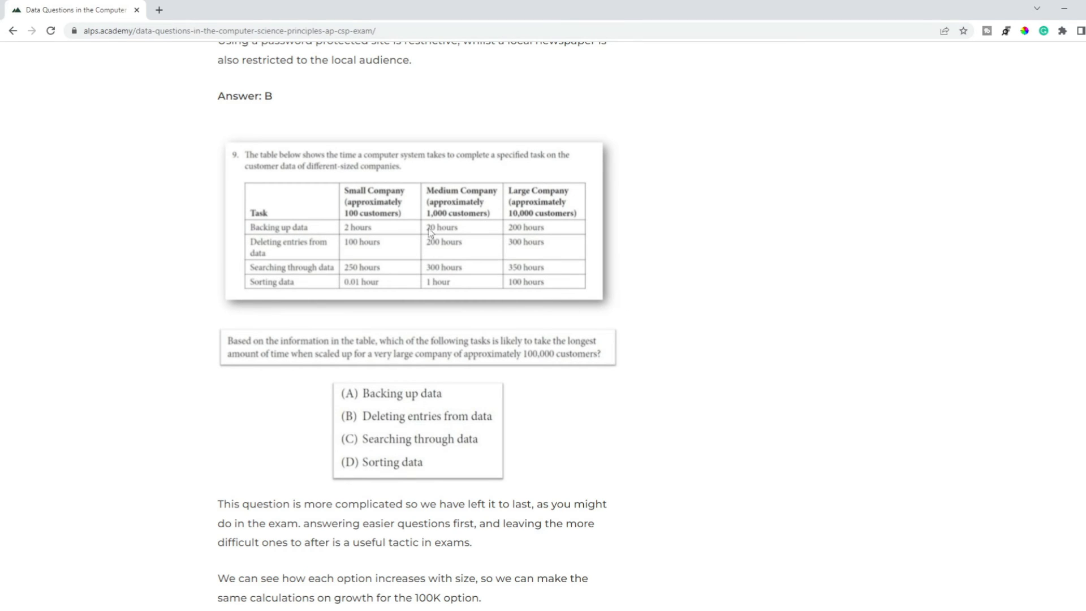
pyautogui.moveTo(621, 277)
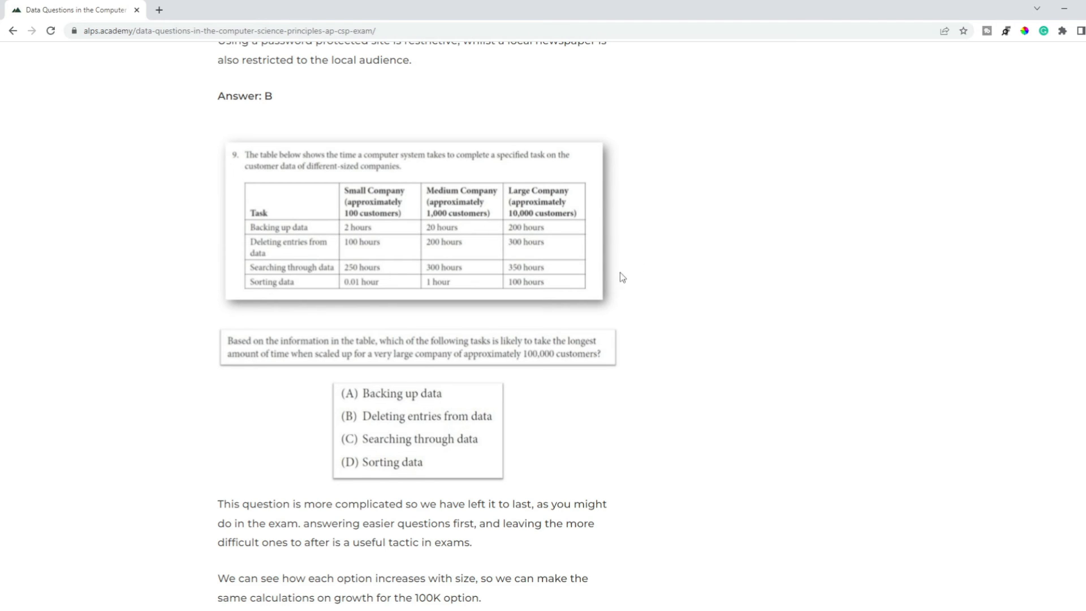
pyautogui.moveTo(405, 279)
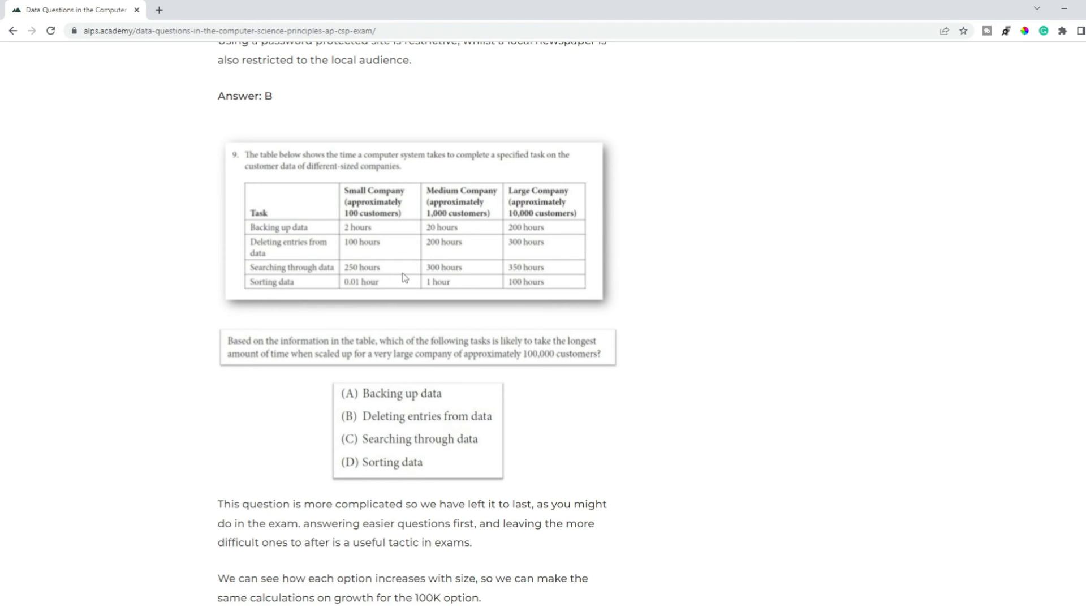
pyautogui.moveTo(655, 288)
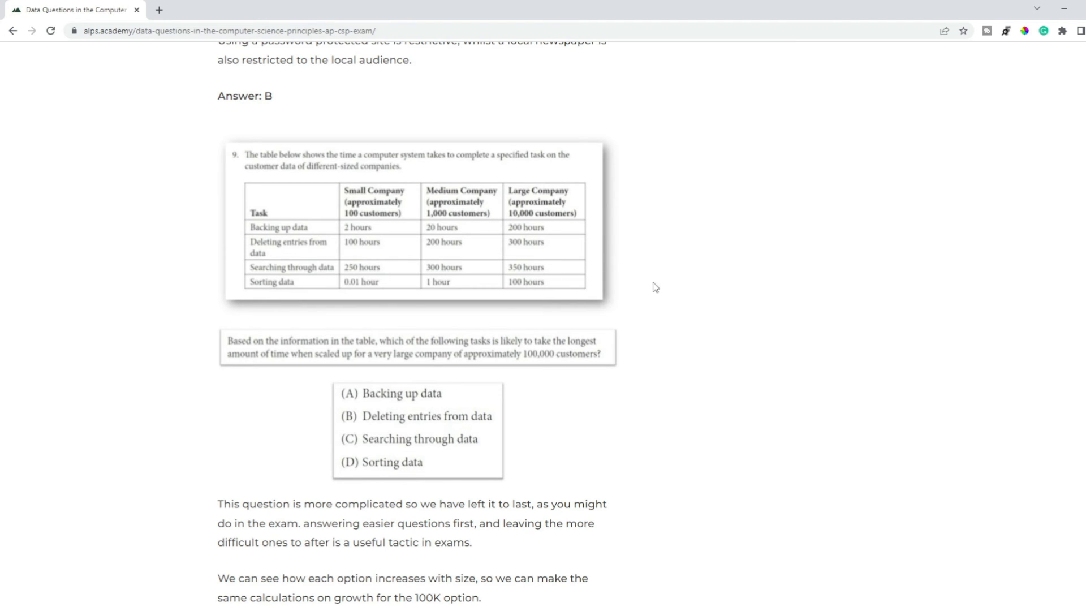
pyautogui.moveTo(545, 292)
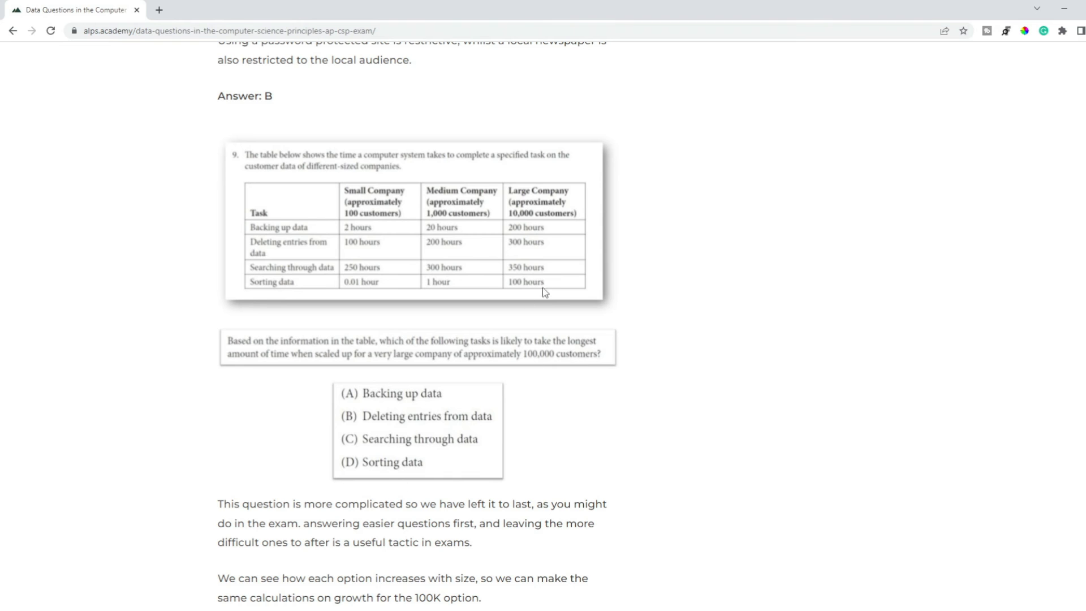
# Scroll past the scaling-table question answered D to the 'More AP CSP exam practice questions' links
pyautogui.scroll(-3)
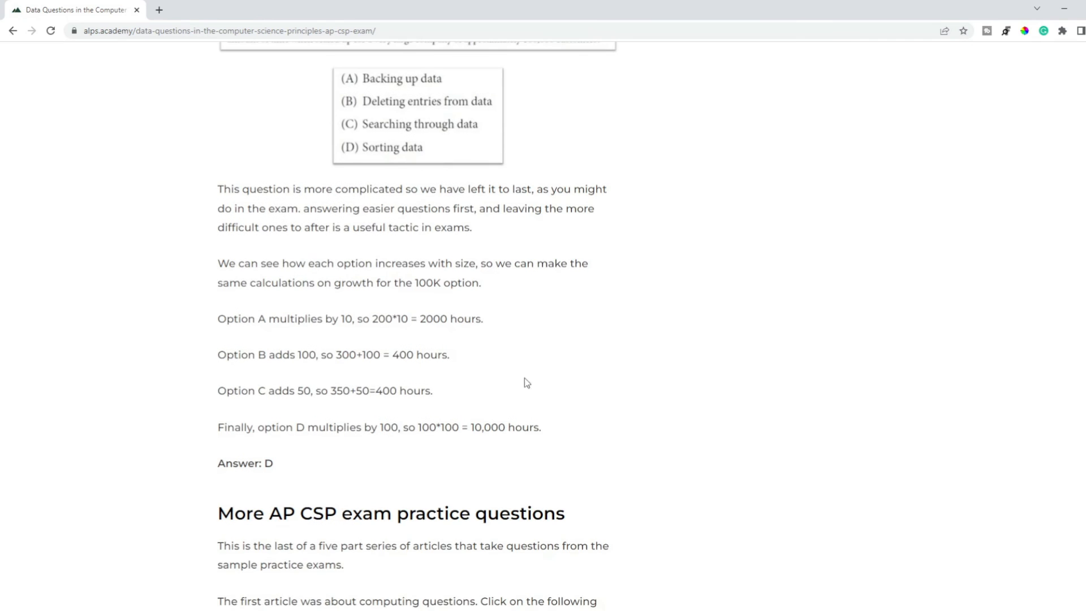
pyautogui.moveTo(552, 436)
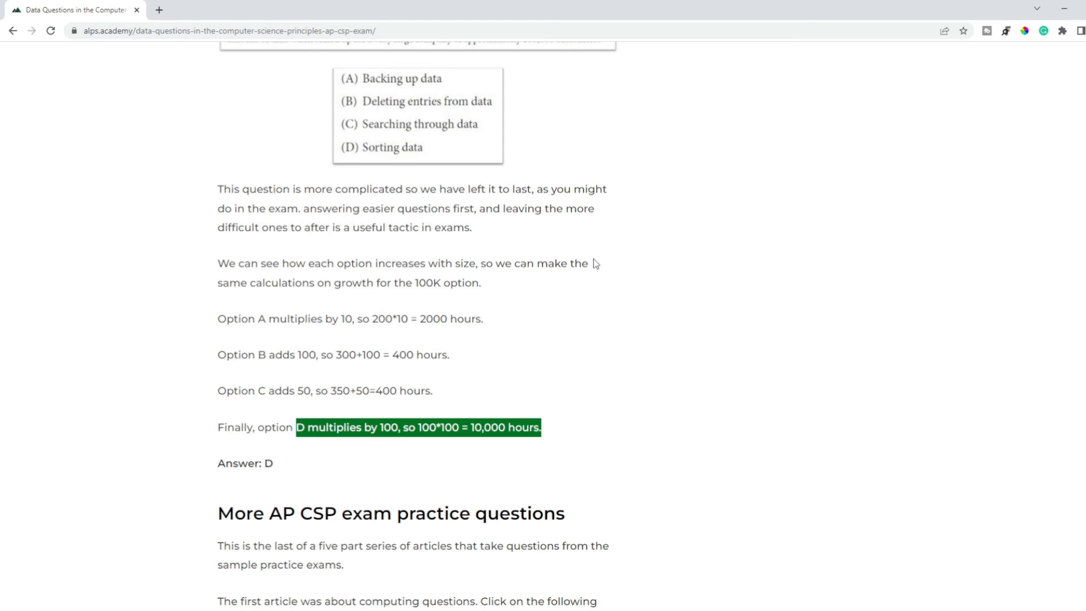
pyautogui.scroll(-3)
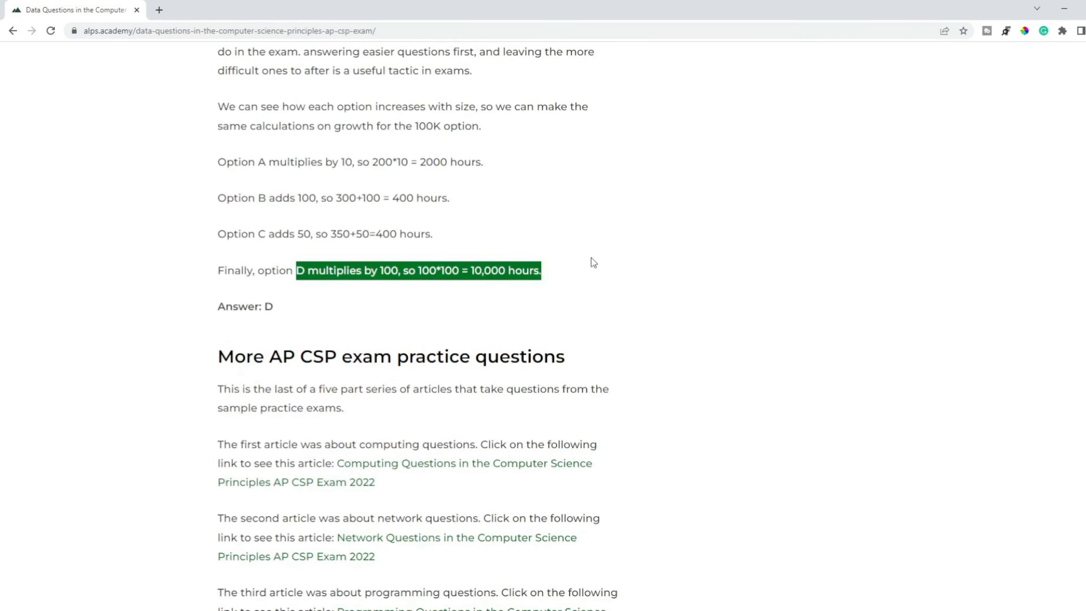
pyautogui.scroll(3)
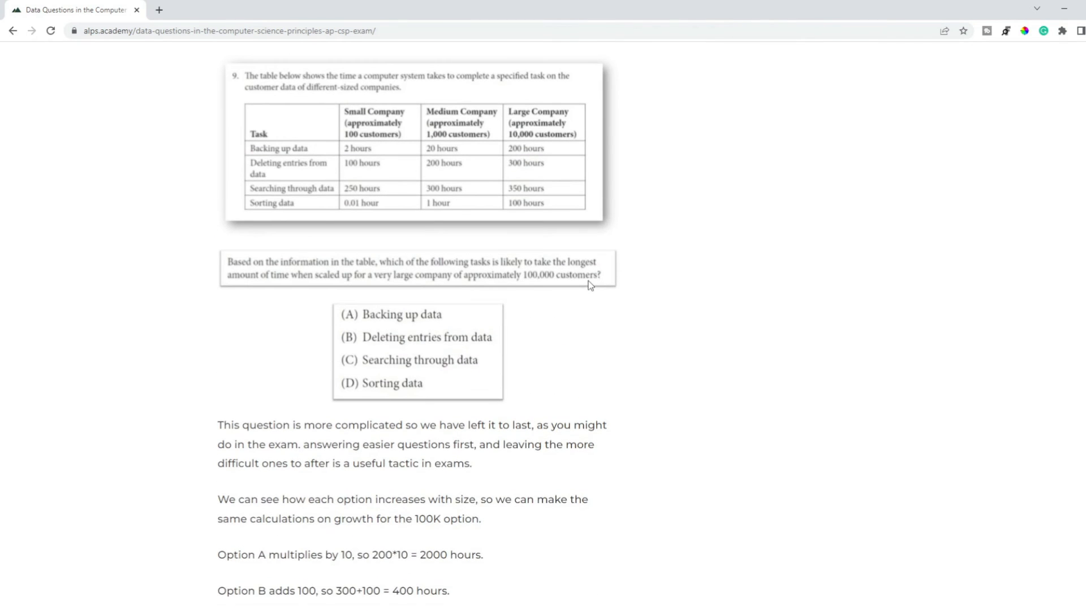
pyautogui.scroll(-3)
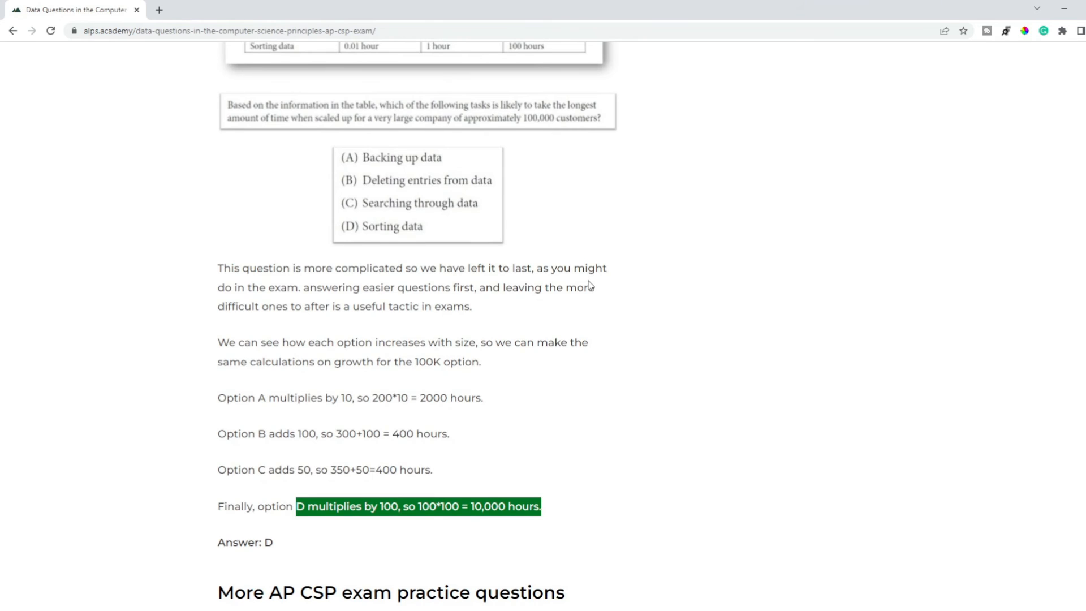
pyautogui.scroll(-3)
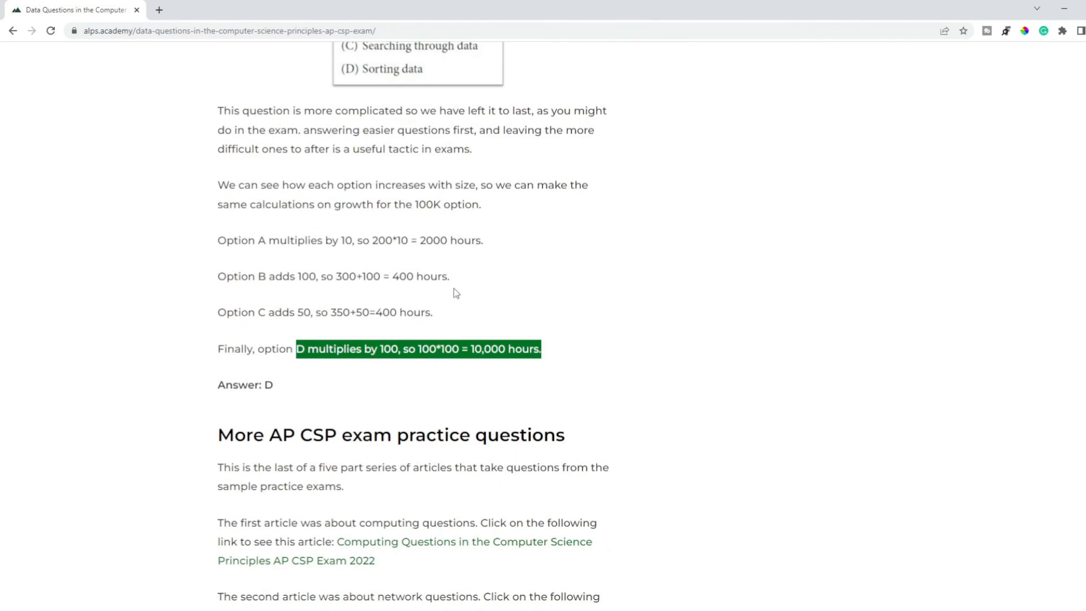
pyautogui.scroll(-3)
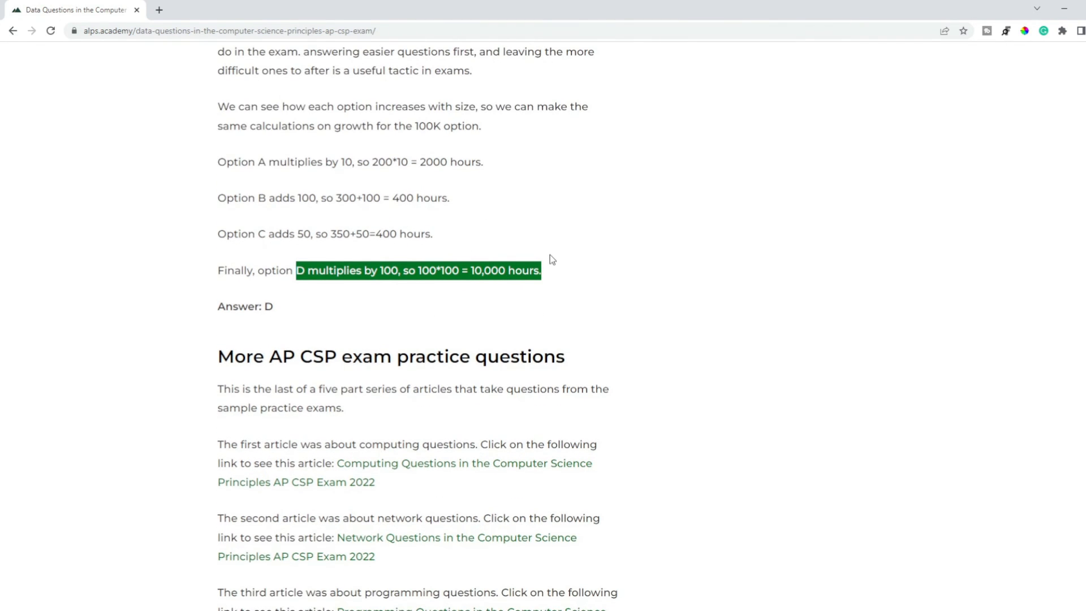
pyautogui.scroll(-3)
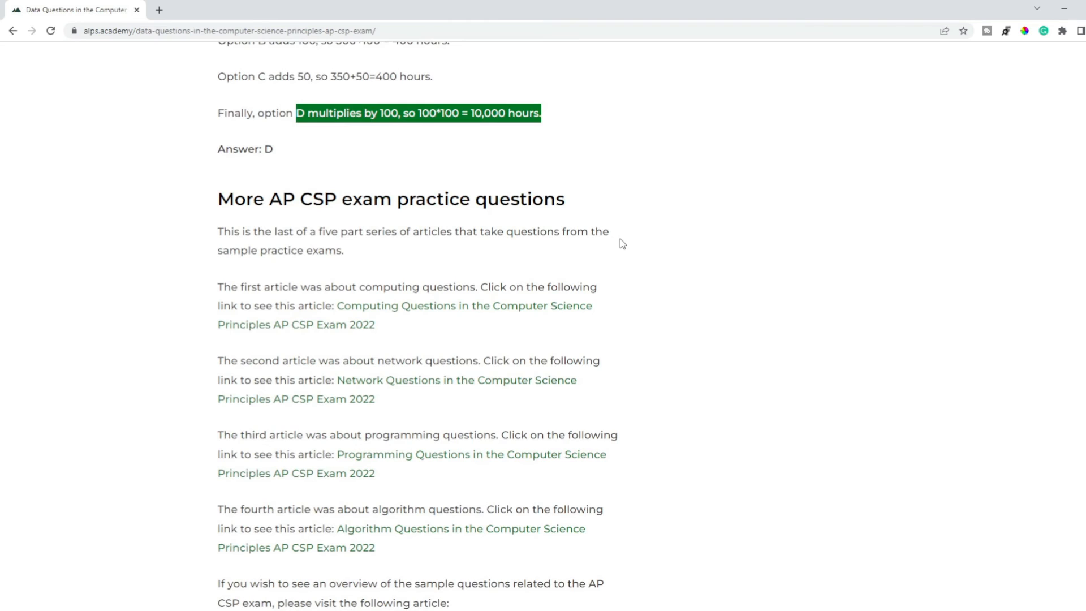
pyautogui.scroll(-3)
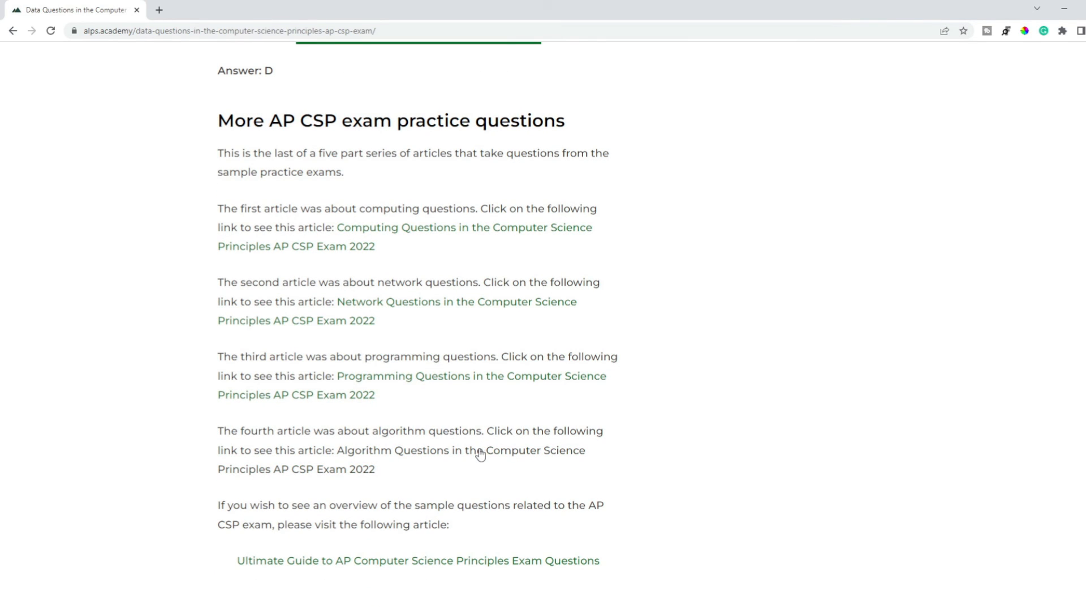
# Go to the Algorithm Questions article and read down through its first practice questions
pyautogui.click(458, 451)
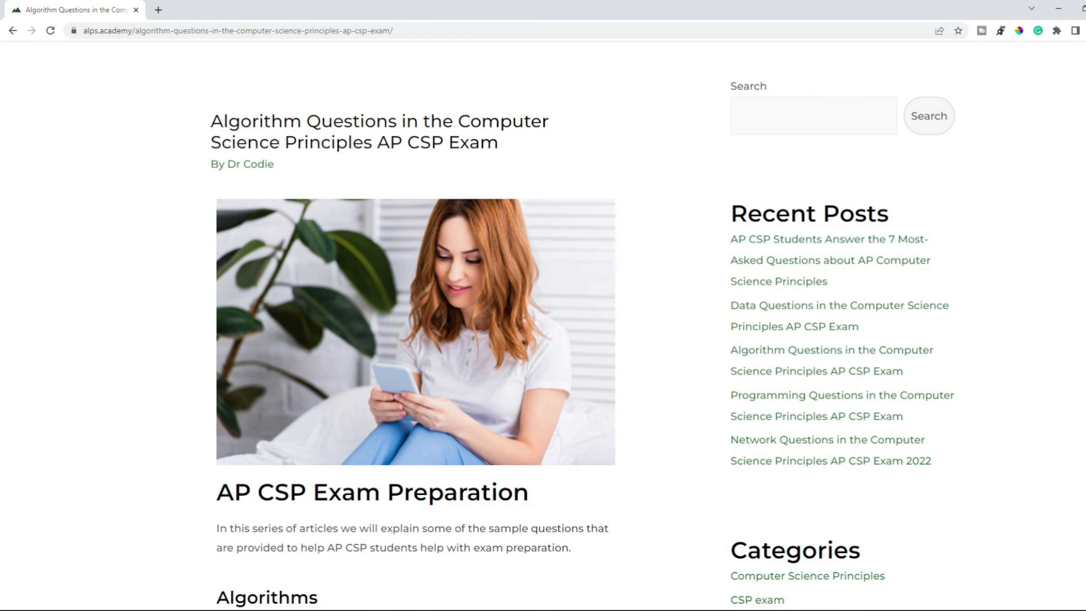
pyautogui.moveTo(132, 389)
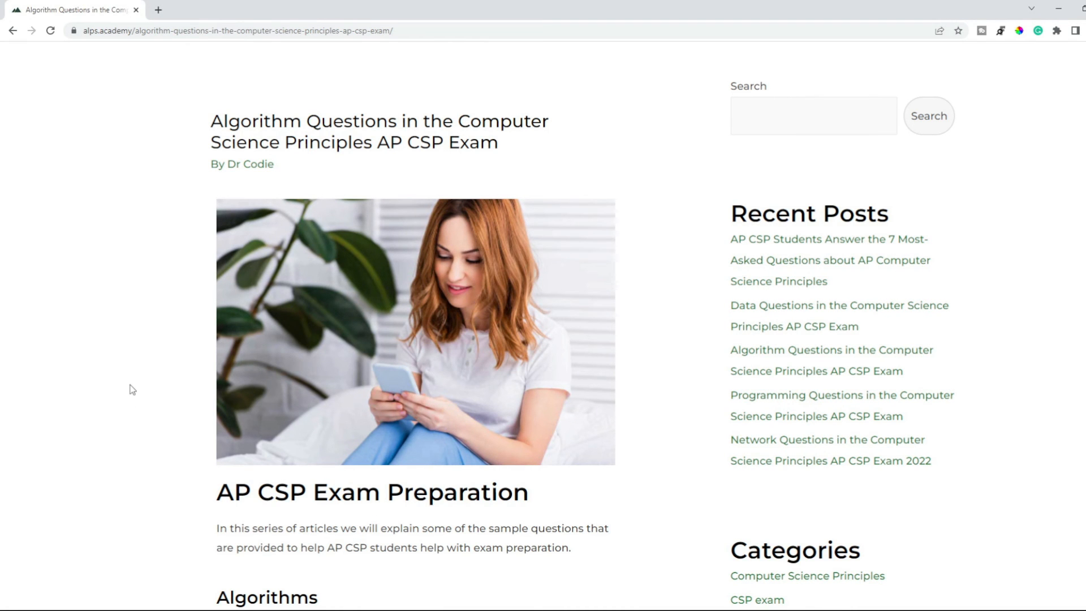
pyautogui.scroll(-3)
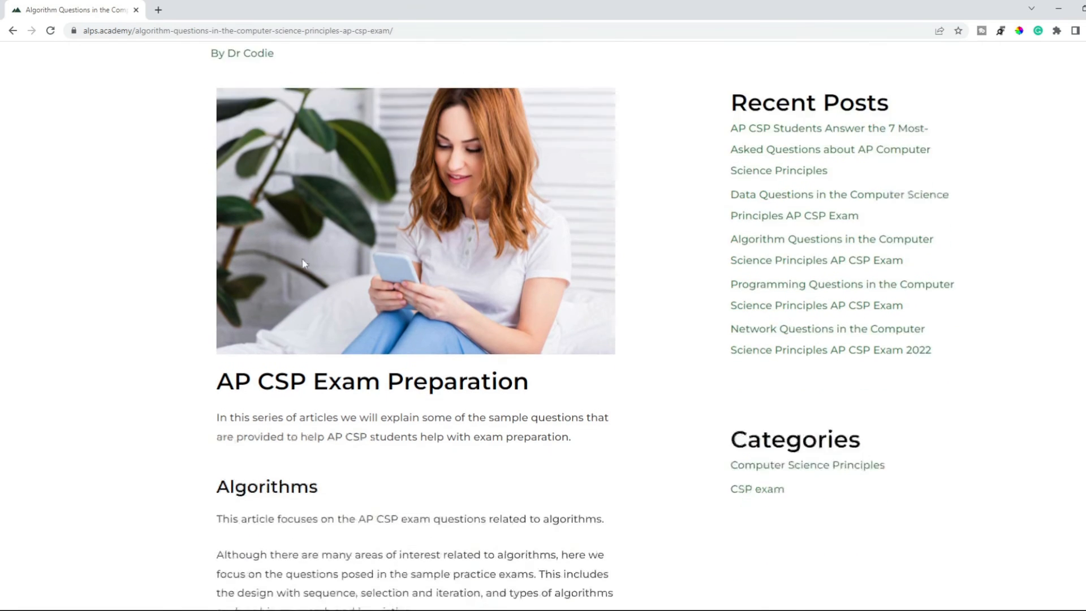
pyautogui.scroll(-3)
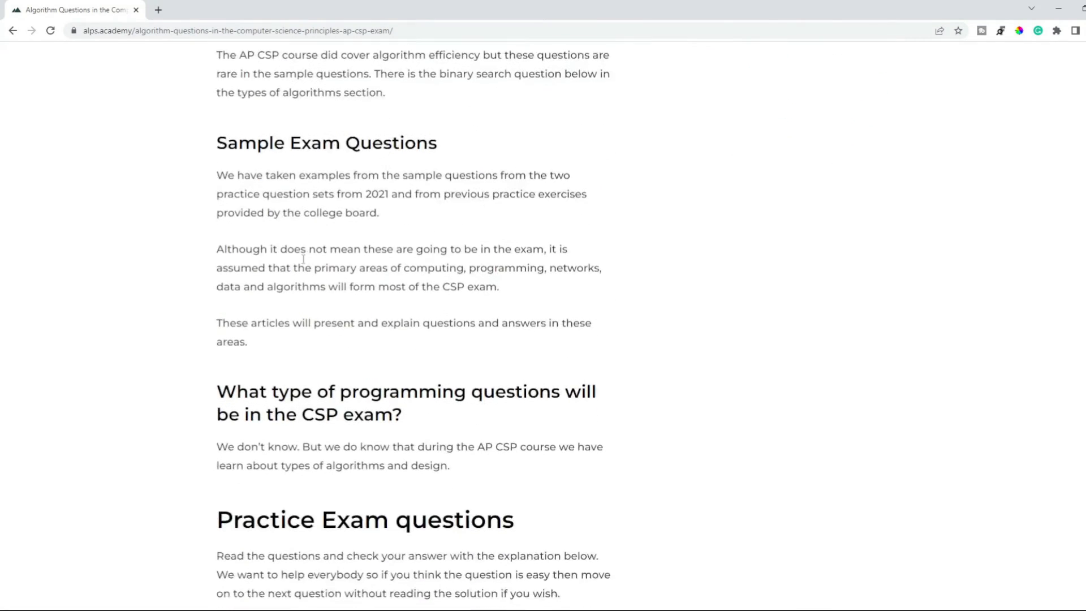
pyautogui.scroll(-3)
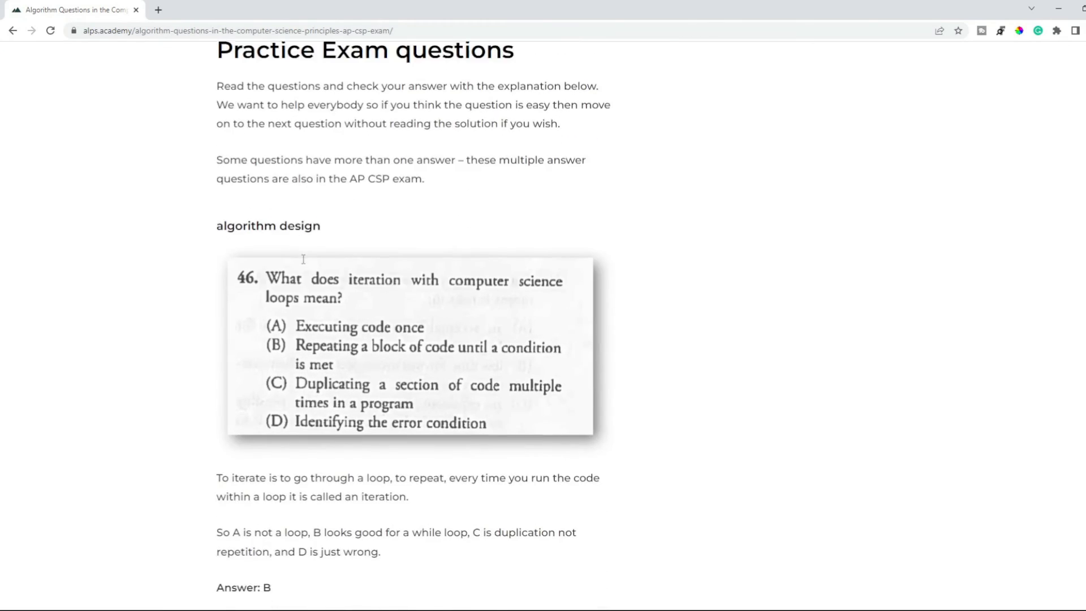
pyautogui.scroll(-3)
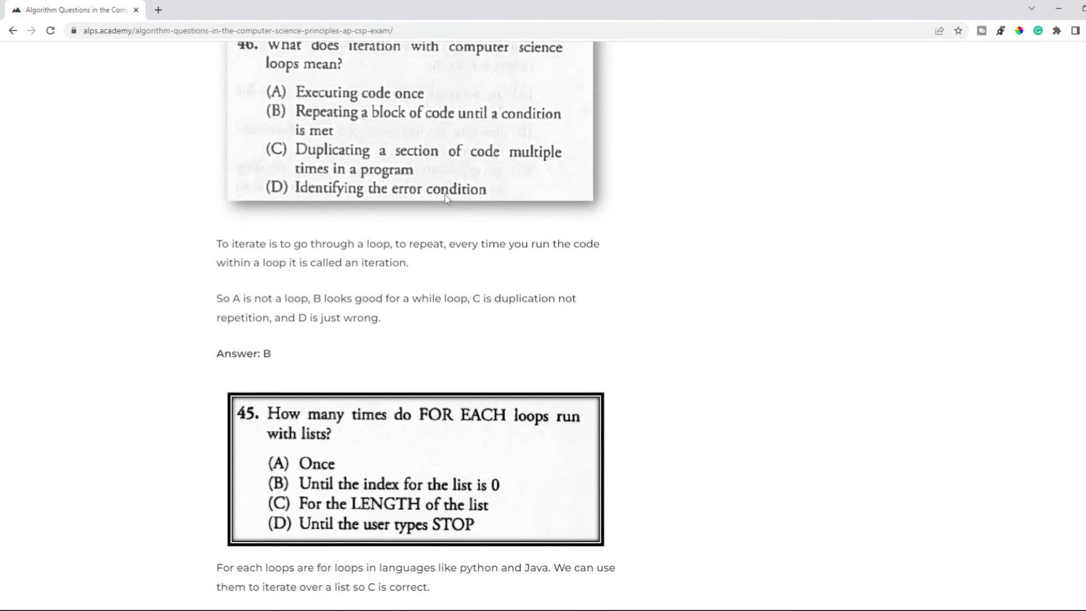
pyautogui.scroll(-3)
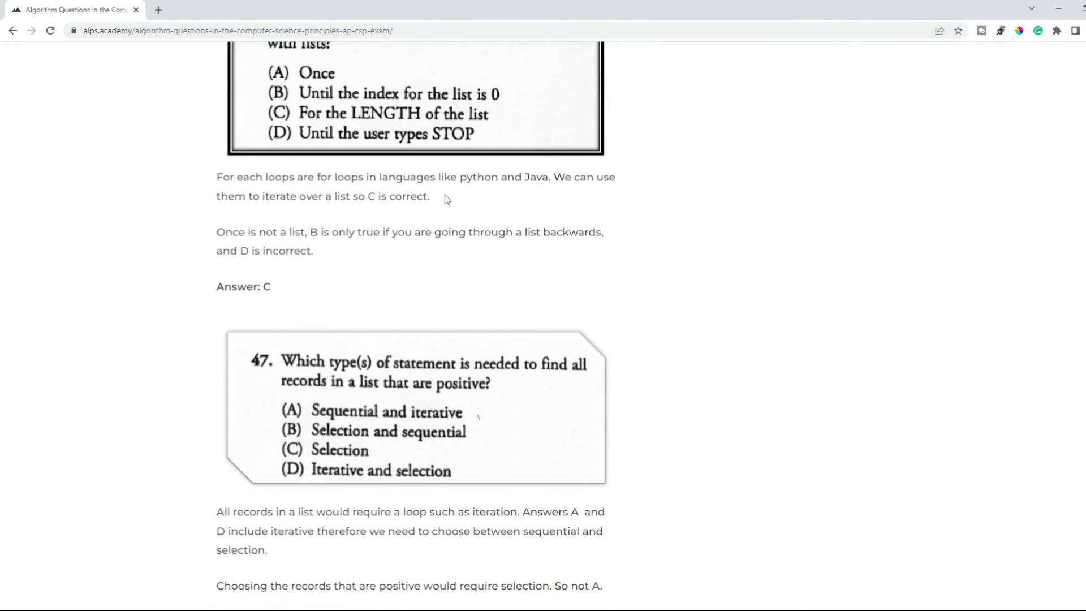
pyautogui.scroll(-3)
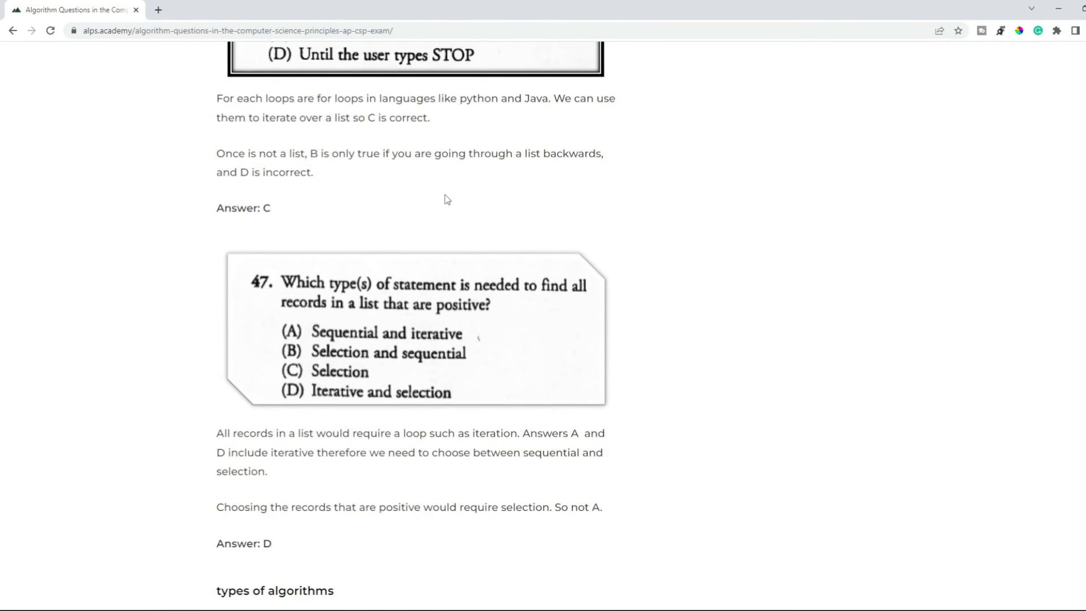
# Continue through binary search and heuristics to the coding algorithms question 49
pyautogui.scroll(-3)
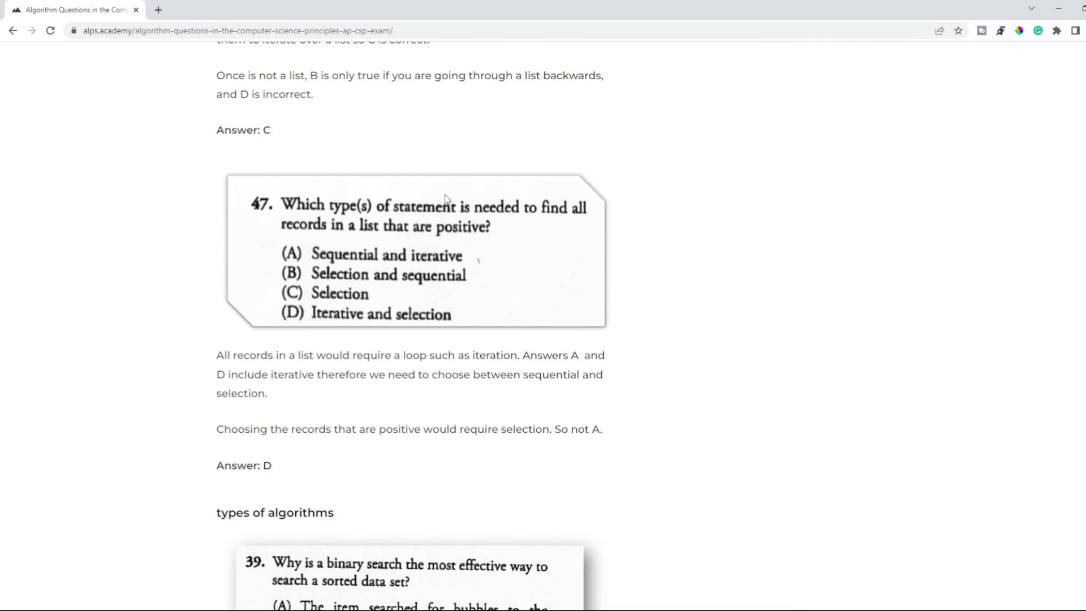
pyautogui.scroll(-3)
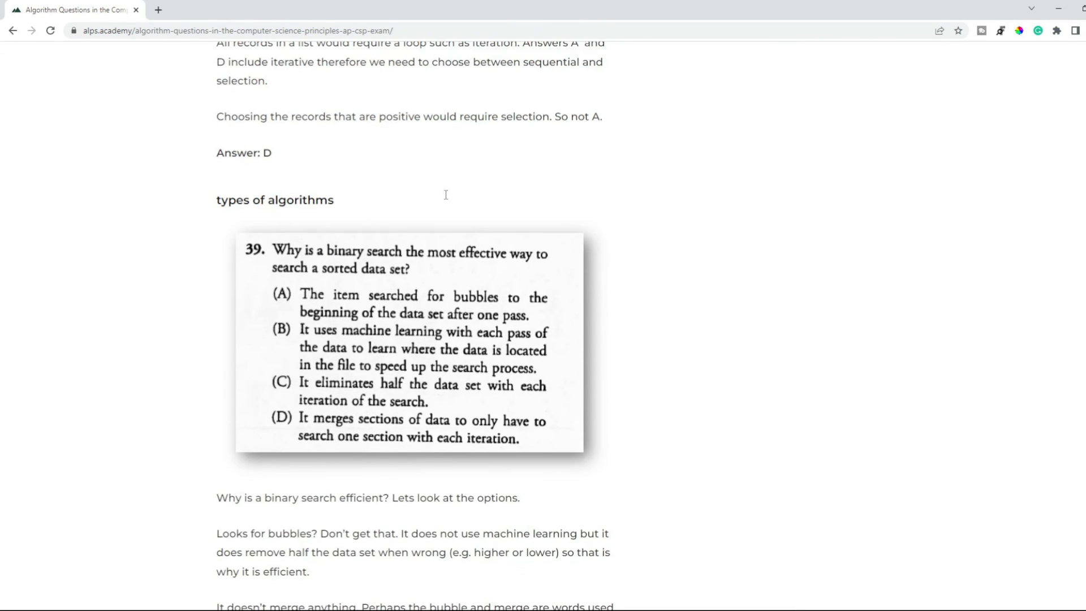
pyautogui.scroll(-3)
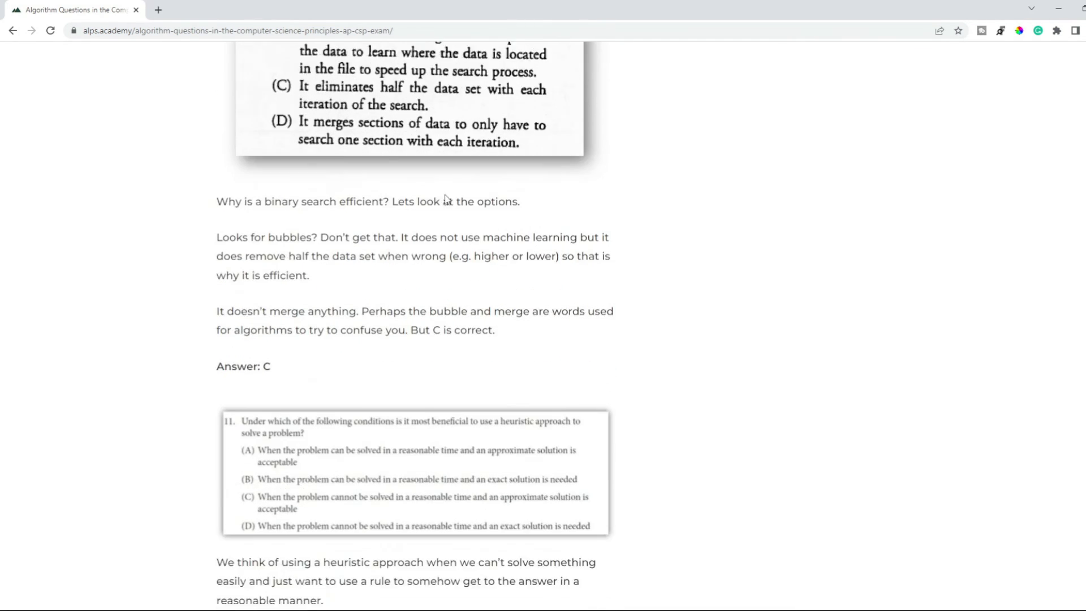
pyautogui.scroll(-3)
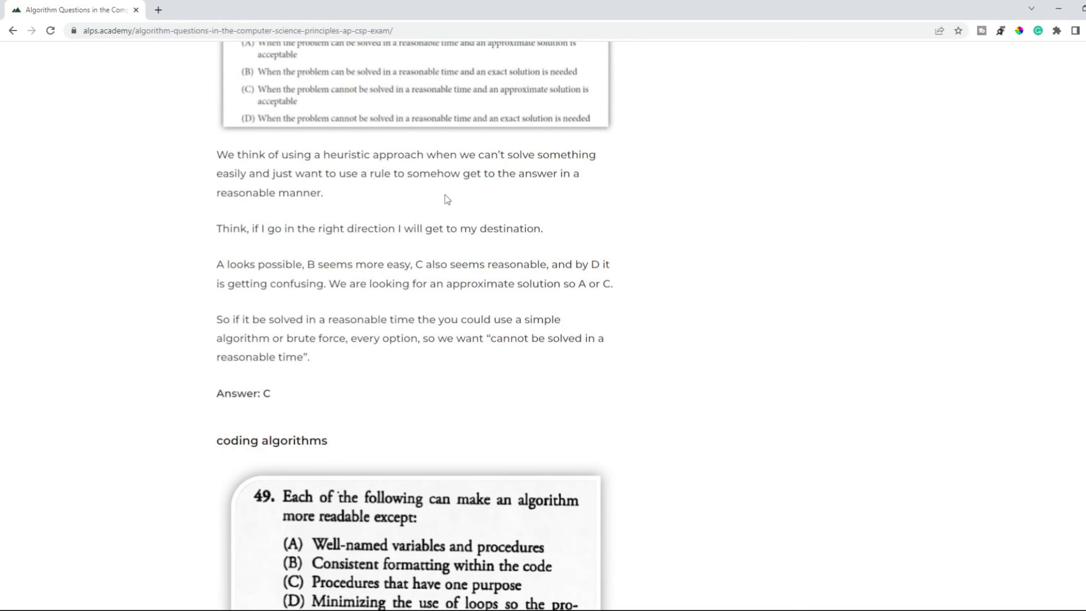
pyautogui.scroll(-3)
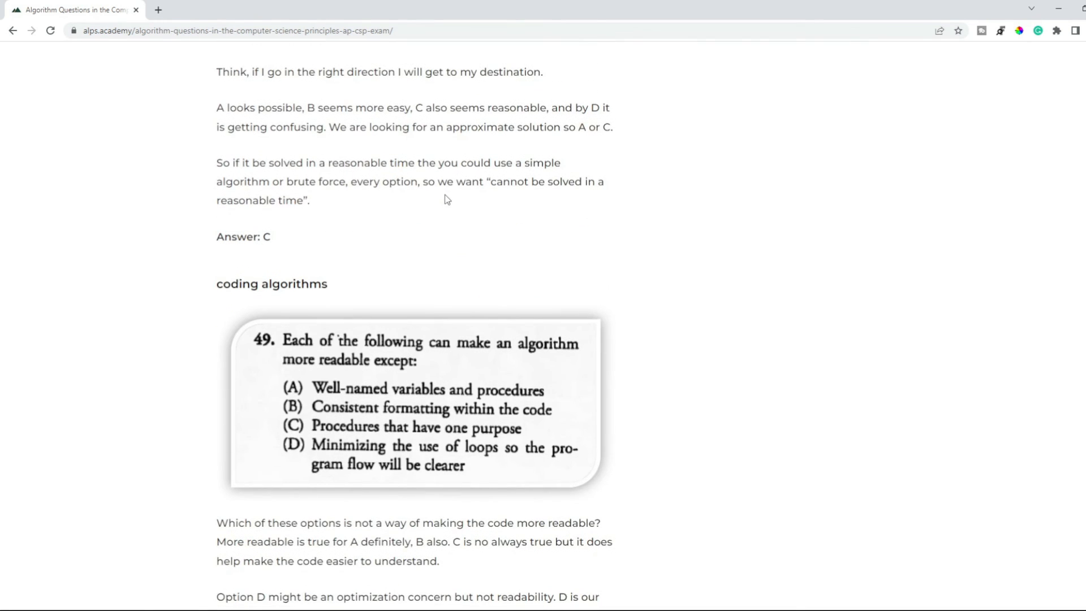
pyautogui.scroll(-3)
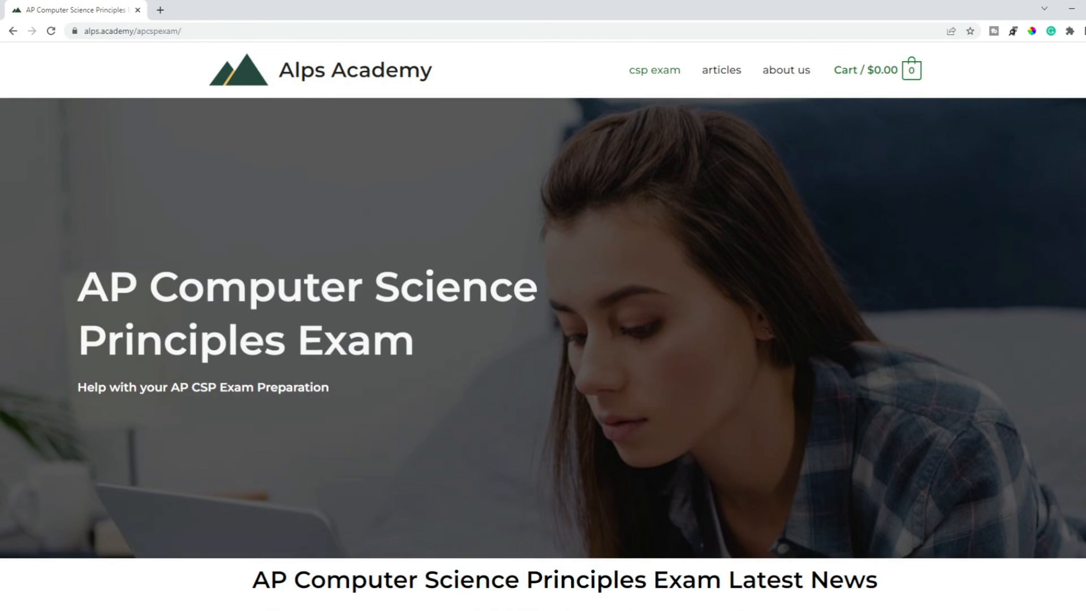
# Scroll the apcspexam homepage past news, exam details and performance-task tips to AP CSP Downloads
pyautogui.scroll(-3)
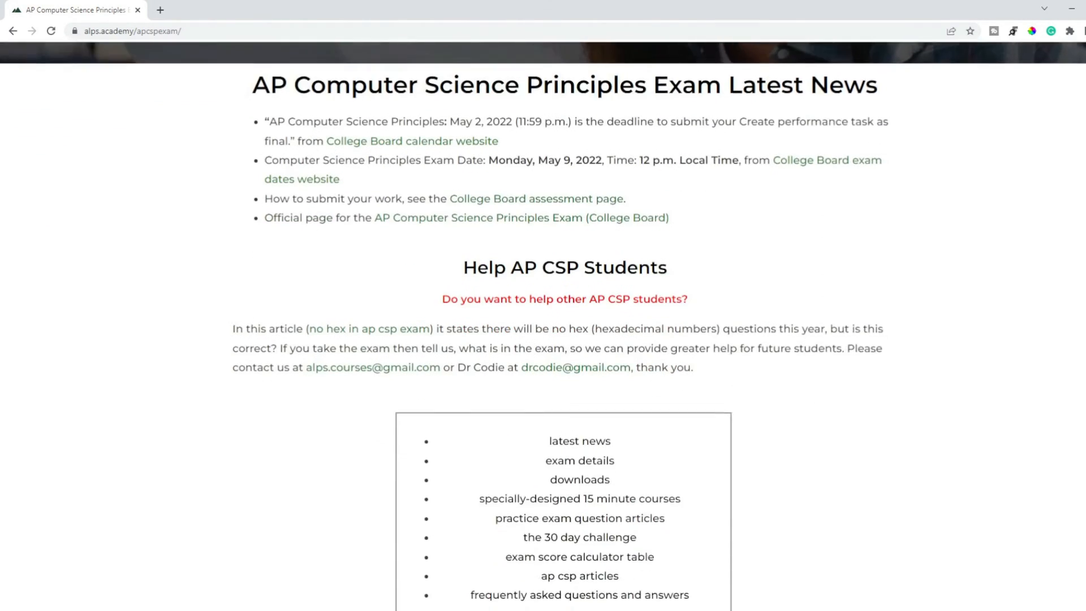
pyautogui.scroll(-3)
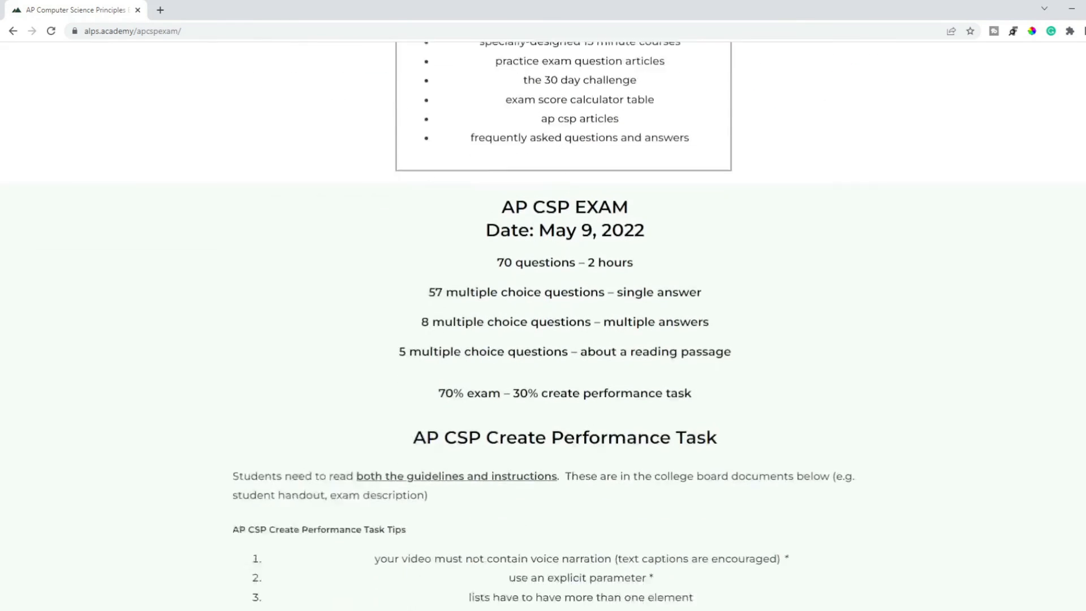
pyautogui.scroll(-3)
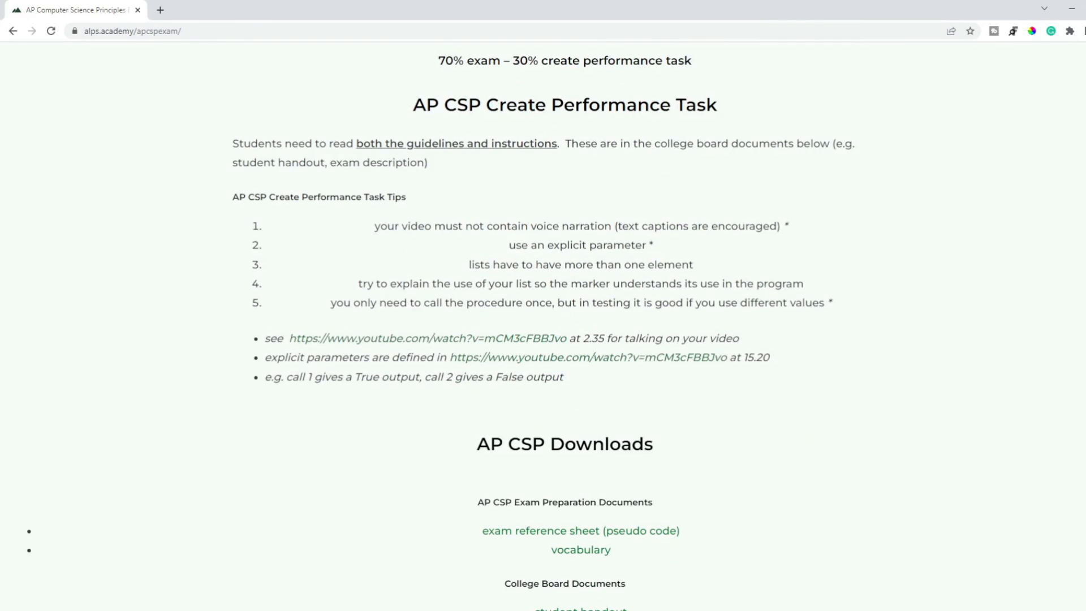
pyautogui.scroll(-3)
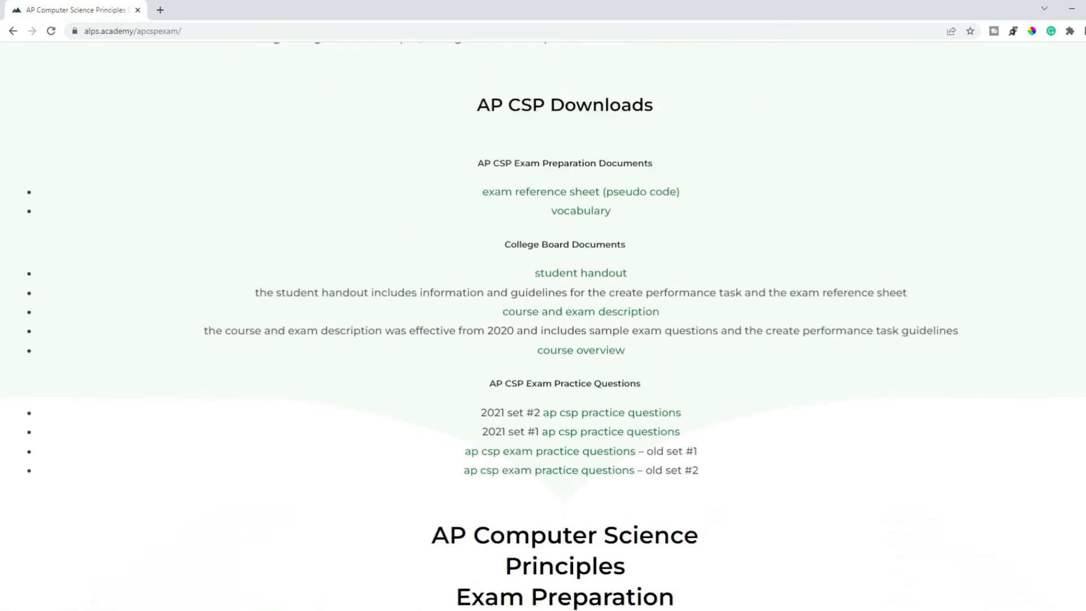
pyautogui.scroll(-3)
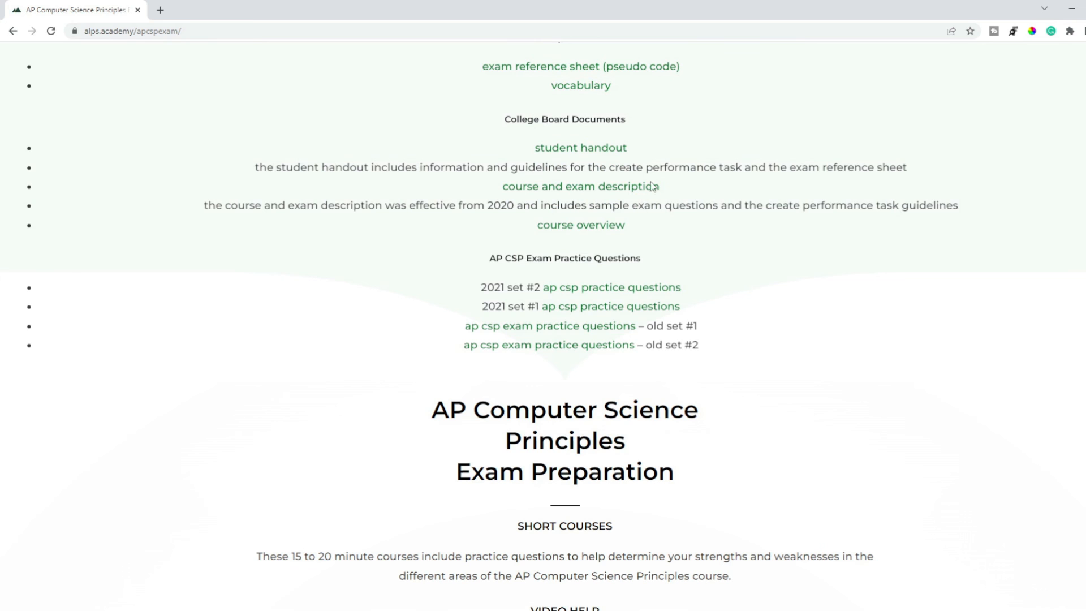
pyautogui.scroll(3)
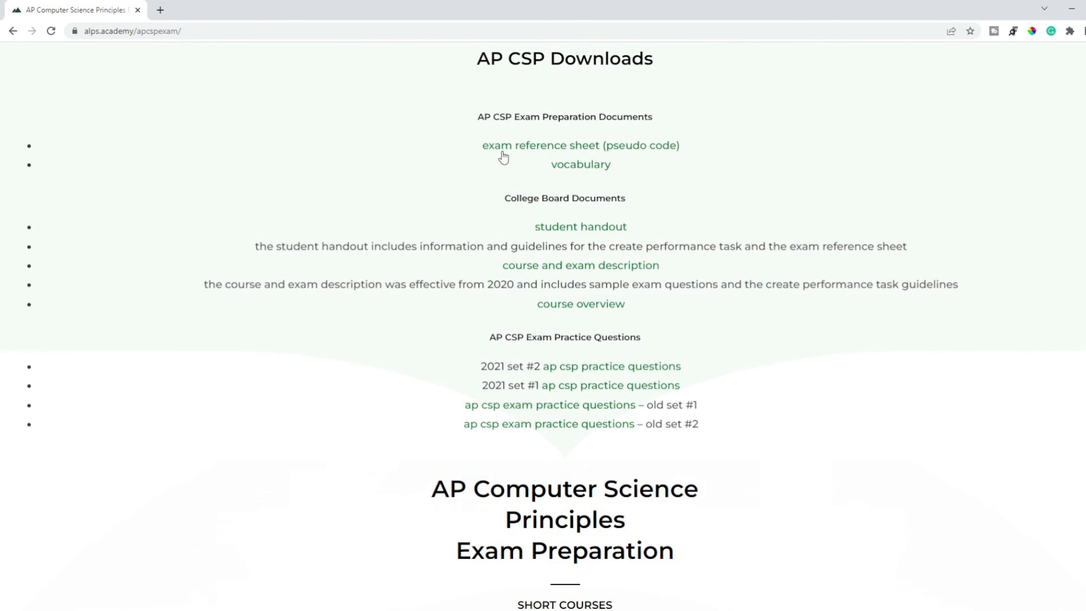
pyautogui.moveTo(654, 151)
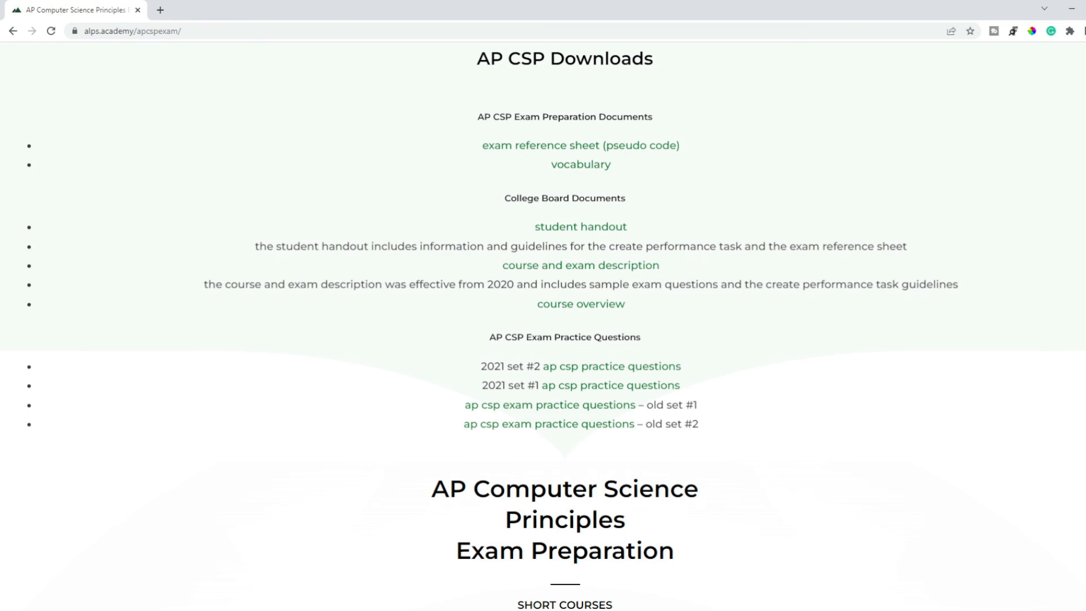
# Scroll down the exam page past the score calculator table
pyautogui.scroll(-3)
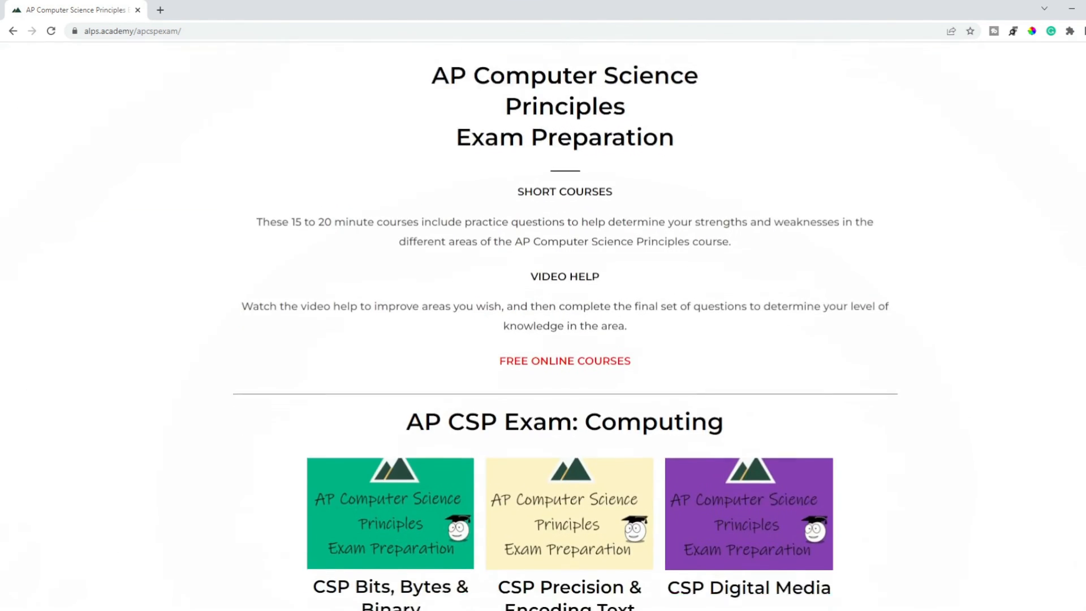
pyautogui.scroll(-3)
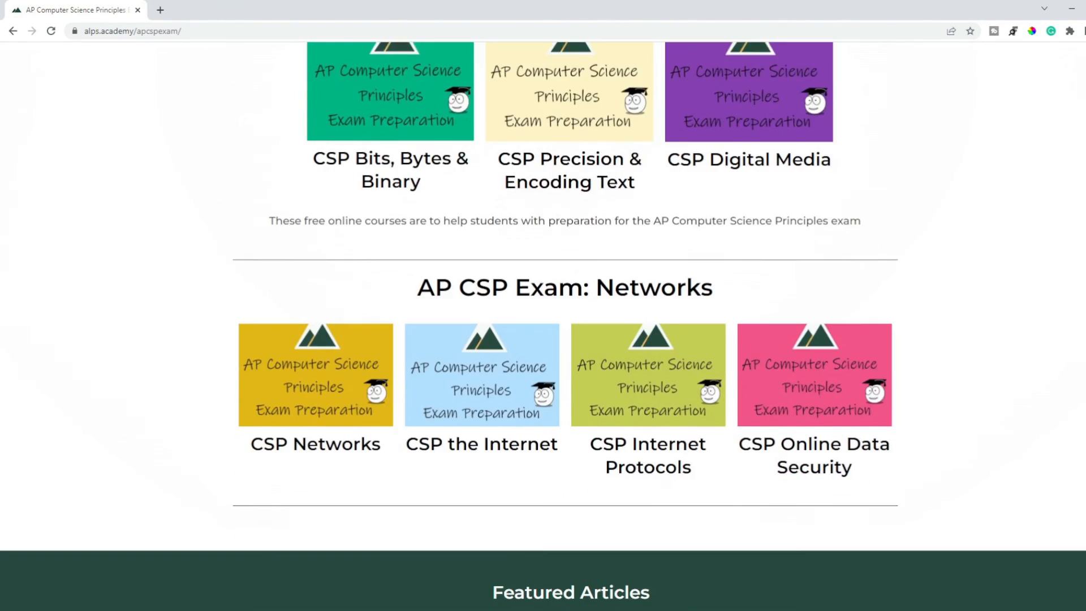
pyautogui.scroll(-3)
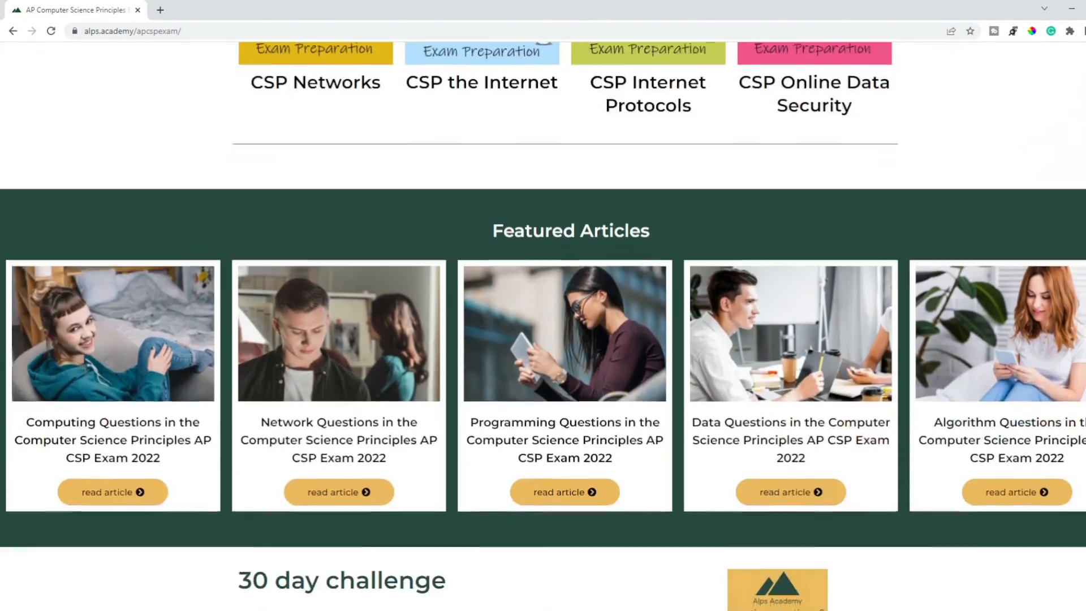
pyautogui.scroll(-3)
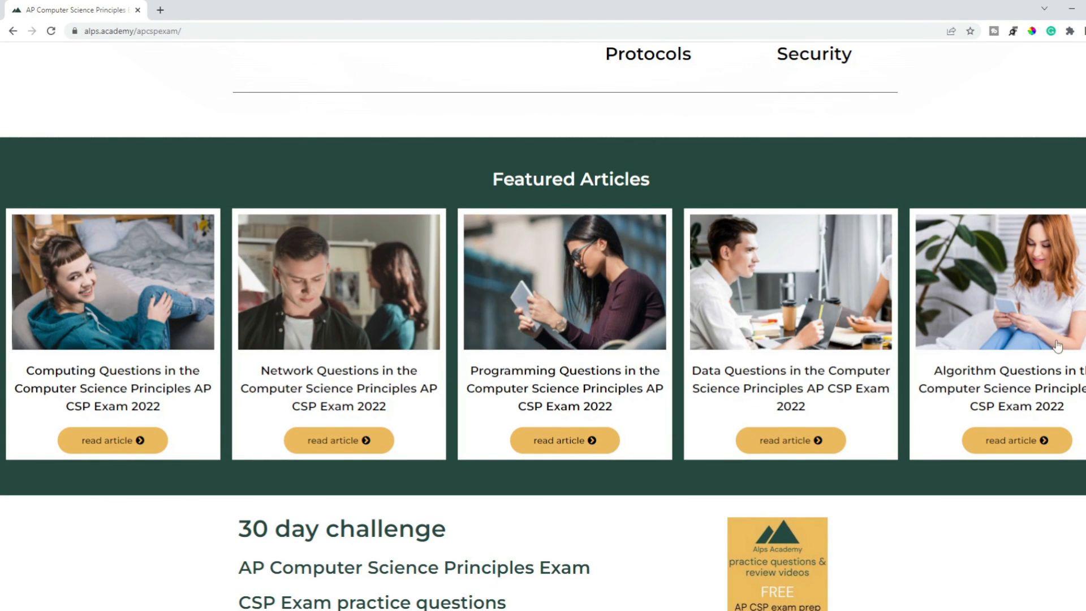
pyautogui.scroll(-3)
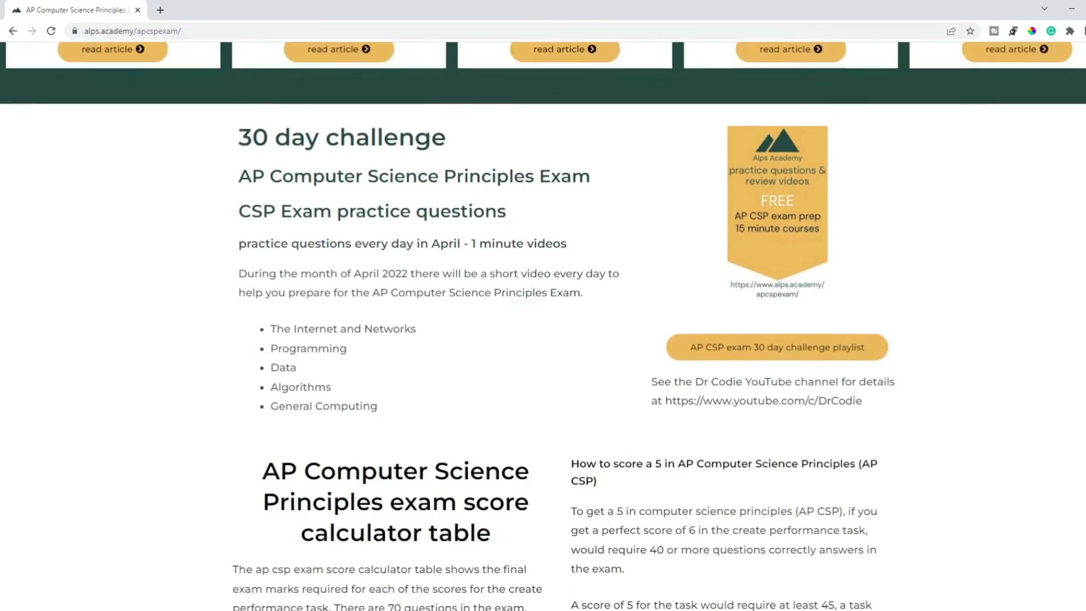
pyautogui.scroll(-3)
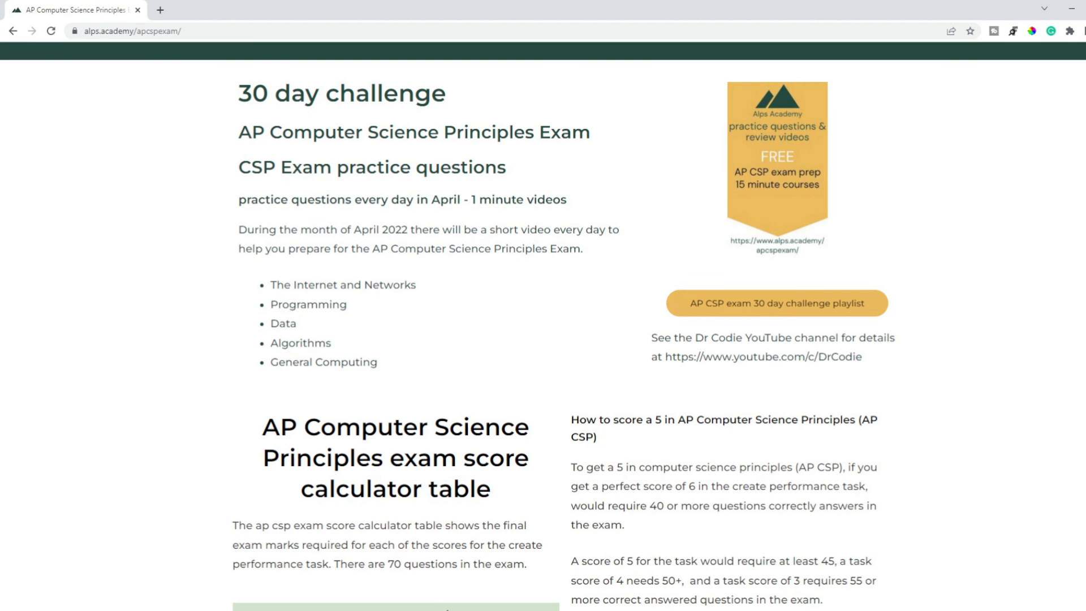
# Continue to the Featured Articles and the Computer Science Principles and Python section
pyautogui.scroll(-3)
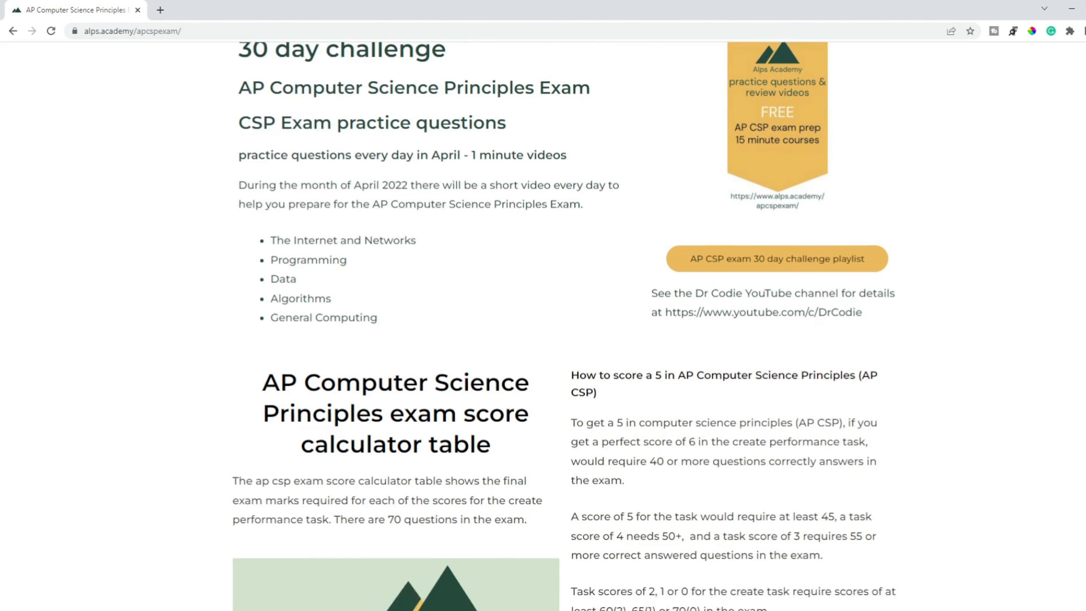
pyautogui.scroll(-3)
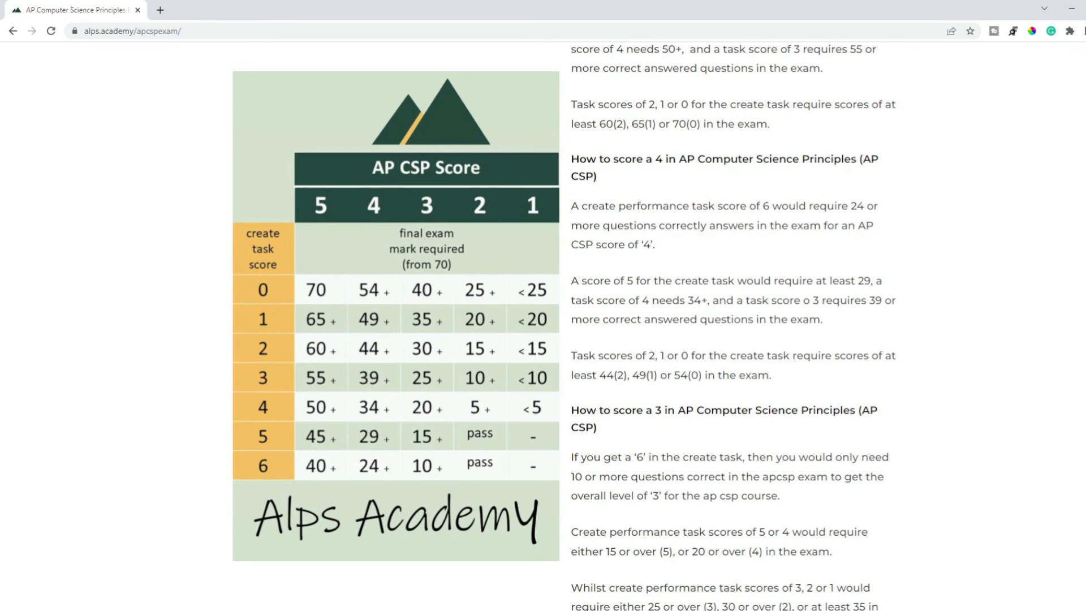
pyautogui.scroll(3)
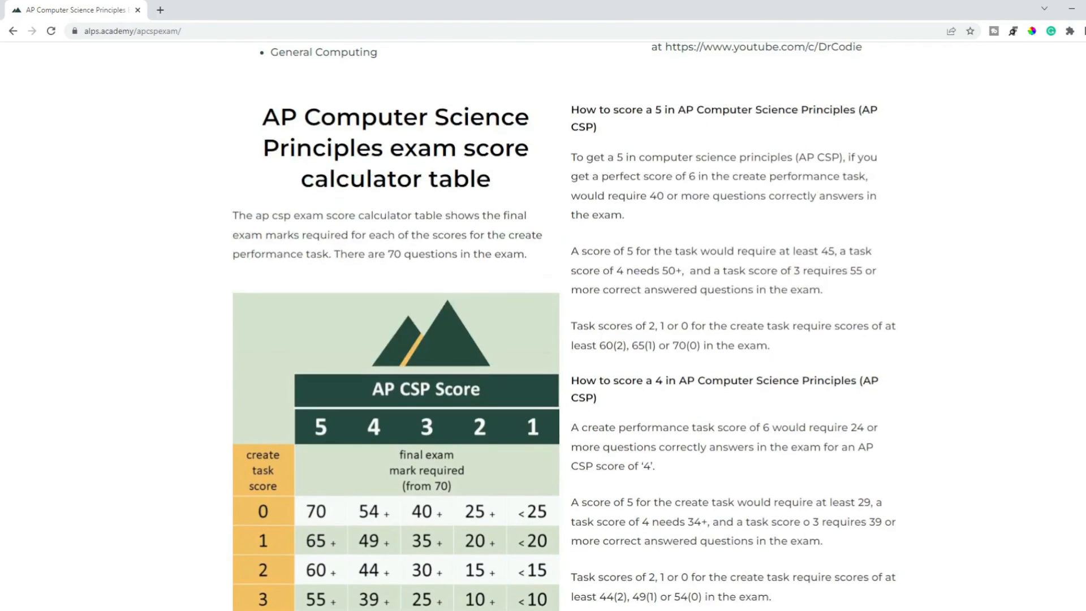
pyautogui.scroll(-3)
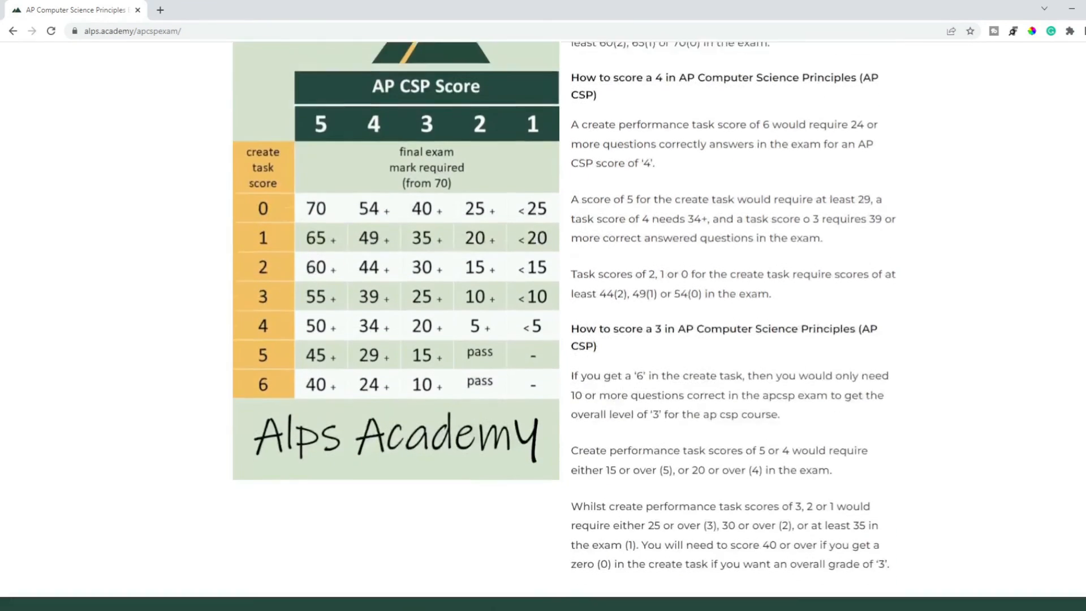
pyautogui.scroll(-3)
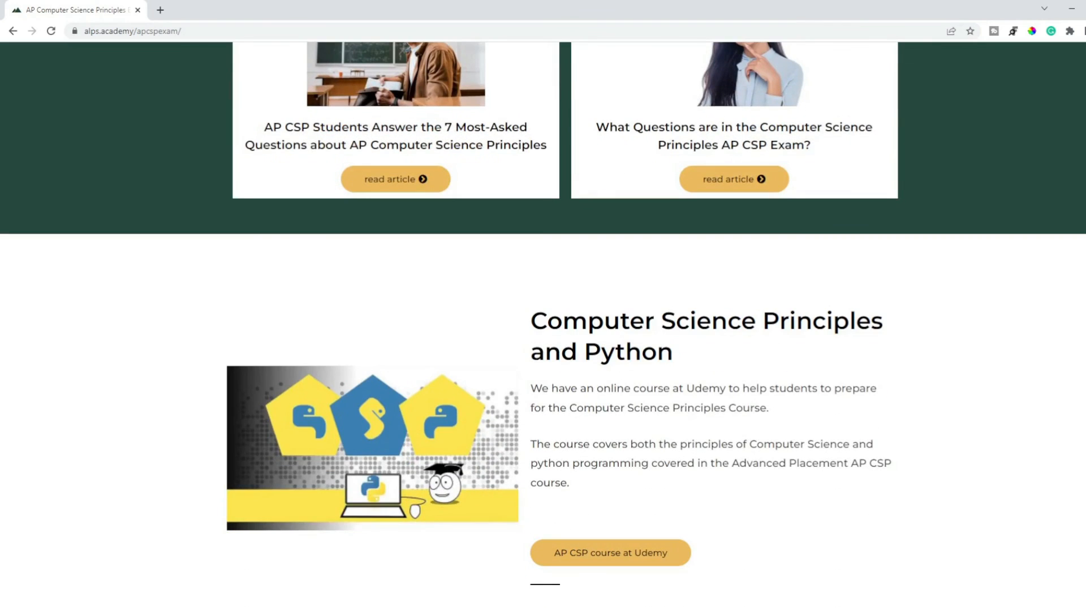
pyautogui.scroll(3)
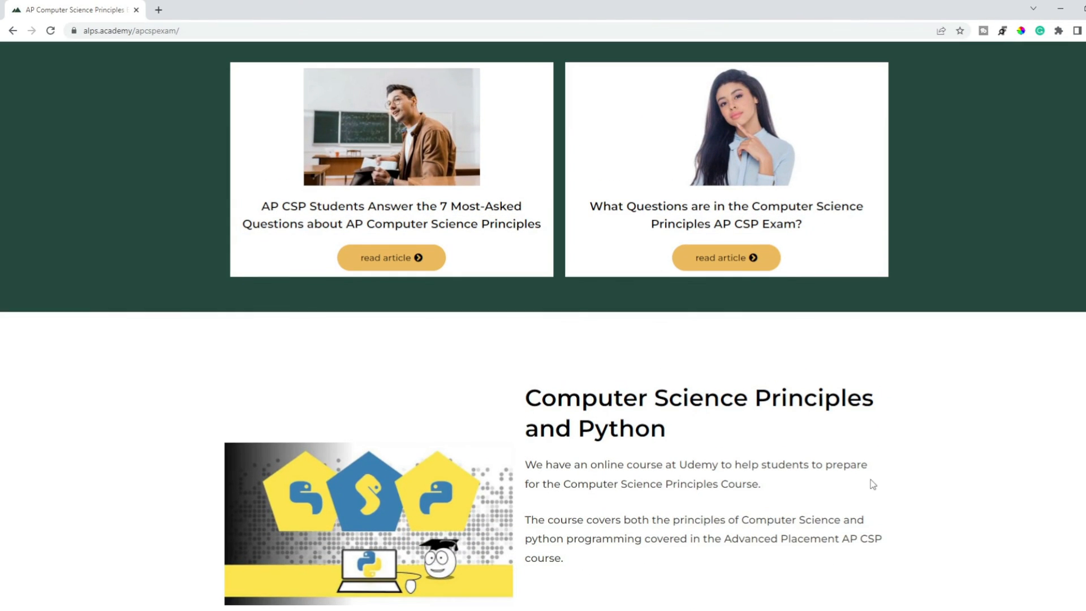
pyautogui.moveTo(760, 226)
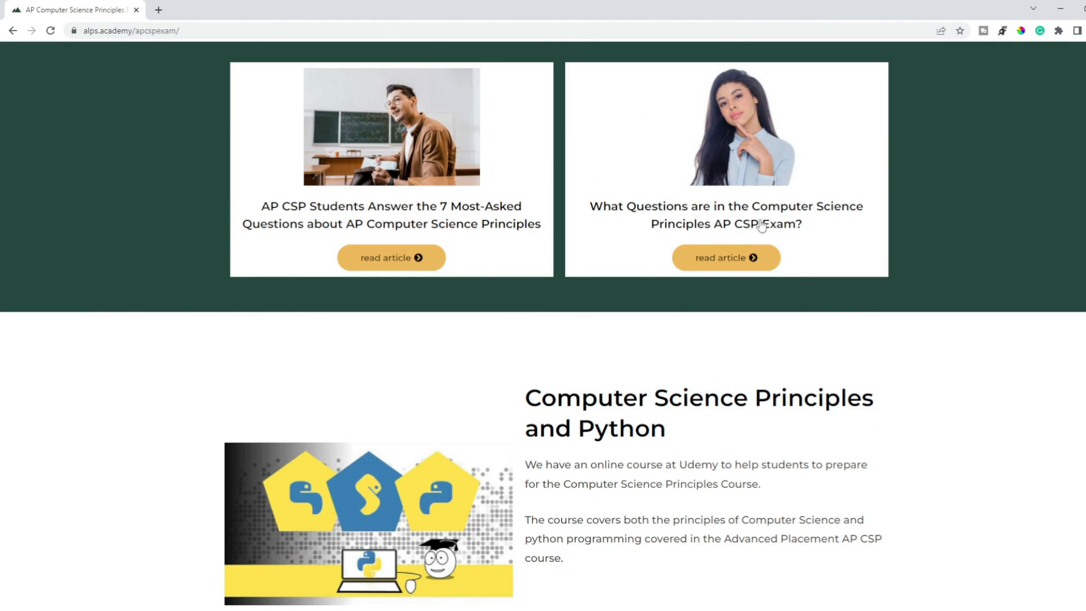
pyautogui.moveTo(388, 242)
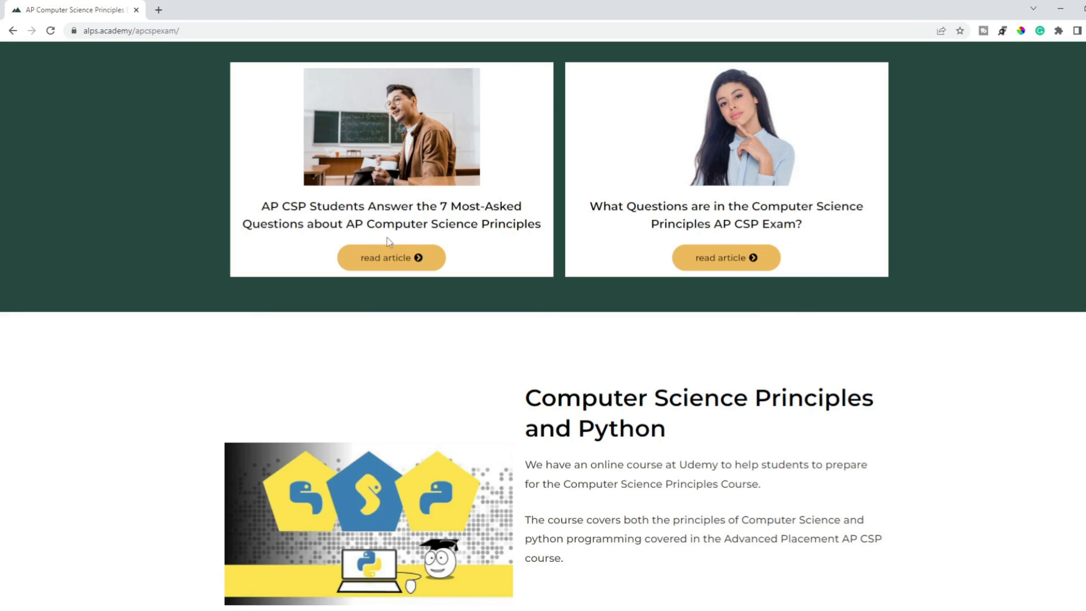
pyautogui.moveTo(388, 241)
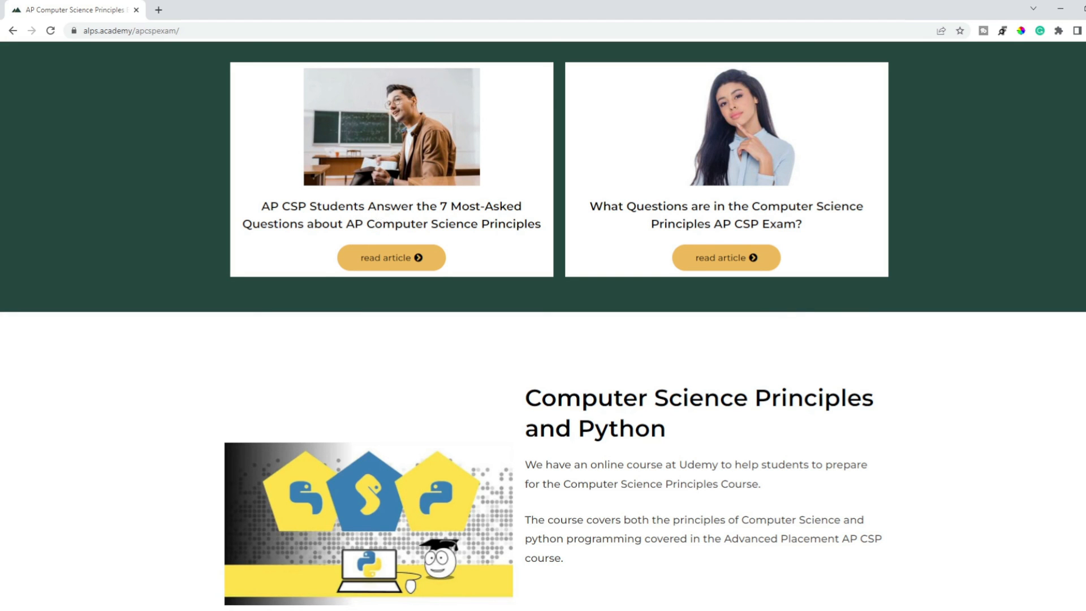
pyautogui.scroll(-3)
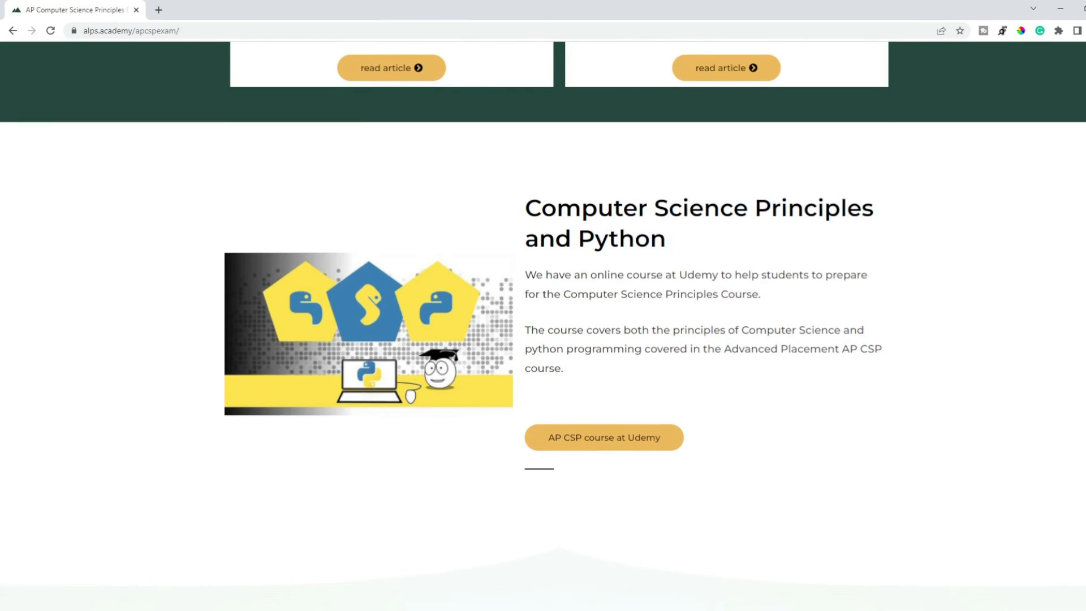
pyautogui.scroll(-3)
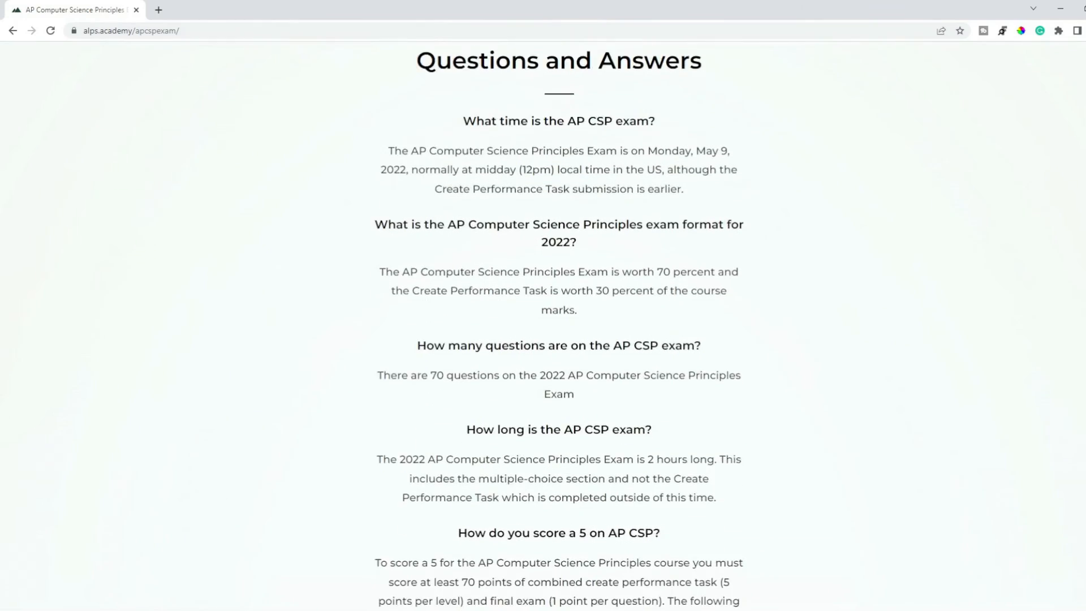
pyautogui.scroll(3)
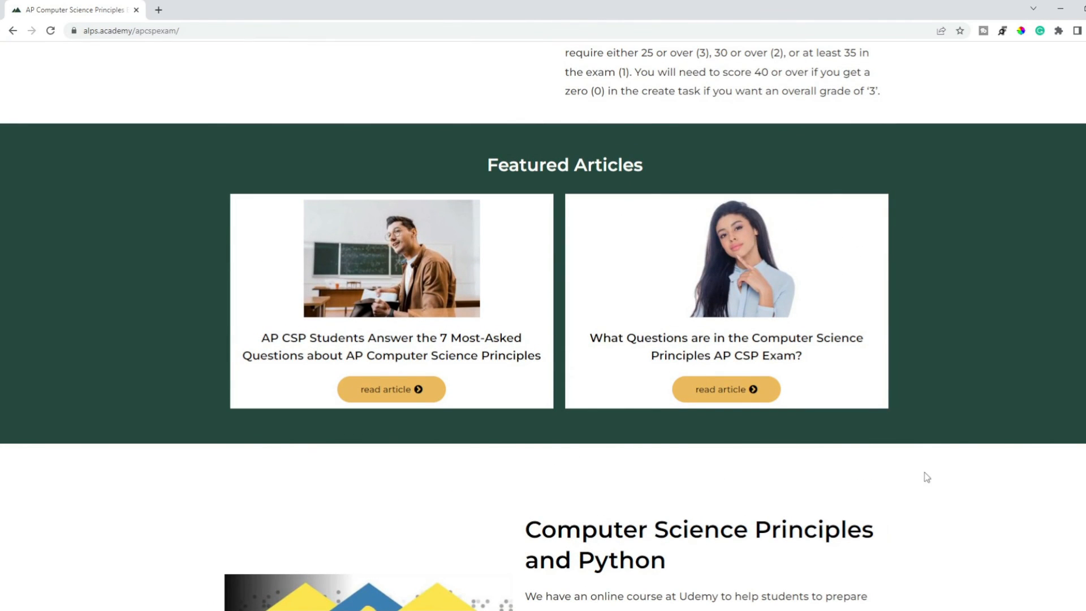
# Go to the Ultimate Guide to AP CSP Exam Questions article and read its computing and network sections
pyautogui.click(725, 388)
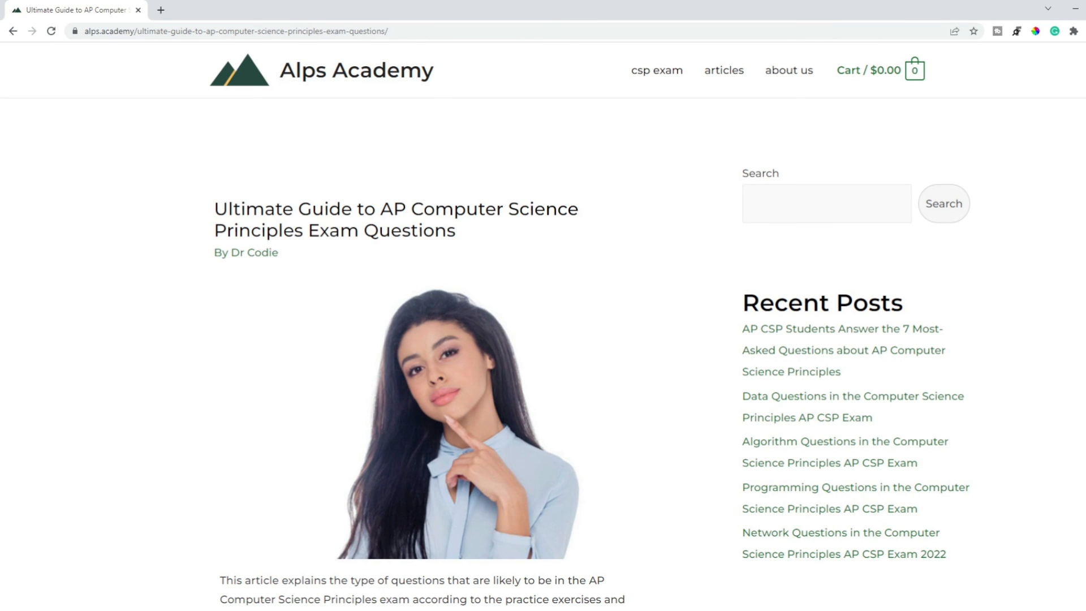
pyautogui.scroll(-3)
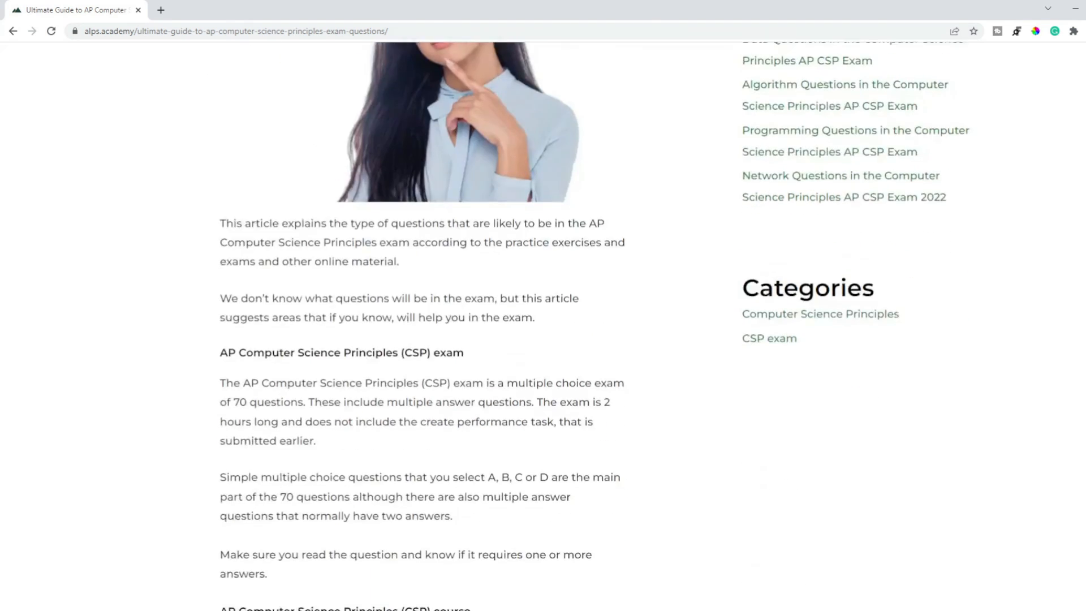
pyautogui.scroll(-3)
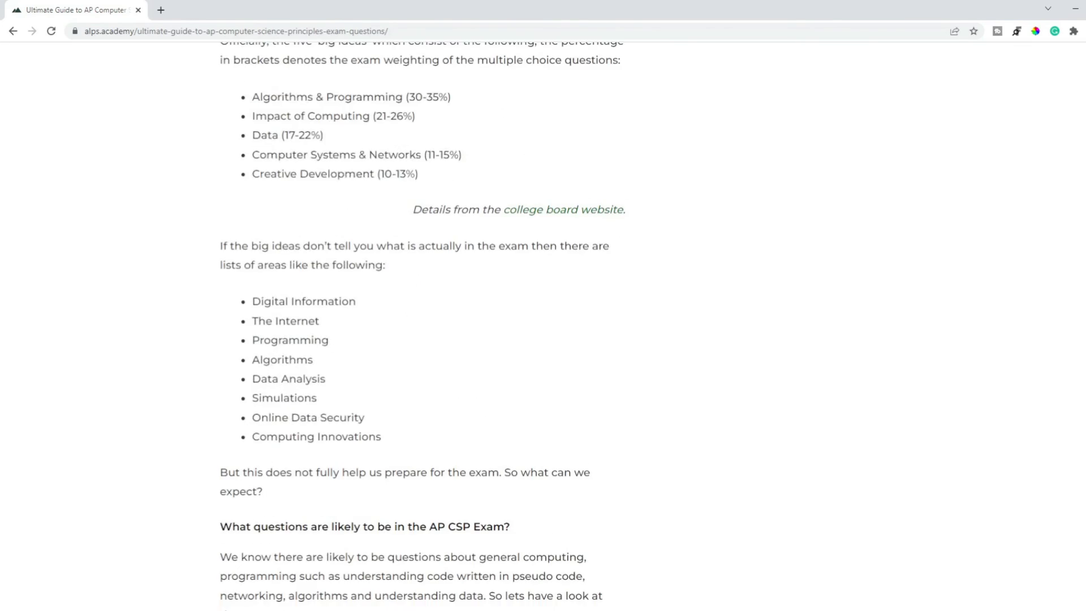
pyautogui.scroll(-3)
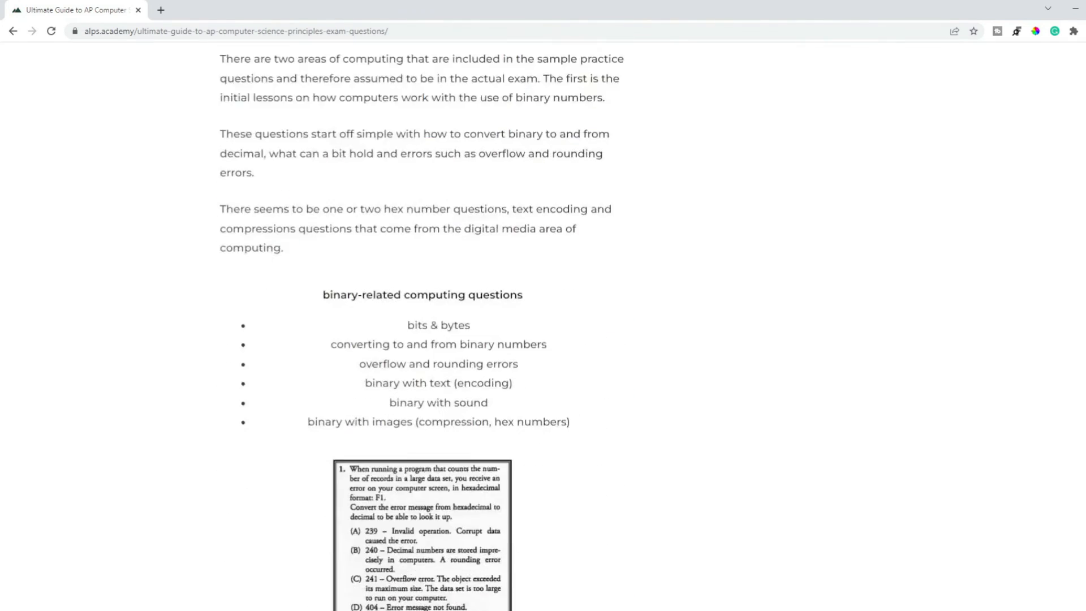
pyautogui.scroll(-3)
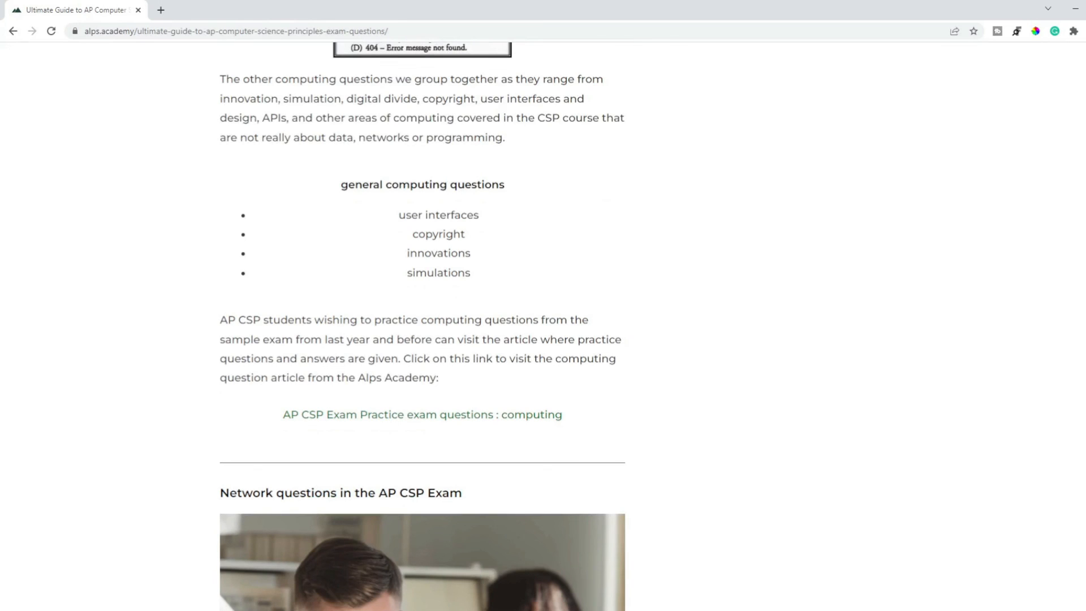
pyautogui.scroll(-3)
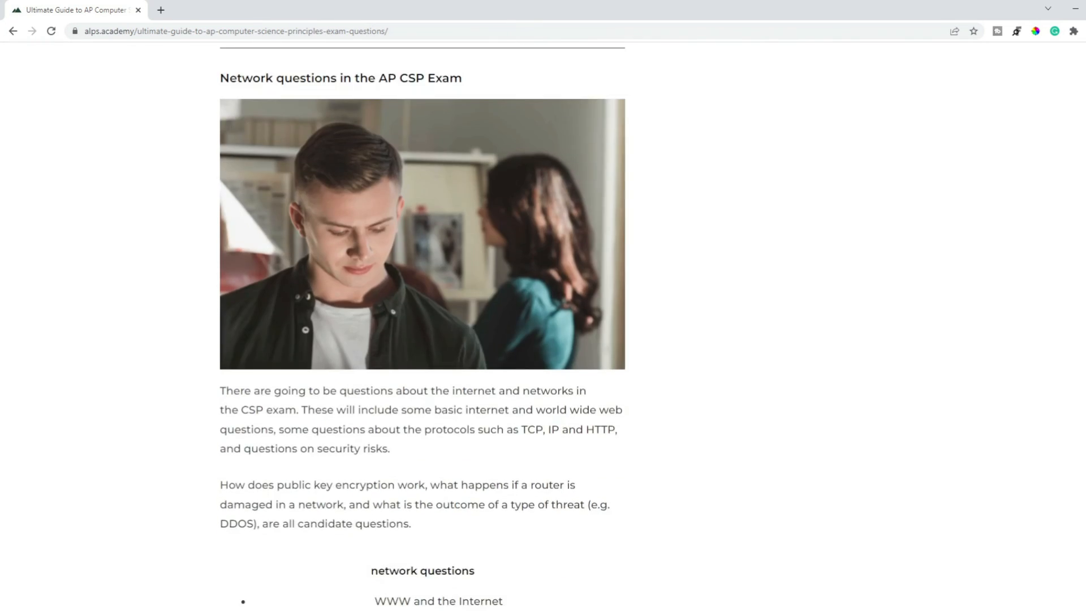
# Continue past the programming section down to the data questions section
pyautogui.scroll(-3)
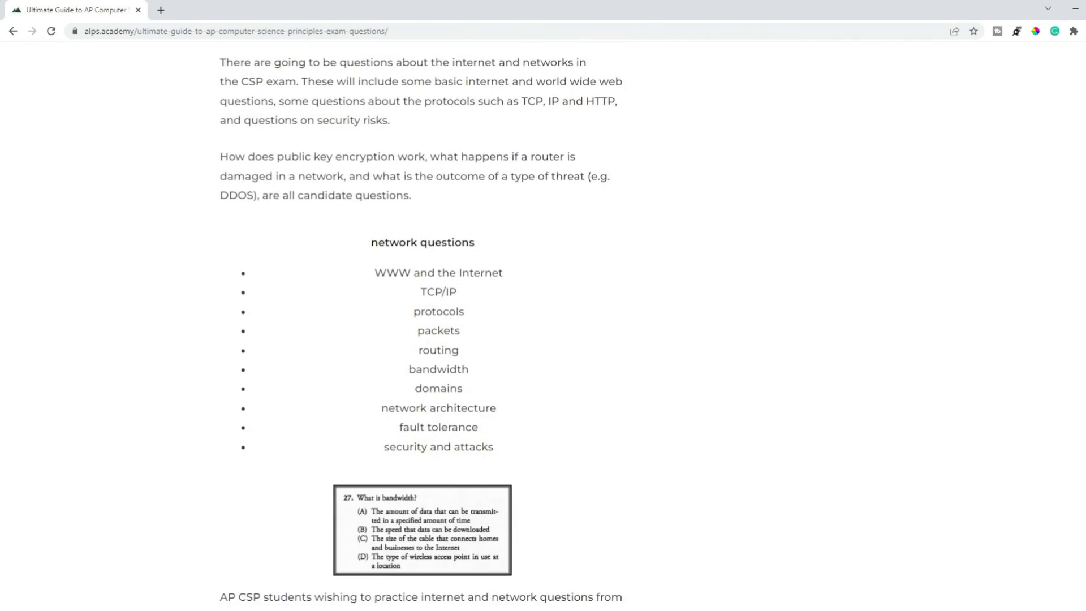
pyautogui.scroll(-3)
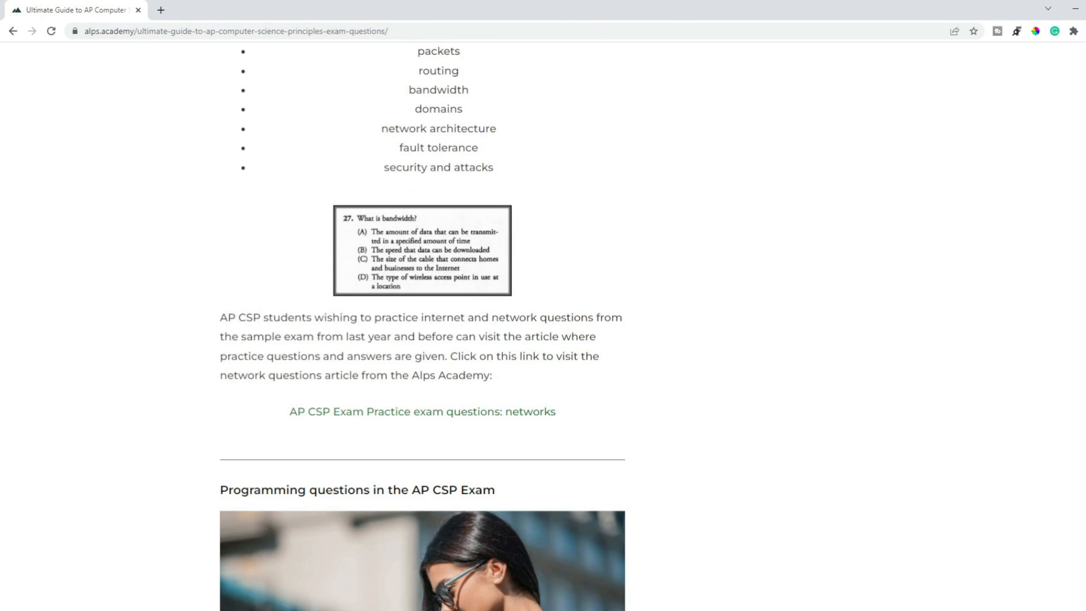
pyautogui.scroll(-3)
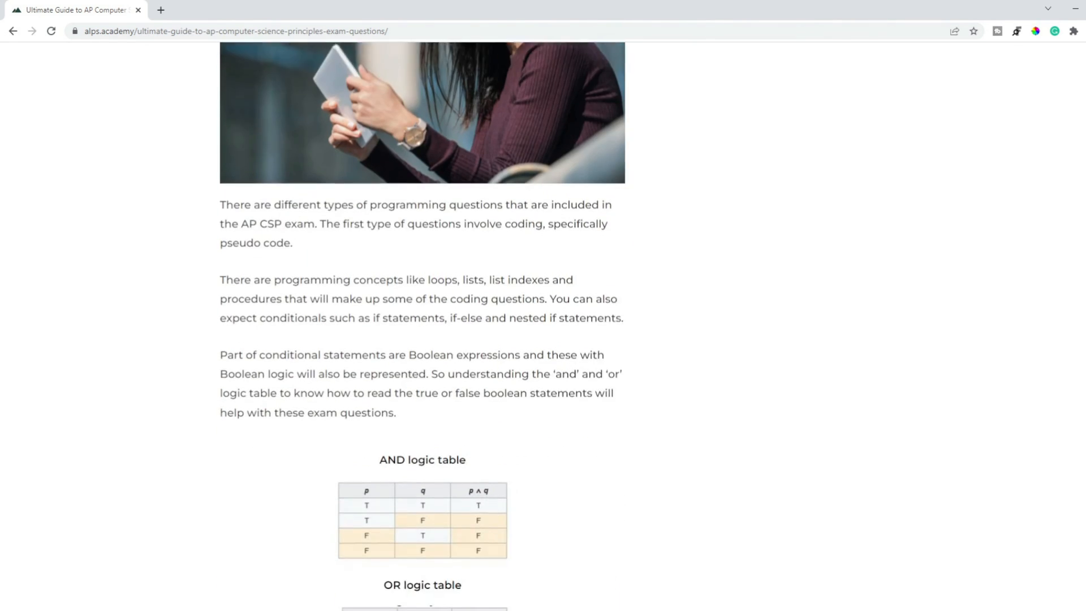
pyautogui.scroll(-3)
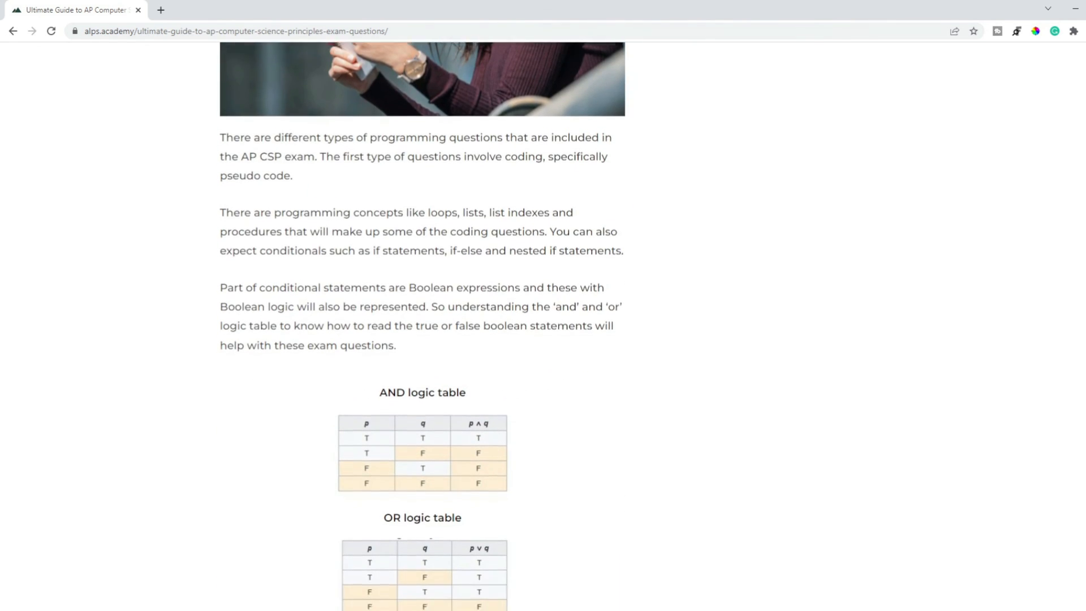
pyautogui.scroll(-3)
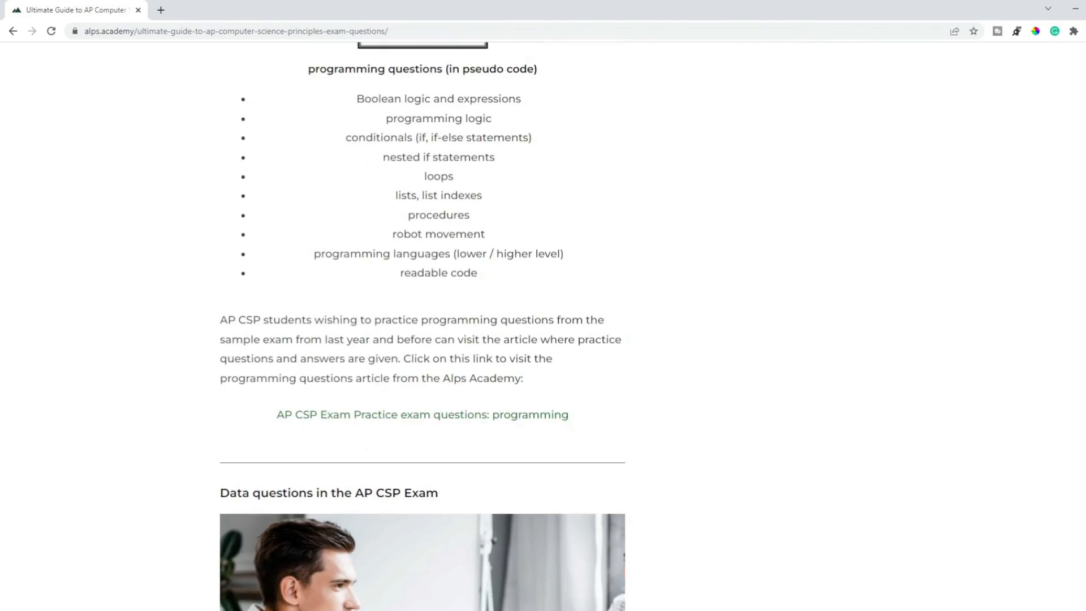